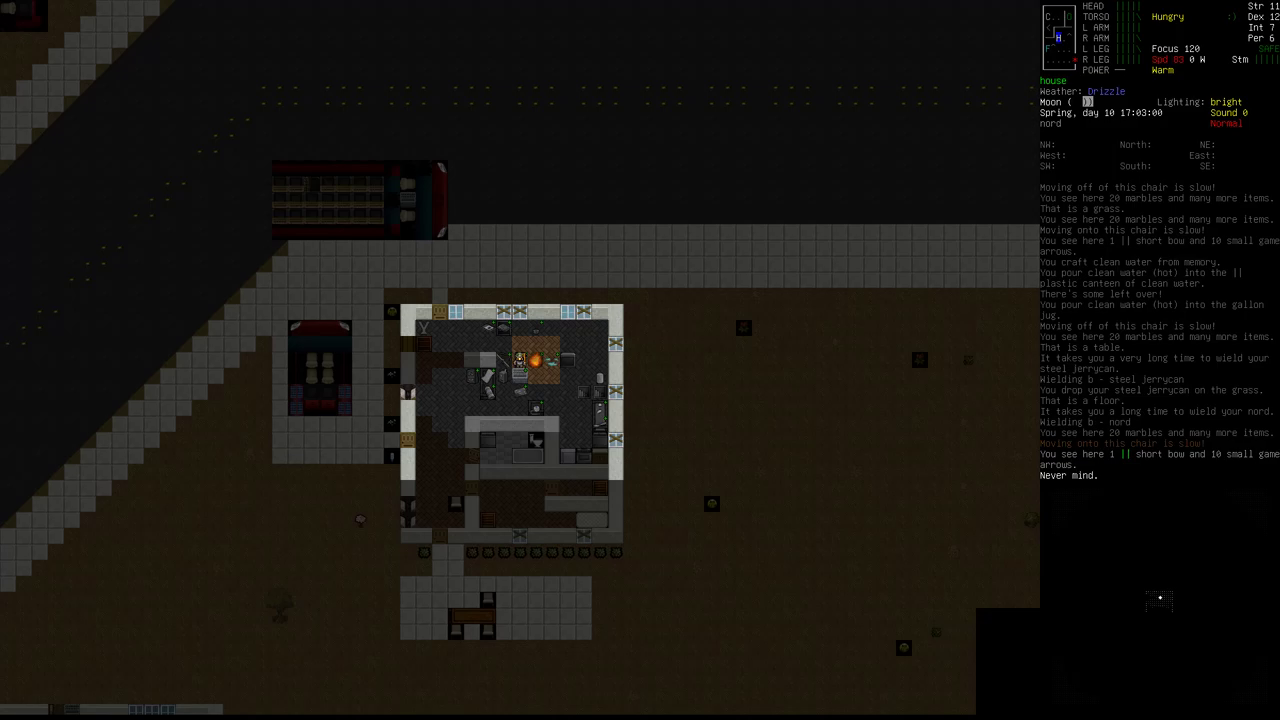
mouse_move(778, 206)
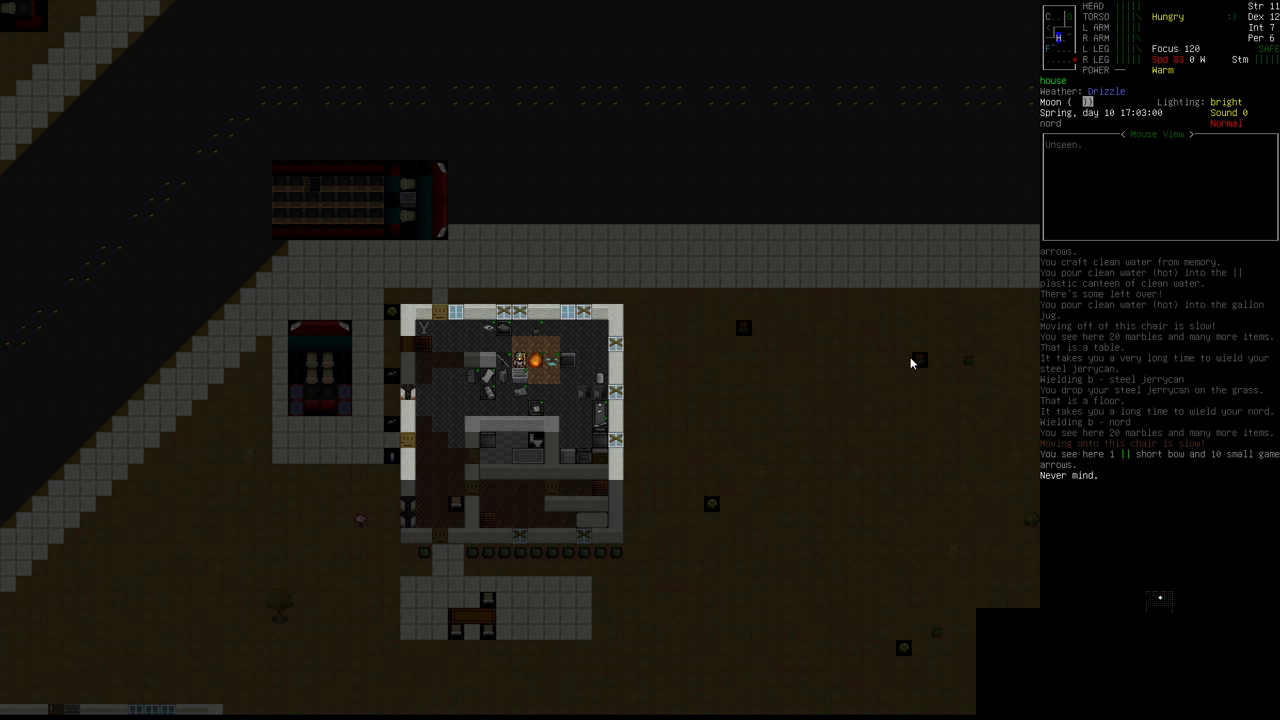
mouse_move(726, 138)
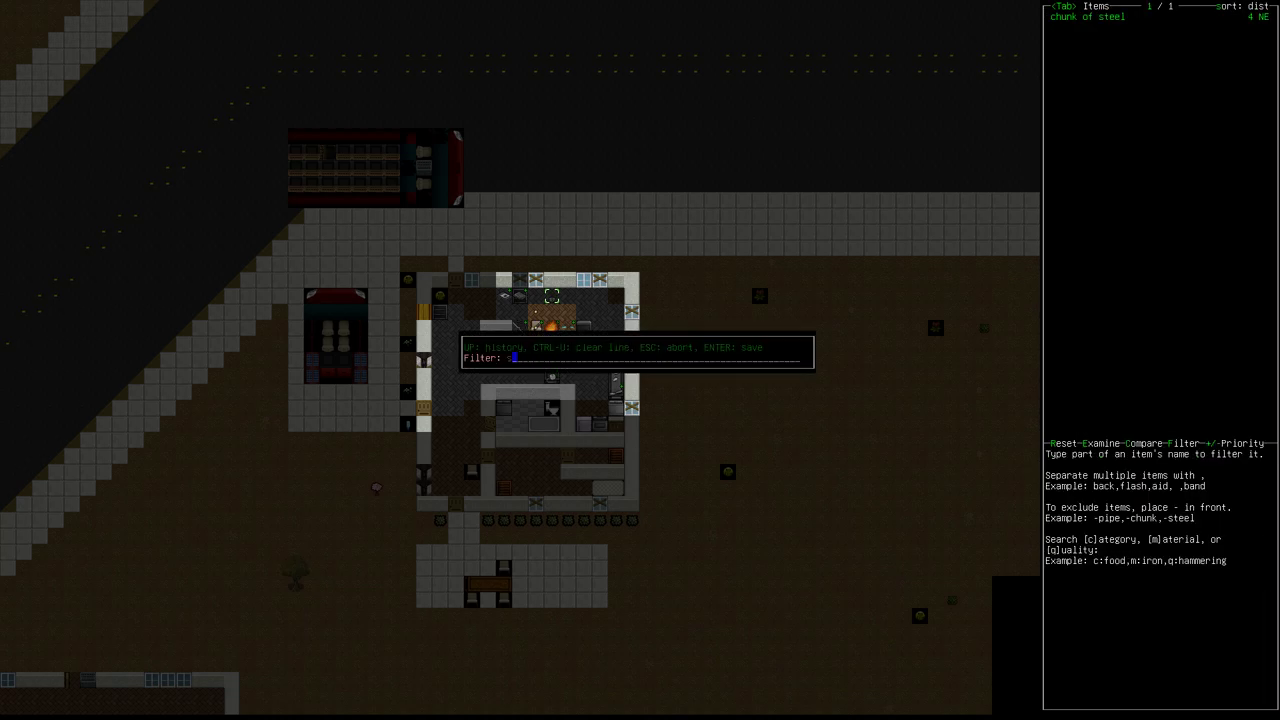
Filter for 'gallon', drop the gallon jug of clean water, then view the overmap with a target 41 tiles away
text(gallon)
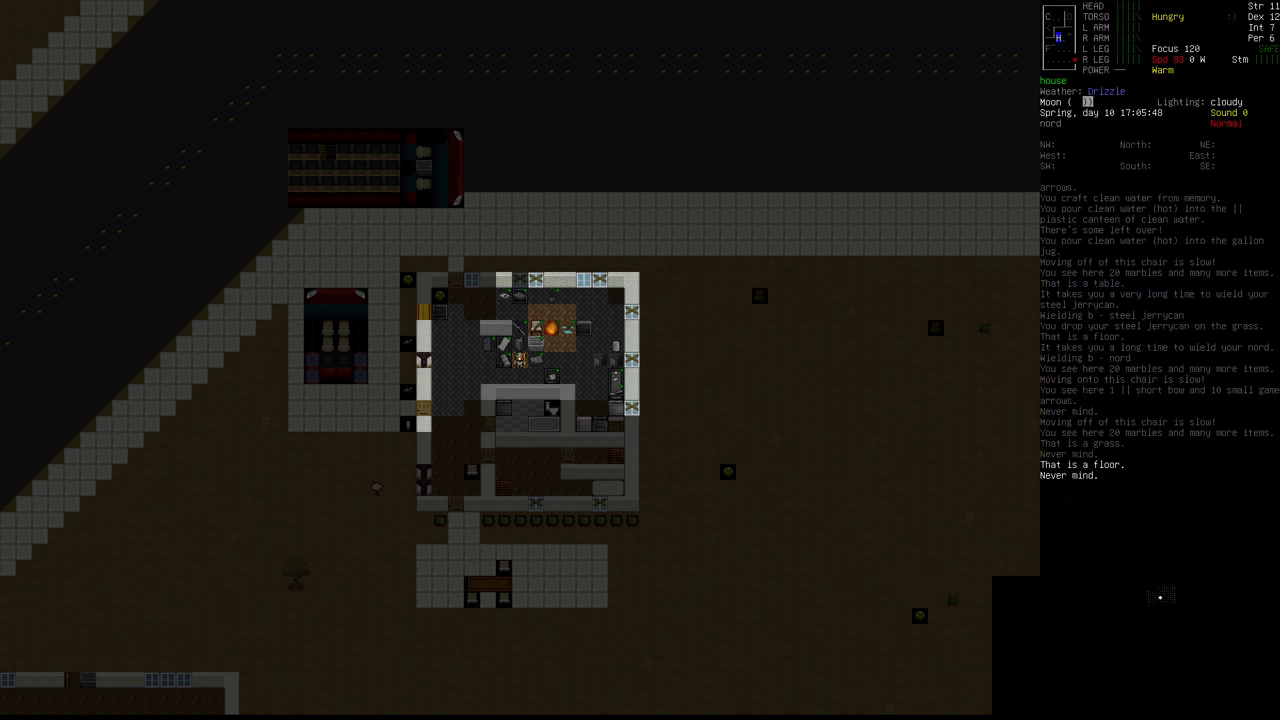
key(i)
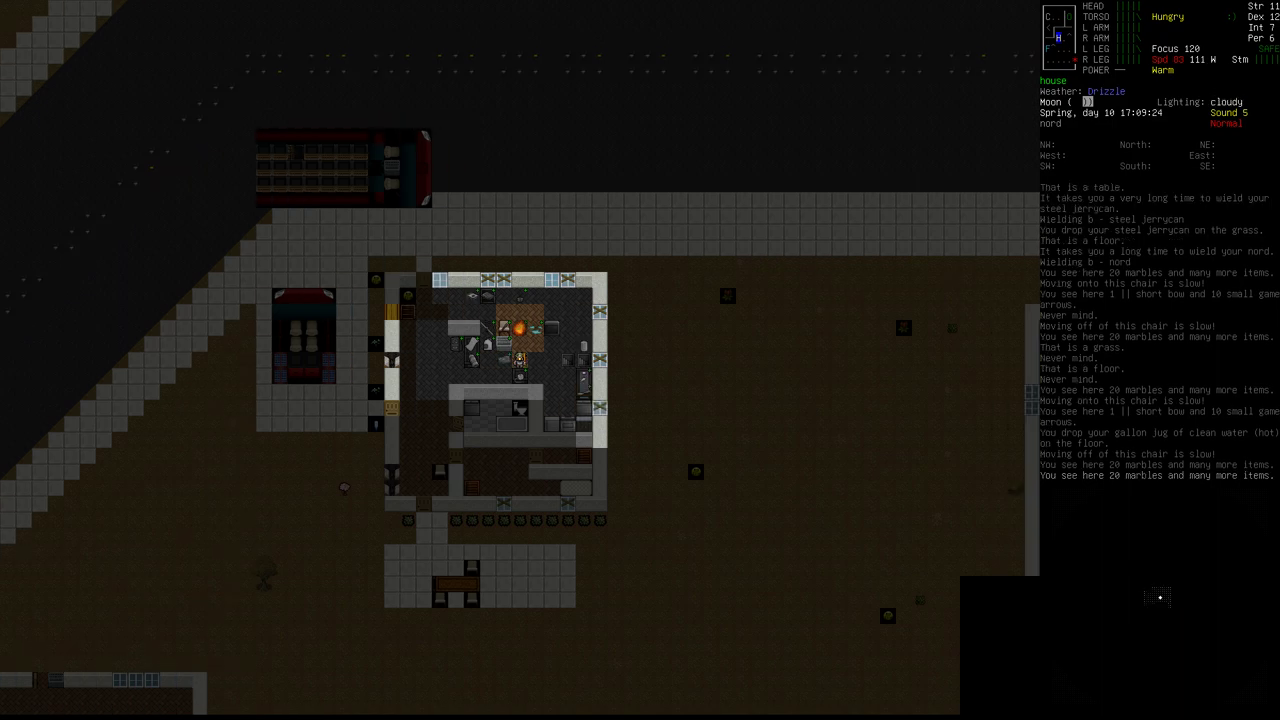
key(E)
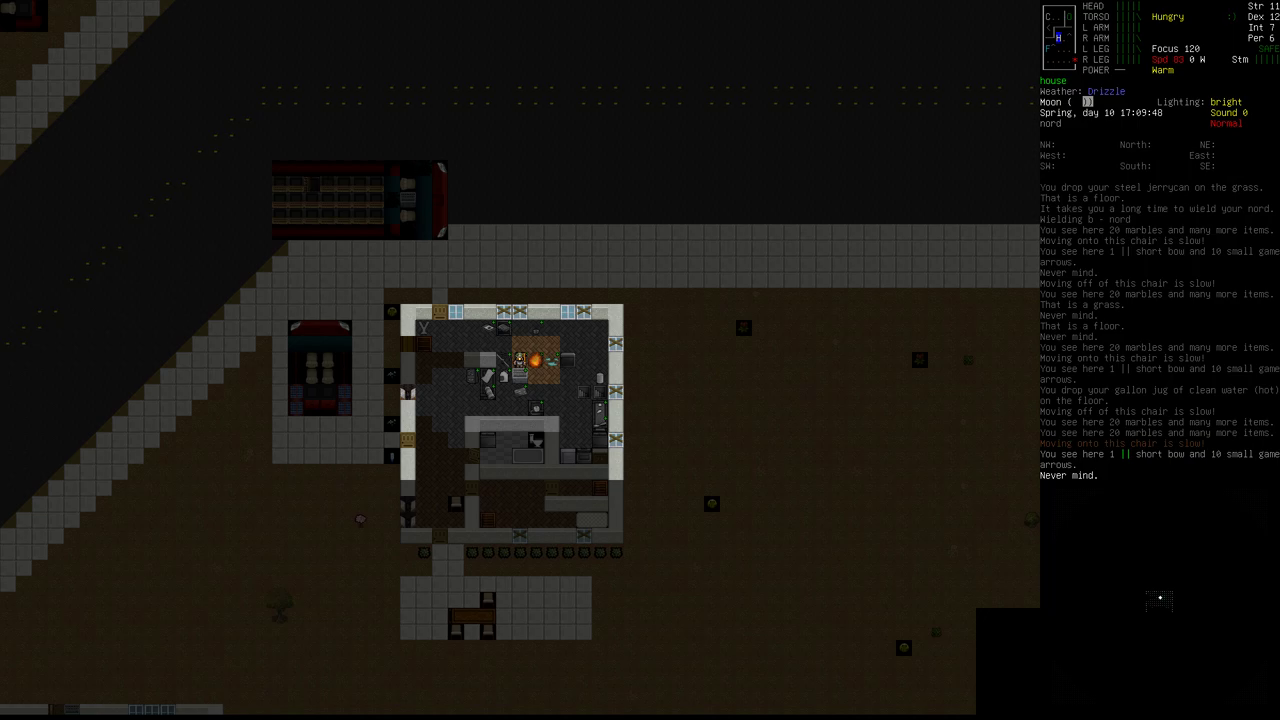
key(g)
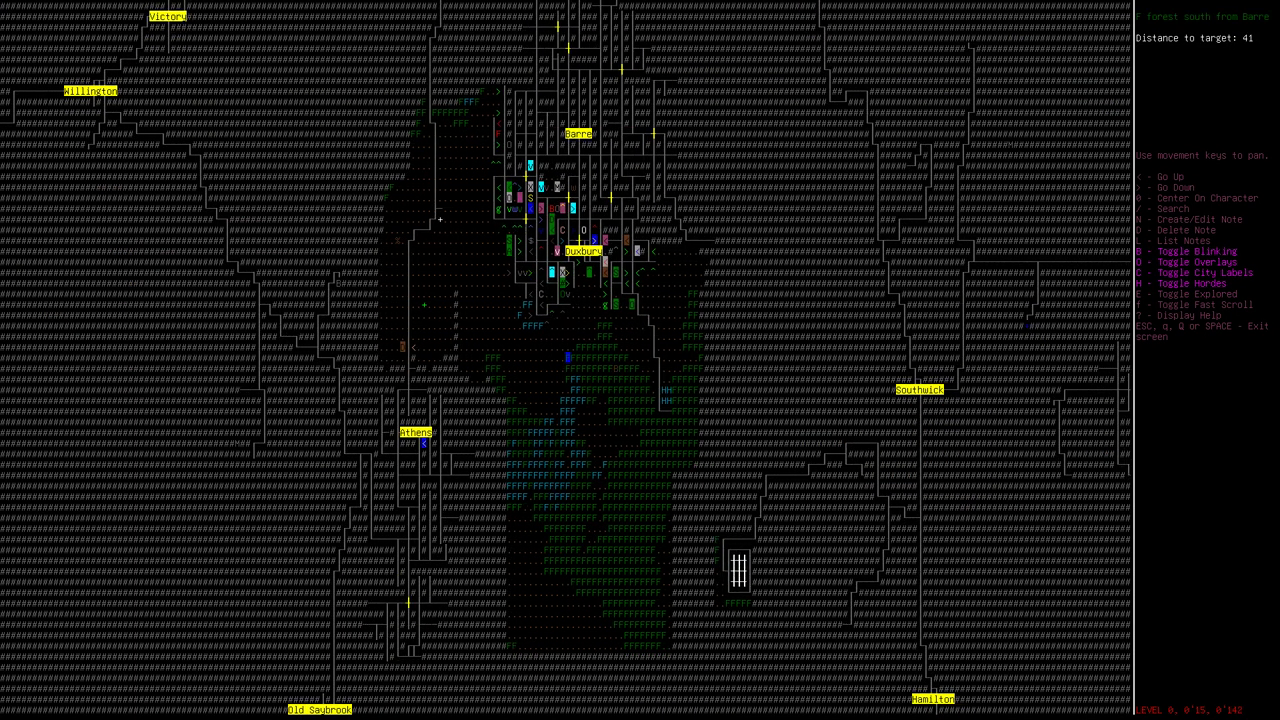
key(up)
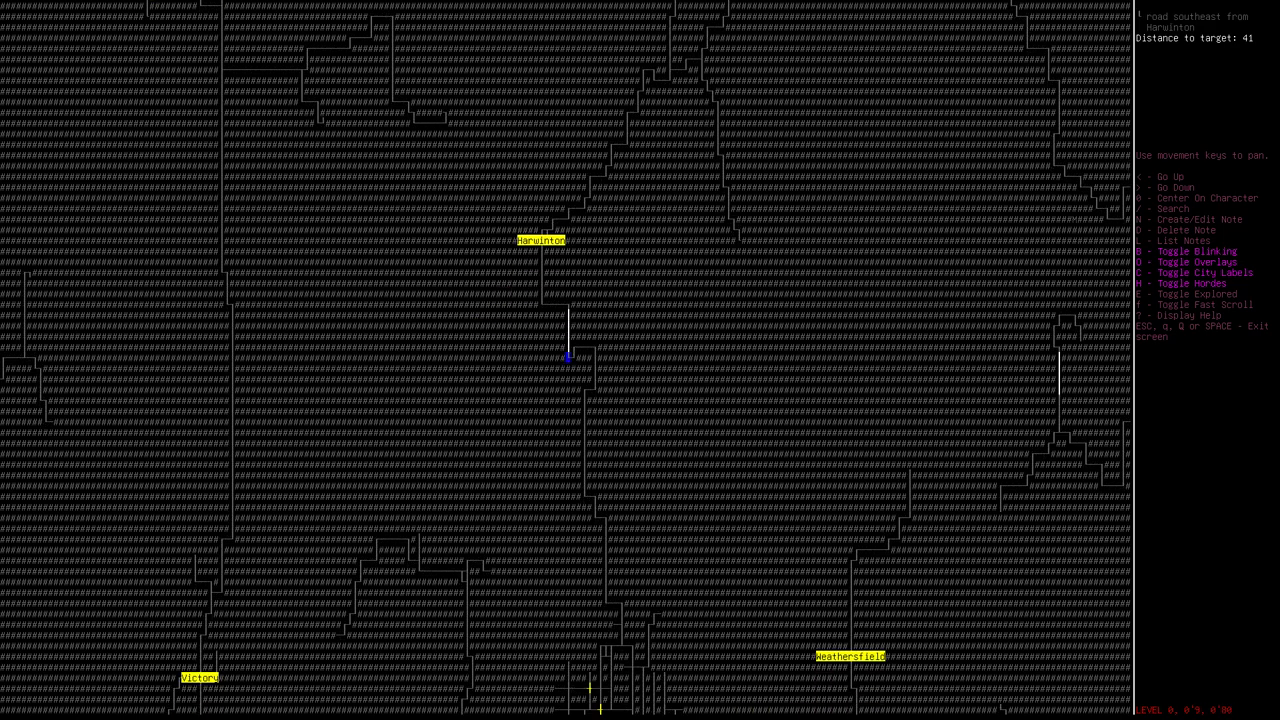
key(up)
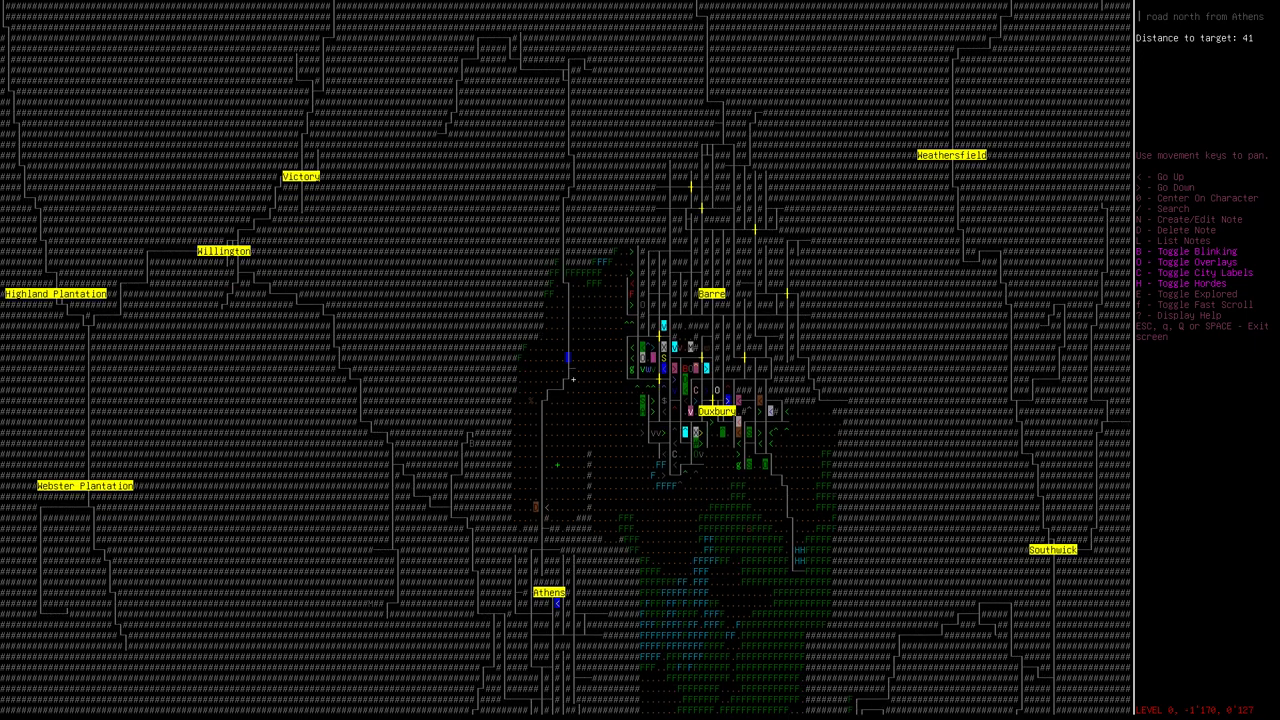
key(down)
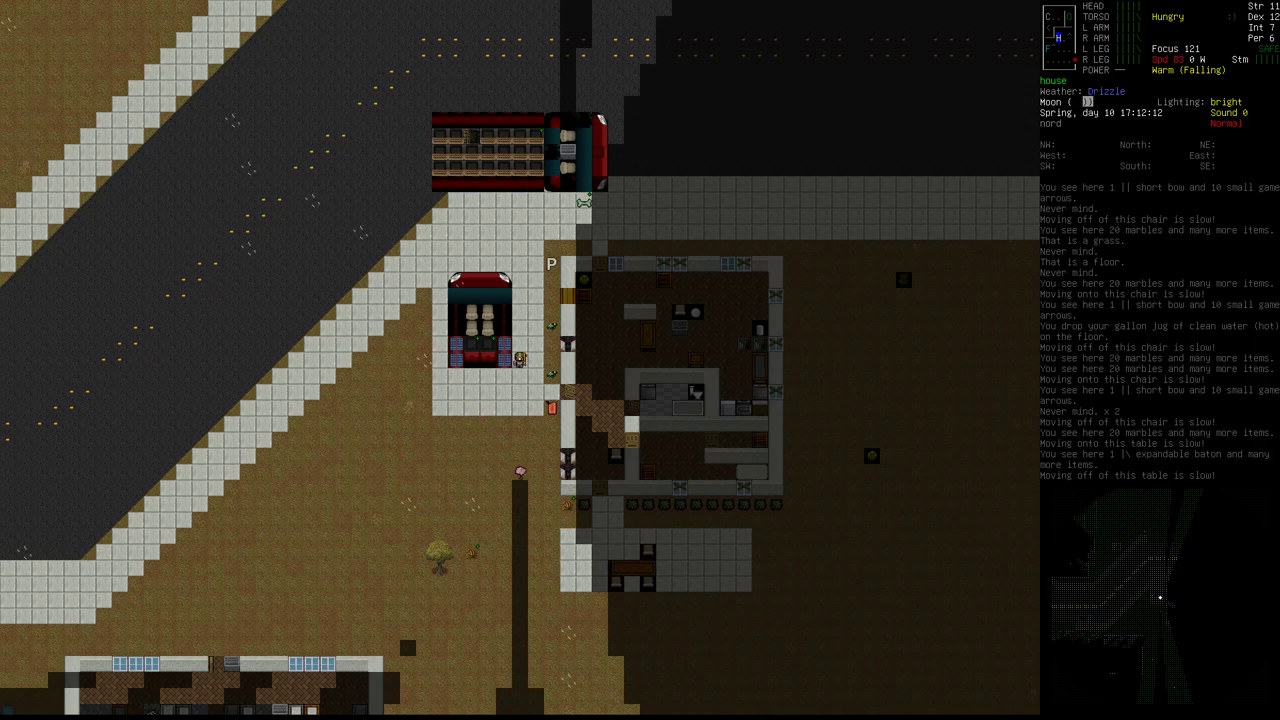
mouse_move(1196, 452)
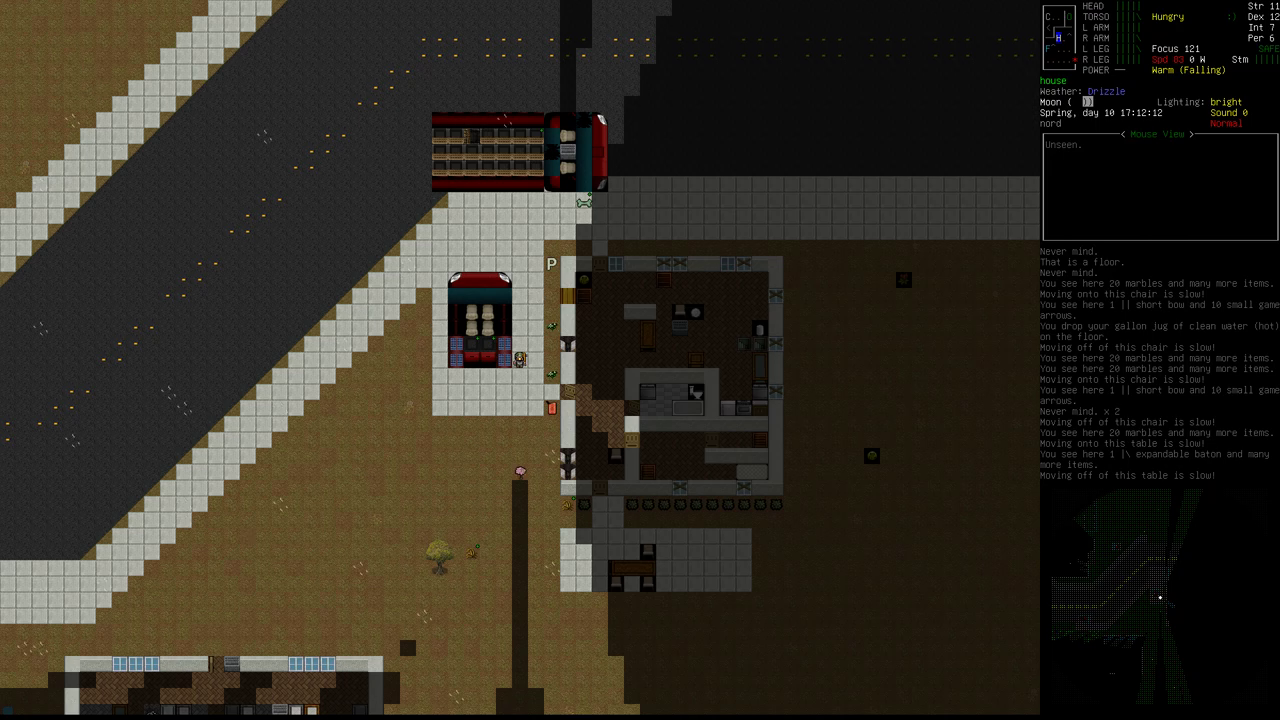
mouse_move(570, 144)
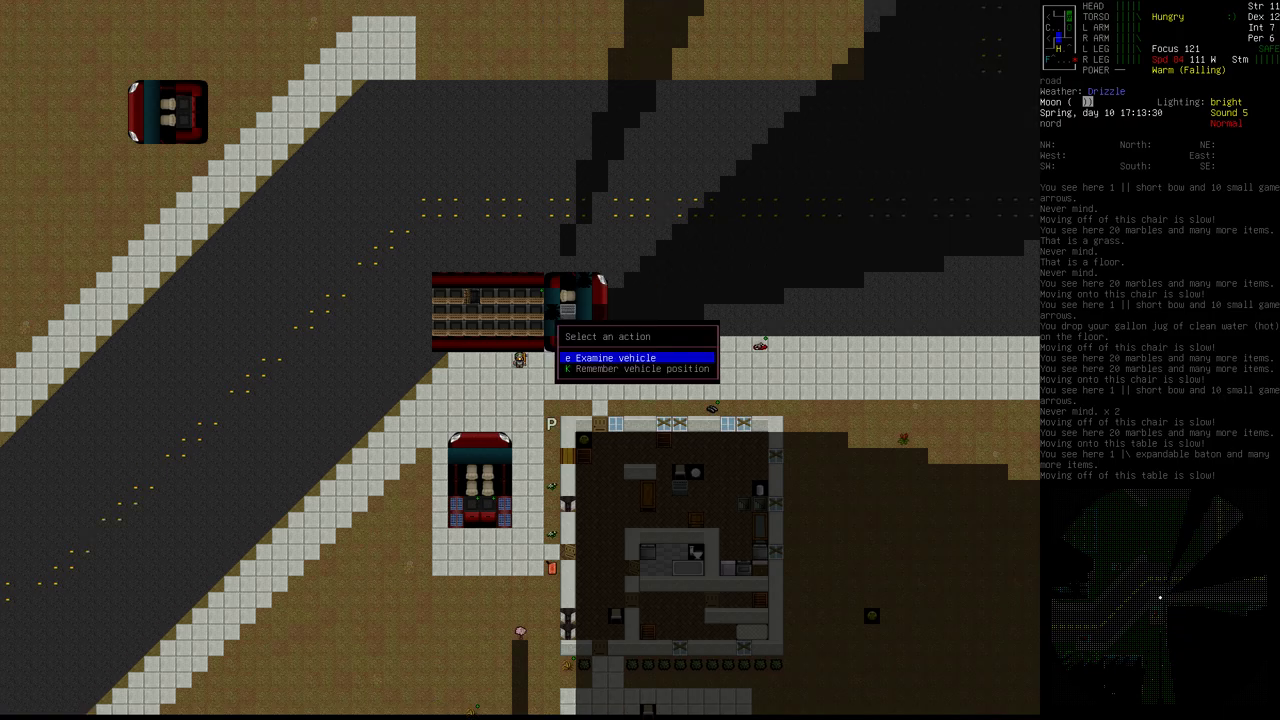
Examine the parked Flatbed Truck and start choosing a part to repair
click(616, 356)
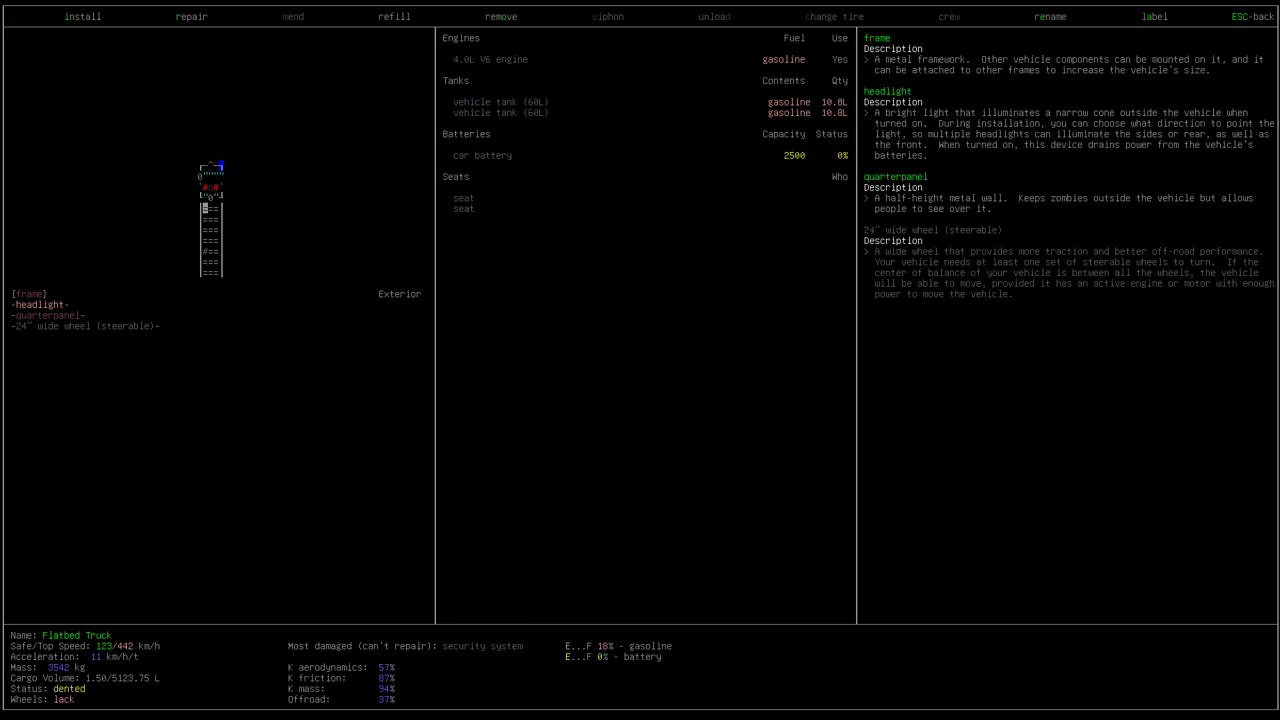
click(192, 16)
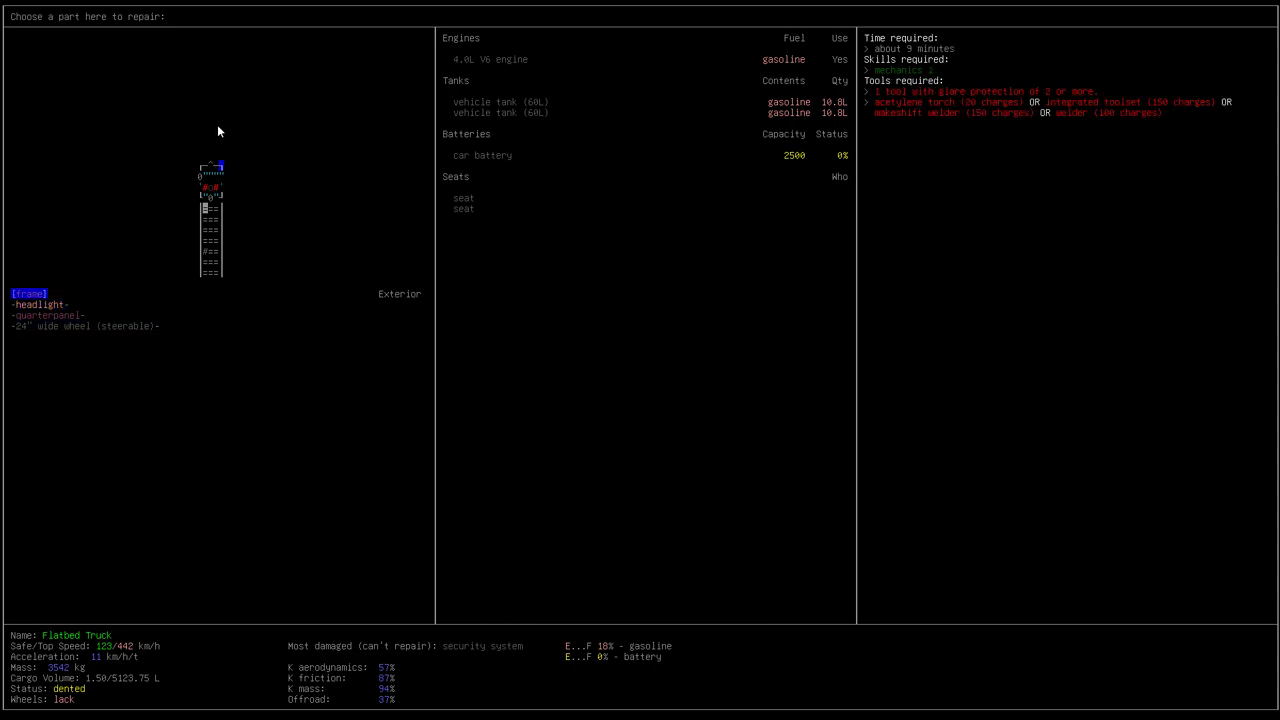
mouse_move(168, 196)
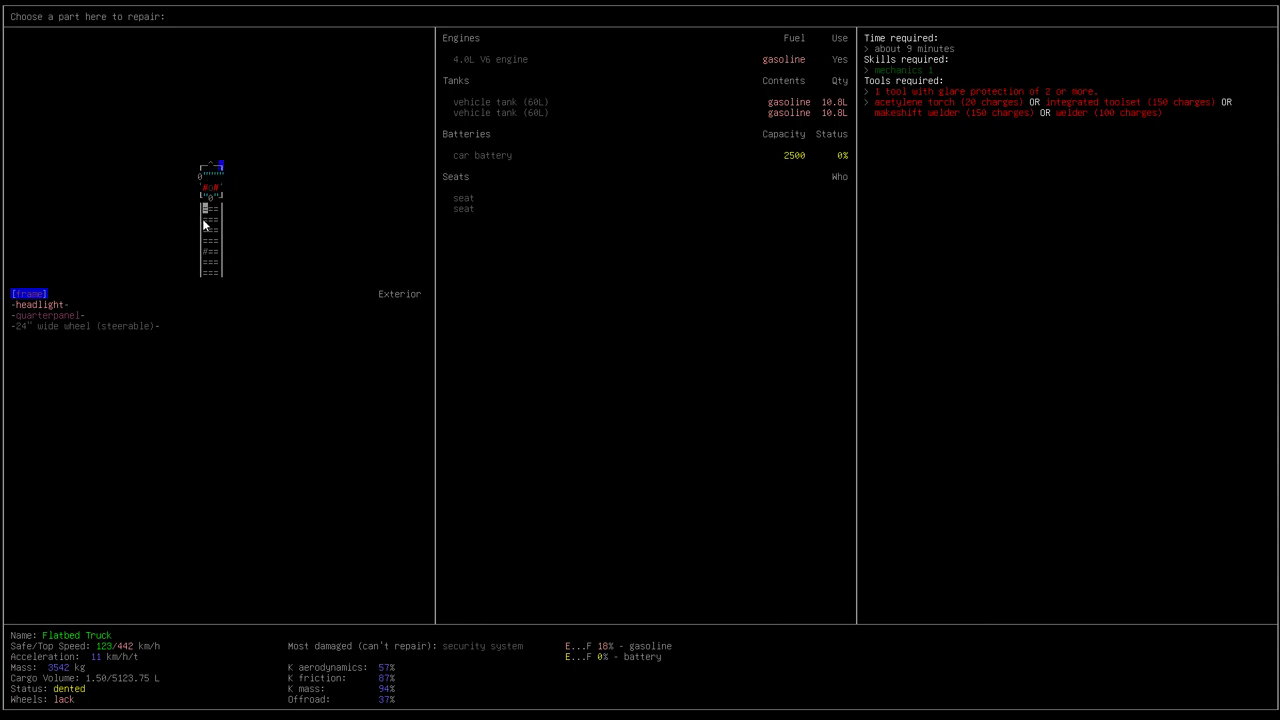
mouse_move(164, 80)
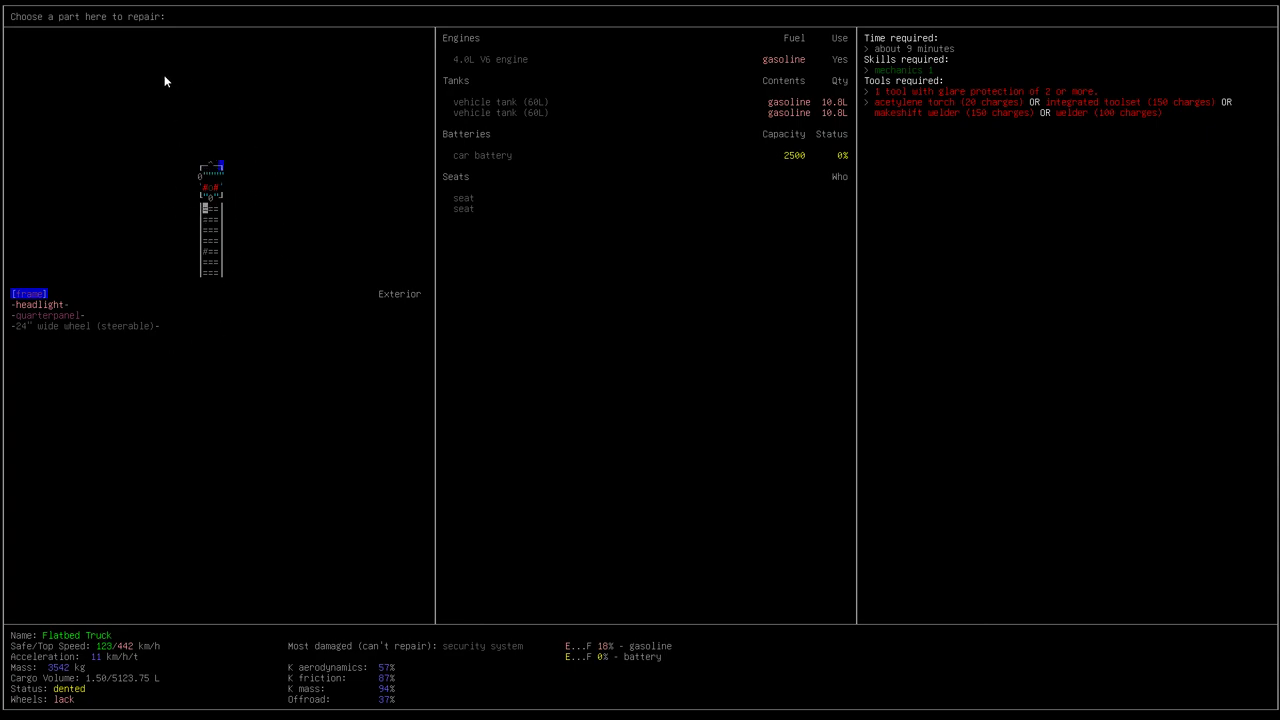
mouse_move(284, 192)
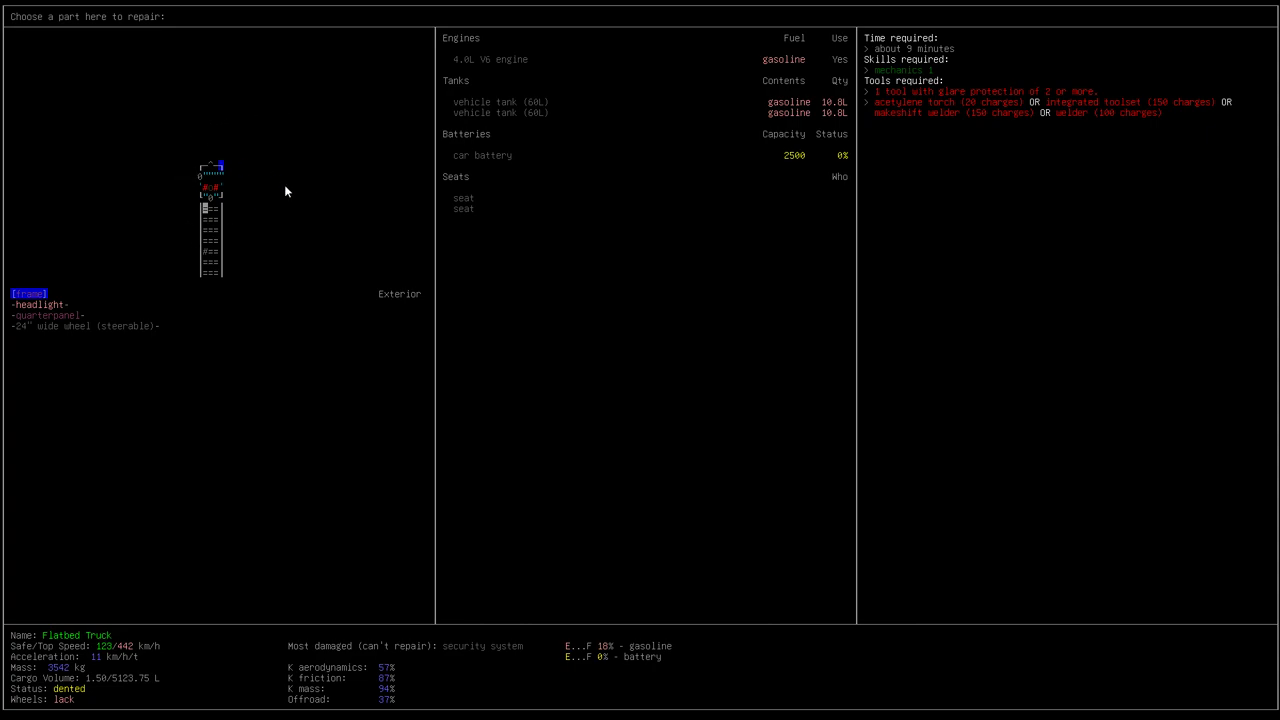
mouse_move(308, 88)
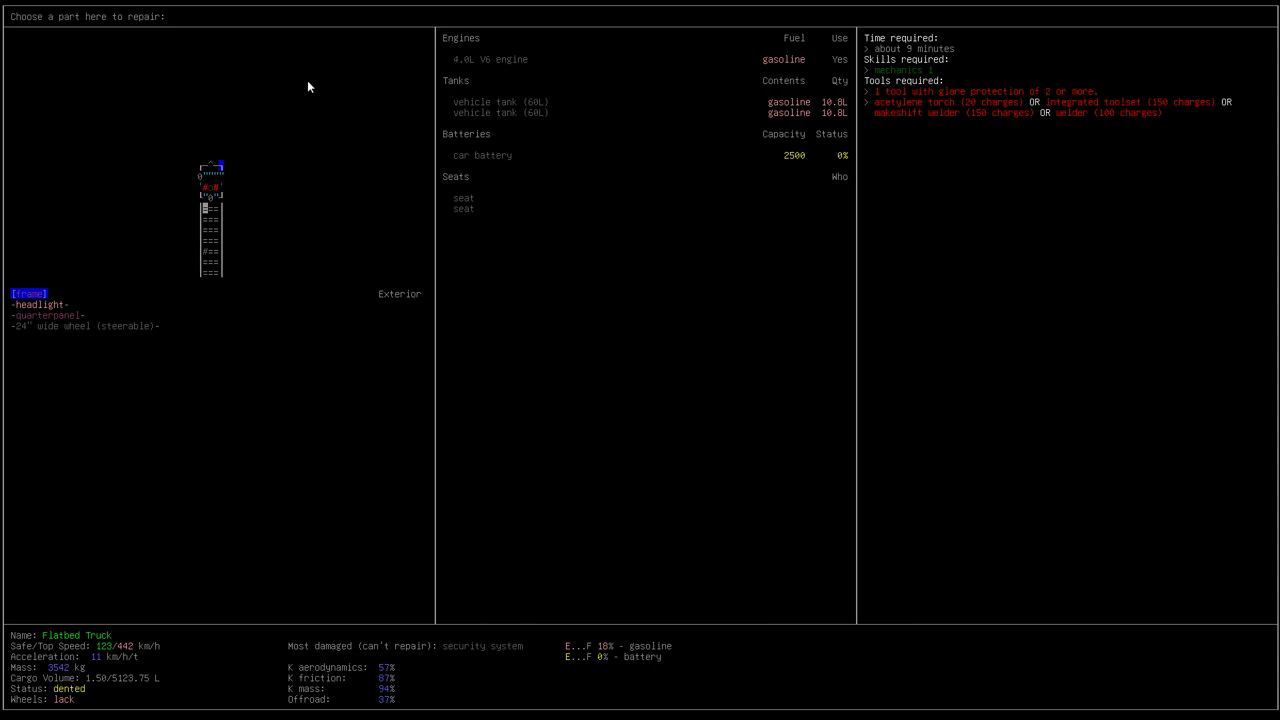
mouse_move(200, 156)
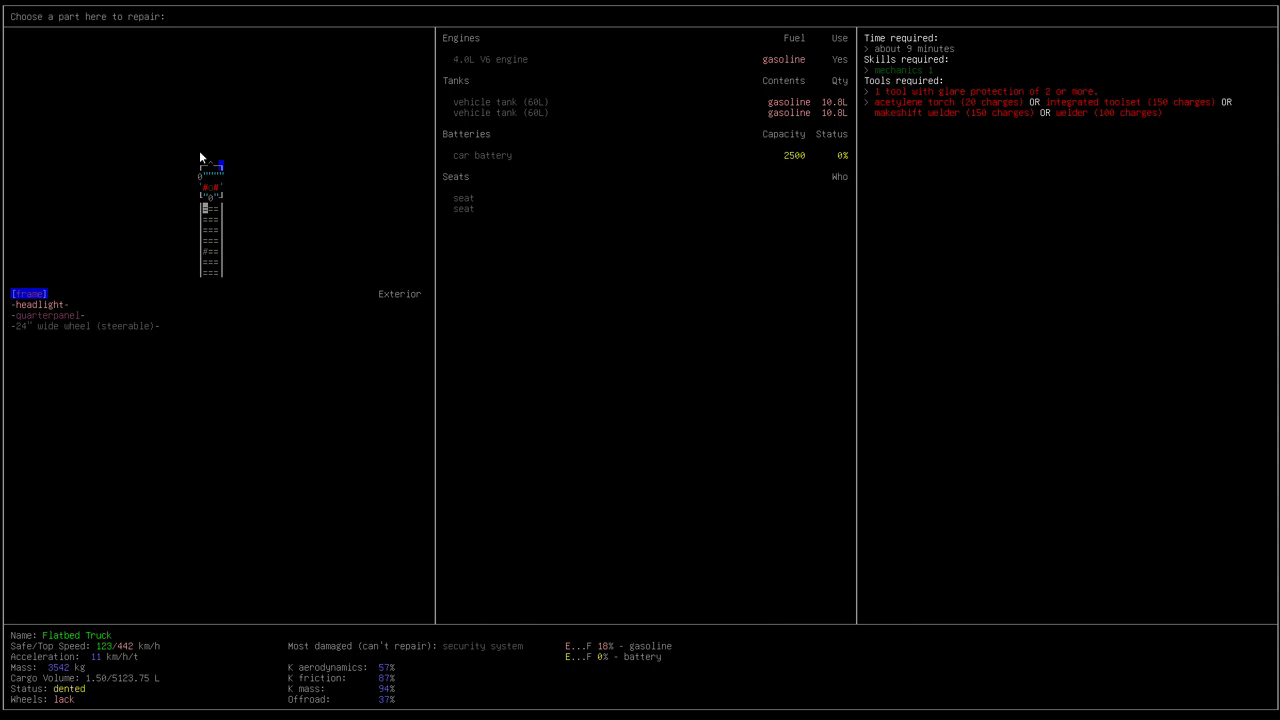
mouse_move(164, 104)
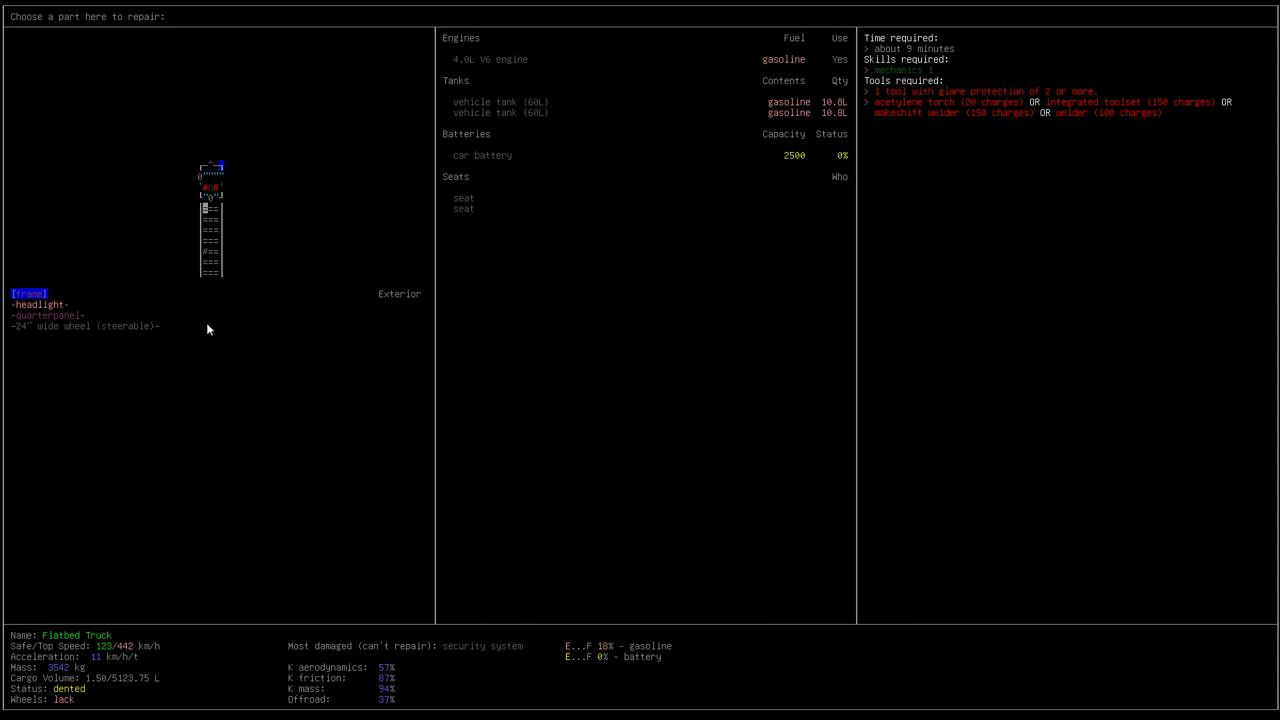
mouse_move(192, 306)
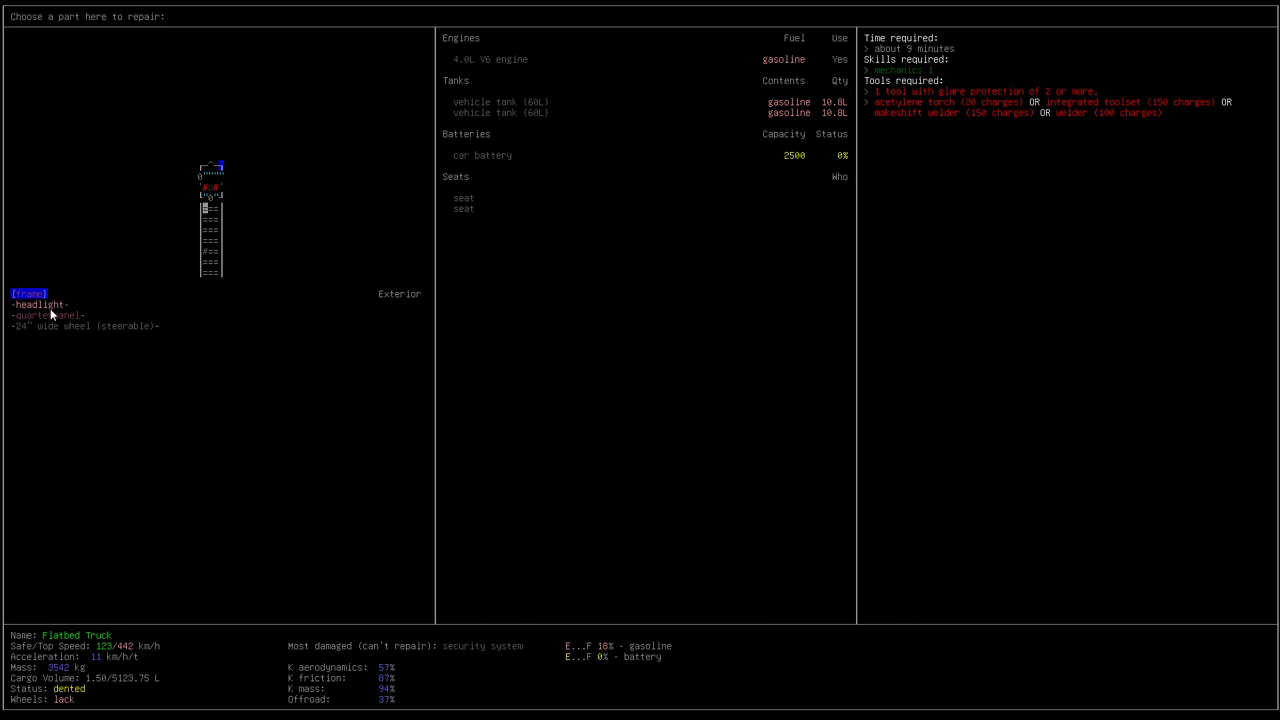
Read the repair requirements for the truck's headlight, quarterpanel and frame, the frame needing welding tools
click(40, 304)
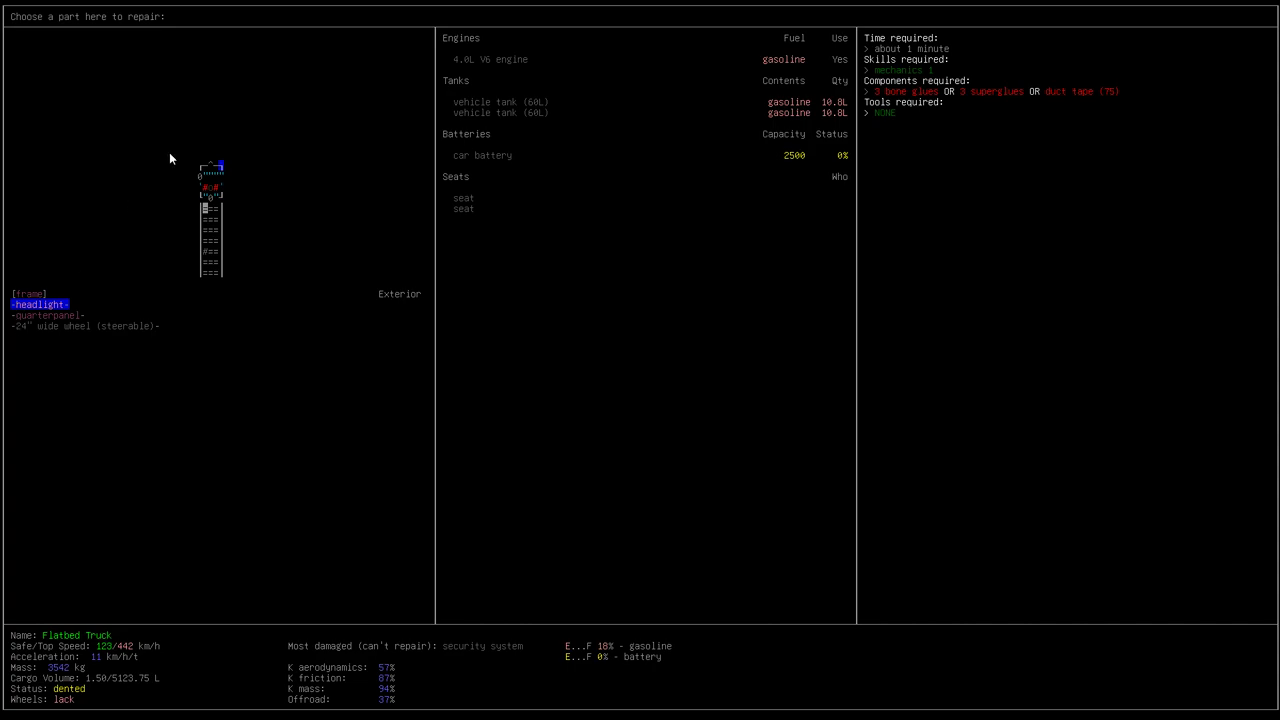
mouse_move(142, 338)
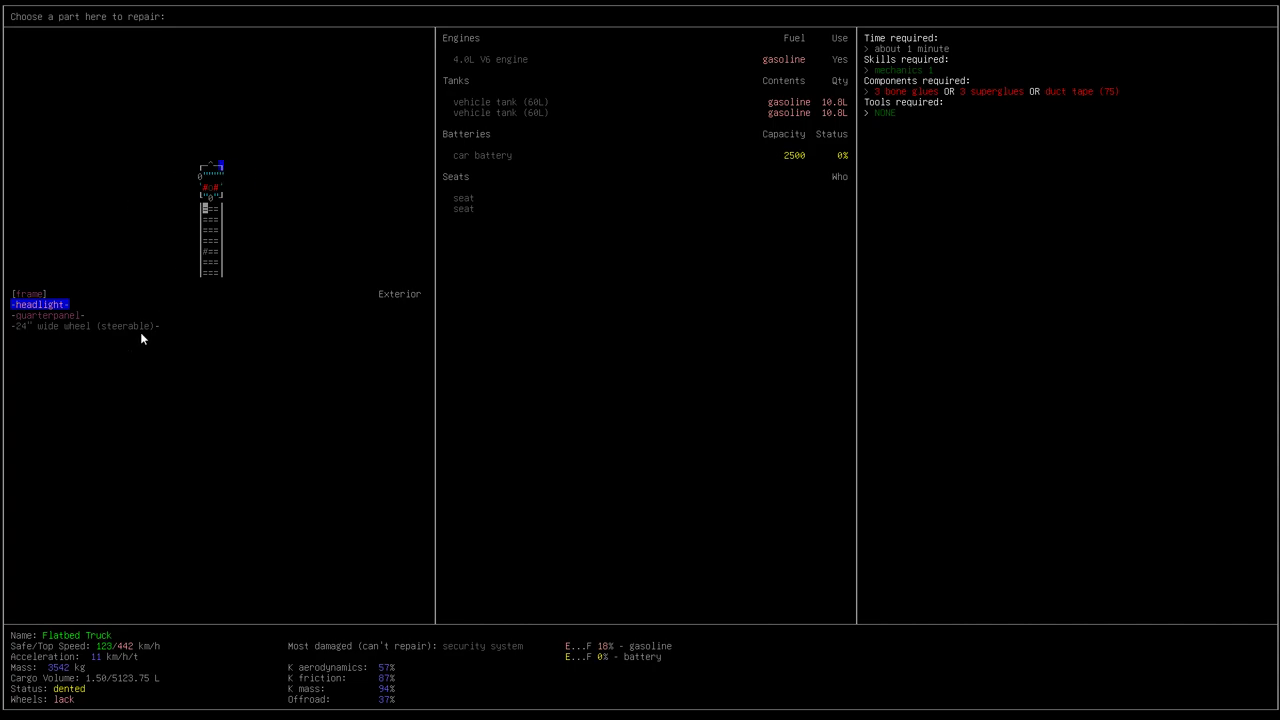
mouse_move(232, 180)
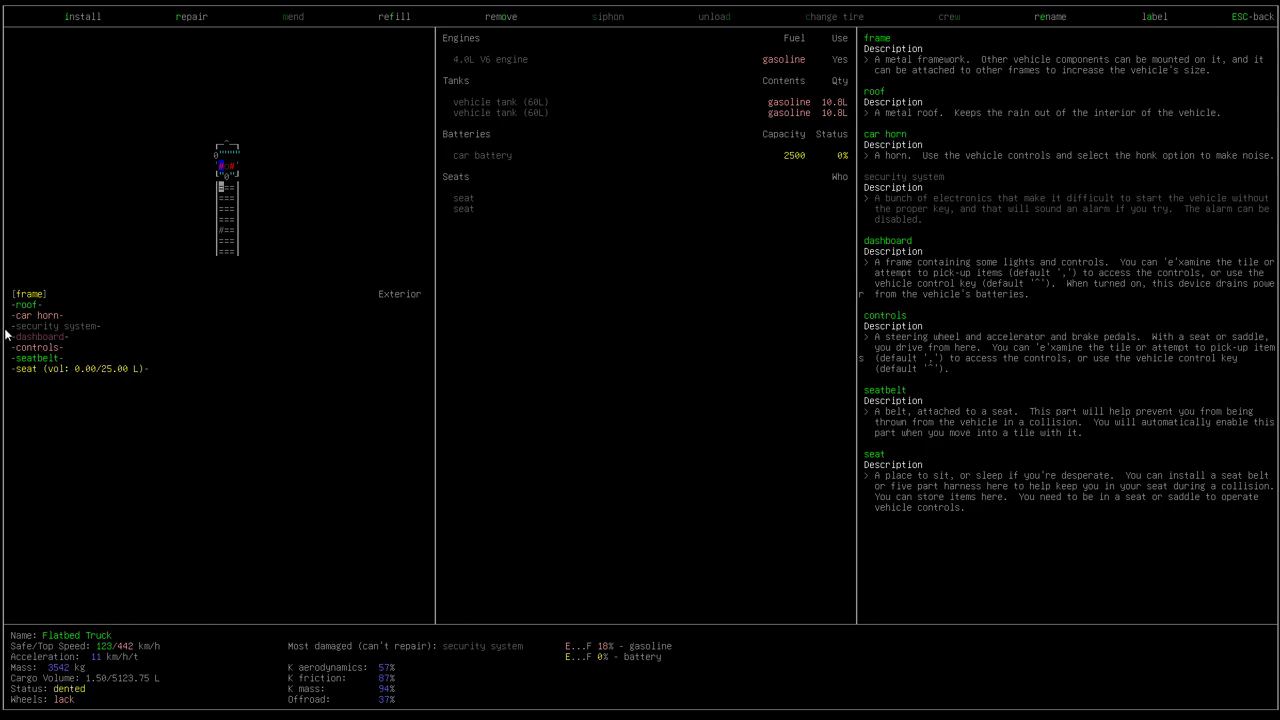
mouse_move(196, 262)
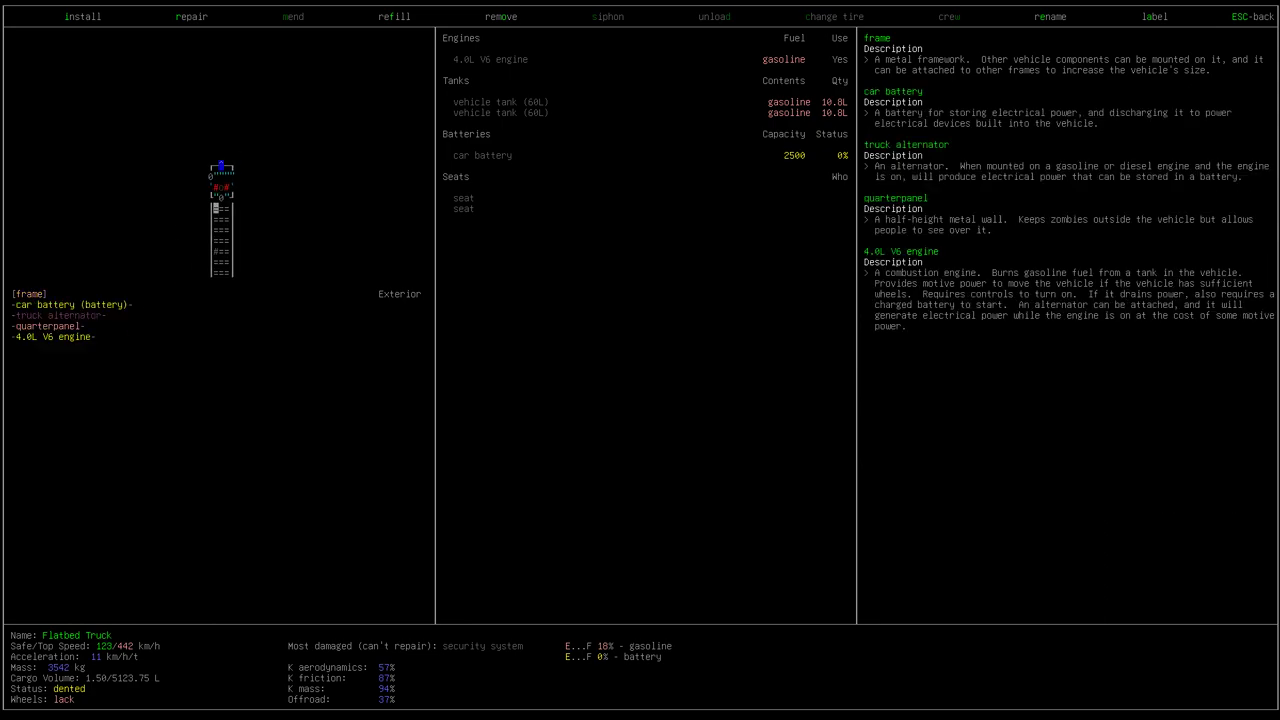
click(192, 16)
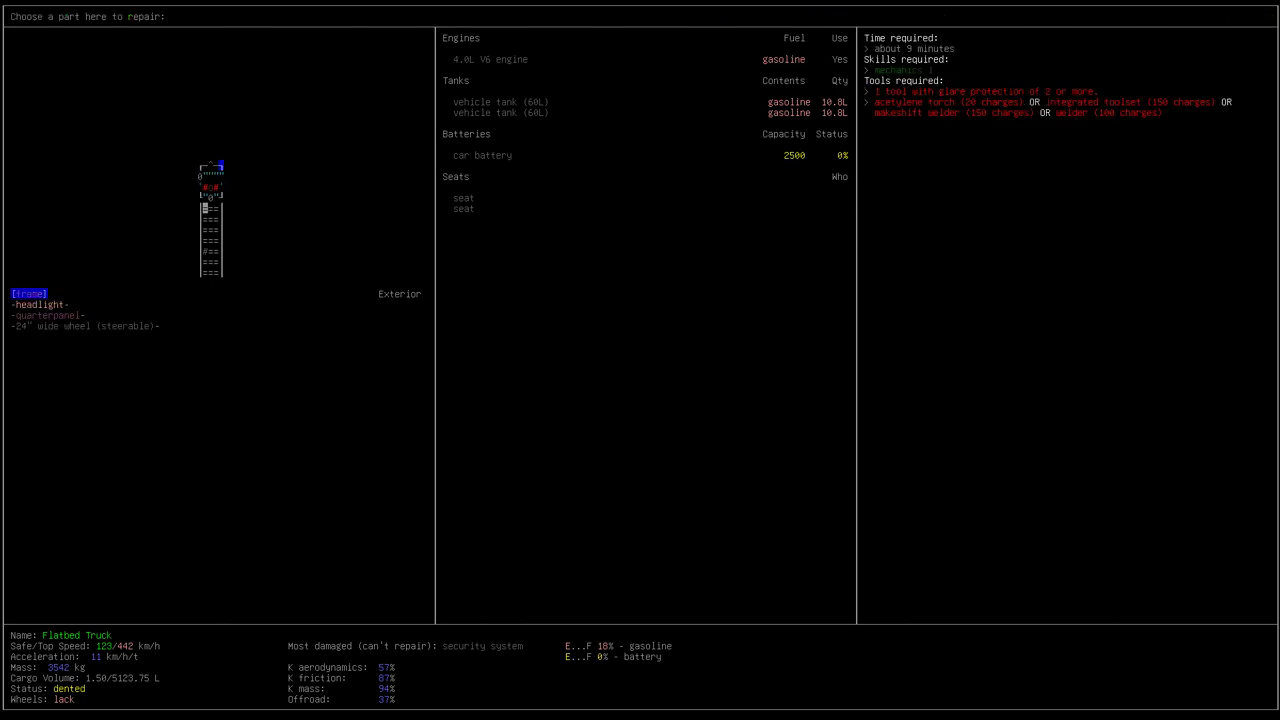
click(40, 304)
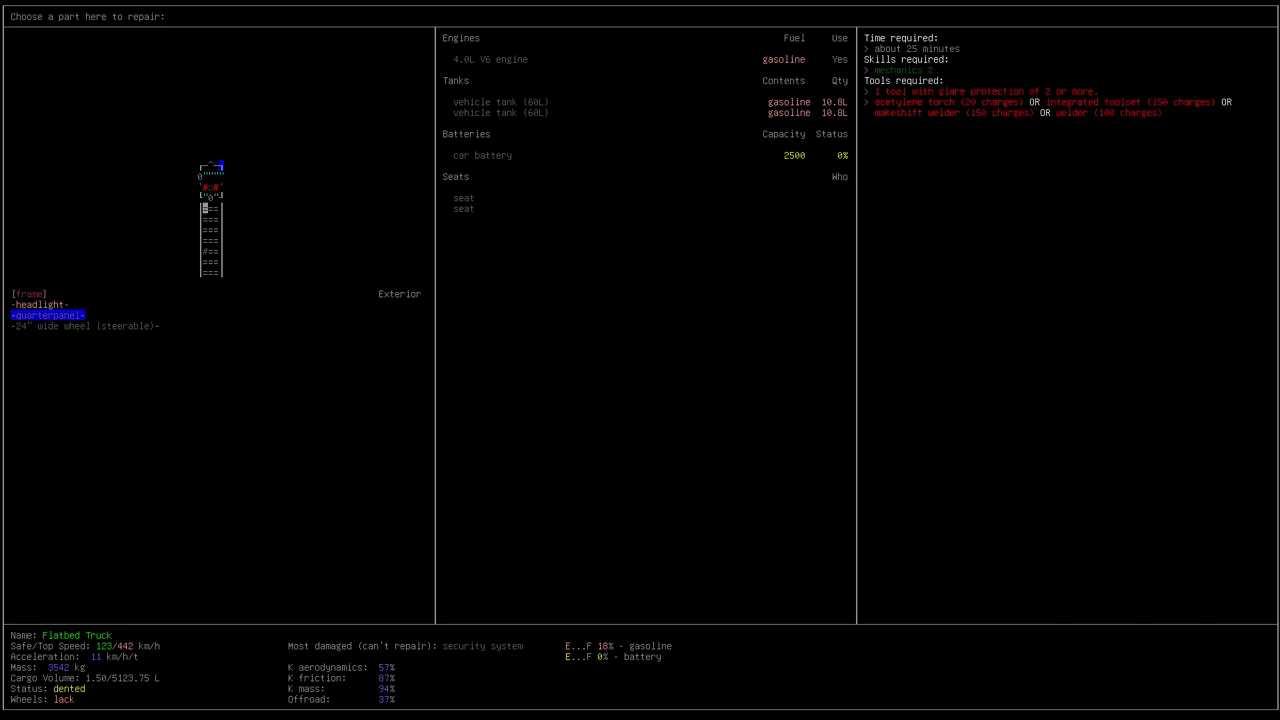
click(40, 304)
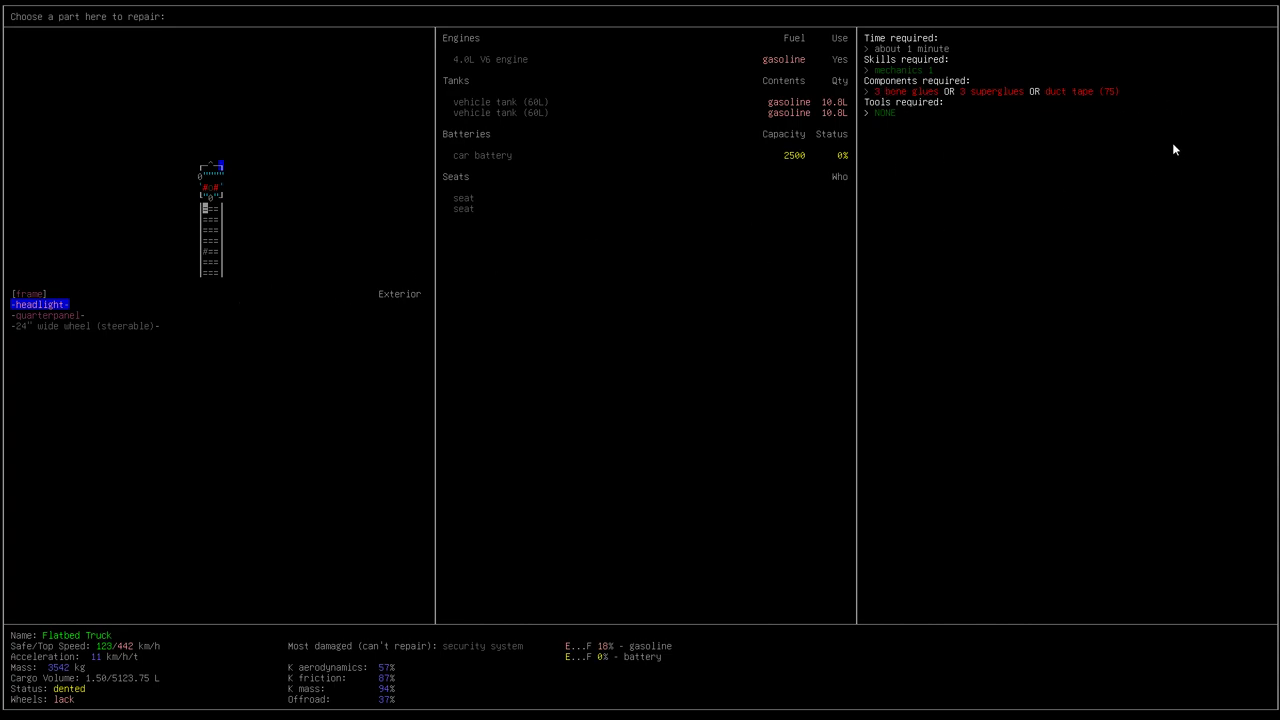
mouse_move(388, 336)
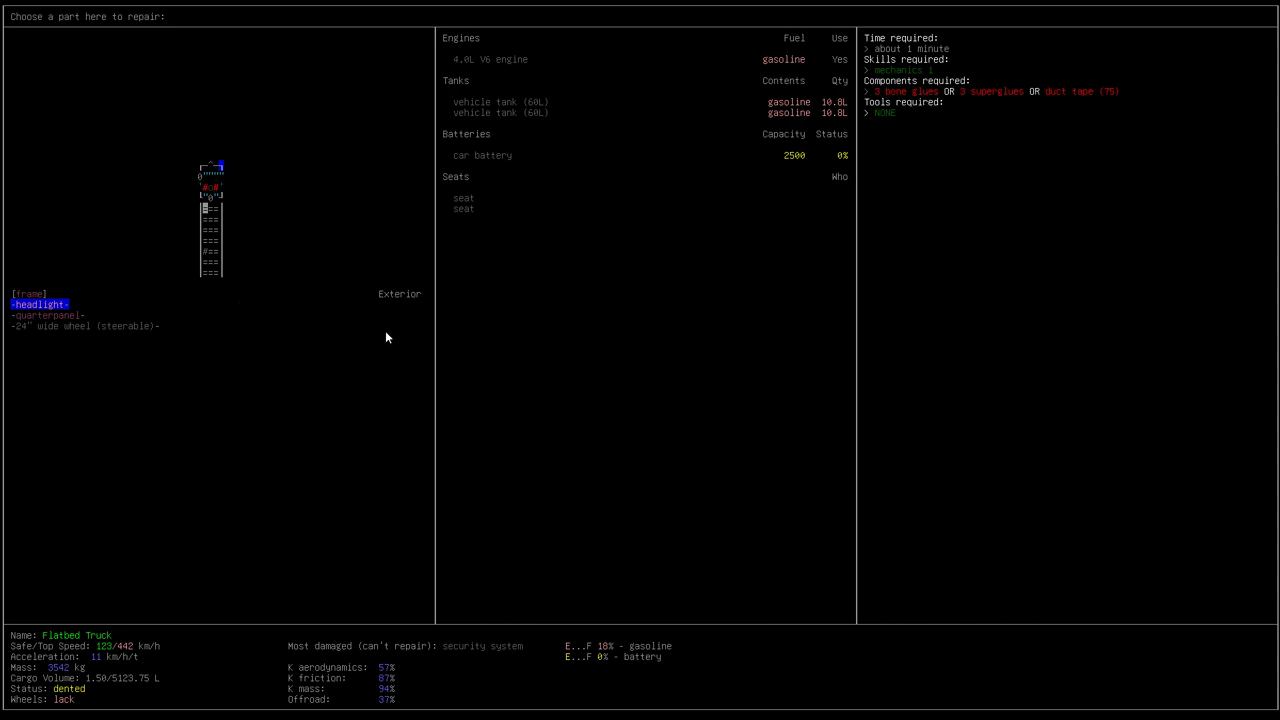
click(30, 292)
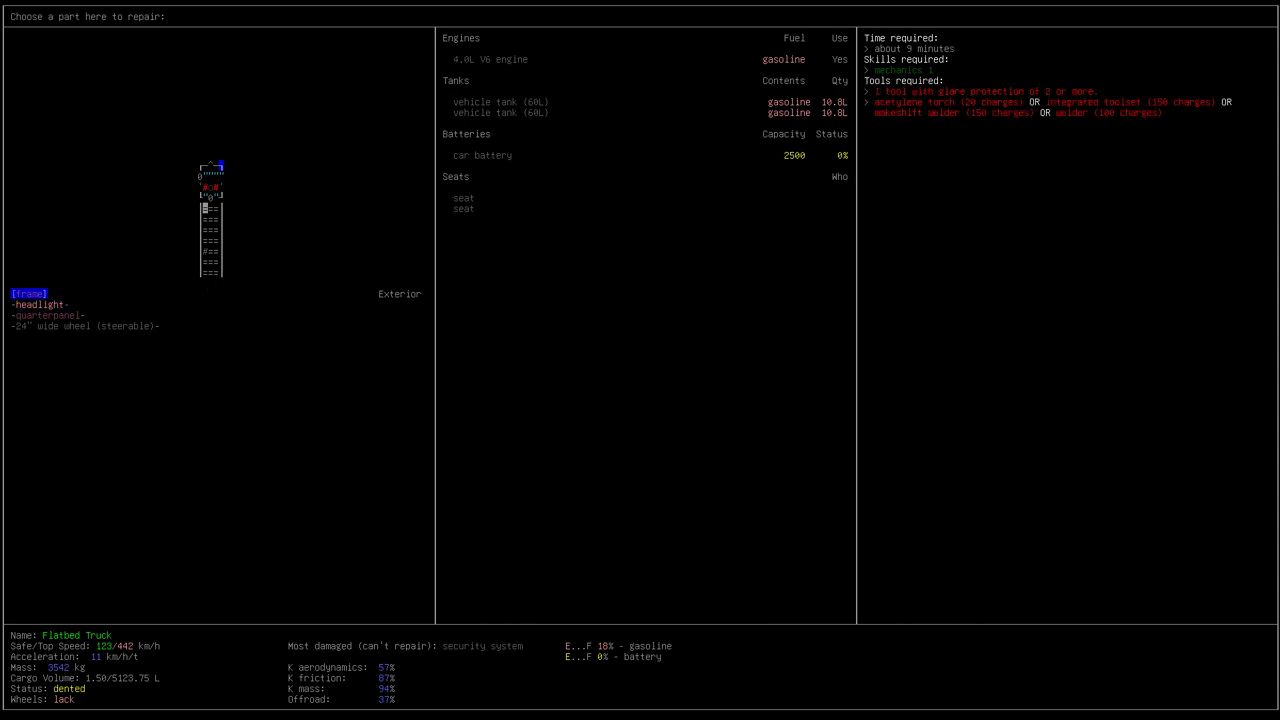
mouse_move(964, 36)
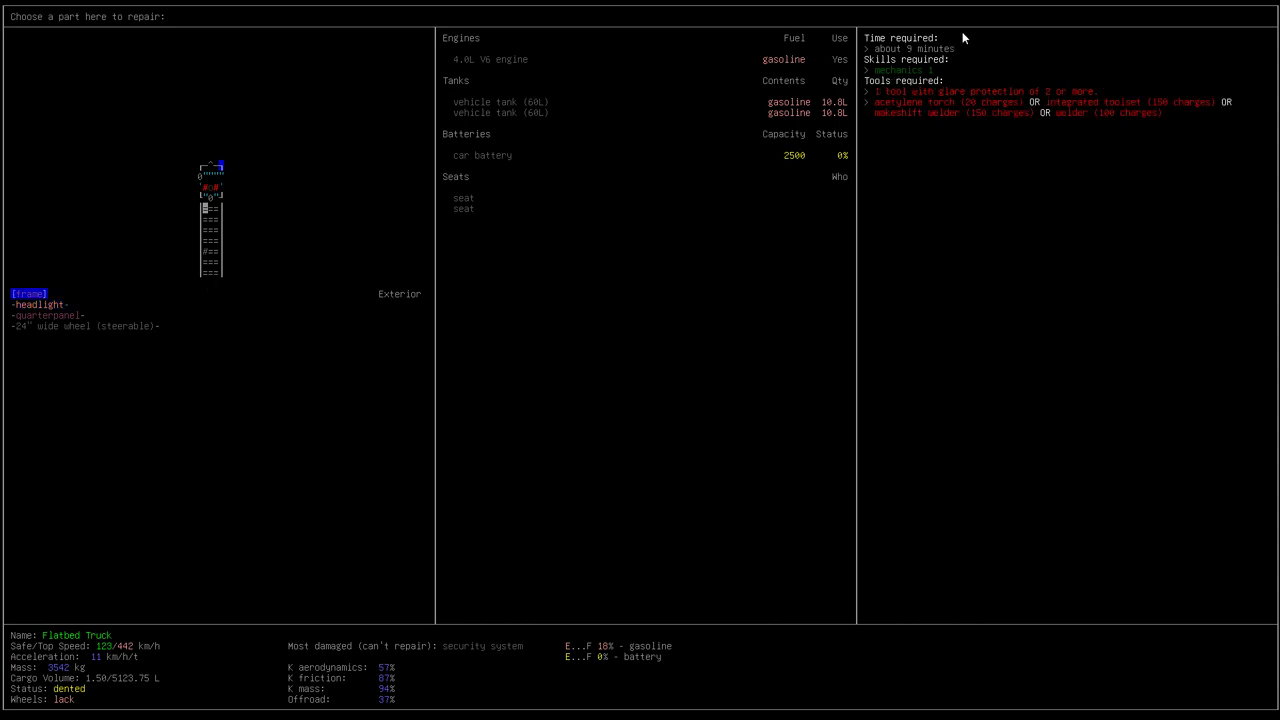
mouse_move(100, 392)
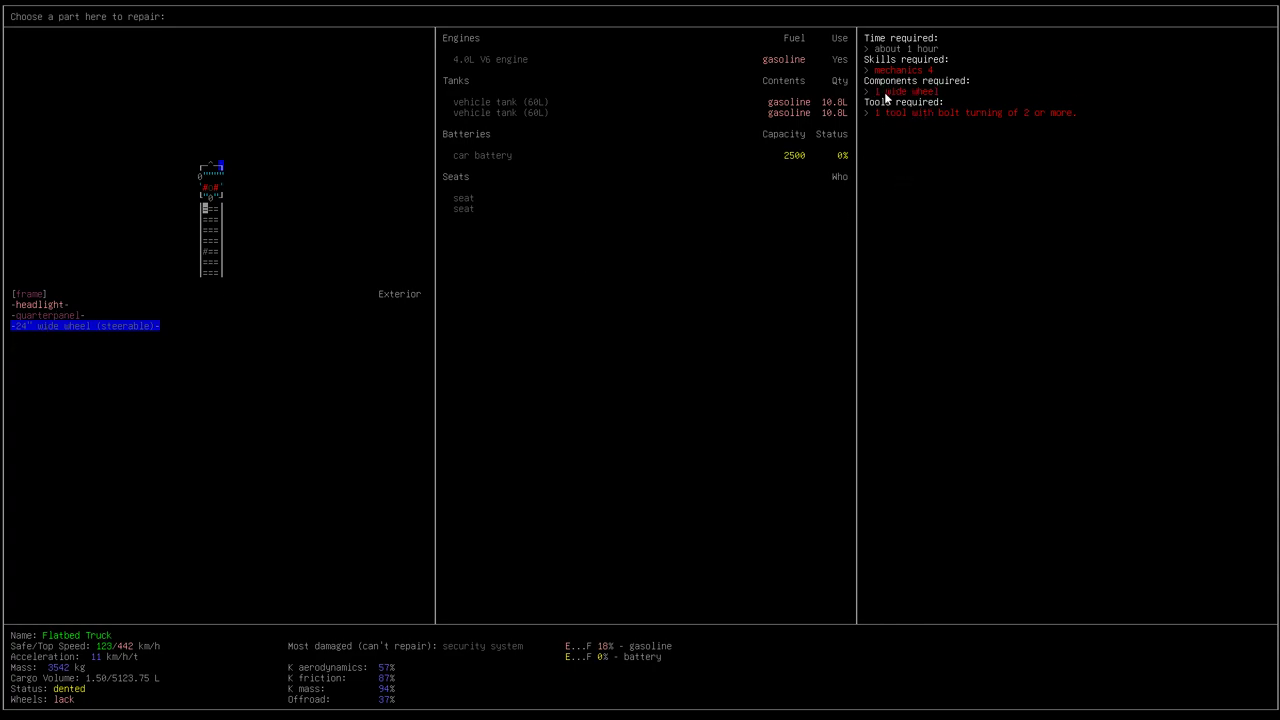
mouse_move(952, 268)
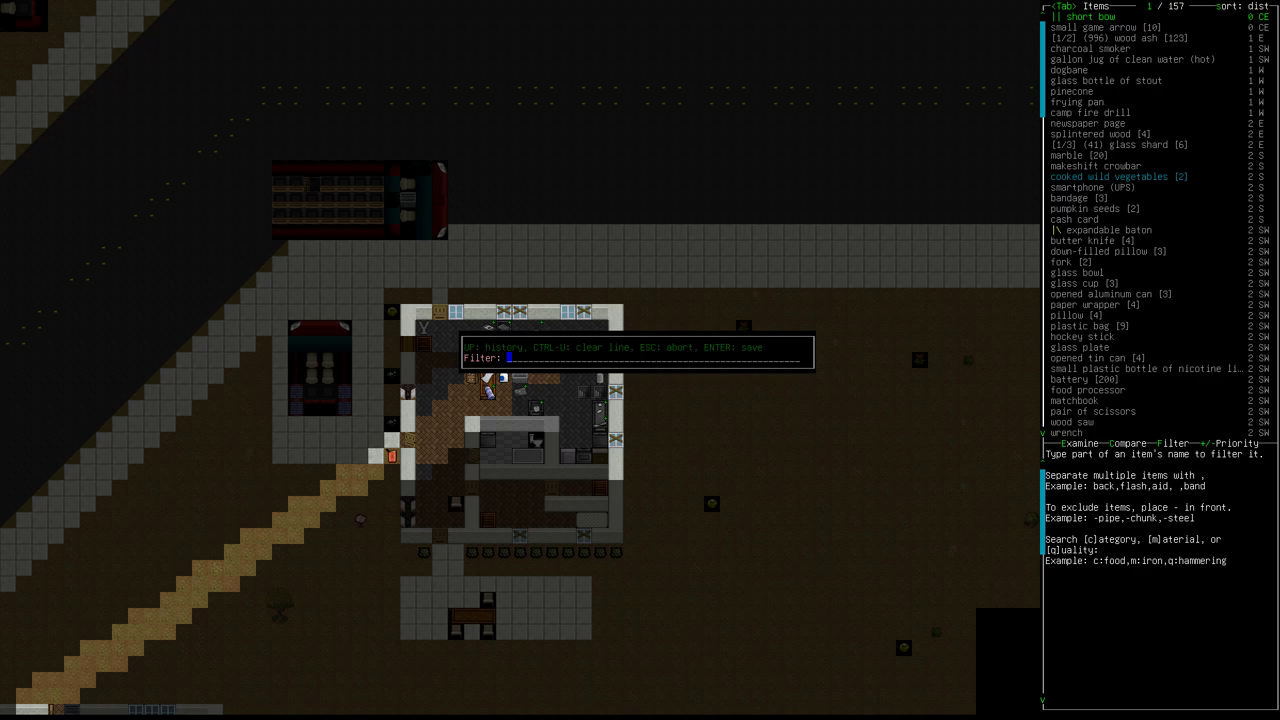
Filter nearby items for 'wrenc' and pick up the wrench
text(wrenc)
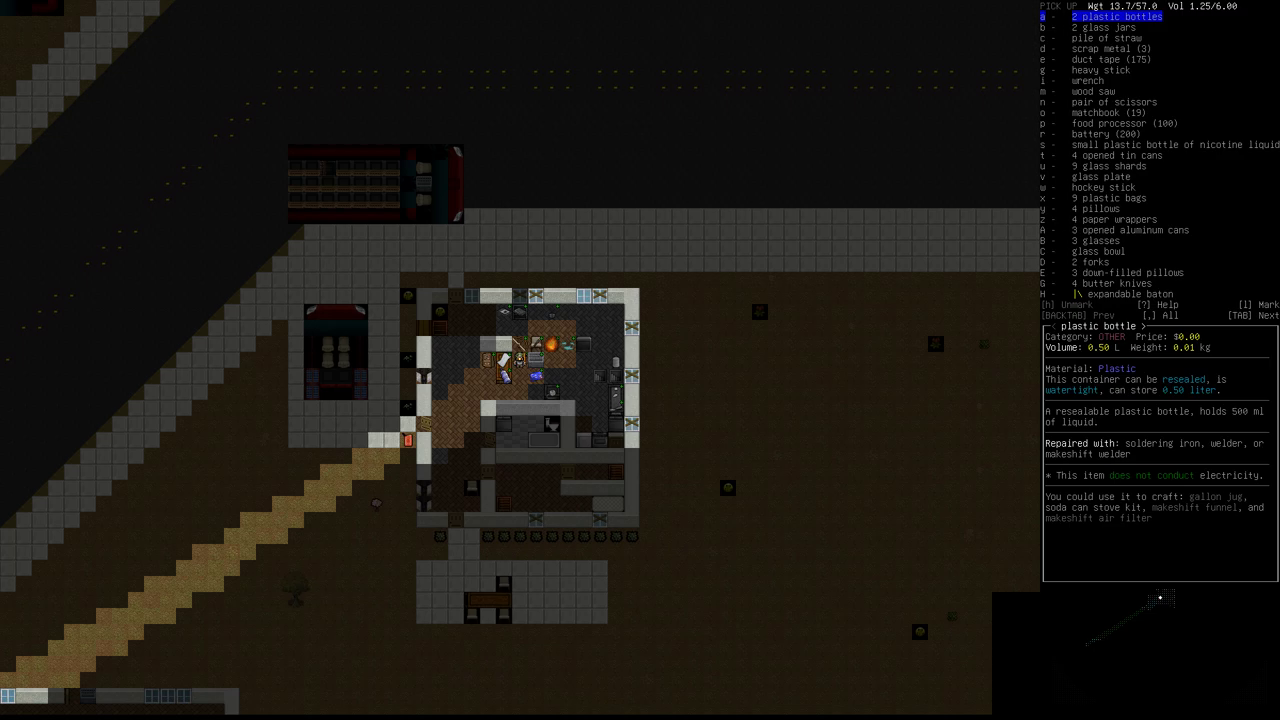
key(DOWN)
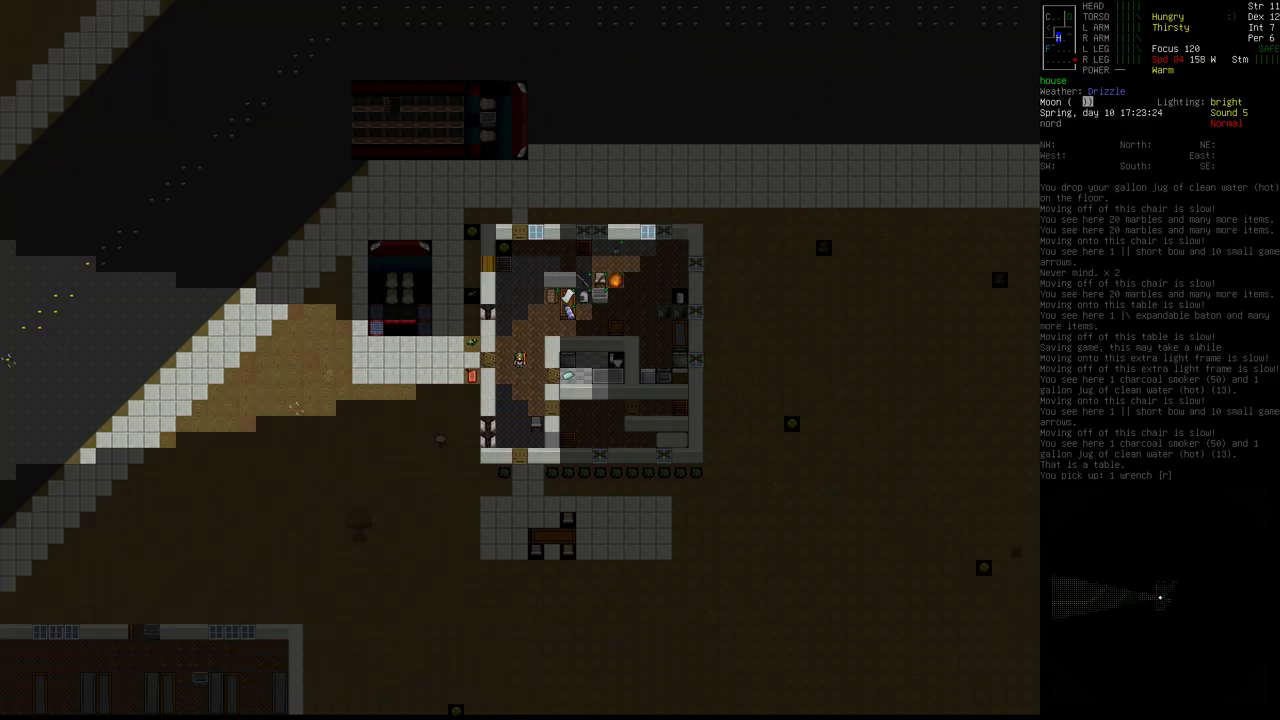
Store the wrench in the shopping cart, remove the truck's headlight and examine the Electric Car's parts
key(g)
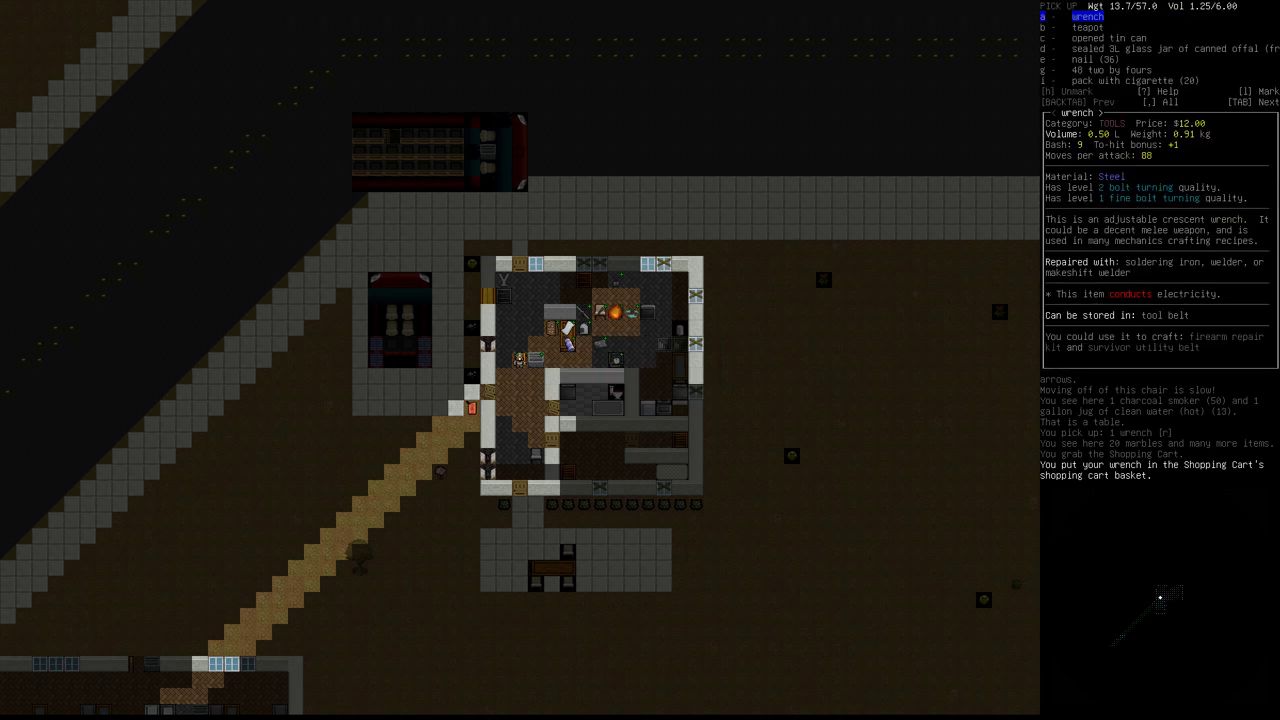
key(Escape)
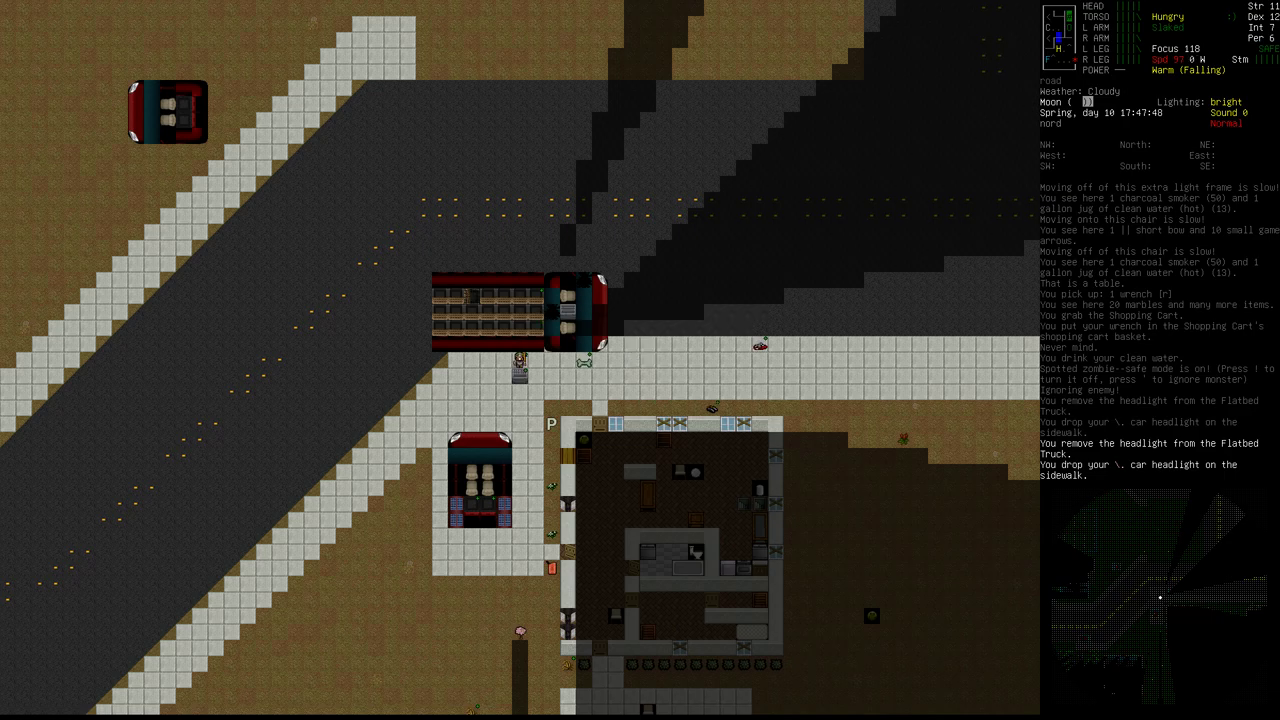
key(Tab)
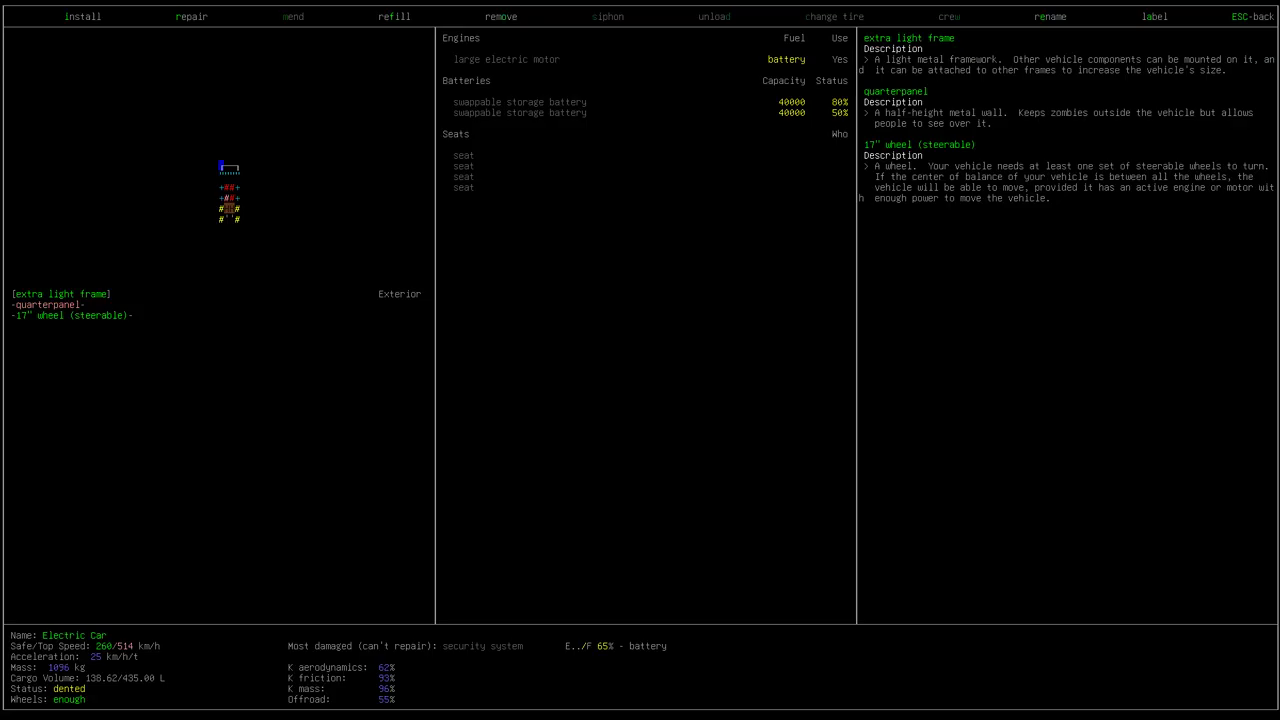
Install two salvaged headlights on the Electric Car's mounts
click(84, 16)
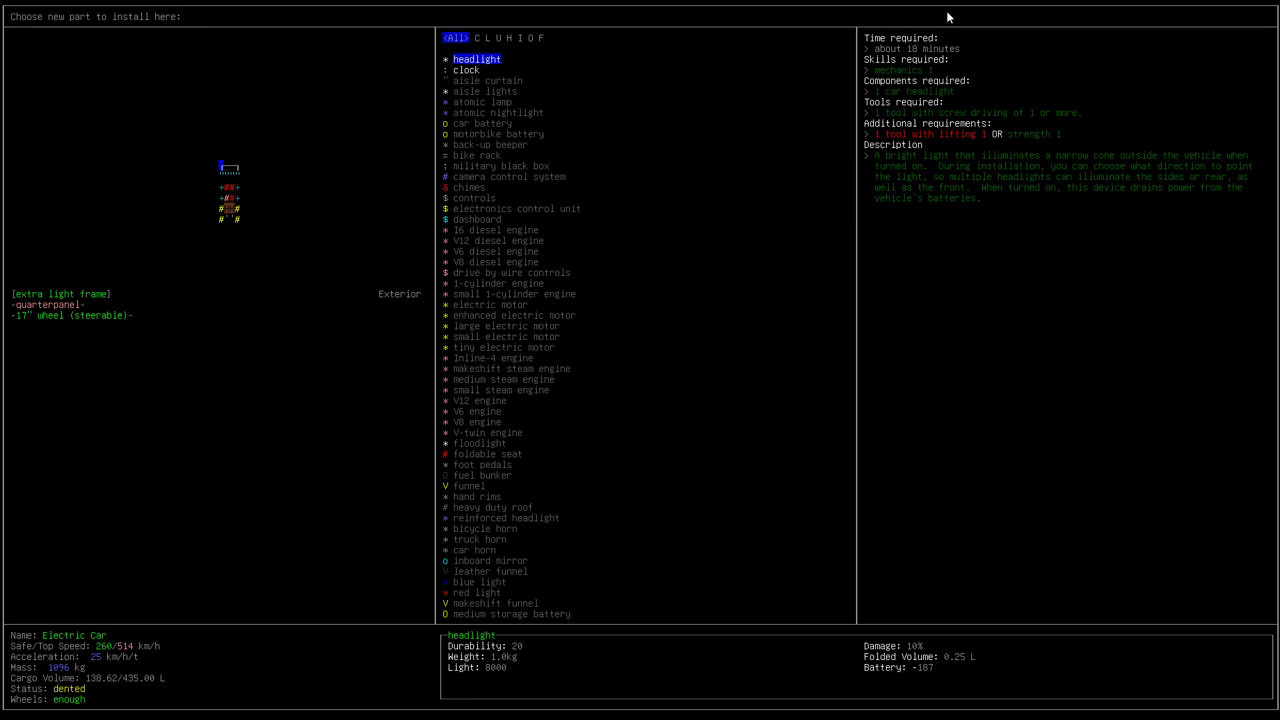
mouse_move(1064, 198)
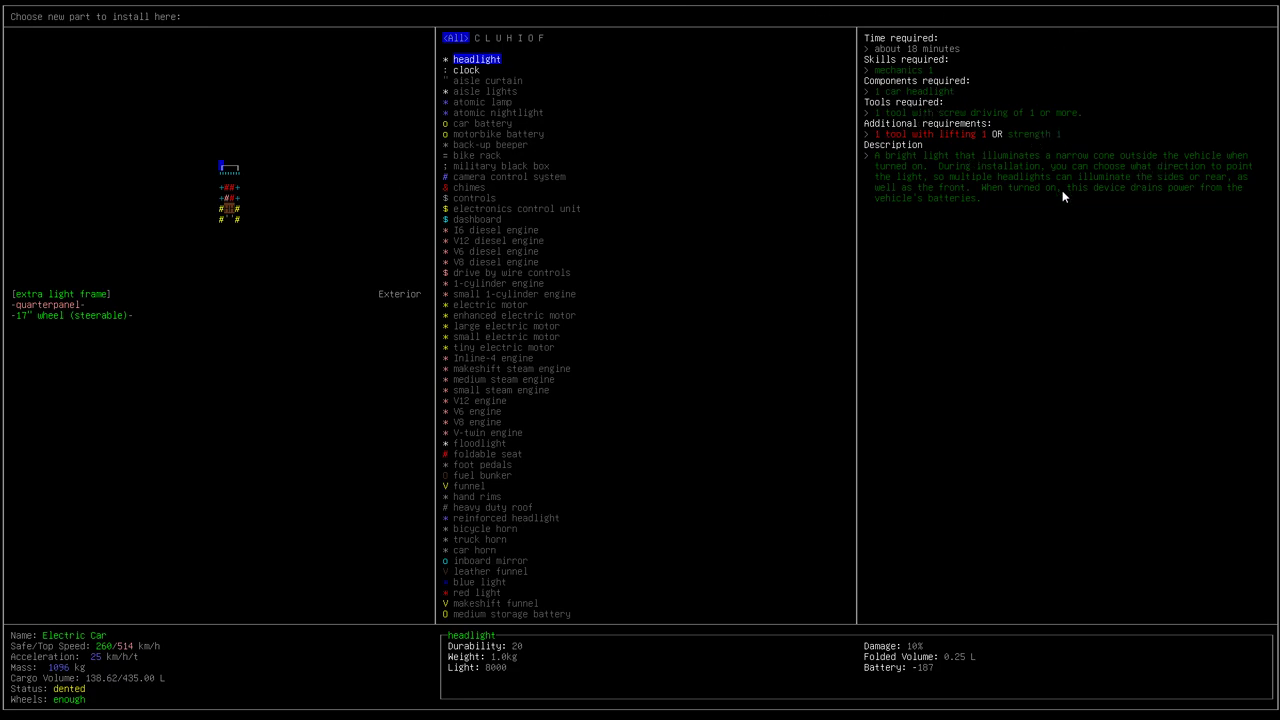
mouse_move(868, 236)
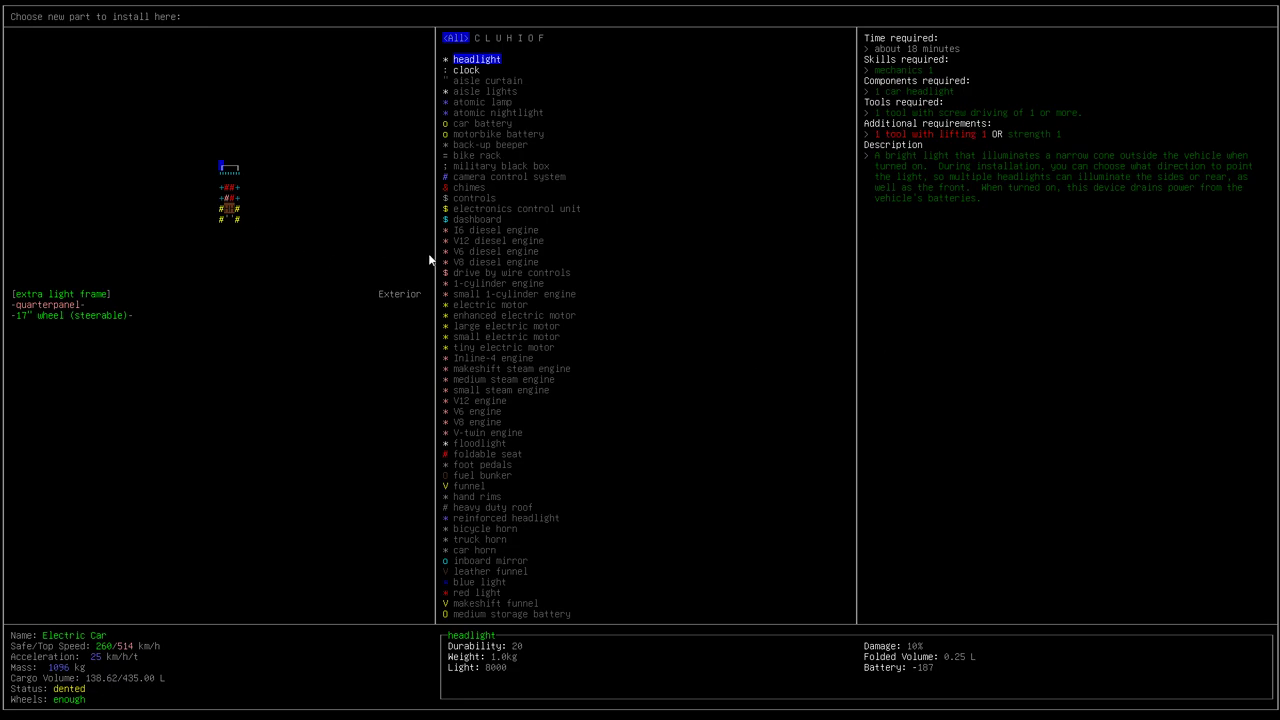
click(476, 58)
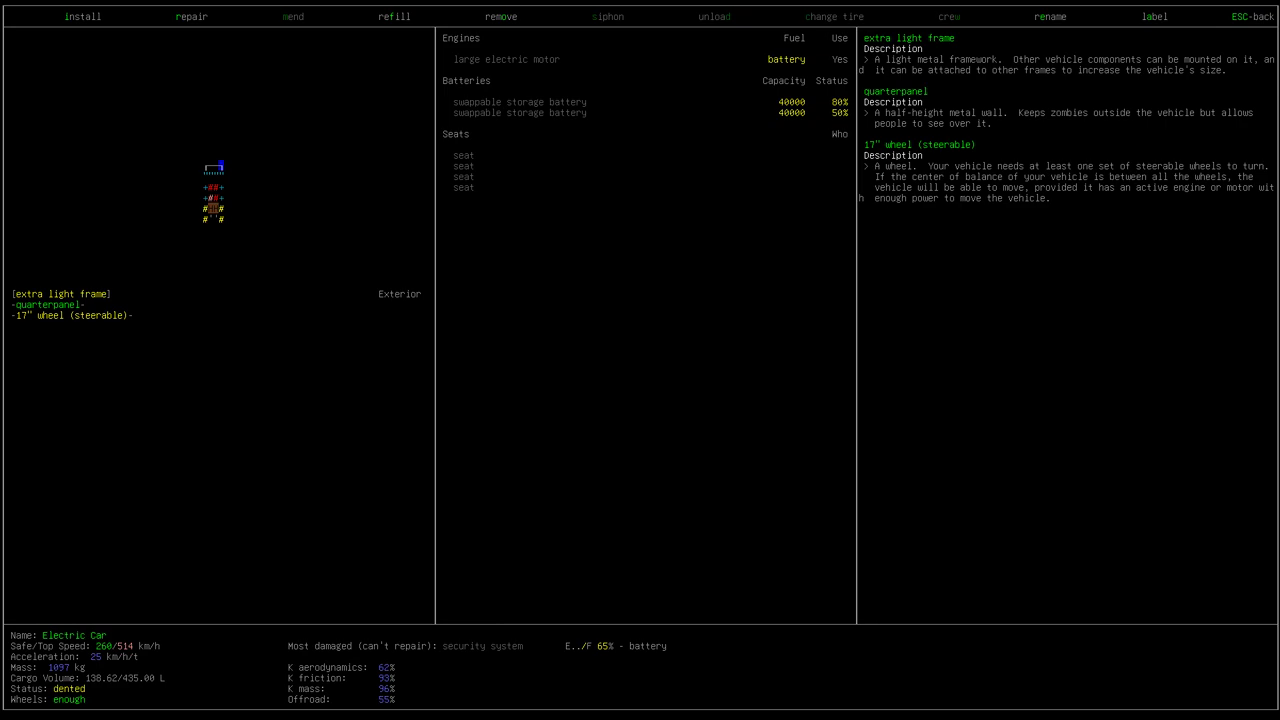
click(84, 16)
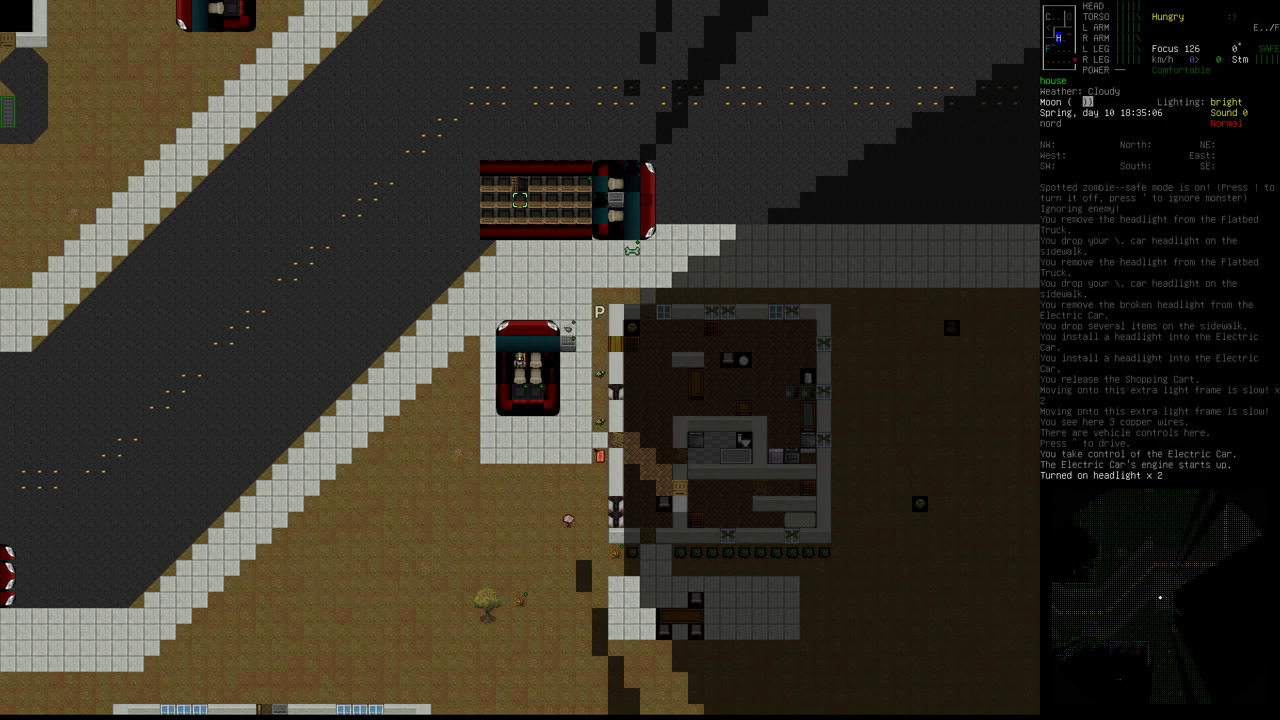
Bring up the driving controls, turn off the headlights and engine and release the controls
key(^)
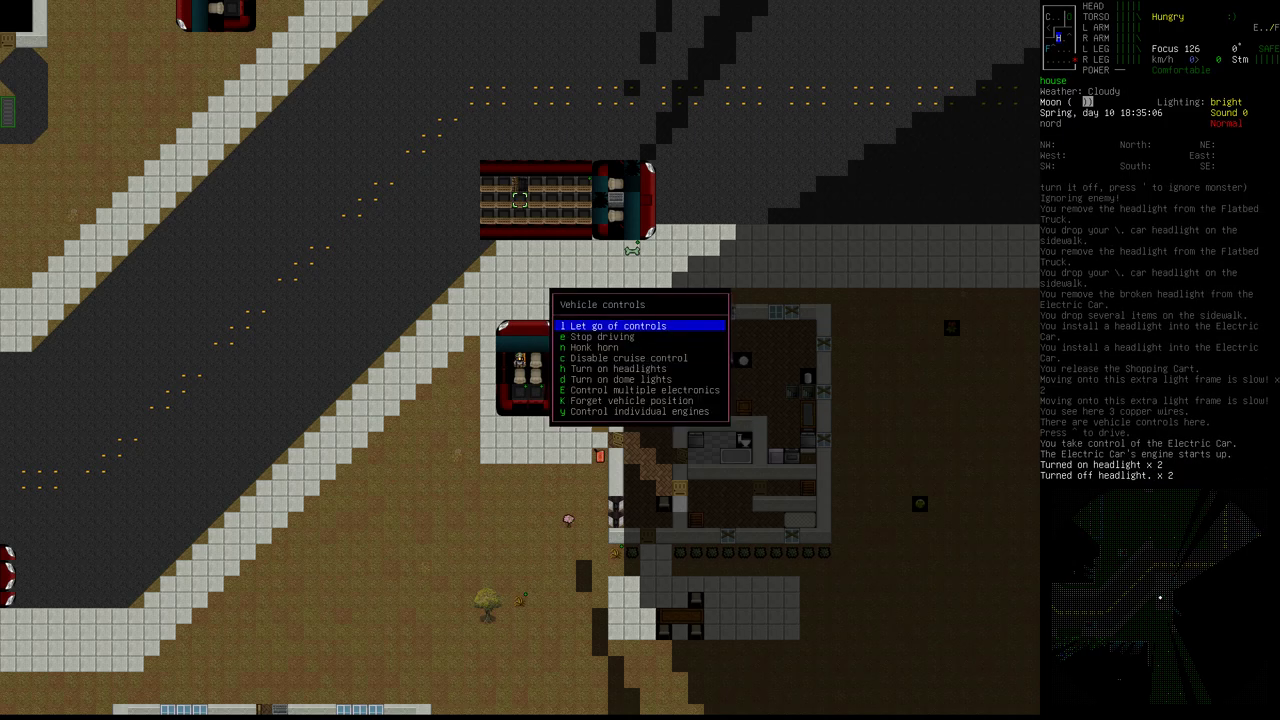
click(620, 324)
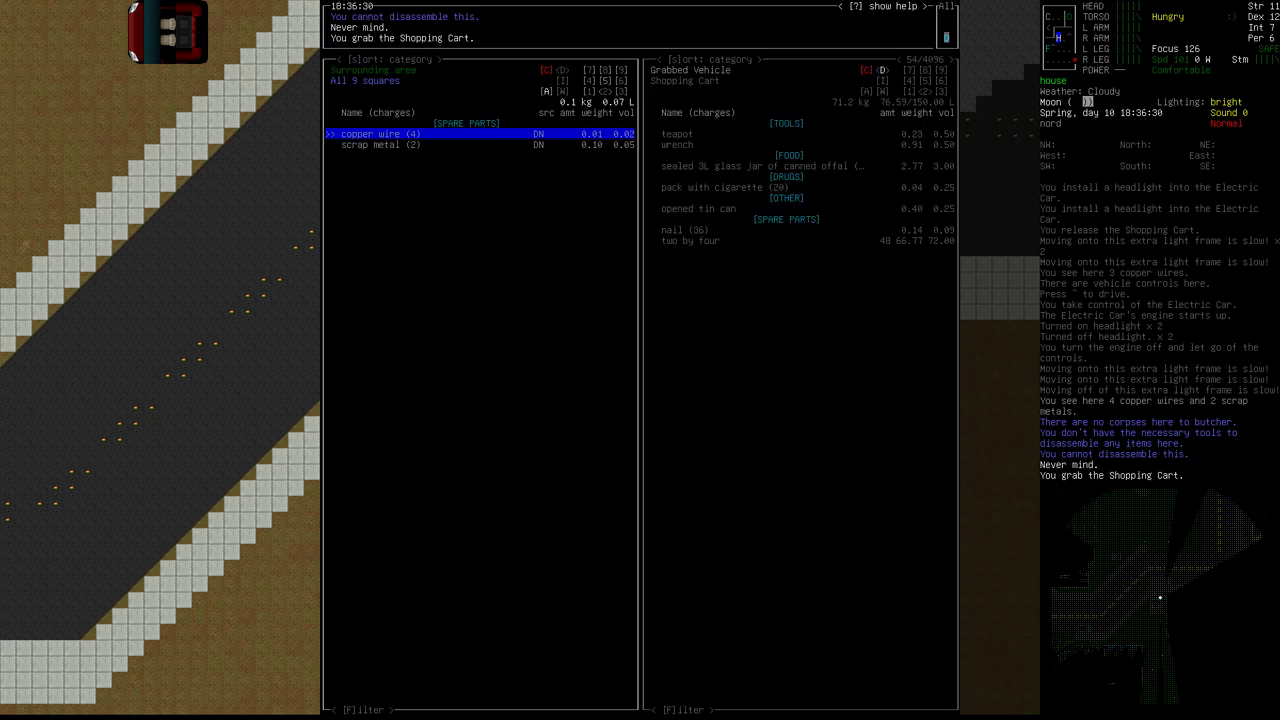
Leave the item manager after the copper wire cannot be disassembled and examine the Electric Car again
key(Escape)
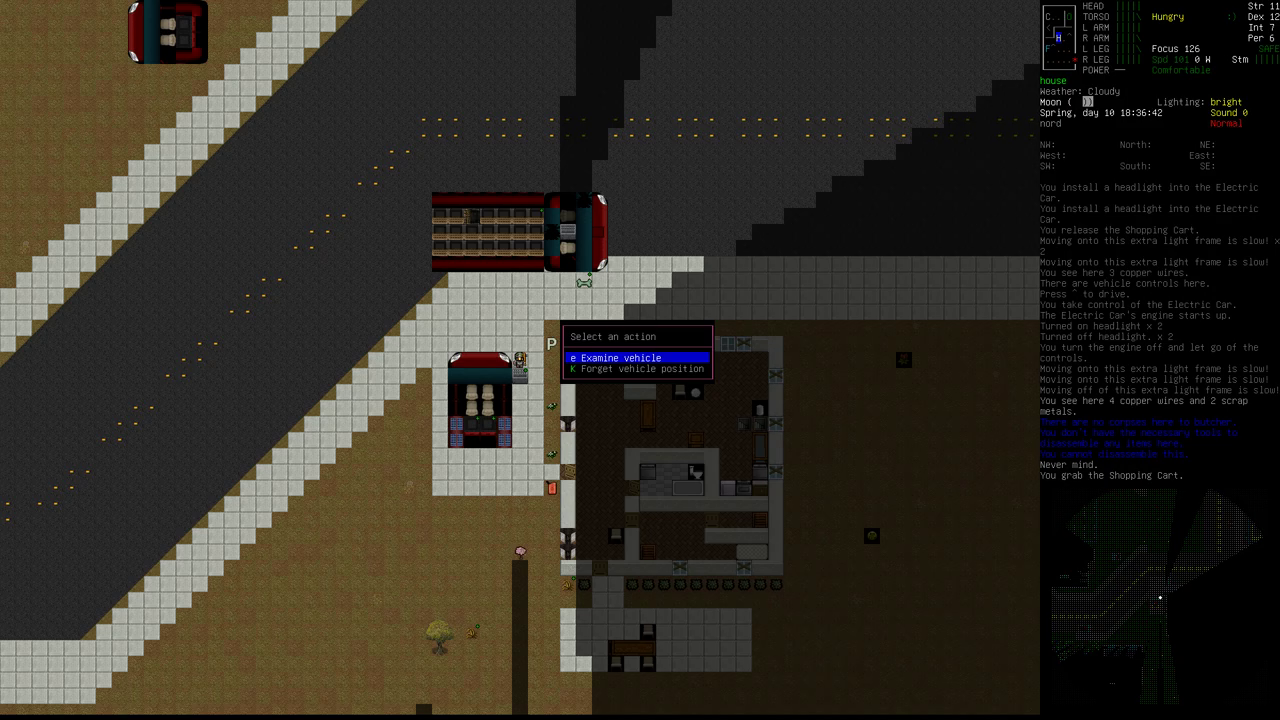
click(612, 358)
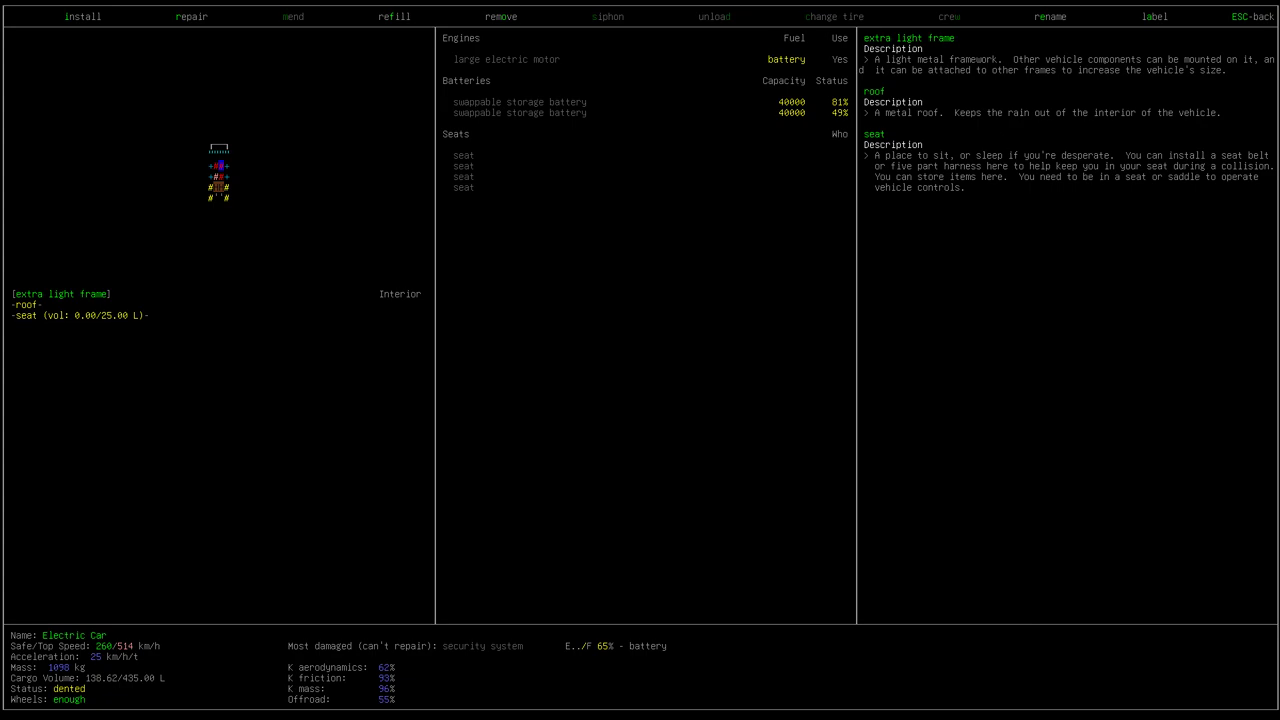
Remove the seats and seatbelts from the Electric Car's interior, dropping them on the sidewalk
click(500, 16)
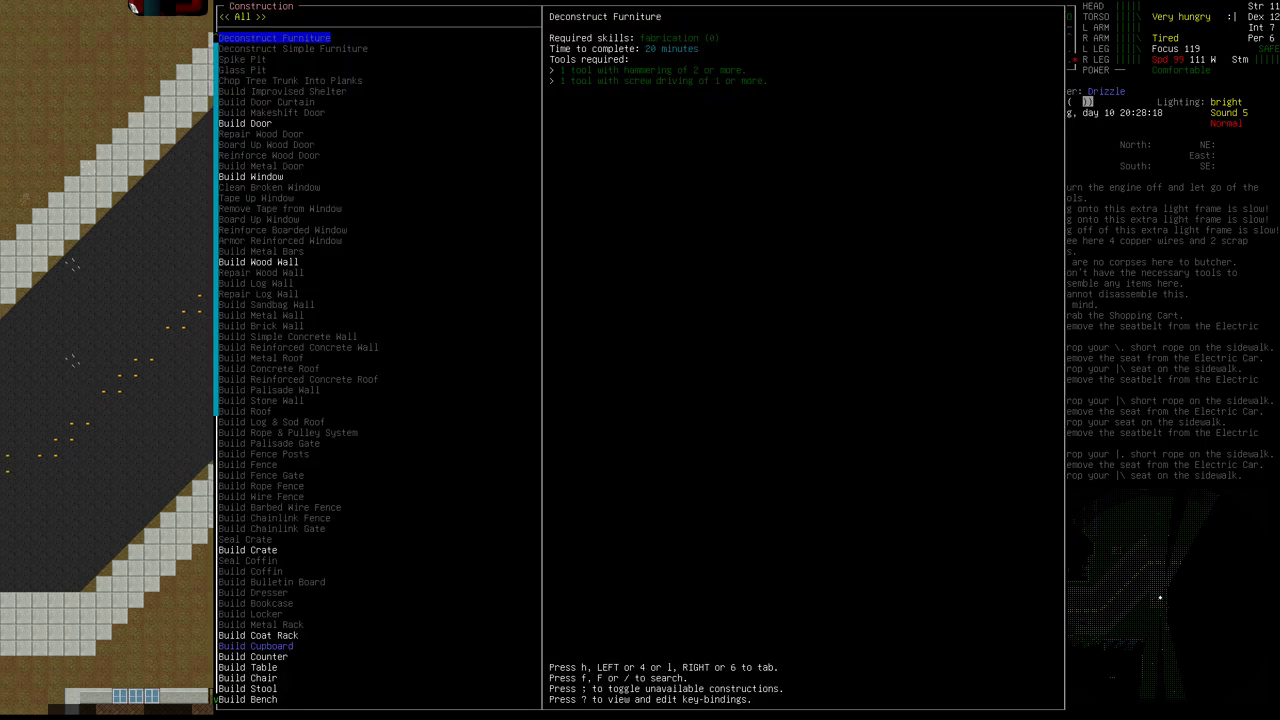
Browse installable parts for the roofed frame, reading requirements for the plain seat, clock and board
key(Escape)
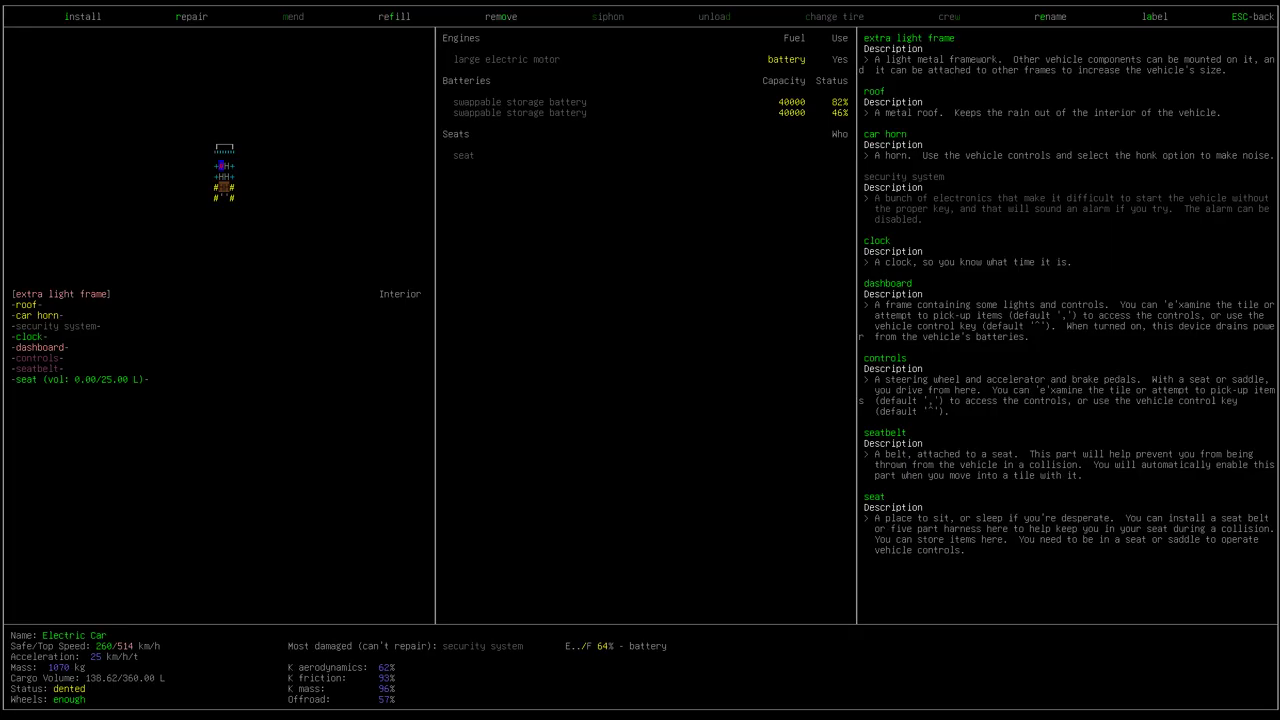
click(84, 16)
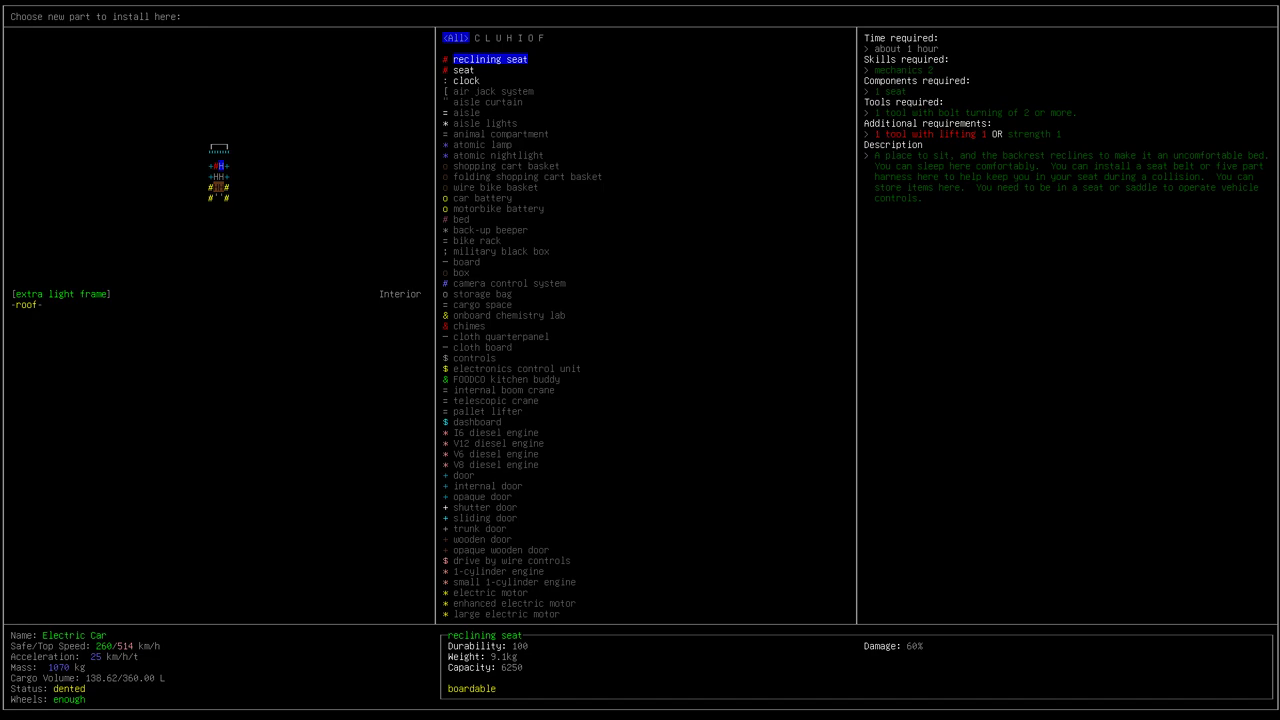
click(464, 68)
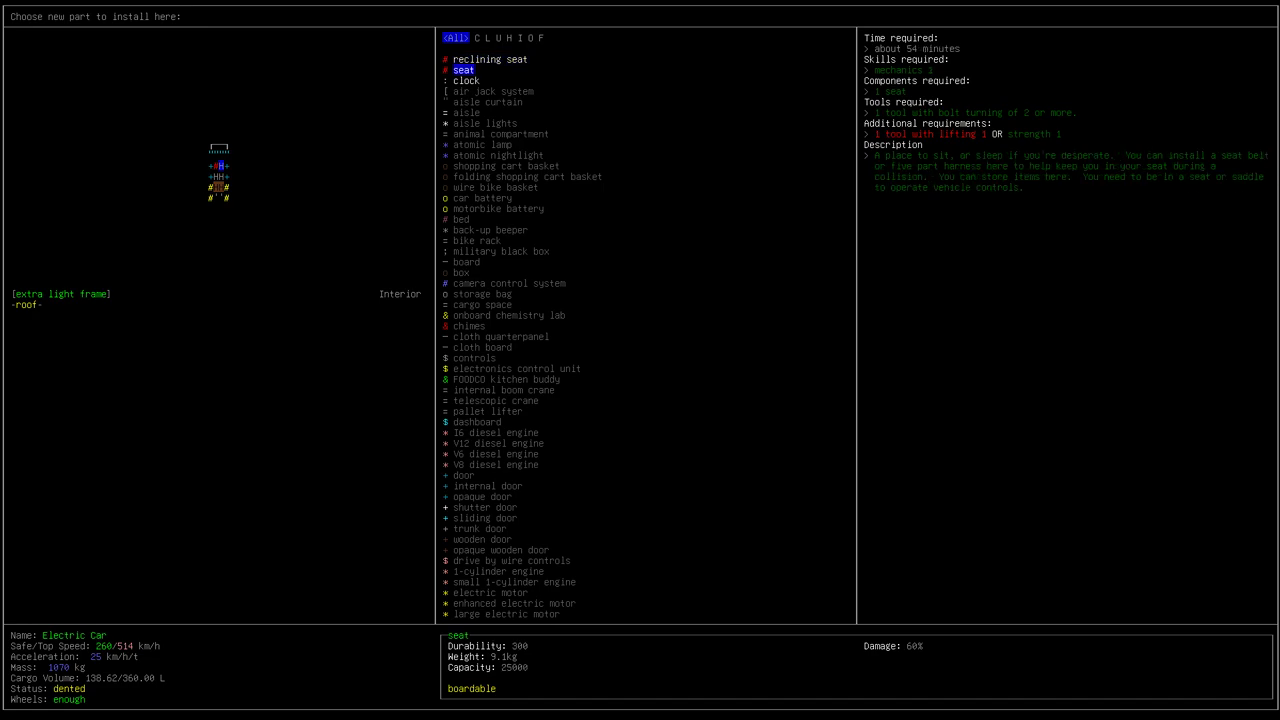
click(466, 80)
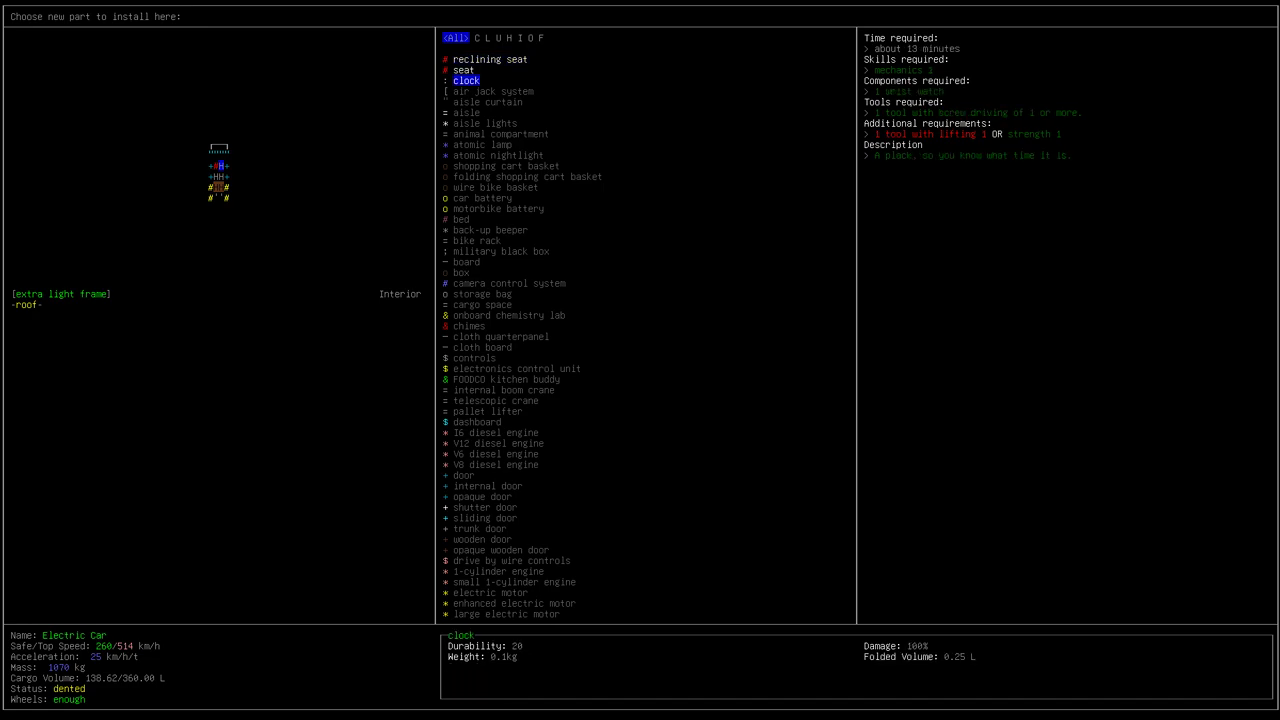
click(460, 272)
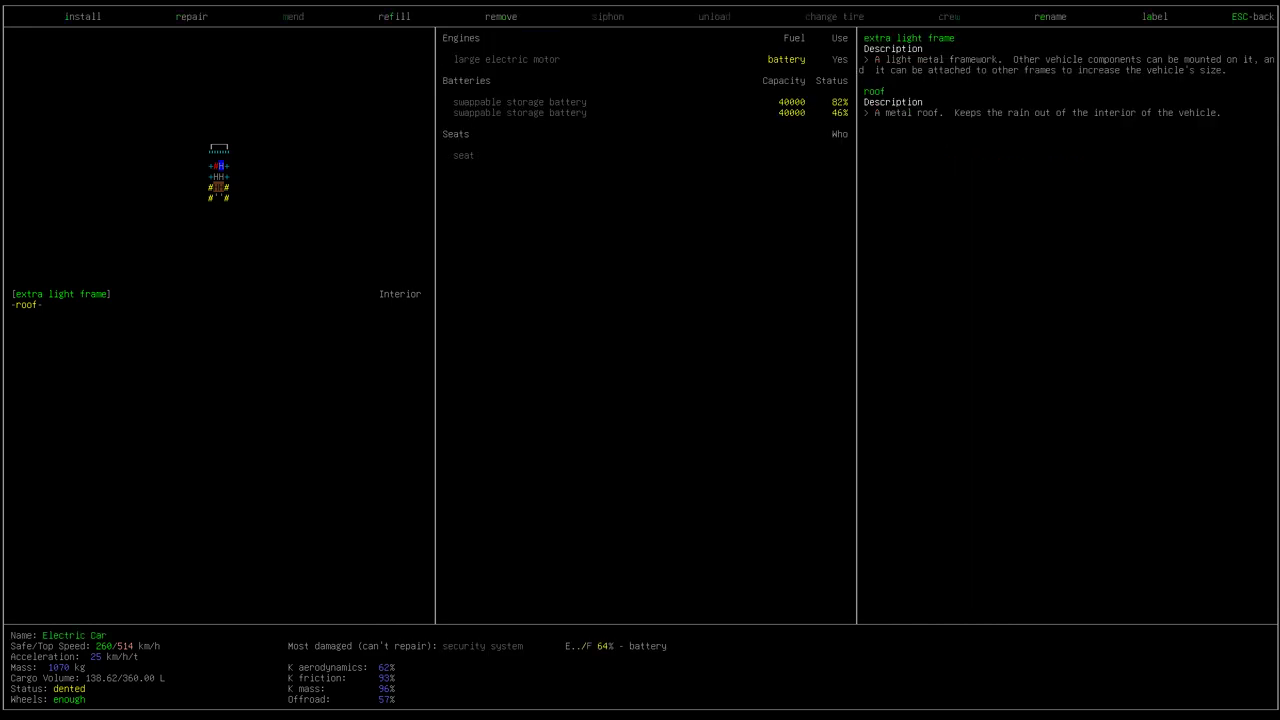
click(84, 16)
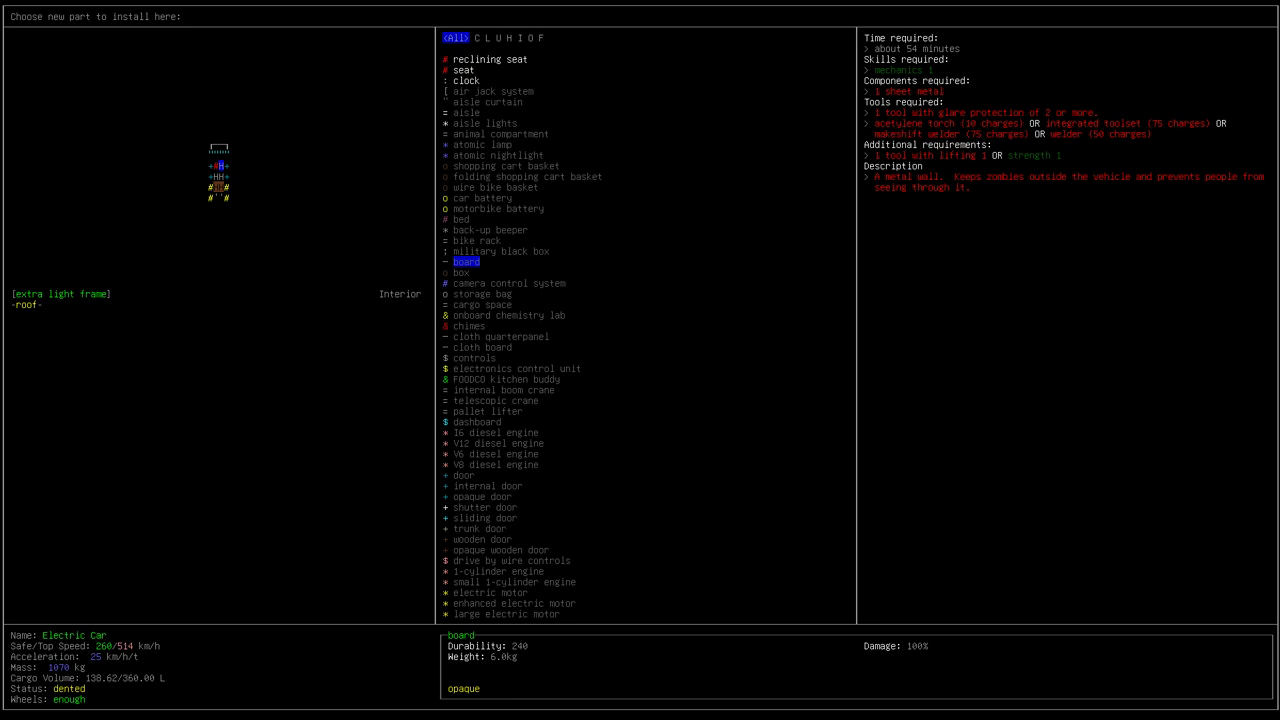
Leave the vehicle parts screen and return to the map, checking the wood saw's details
key(/)
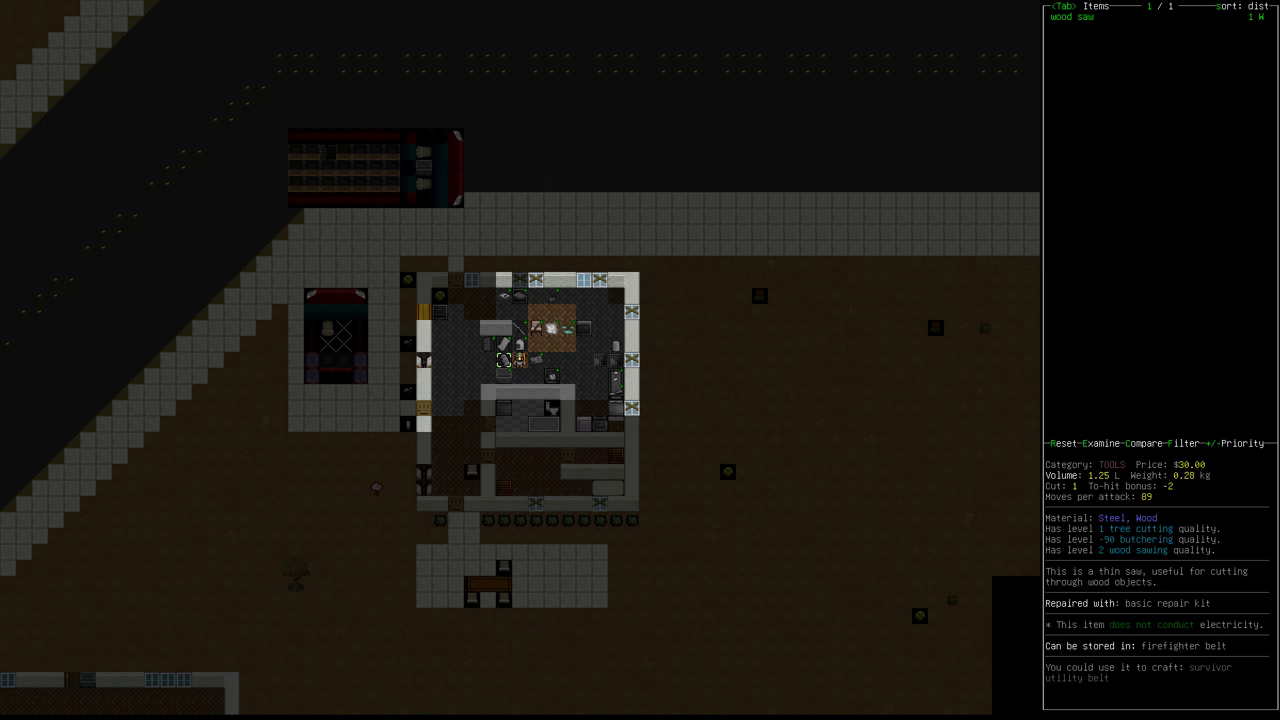
mouse_move(704, 308)
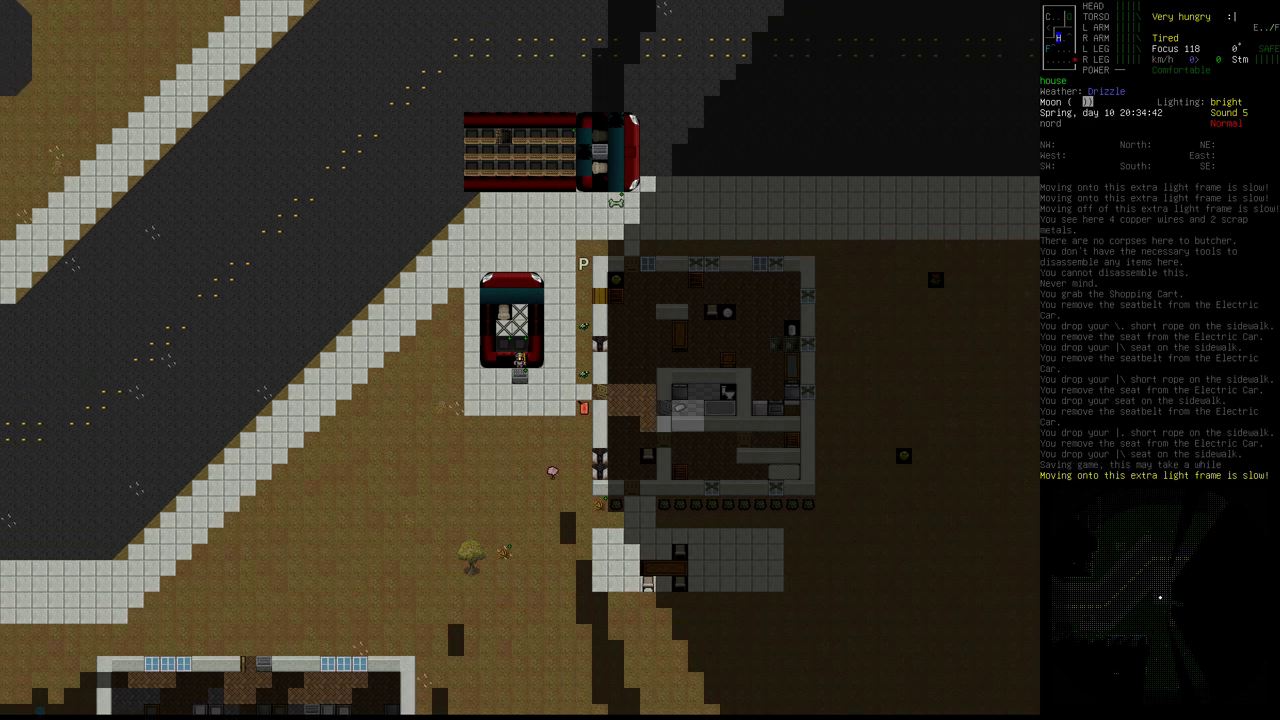
Filter the advanced inventory for 'saw' and move the hacksaw into the shopping cart
key(Tab)
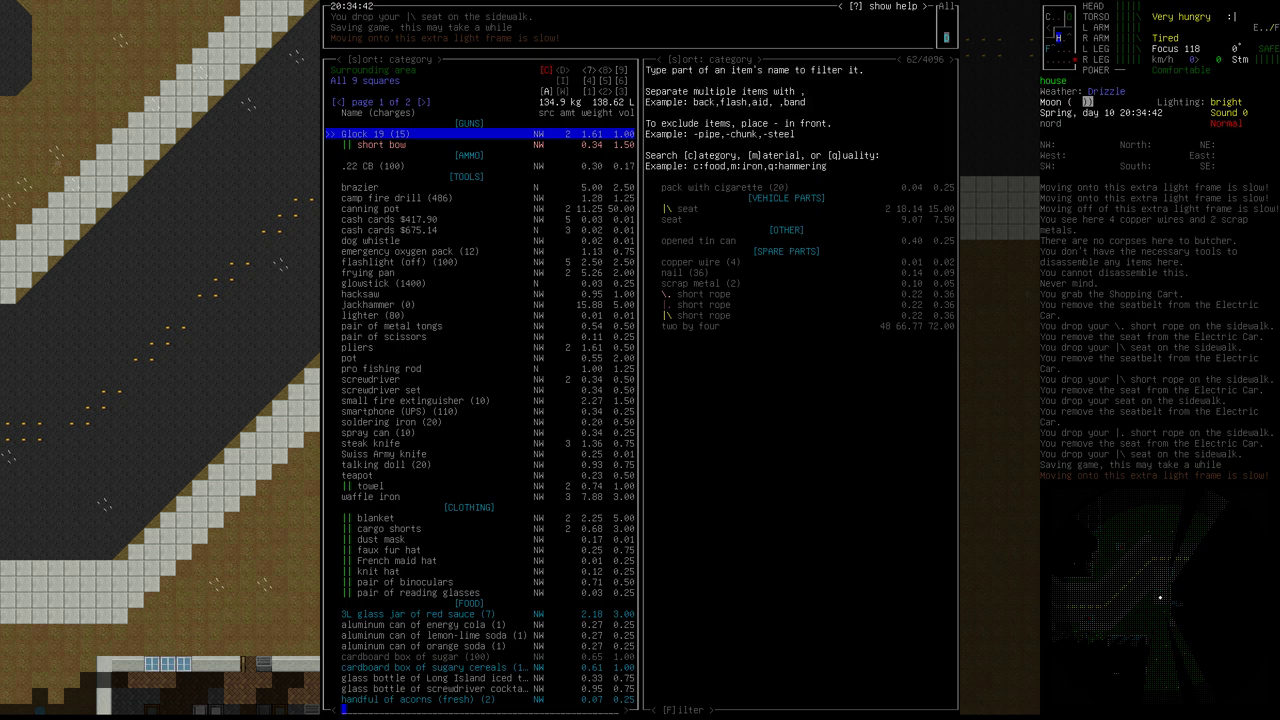
text(saw)
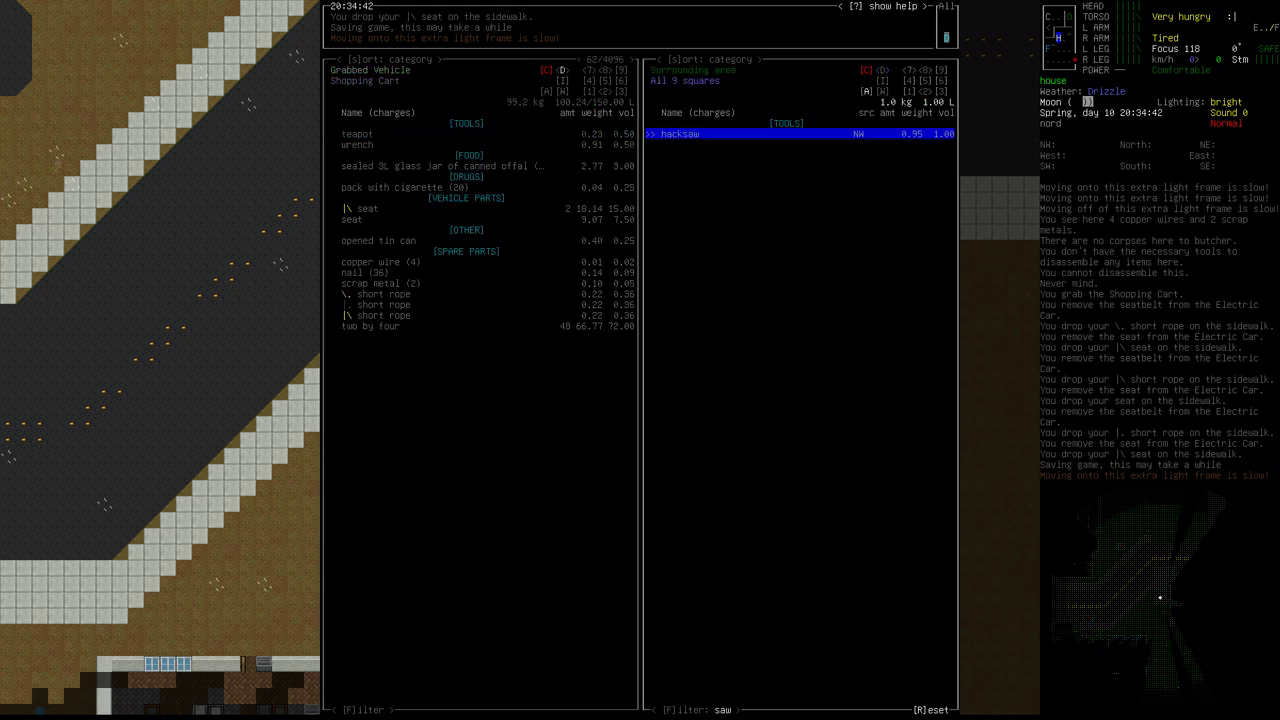
click(678, 132)
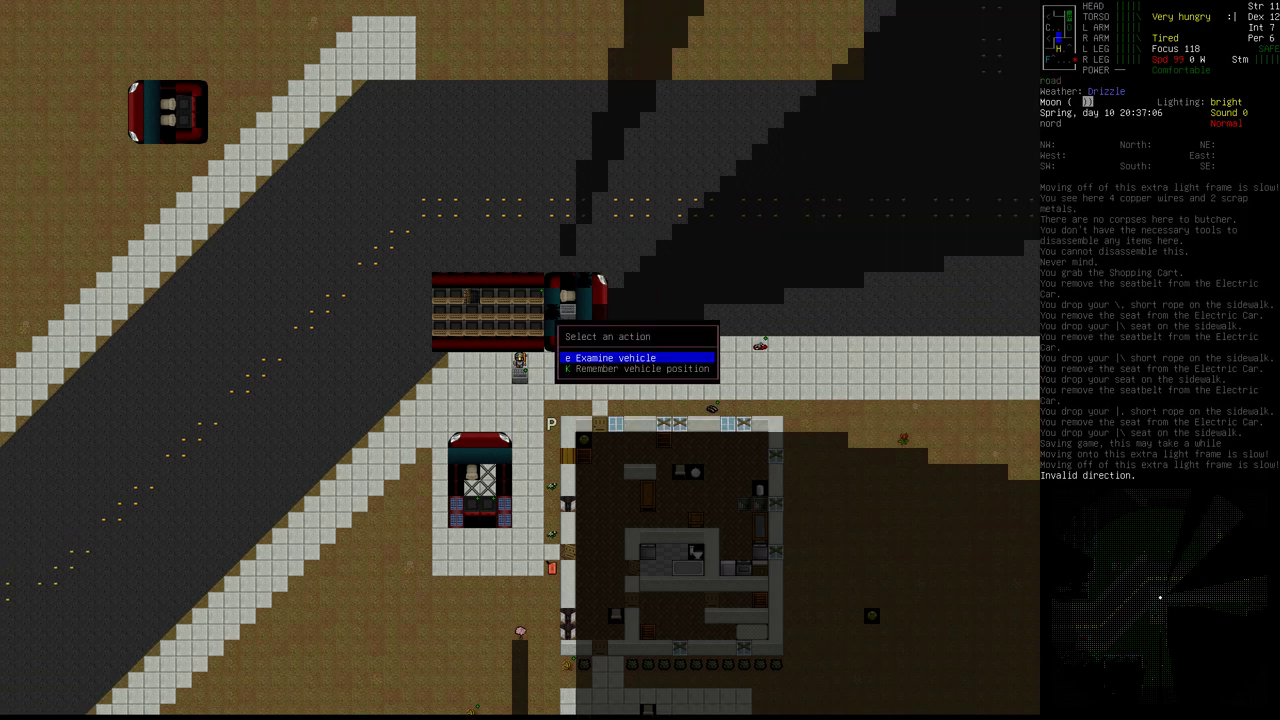
Examine the flatbed truck, remove its cargo space, and leave the parts screen
click(612, 356)
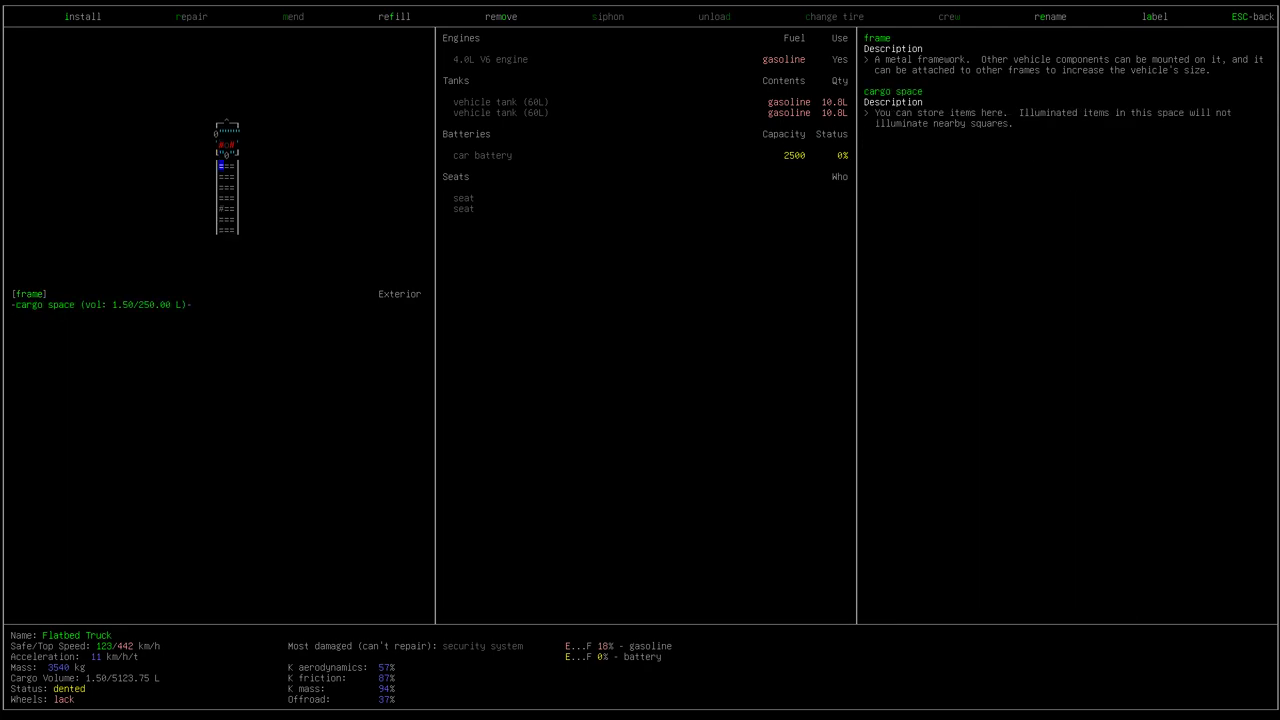
click(500, 16)
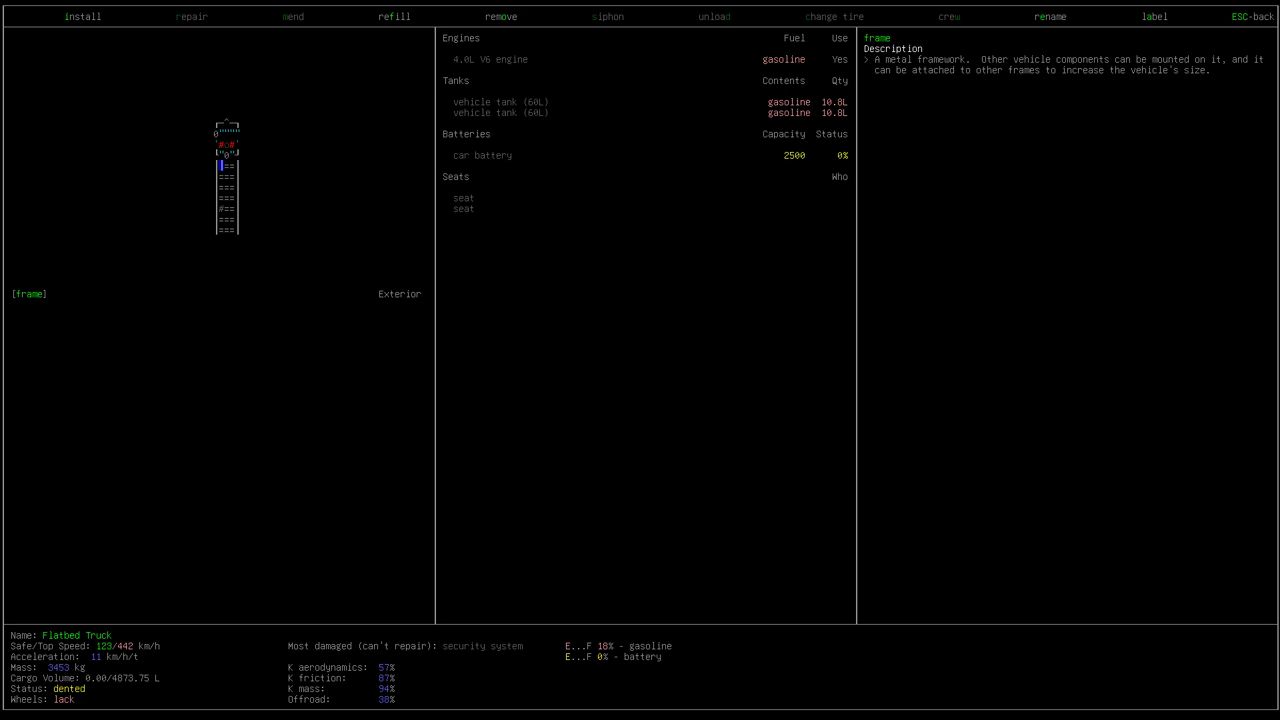
key(Escape)
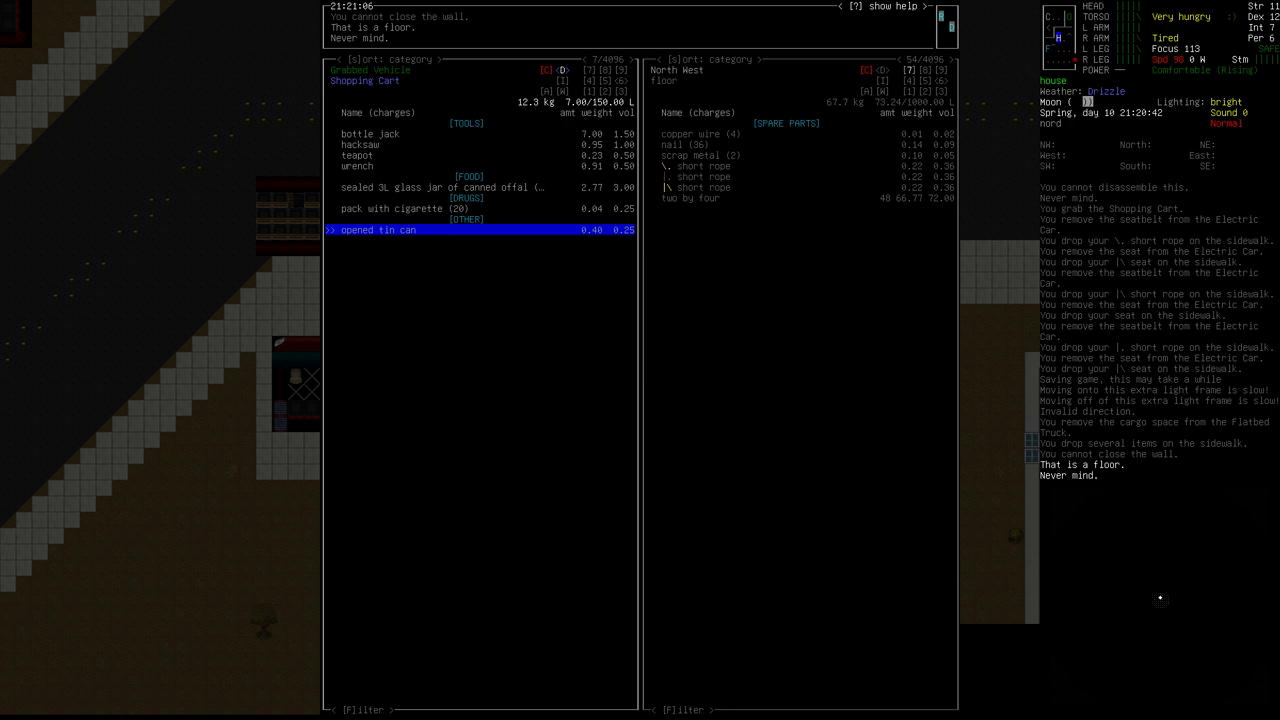
Close the item lists and select the vehicle beside the house for interaction
key(Escape)
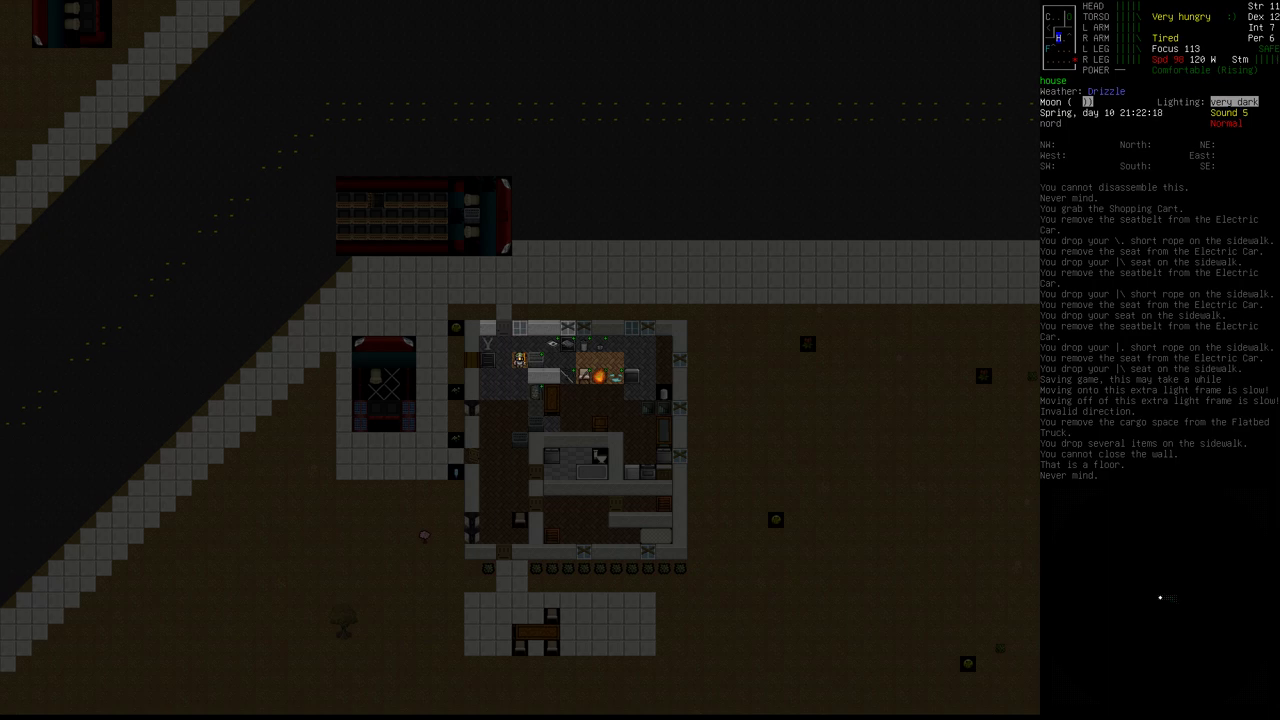
key(down)
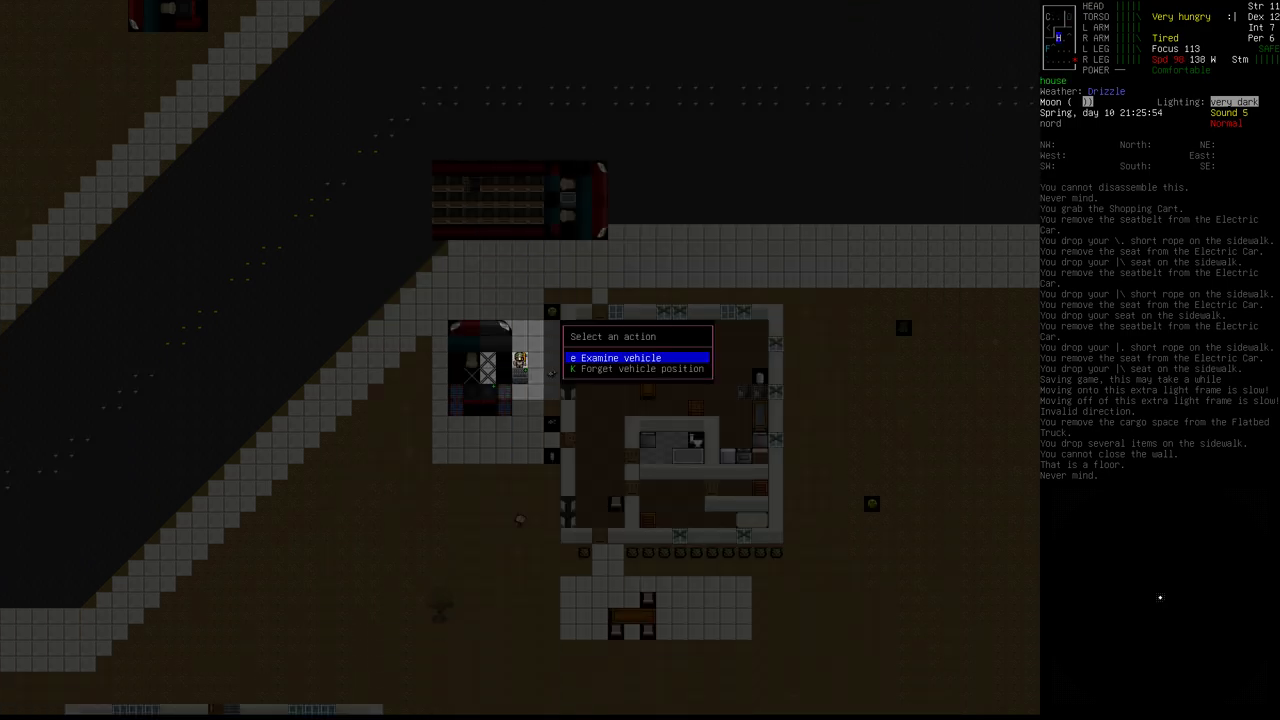
Remove another cargo space from the truck and load the cargo carrier into the shopping cart
click(614, 356)
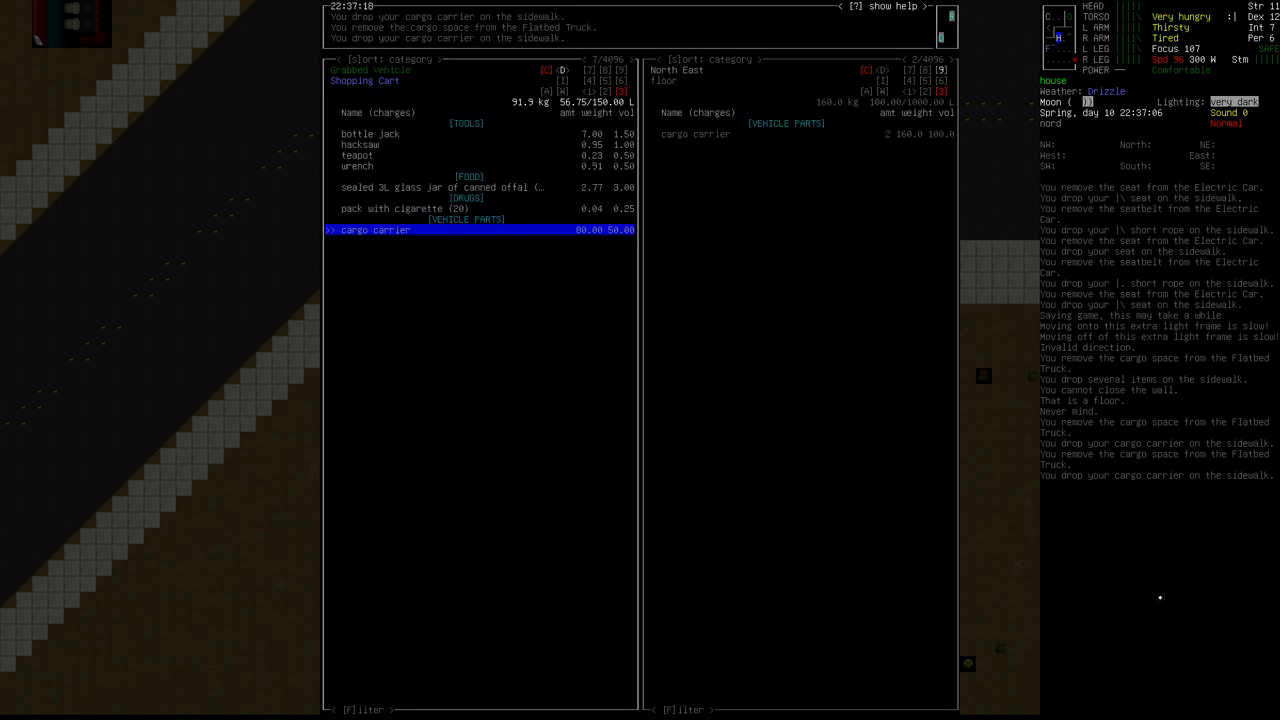
key(Escape)
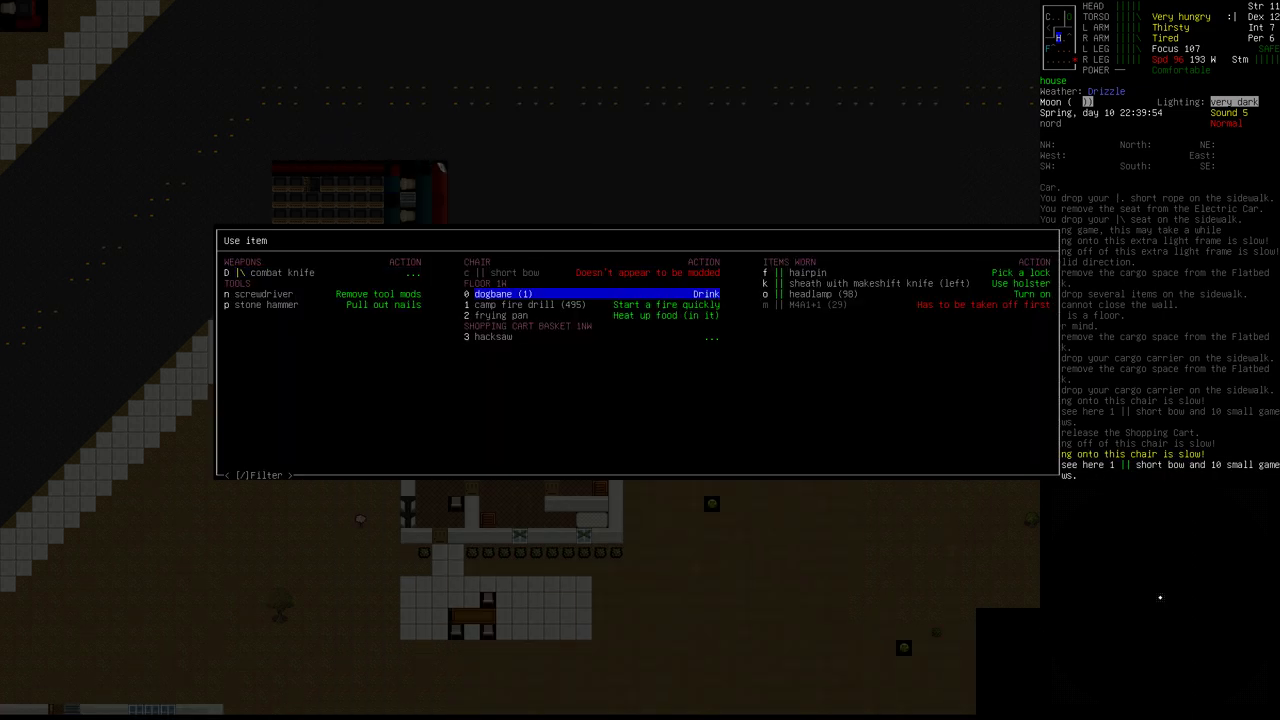
Light a fire with the camp fire drill, heat food with the frying pan, and browse consumables
key(down)
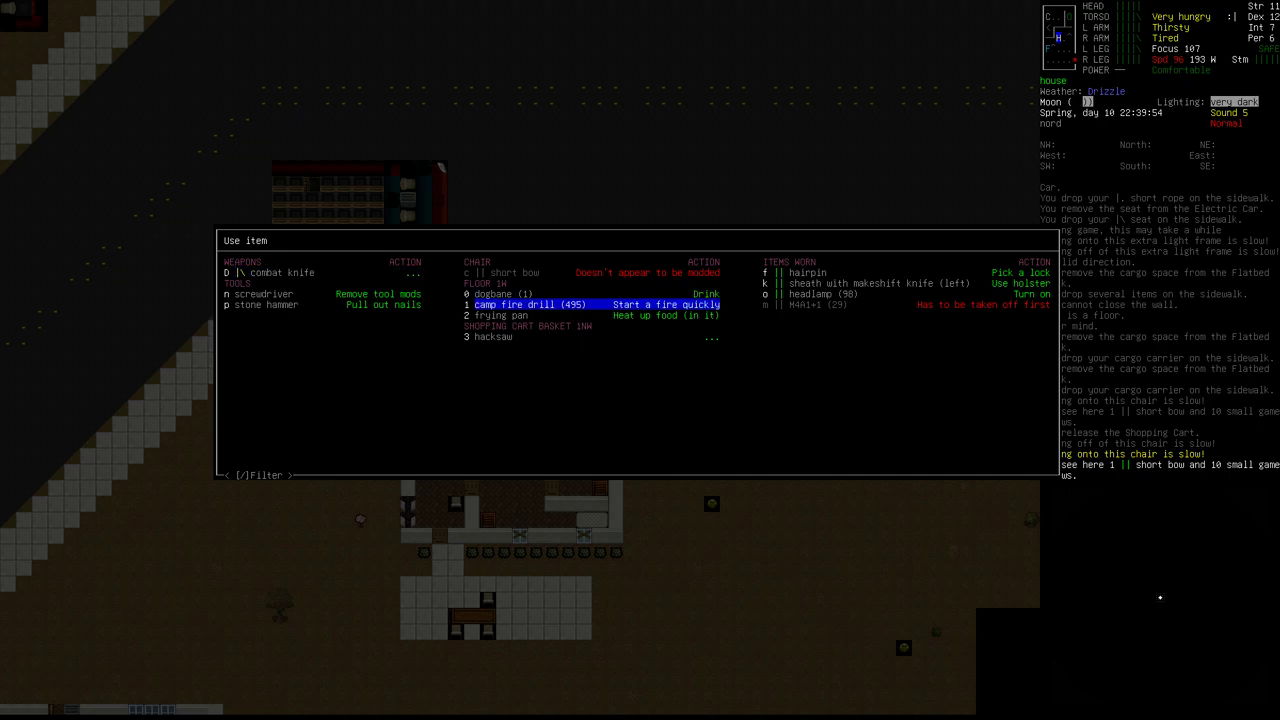
click(670, 304)
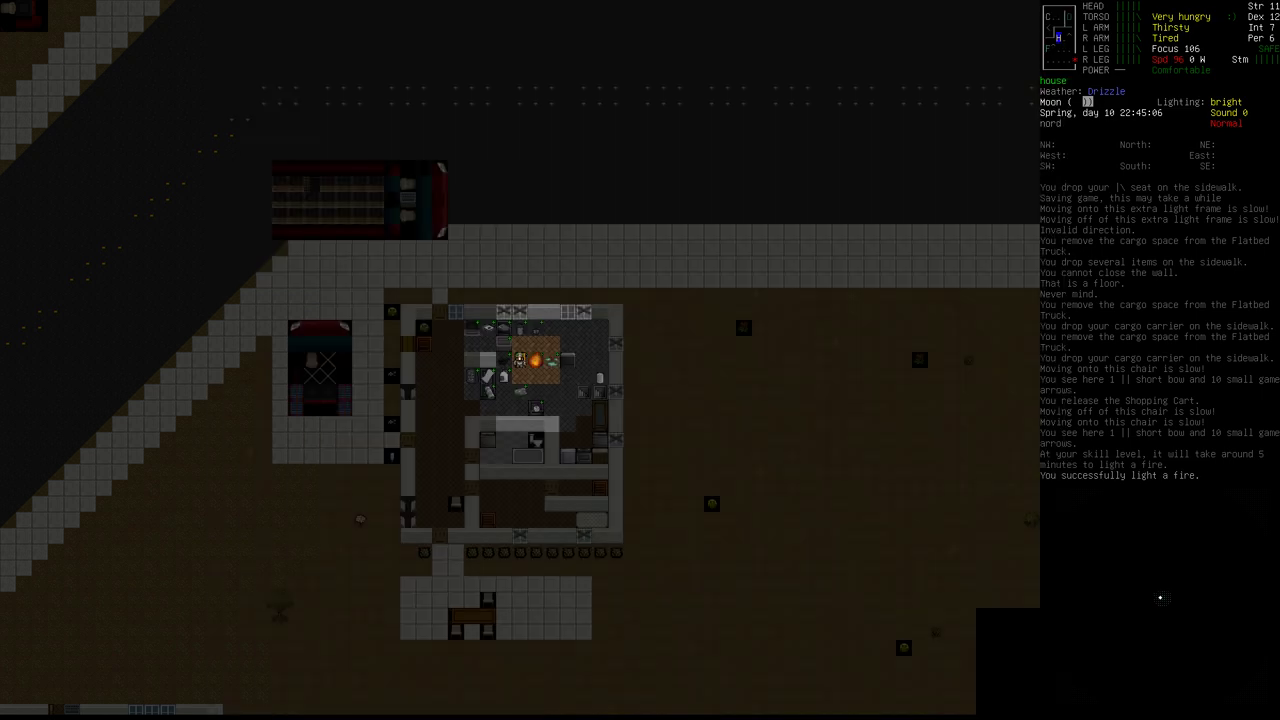
key(a)
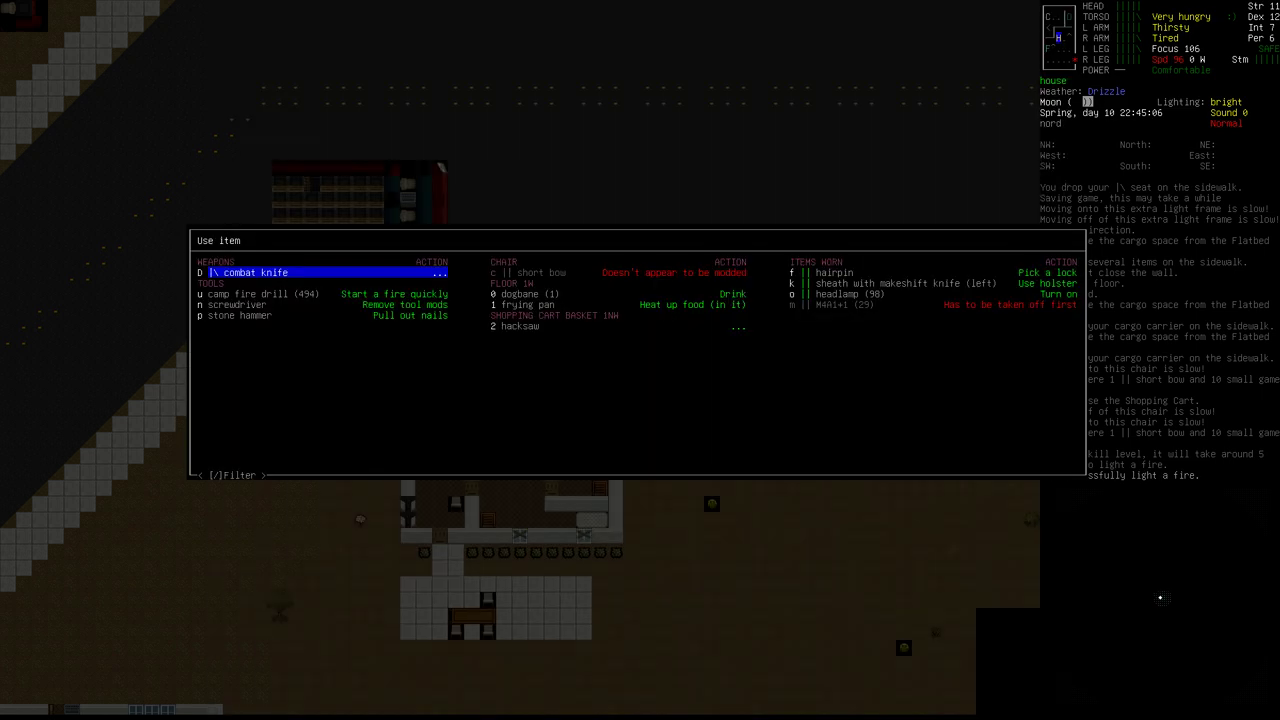
click(680, 304)
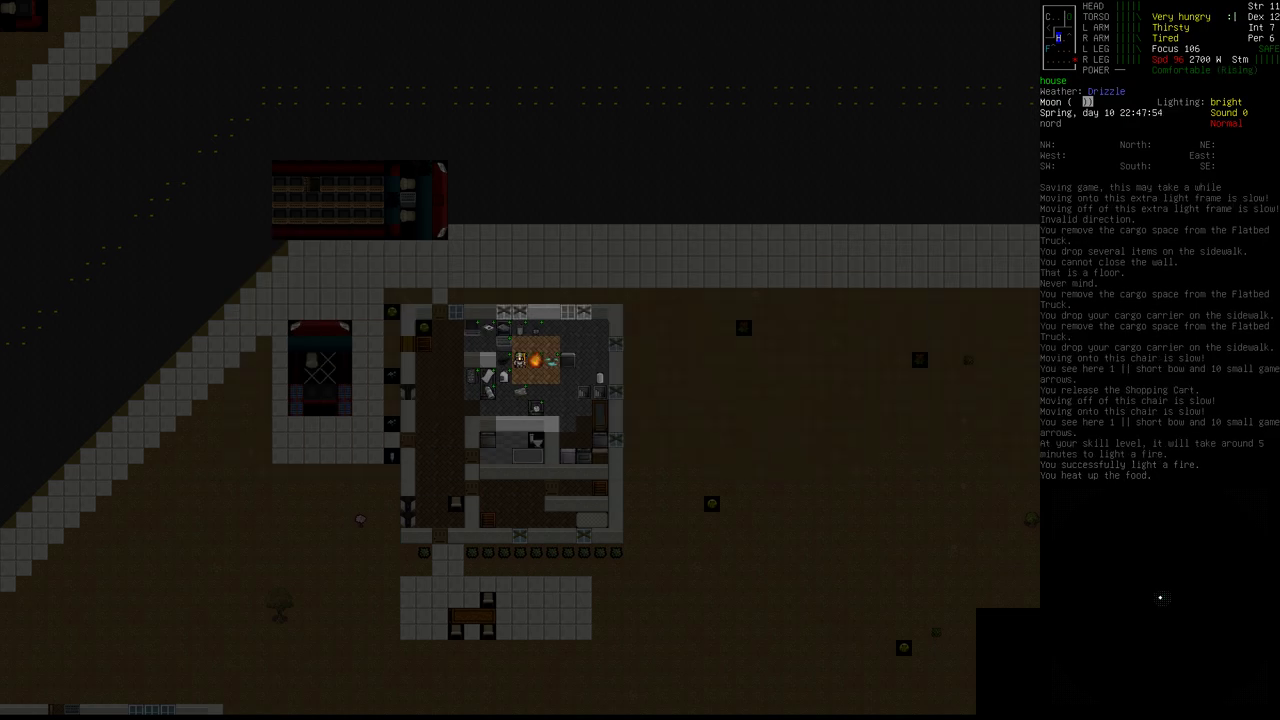
key(W)
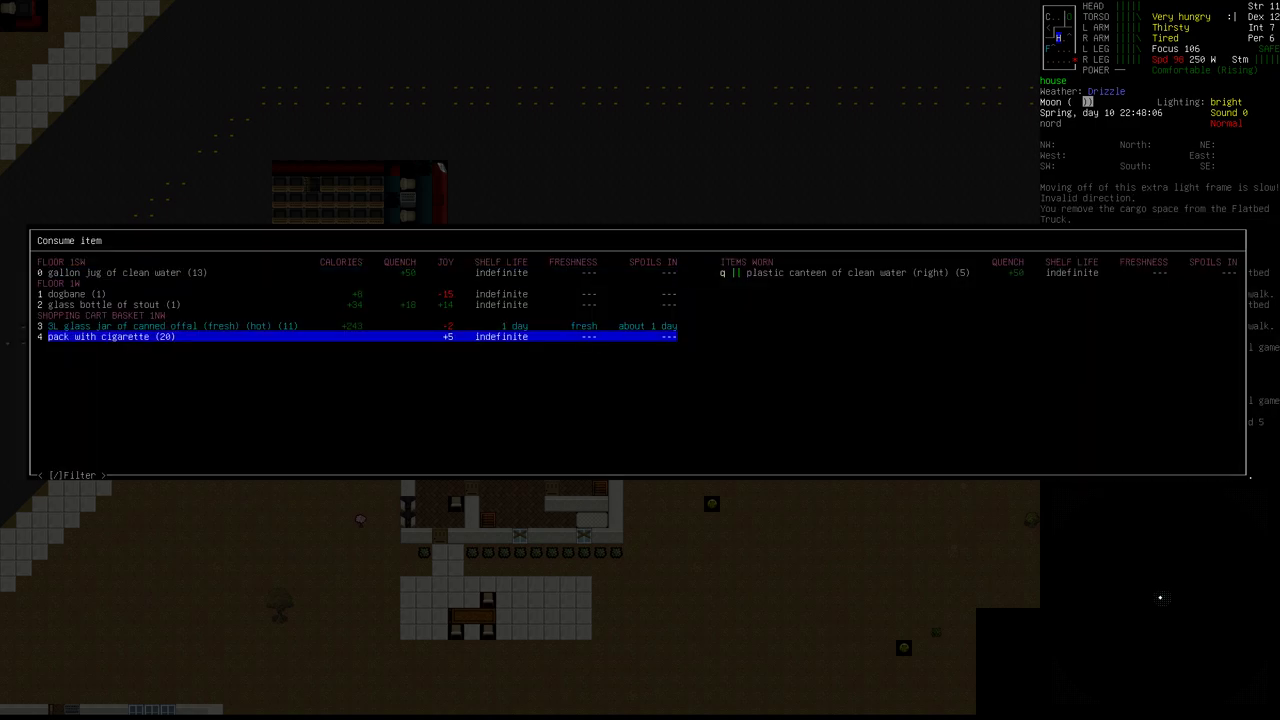
key(up)
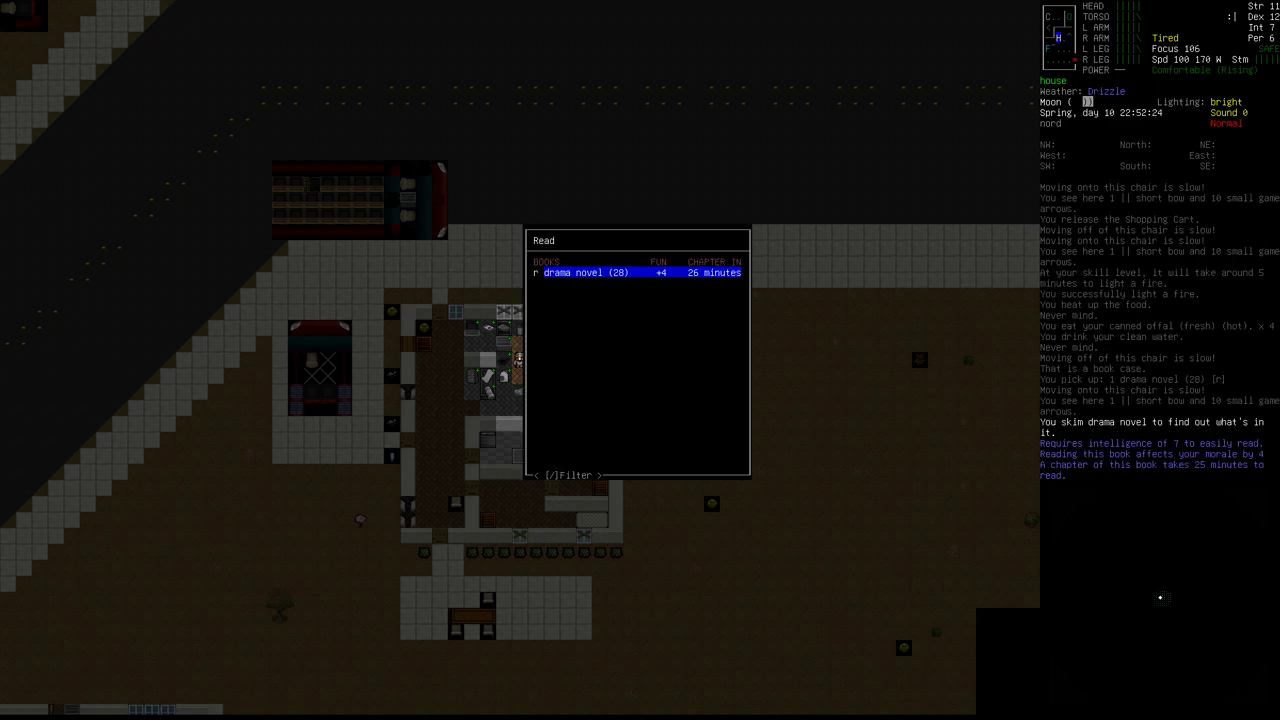
Eat the jar of canned offal and read Under the Hood until darkness stops it
click(576, 272)
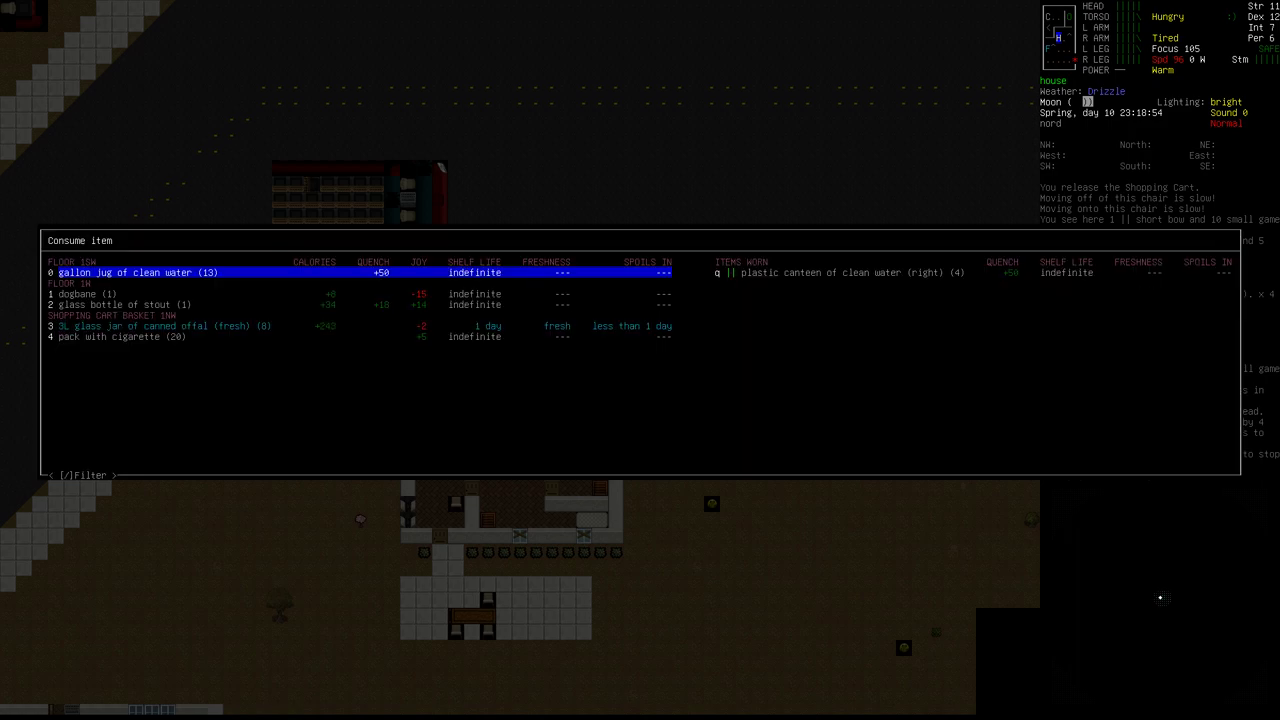
key(Down)
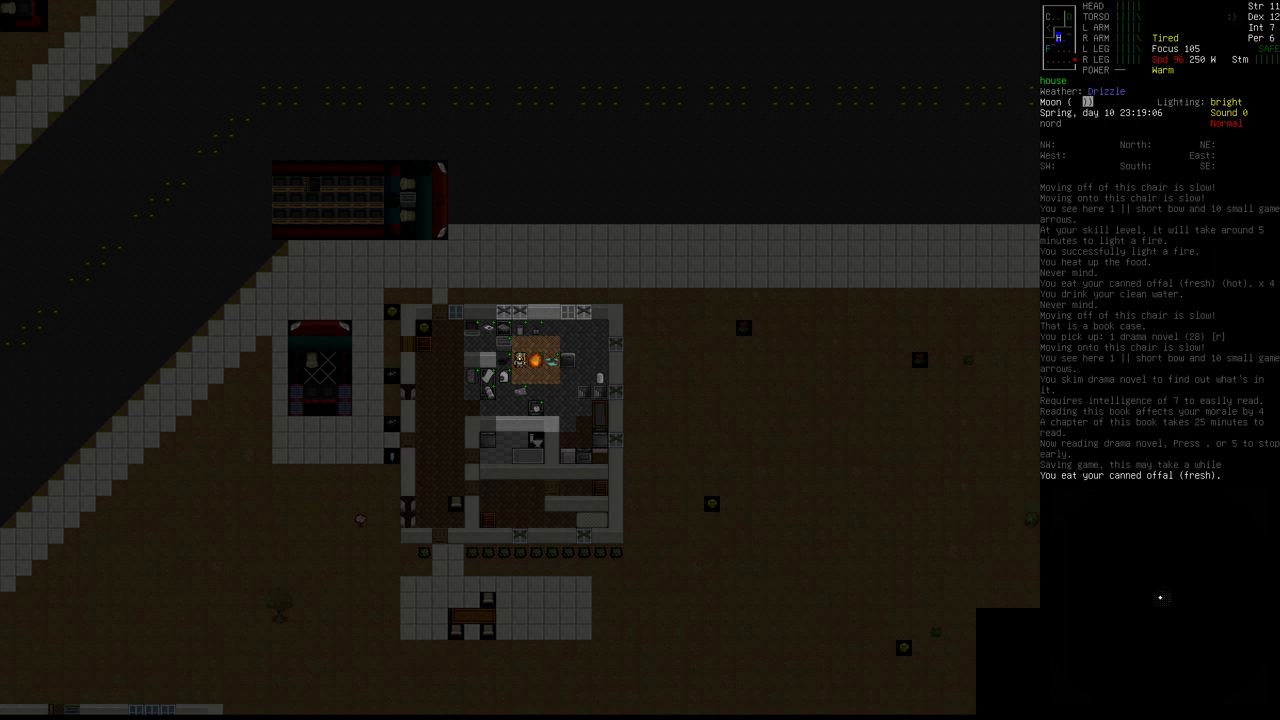
key(d)
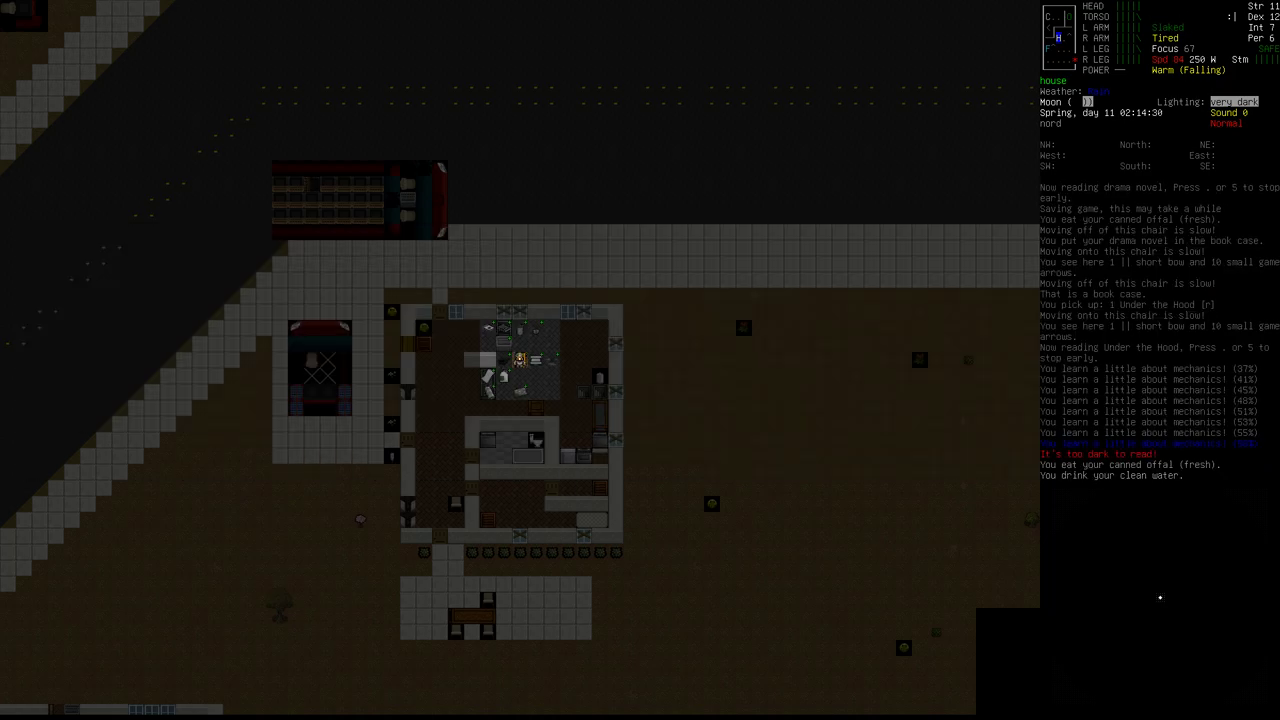
Go to sleep with a 6-hour alarm, then take up the short bow and arrows on waking
key(d)
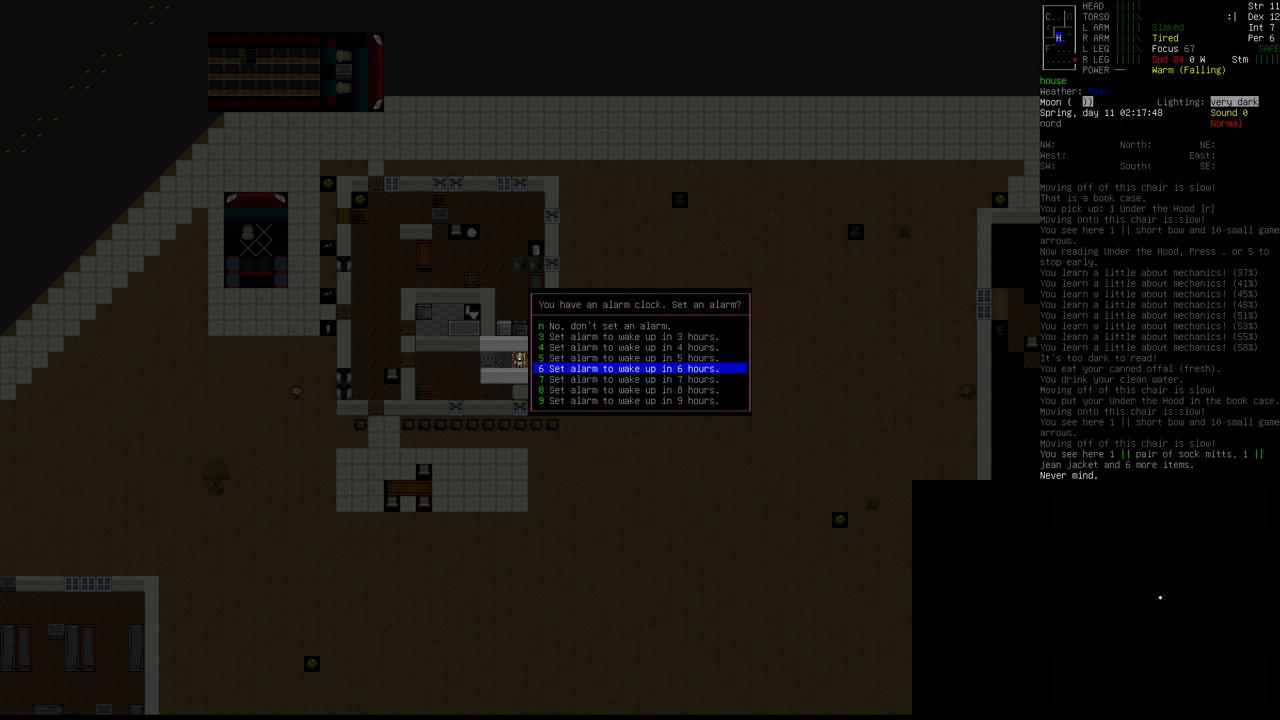
key(6)
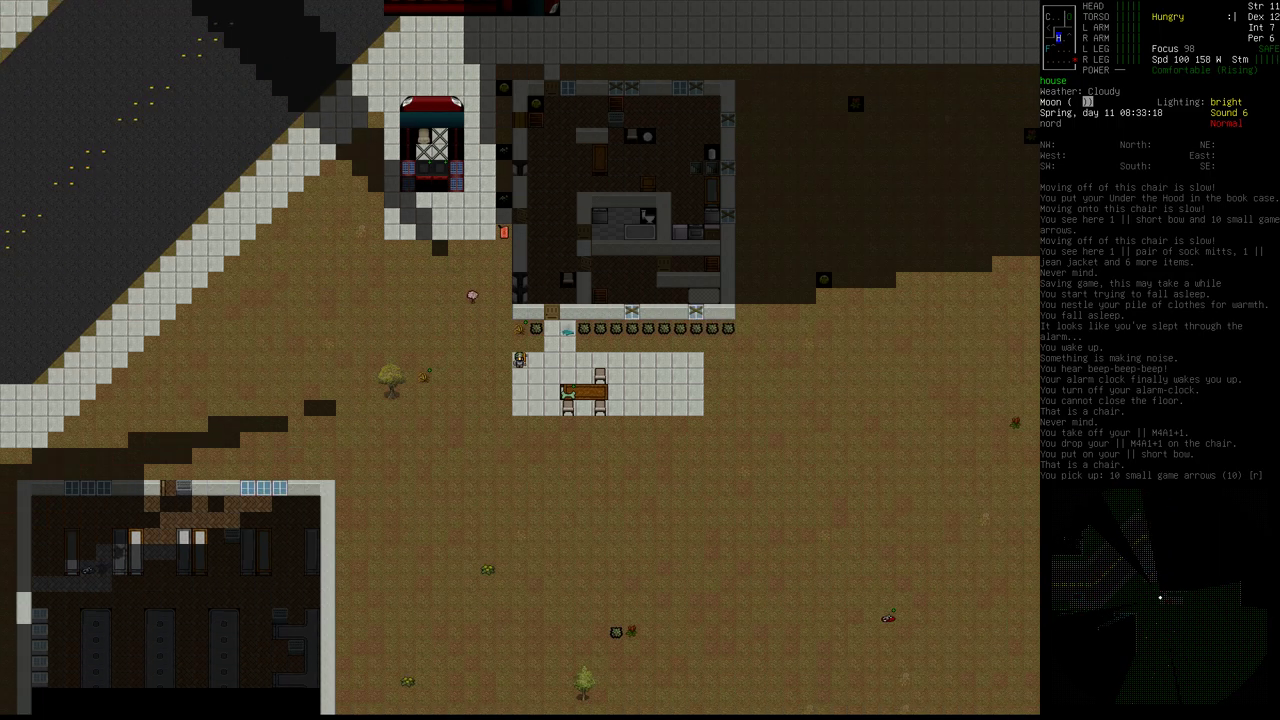
Check inventory and consumables, then take the jar of canned offal from the shopping cart
key(i)
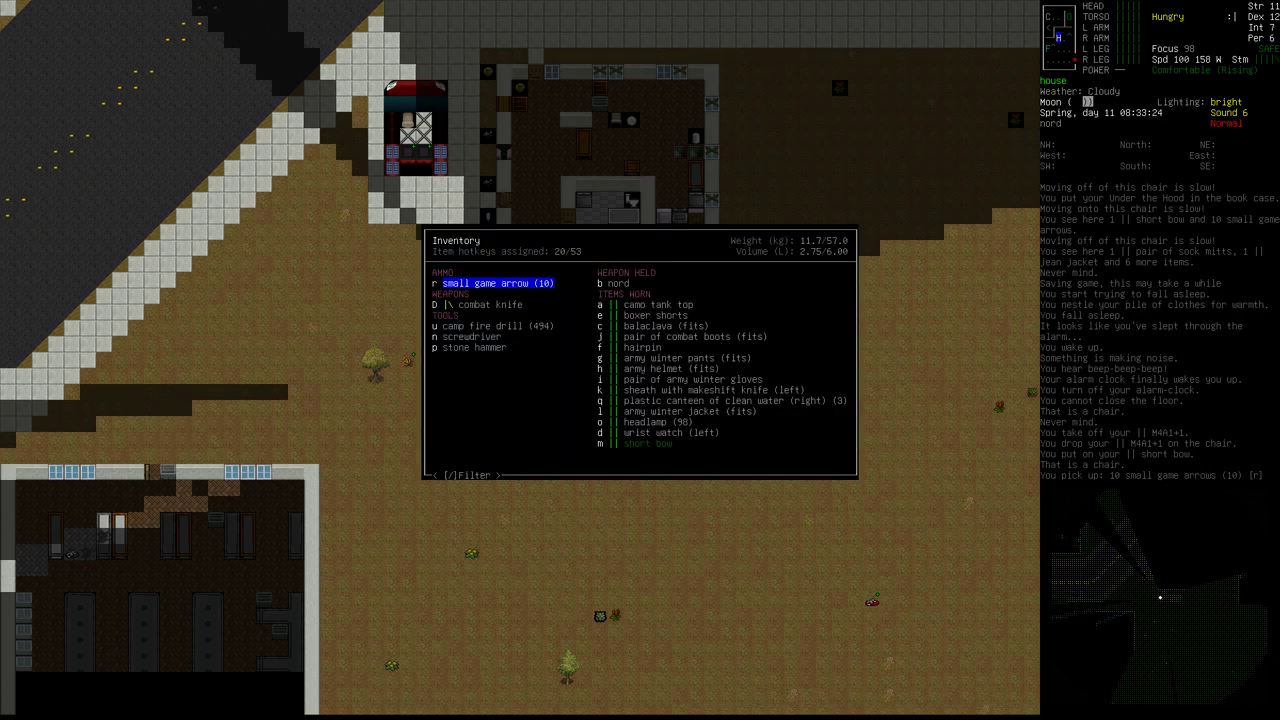
key(E)
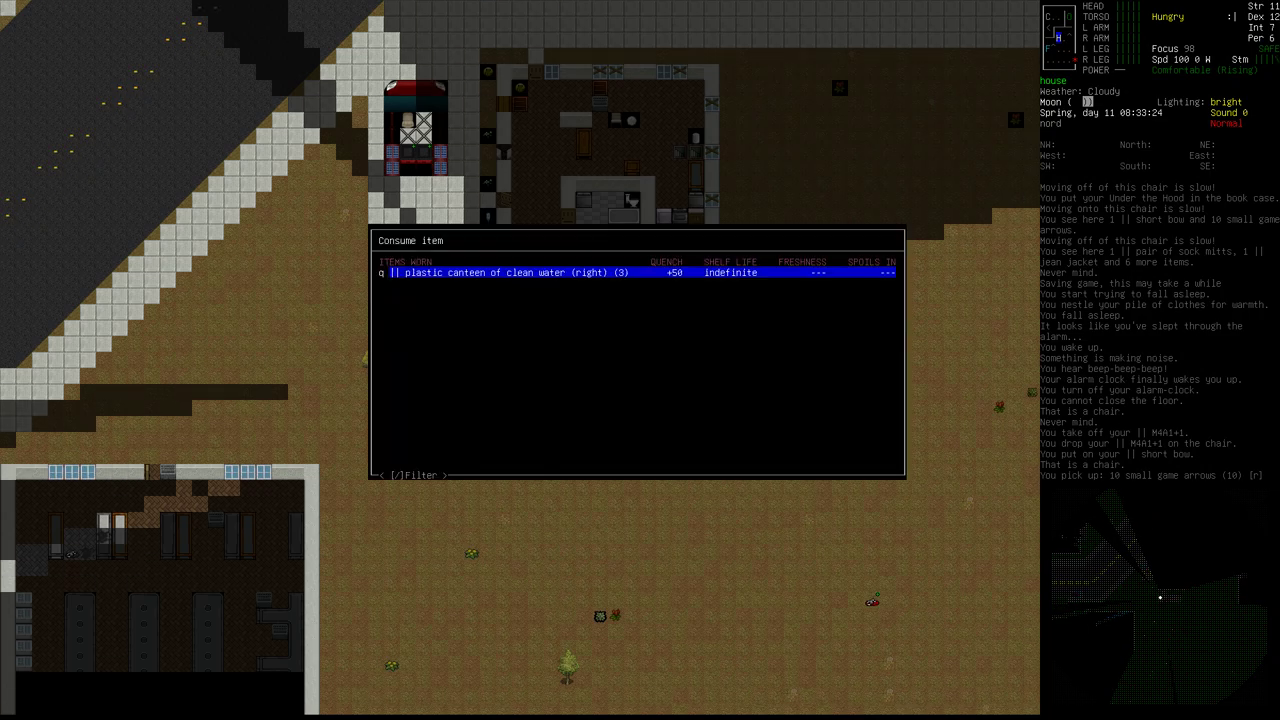
key(Escape)
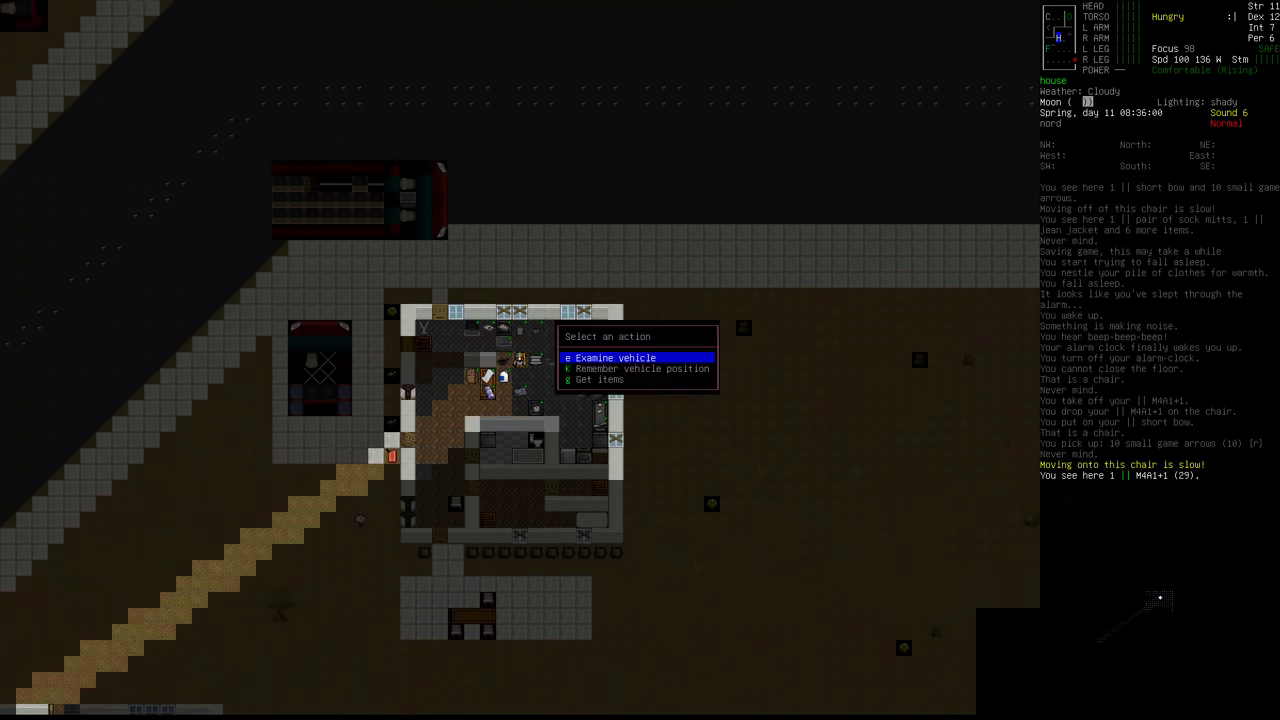
click(600, 380)
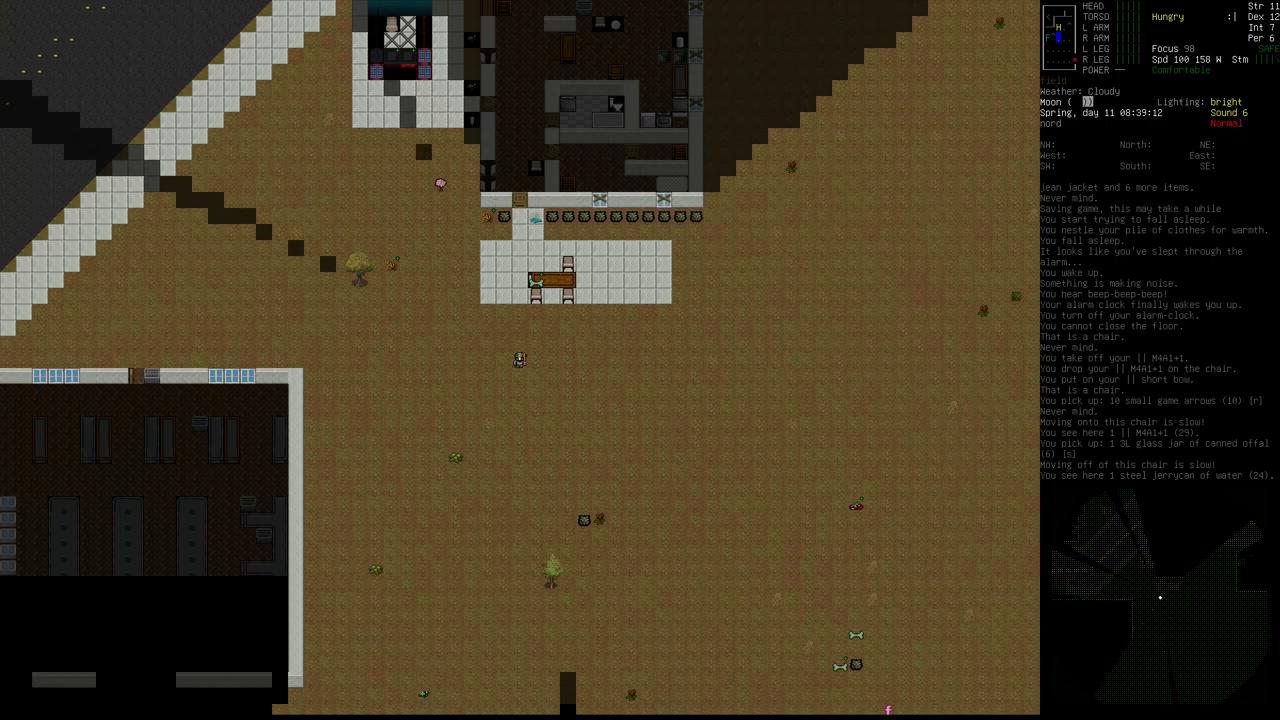
Check the world map, head into the fields, kill a zombie child and forage mugwort
key(m)
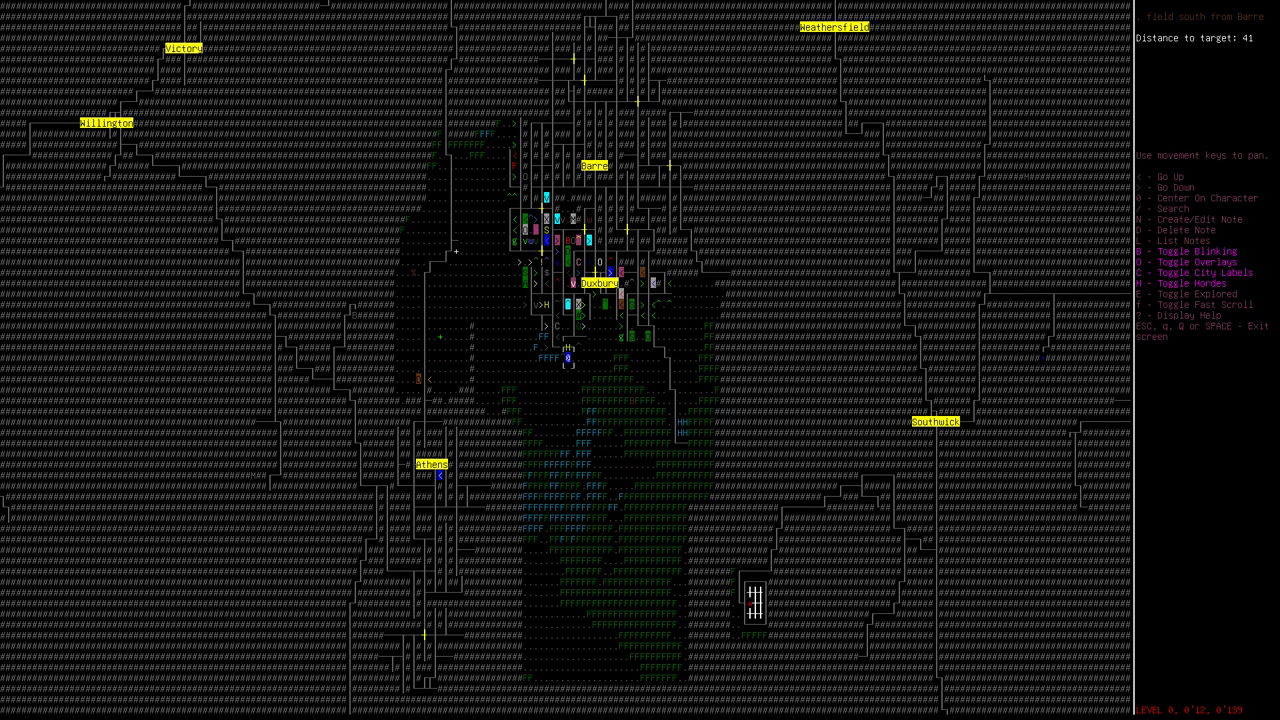
key(Escape)
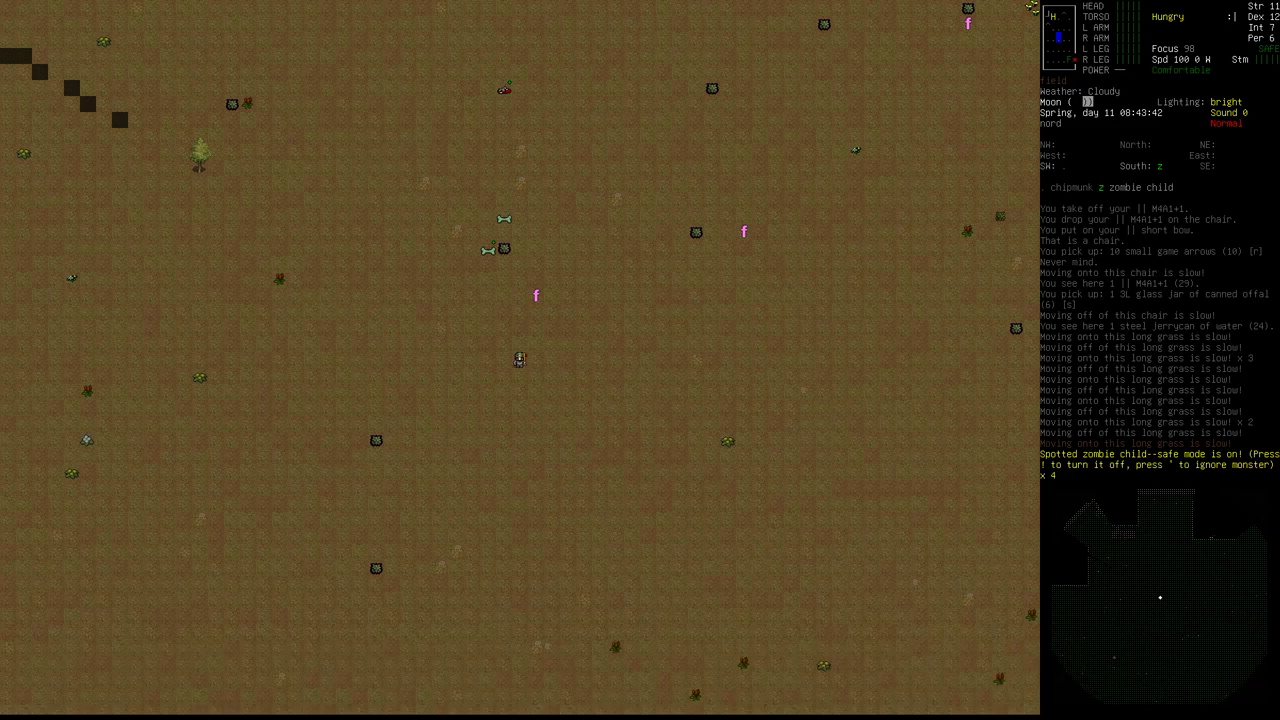
key(')
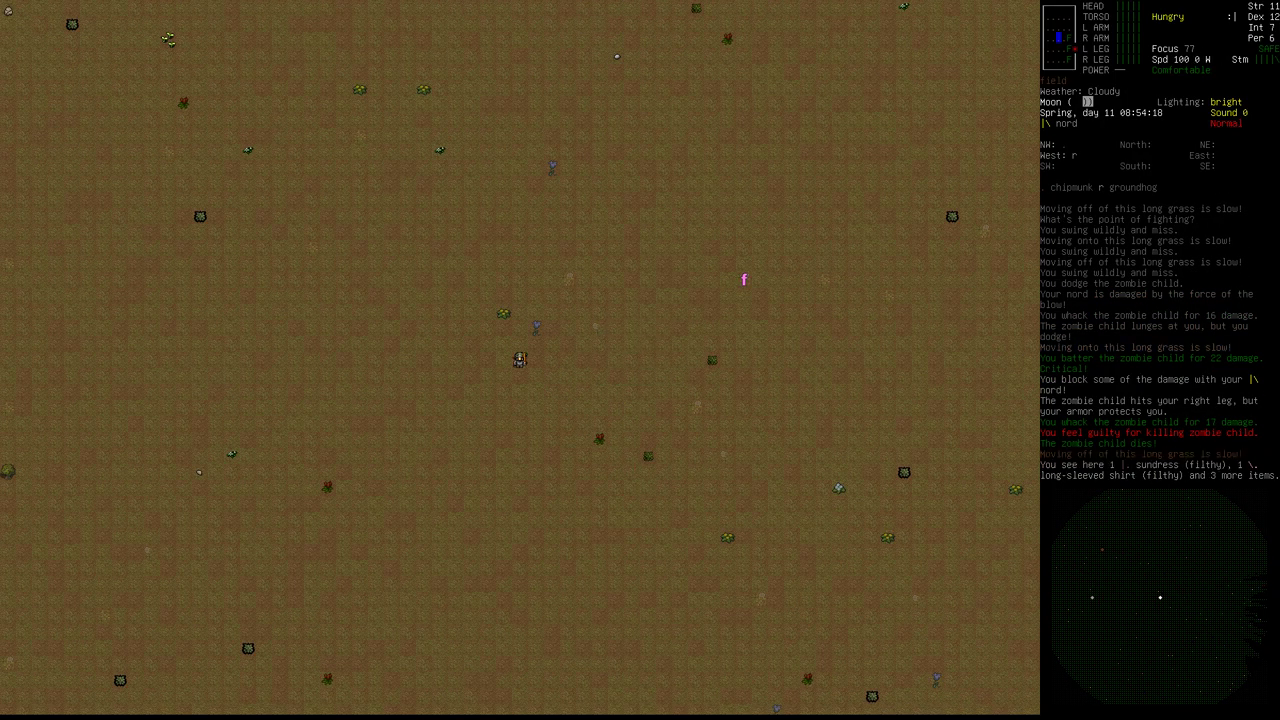
key(g)
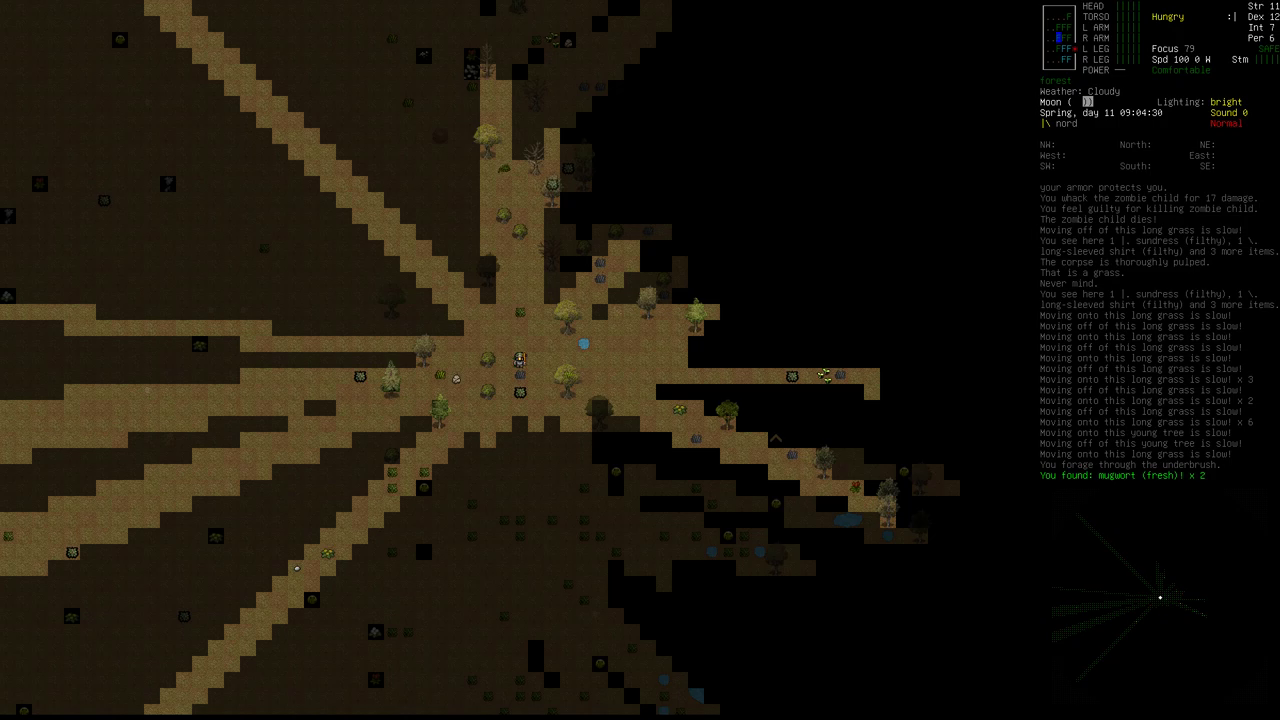
Check the inventory before heading back to fight the zombie at the house
key(i)
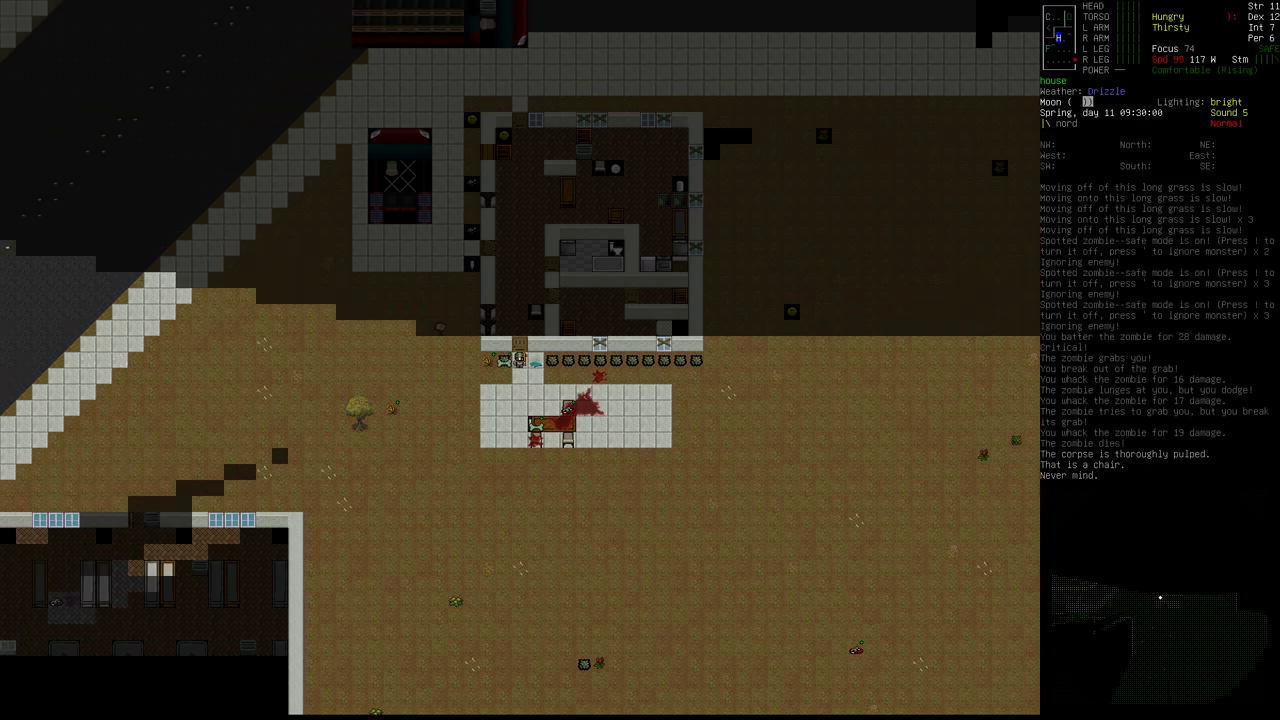
Drop the fire drill on the chair, keep the current weapon, and sheathe the combat knife
key(up)
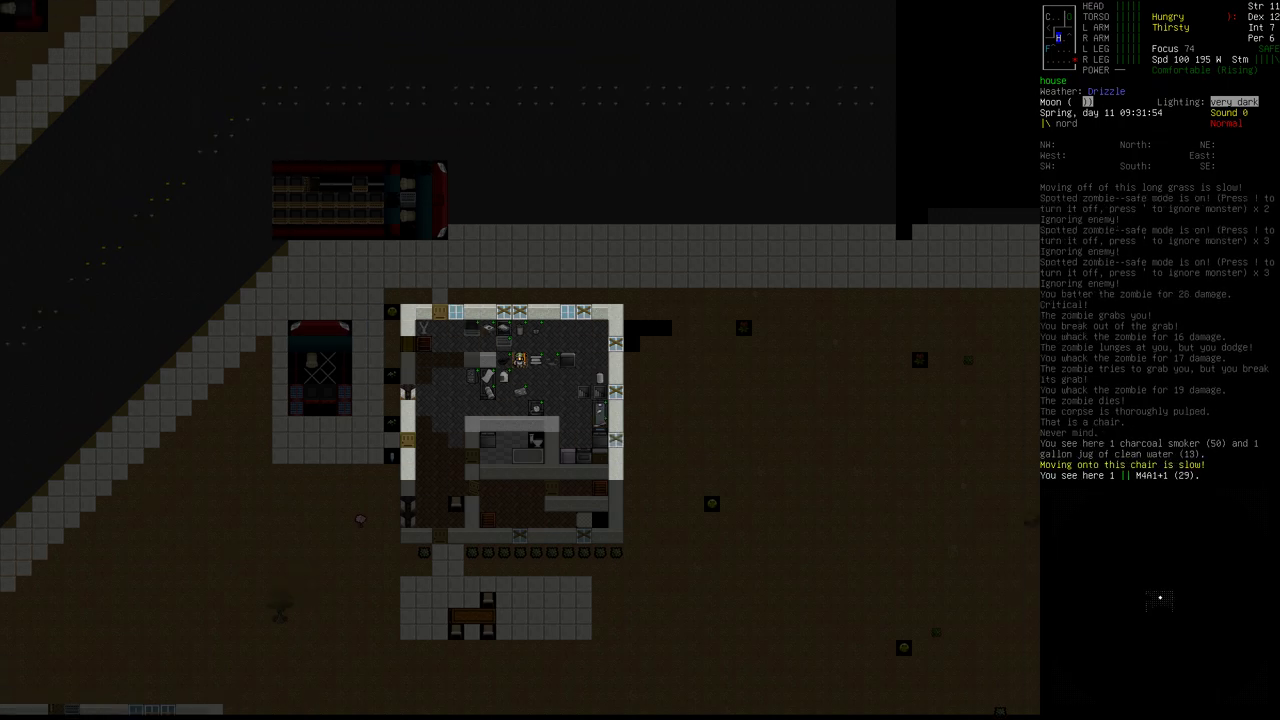
key(d)
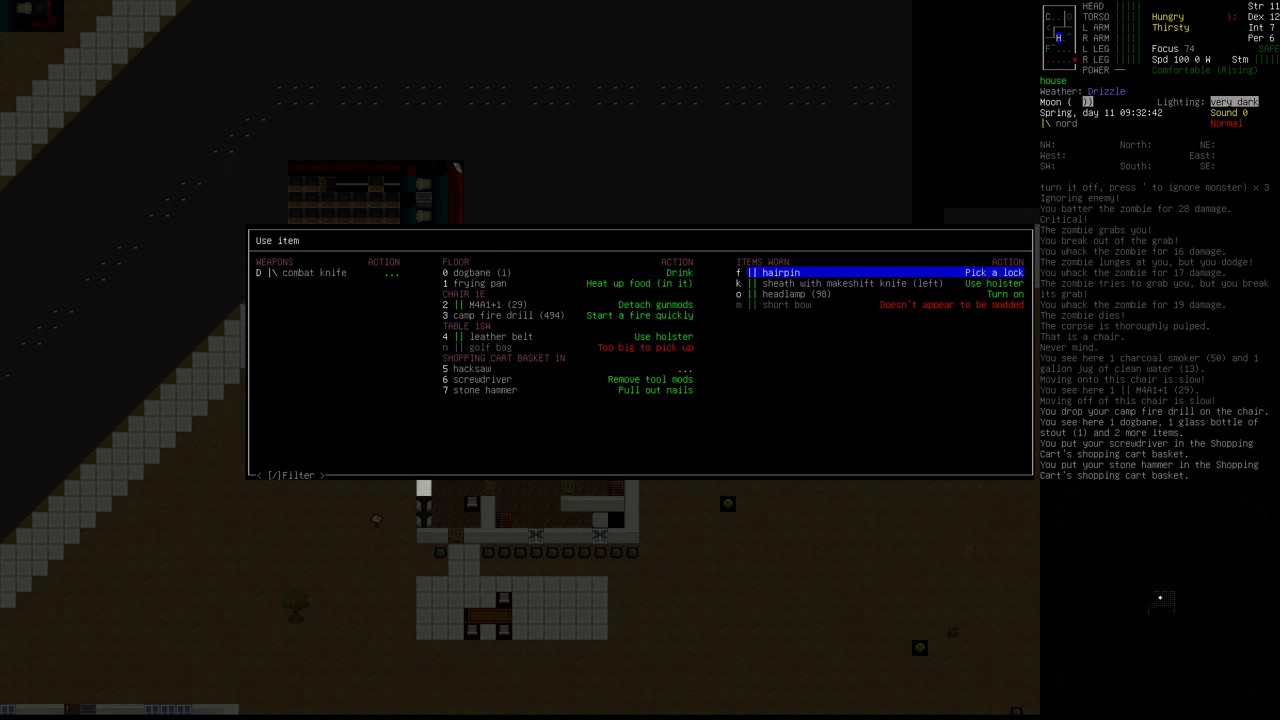
click(480, 272)
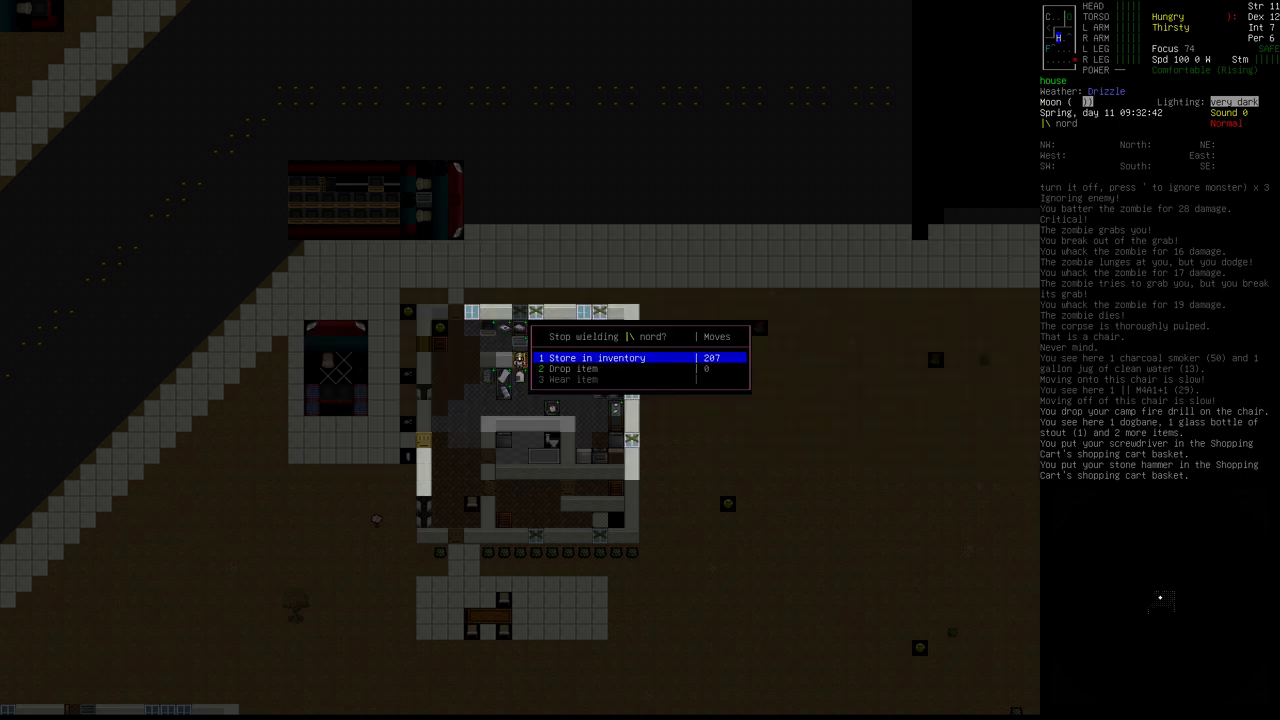
click(596, 356)
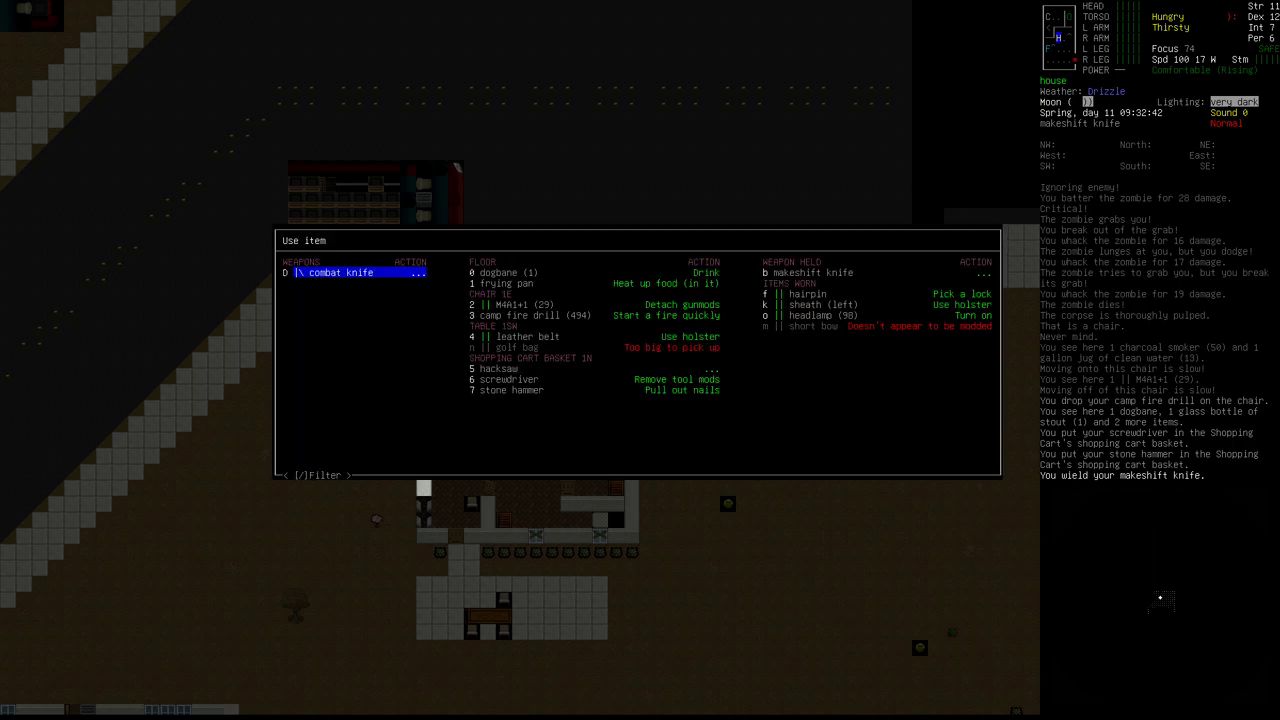
key(down)
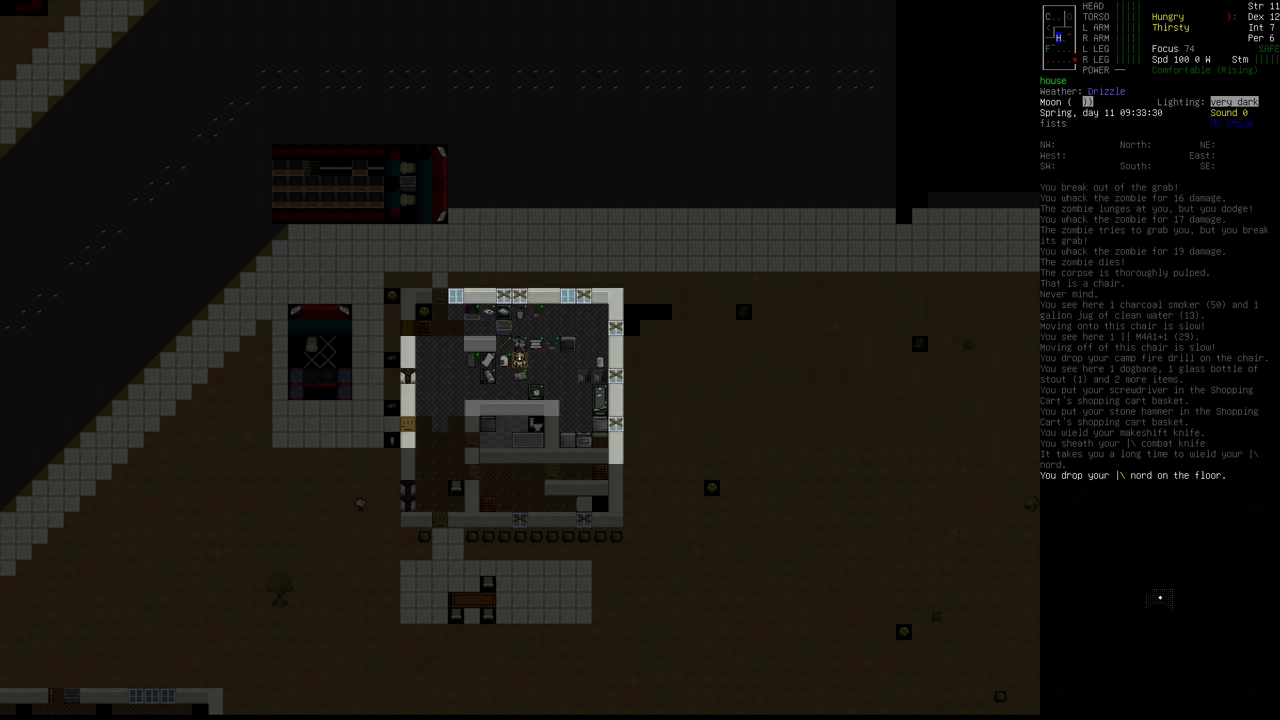
Eat the canned offal from the eat menu and return to the map
key(E)
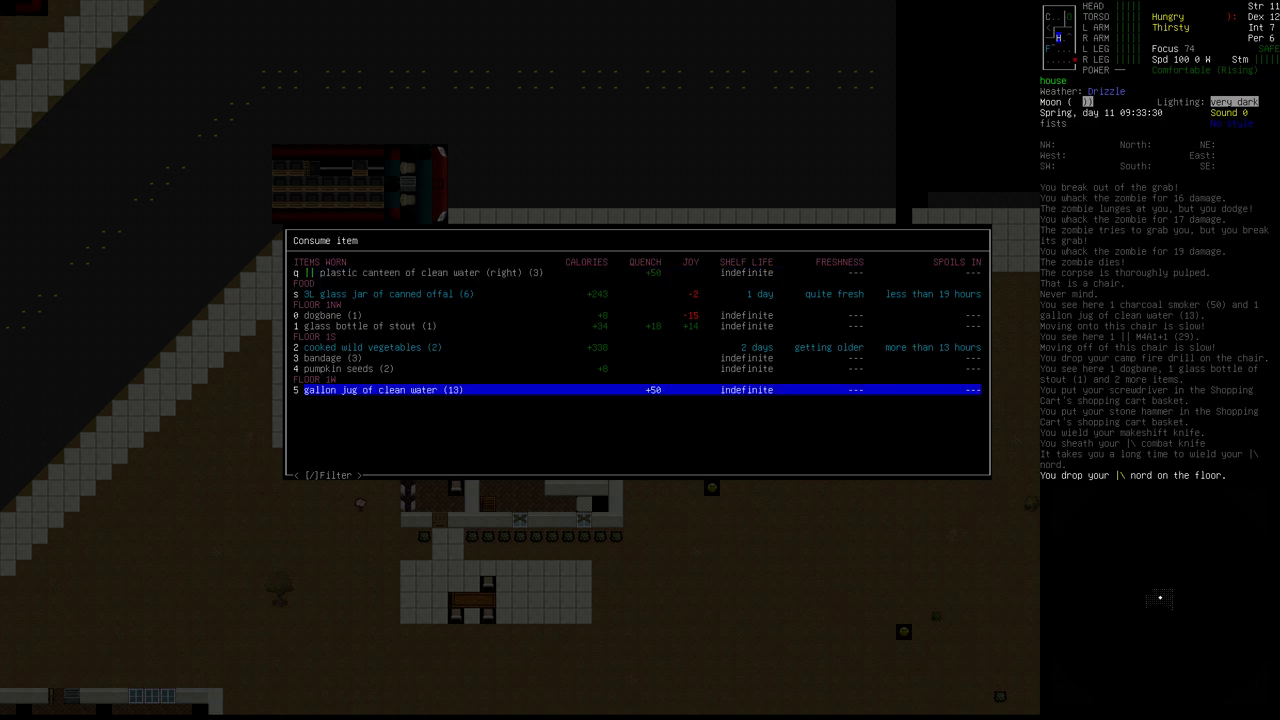
key(UP)
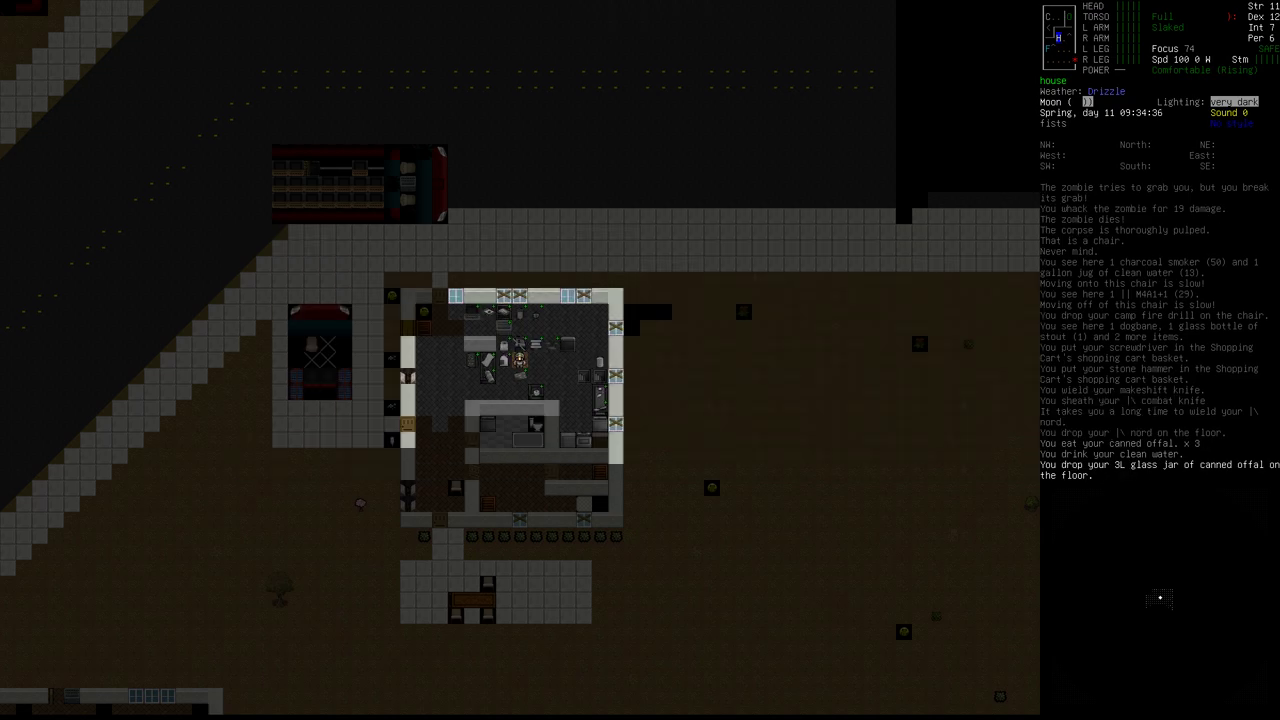
key(m)
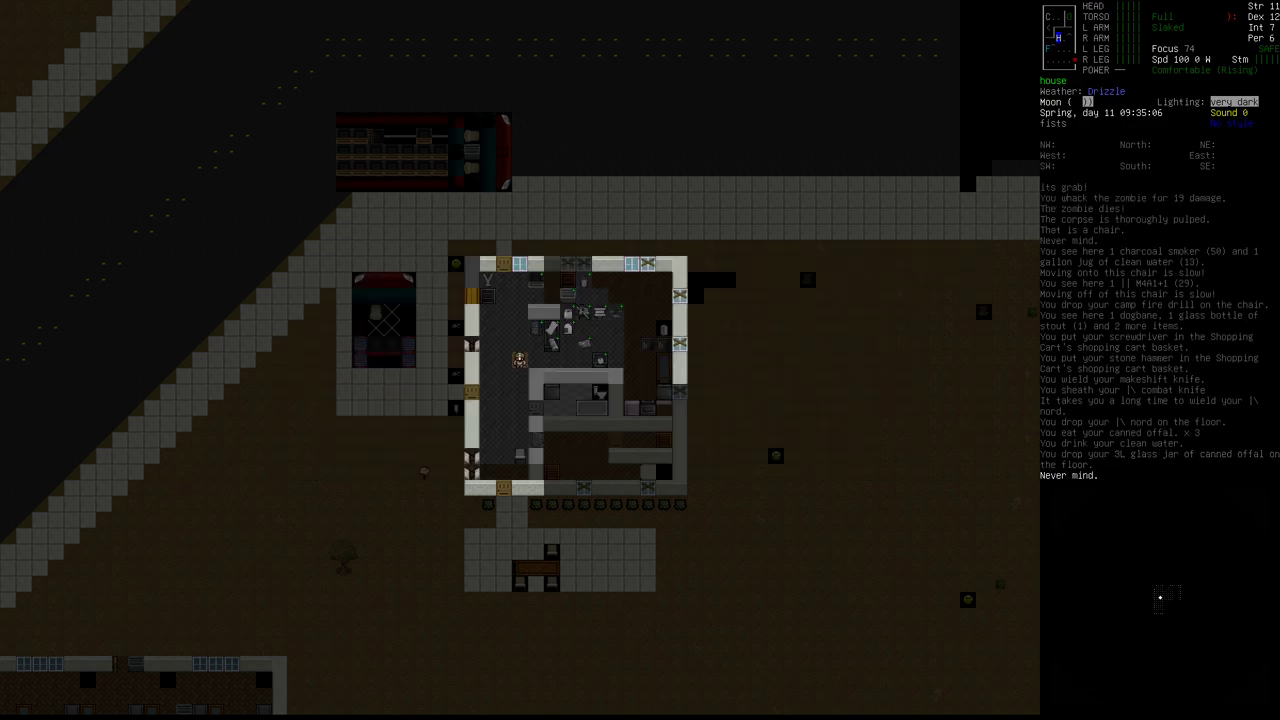
Glance at the wield list without choosing anything, then step outside
key(w)
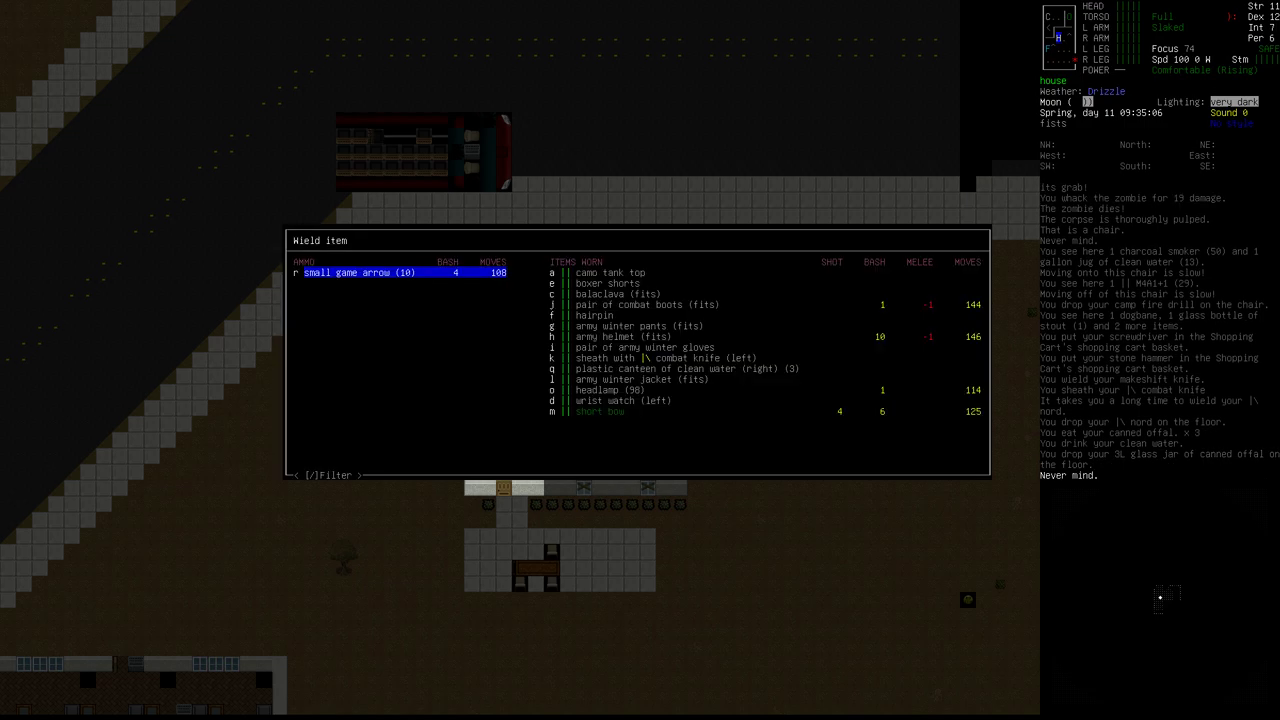
key(Escape)
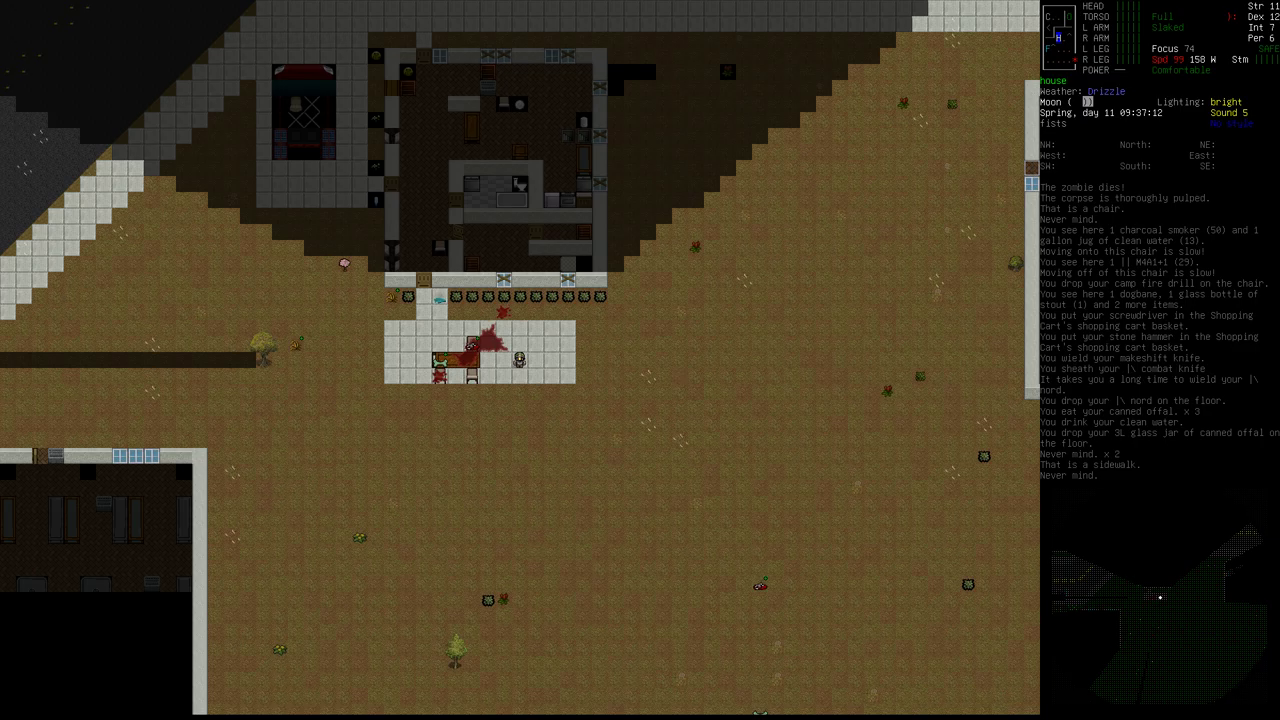
key(m)
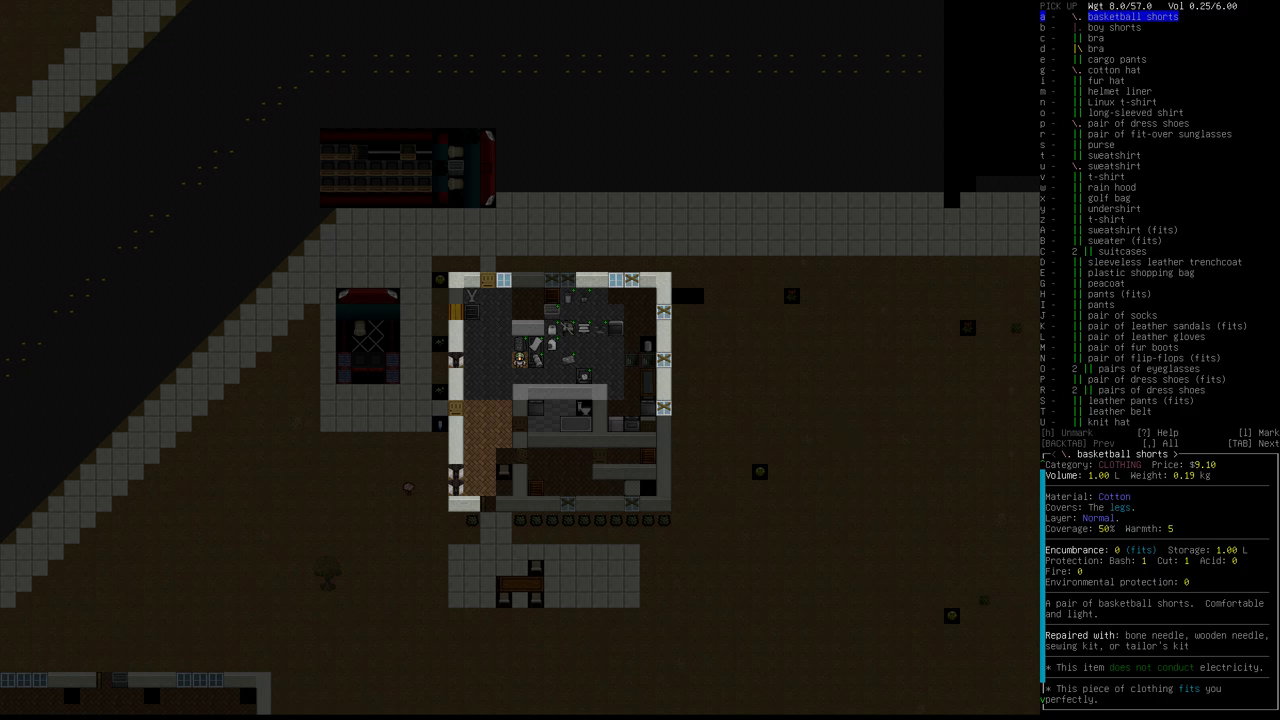
mouse_move(996, 296)
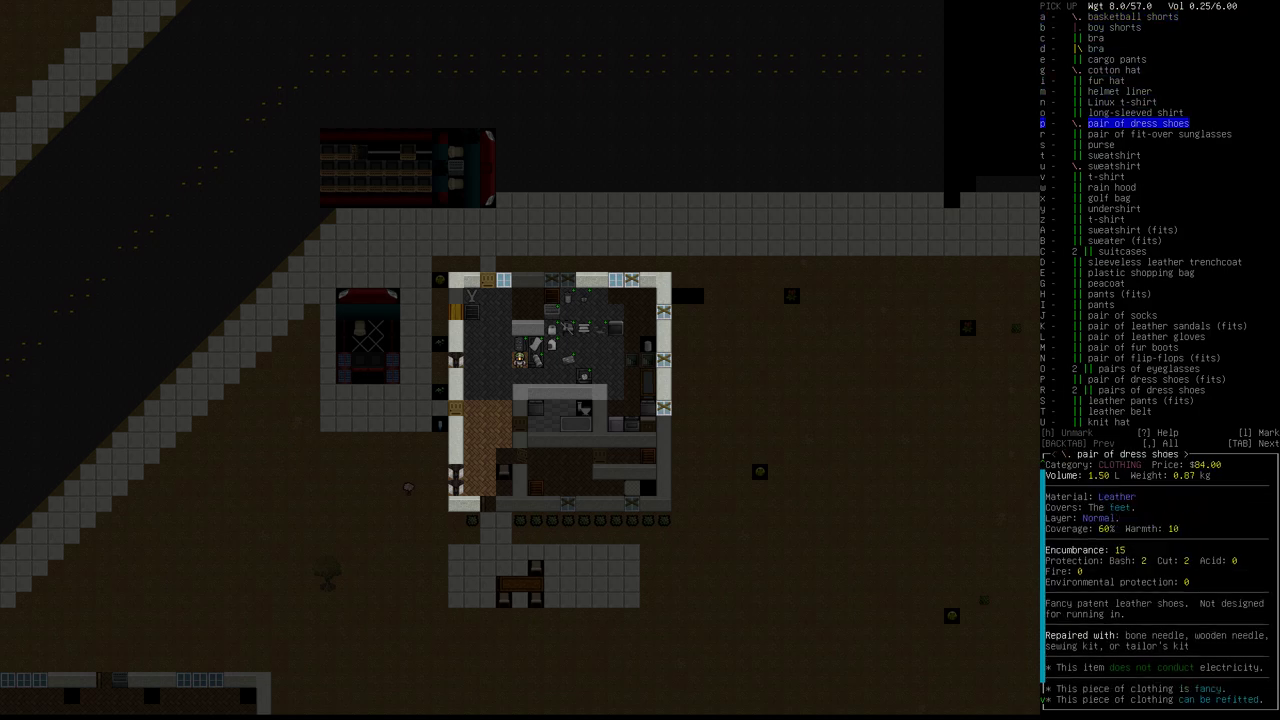
Switch the item manager to the clothing piled on the table
key(up)
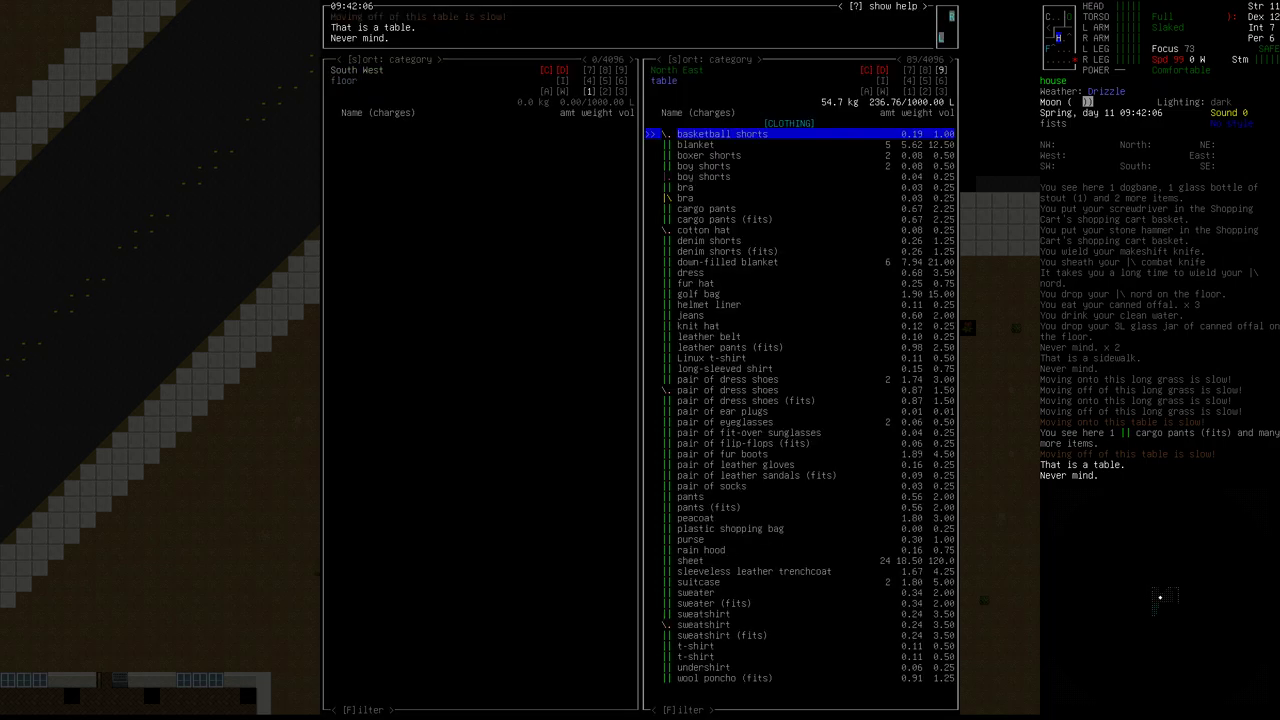
Move shorts, cotton hat and sweatshirt off the table and scroll to the t-shirt
key(down)
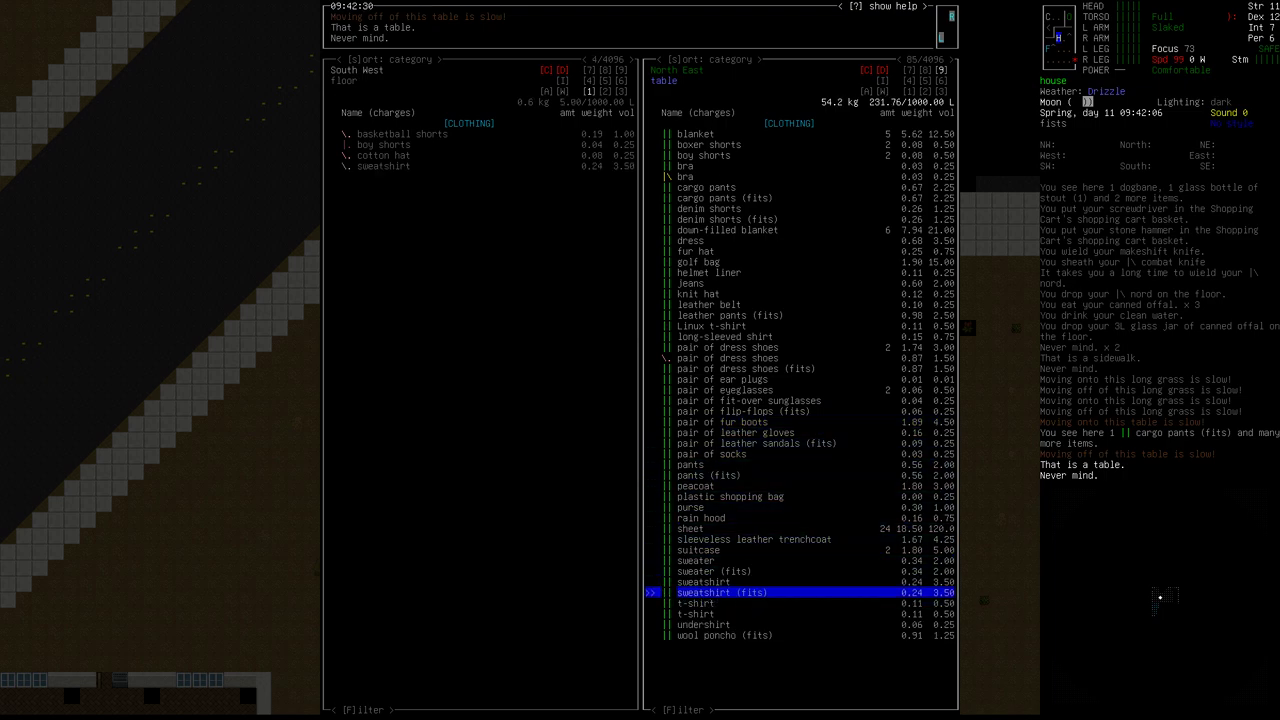
key(down)
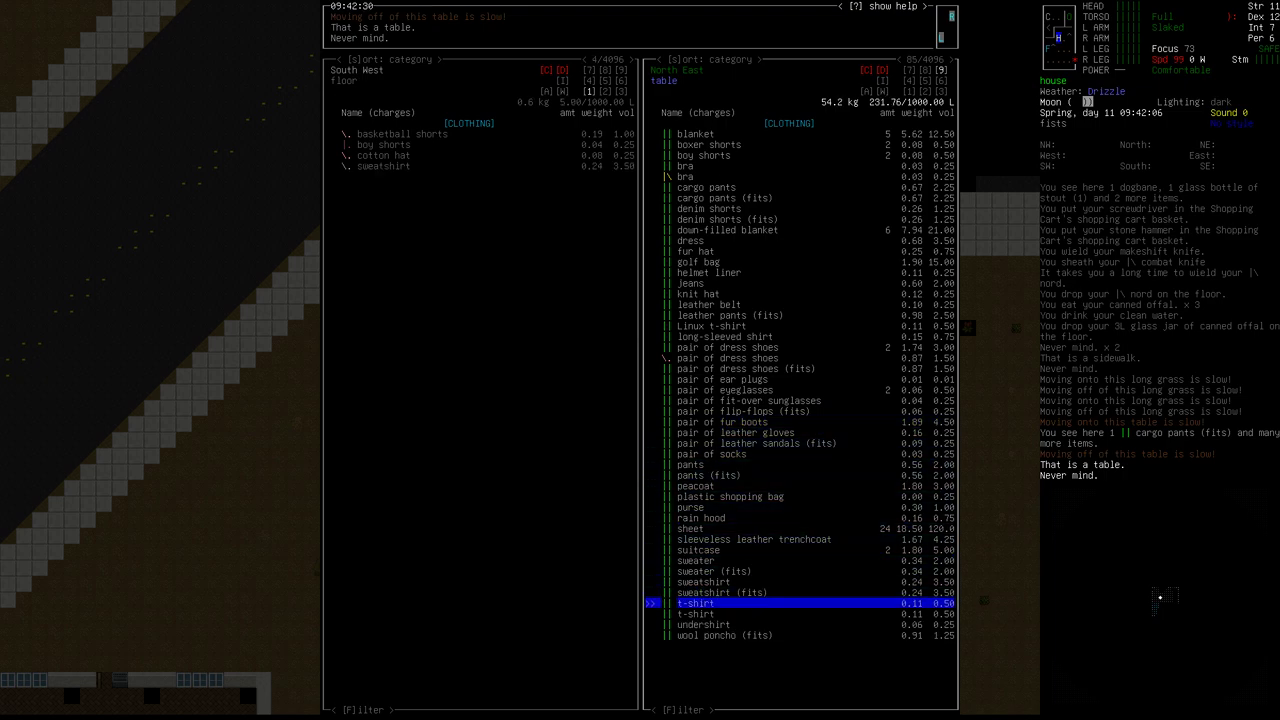
key(up)
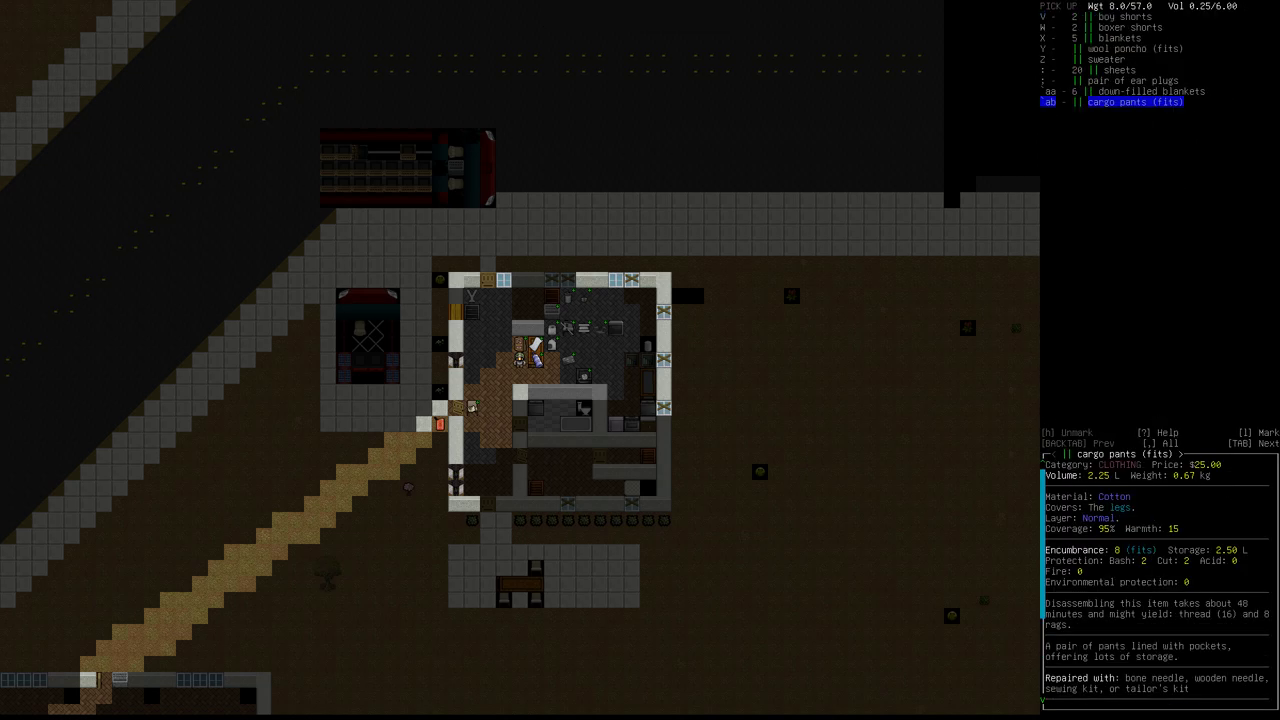
Filter the nearby items list for 'sewing kit' to pick it up
key(ab)
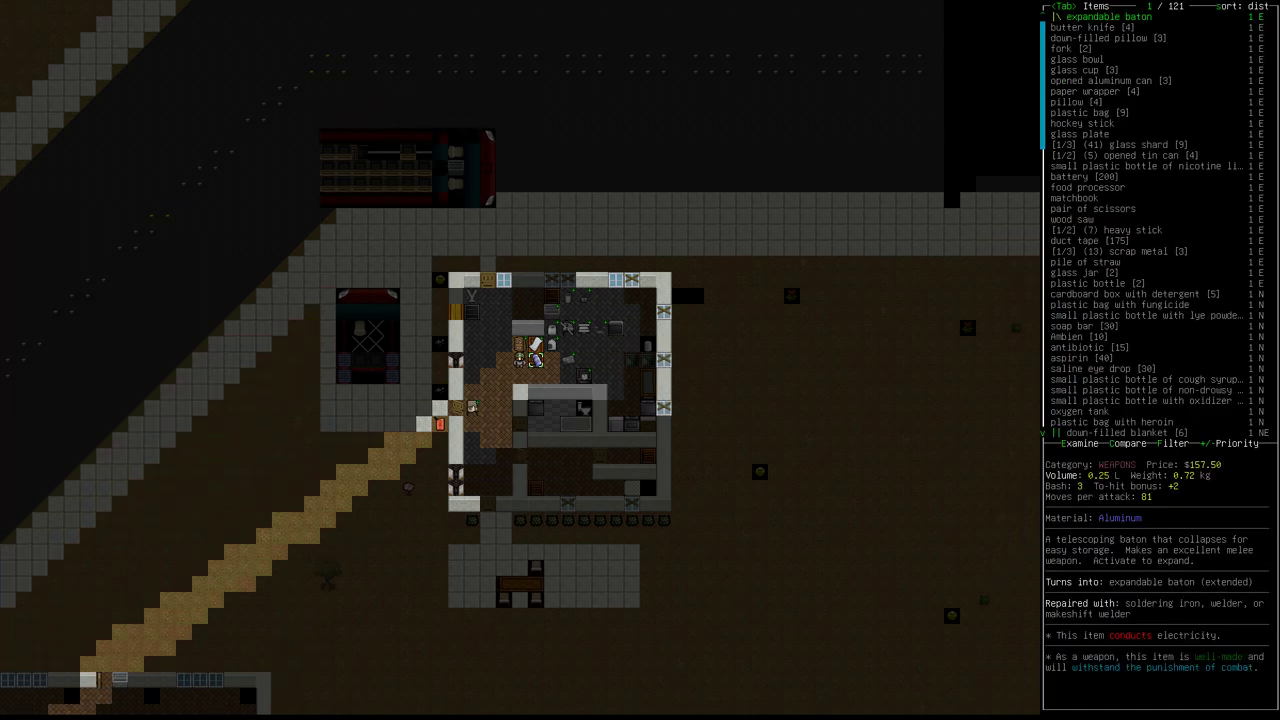
text(sewing)
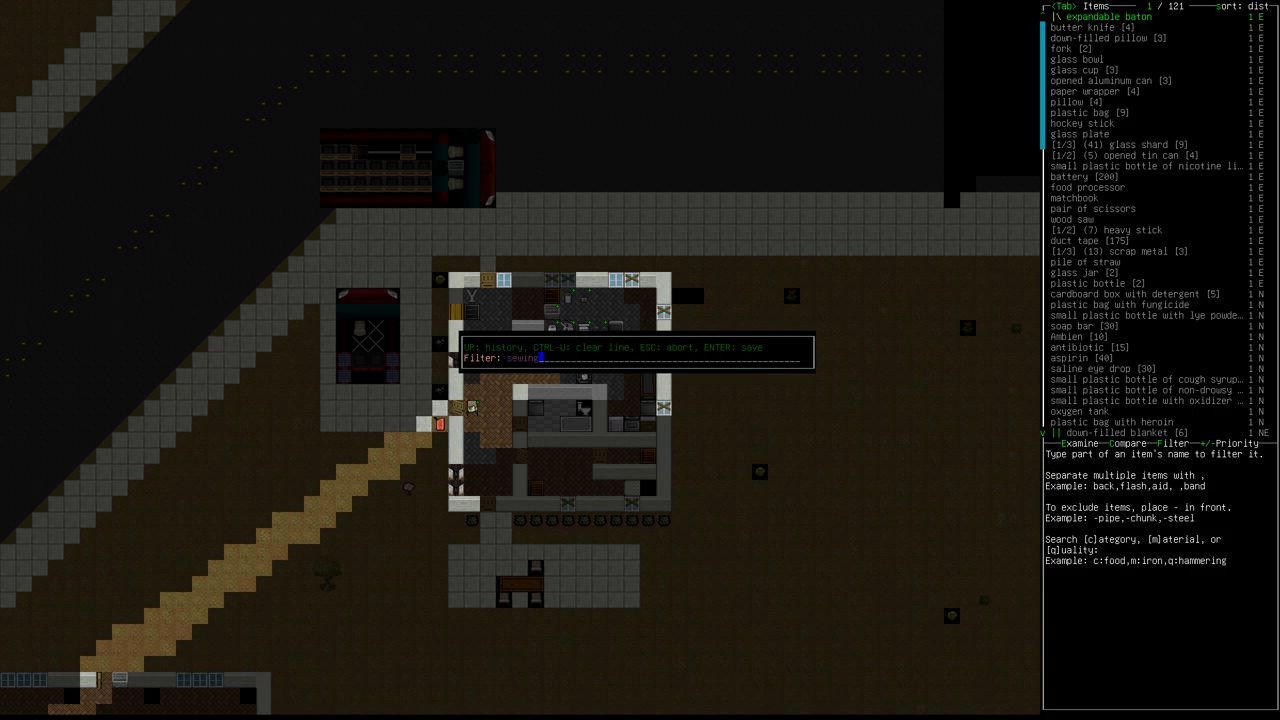
text(kit)
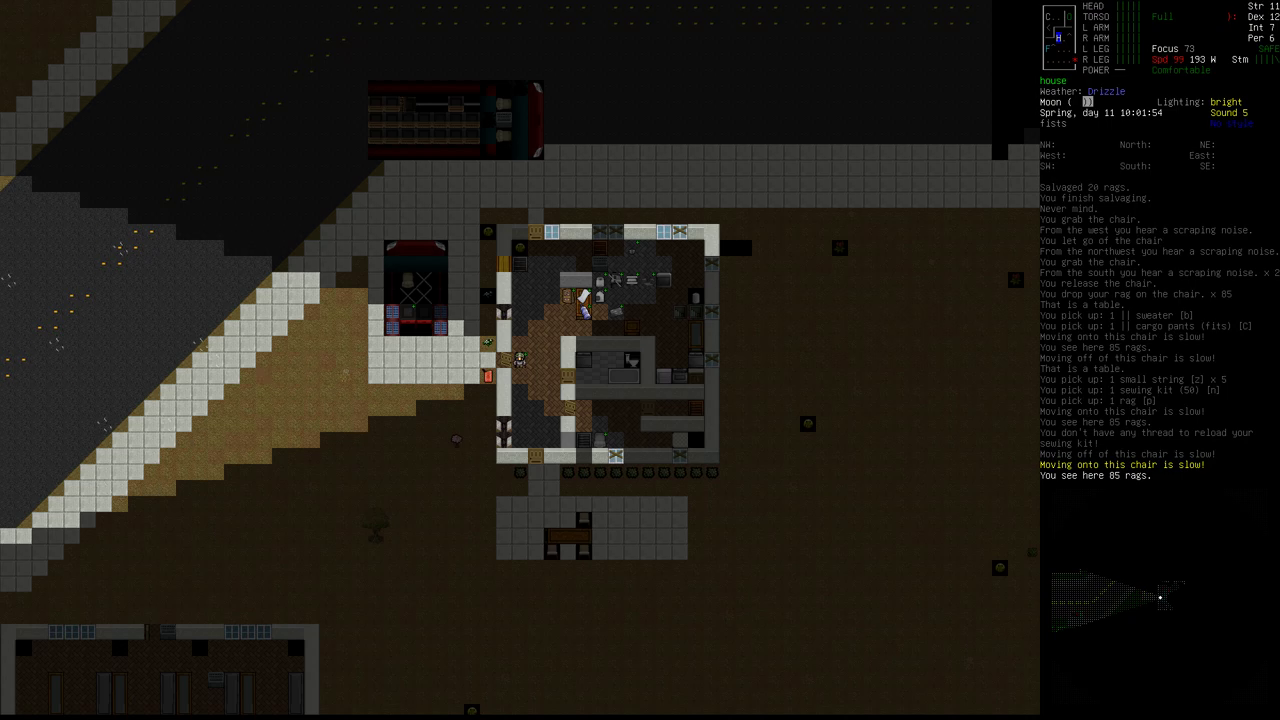
Activate the sewing kit to list the cargo pants and sweater for repair
key(a)
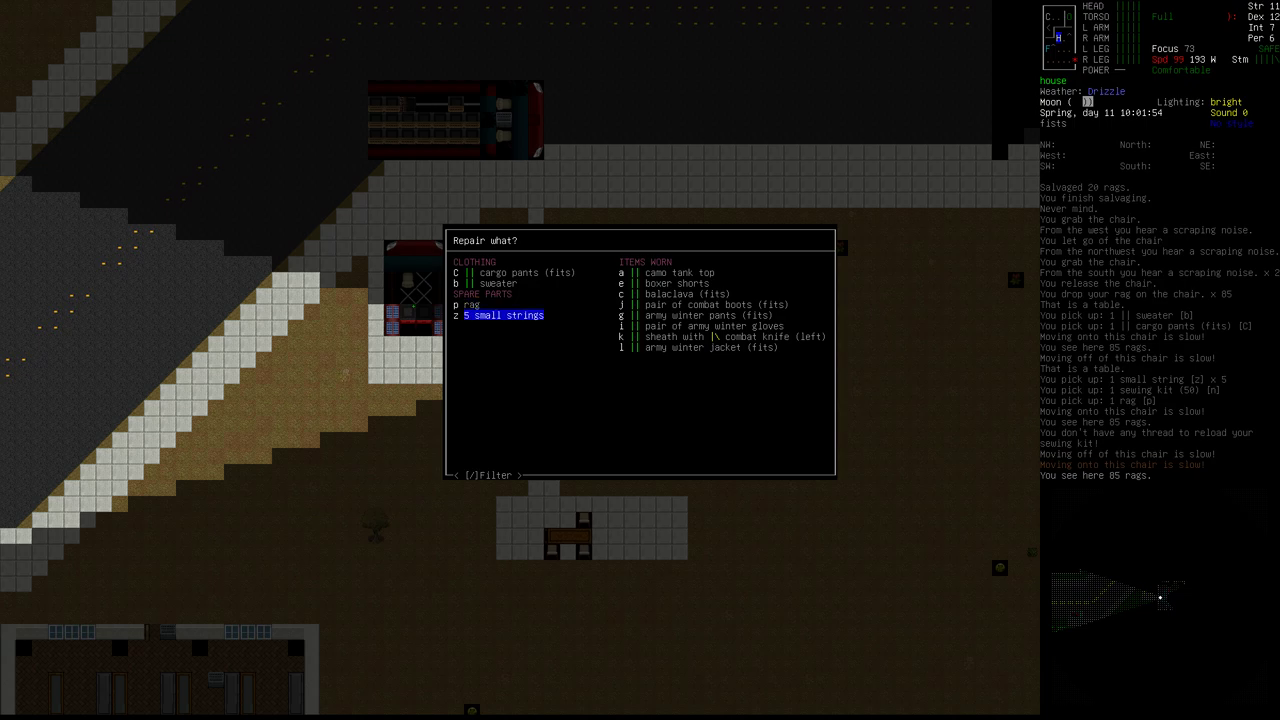
Reopen the repair list, glance at the sweater, and back out again
key(up)
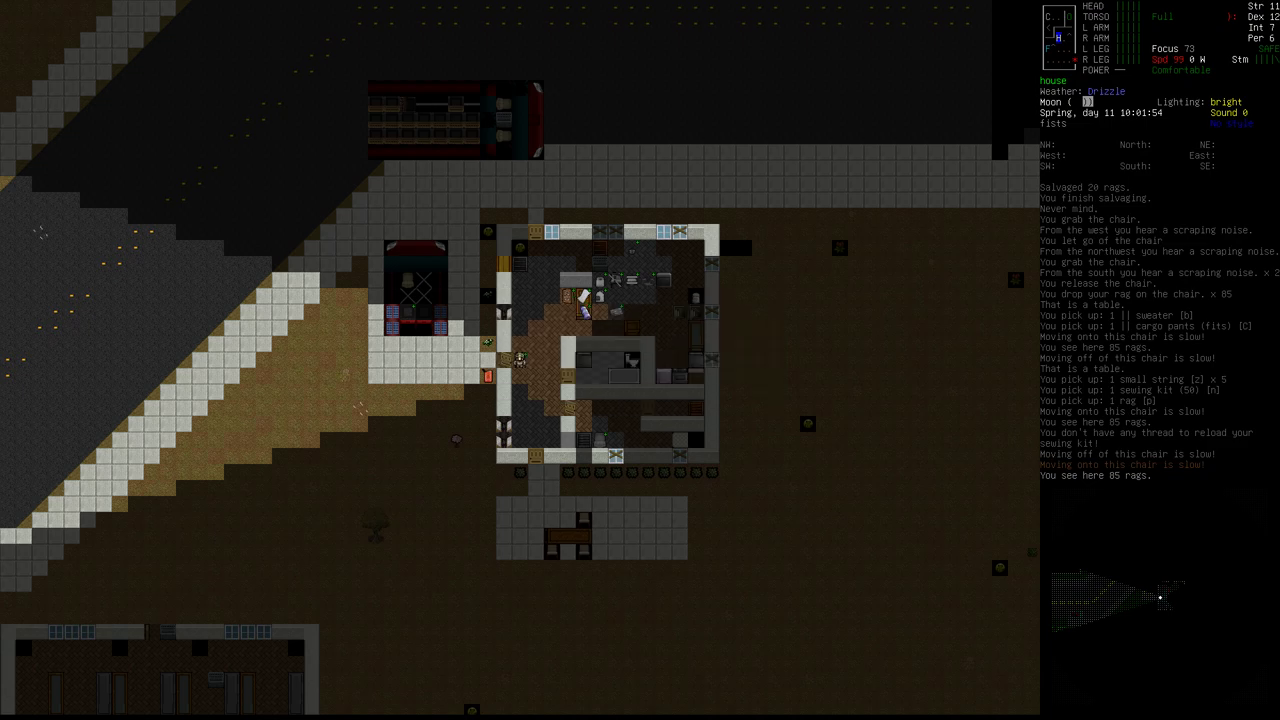
key(a)
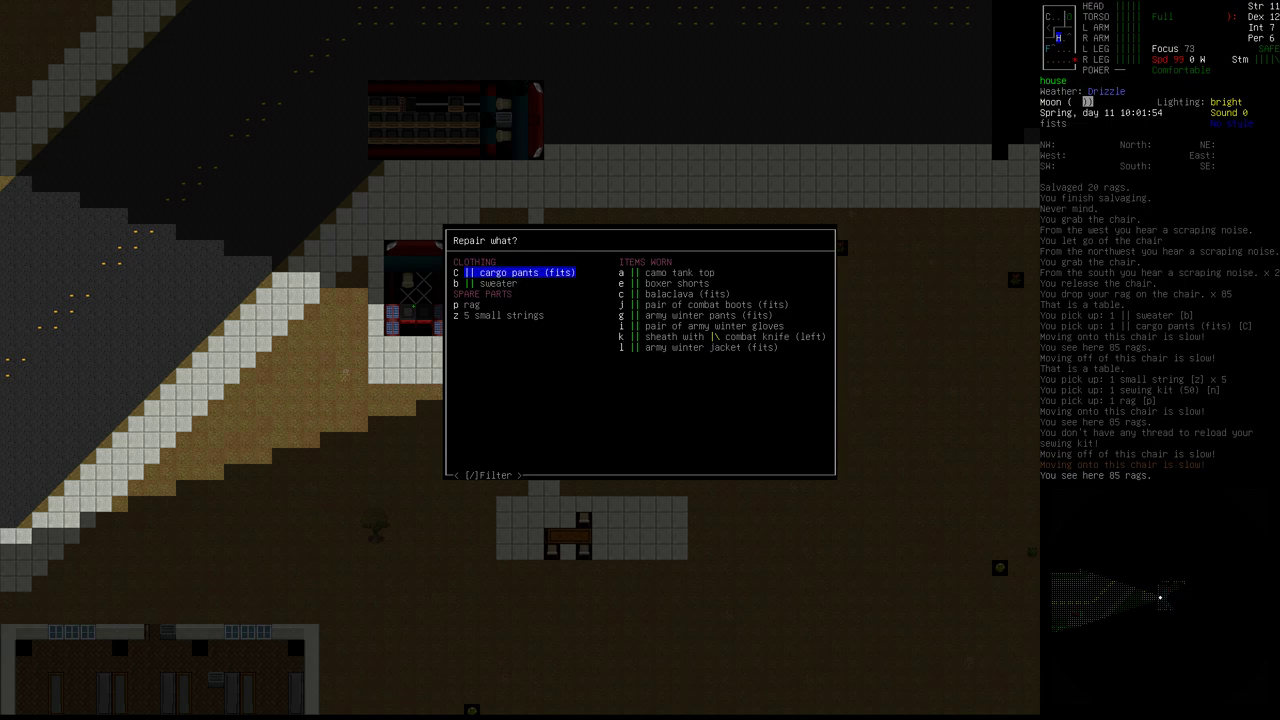
key(down)
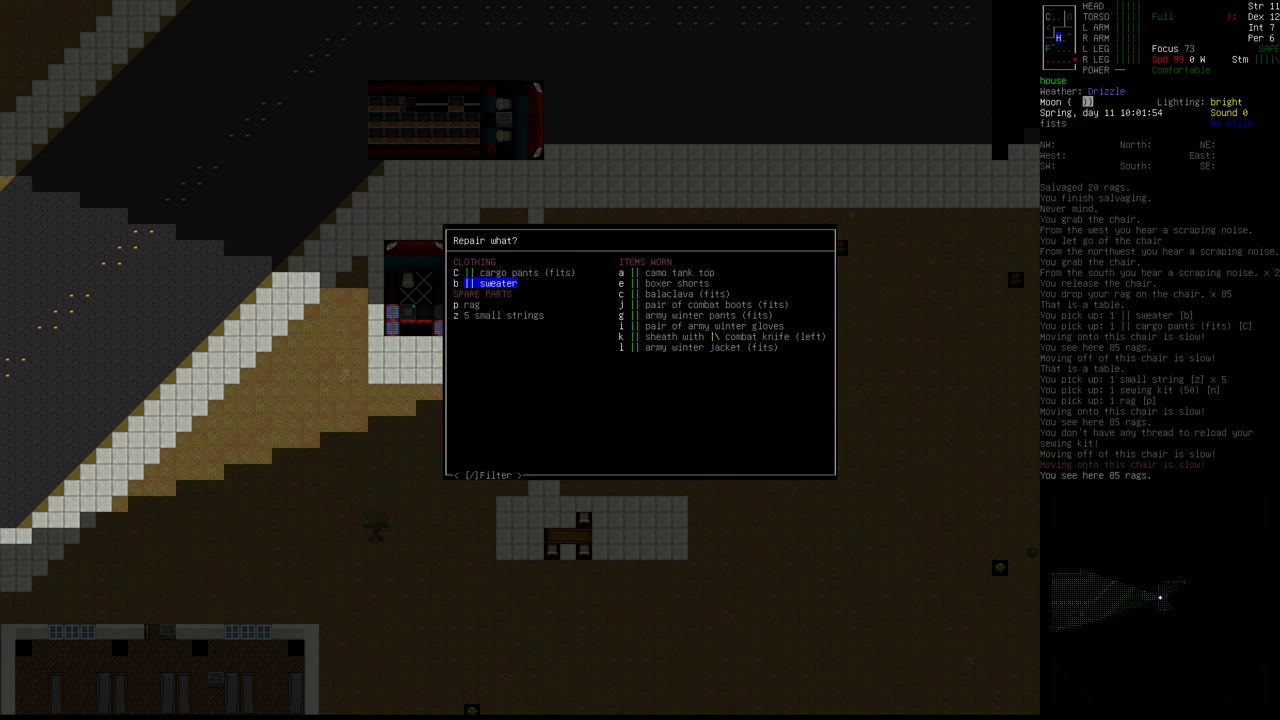
key(Escape)
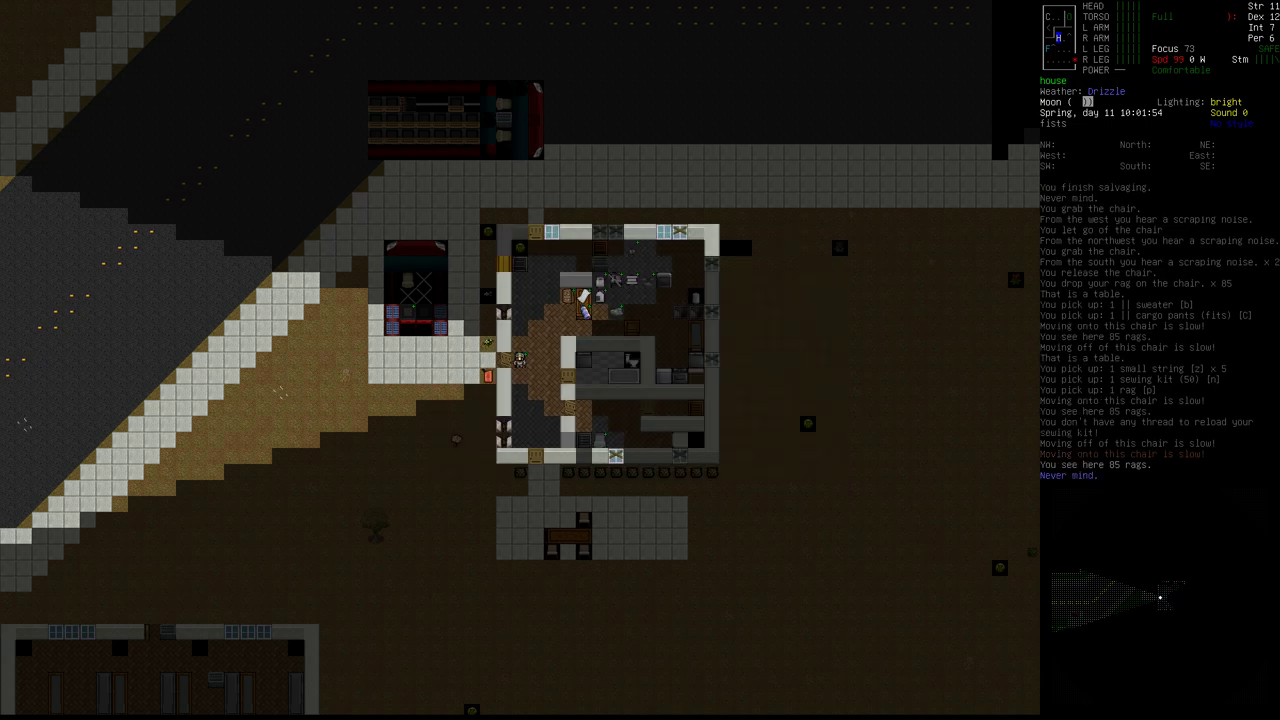
Reopen the repair list and choose the cargo pants for a practice repair
key(@)
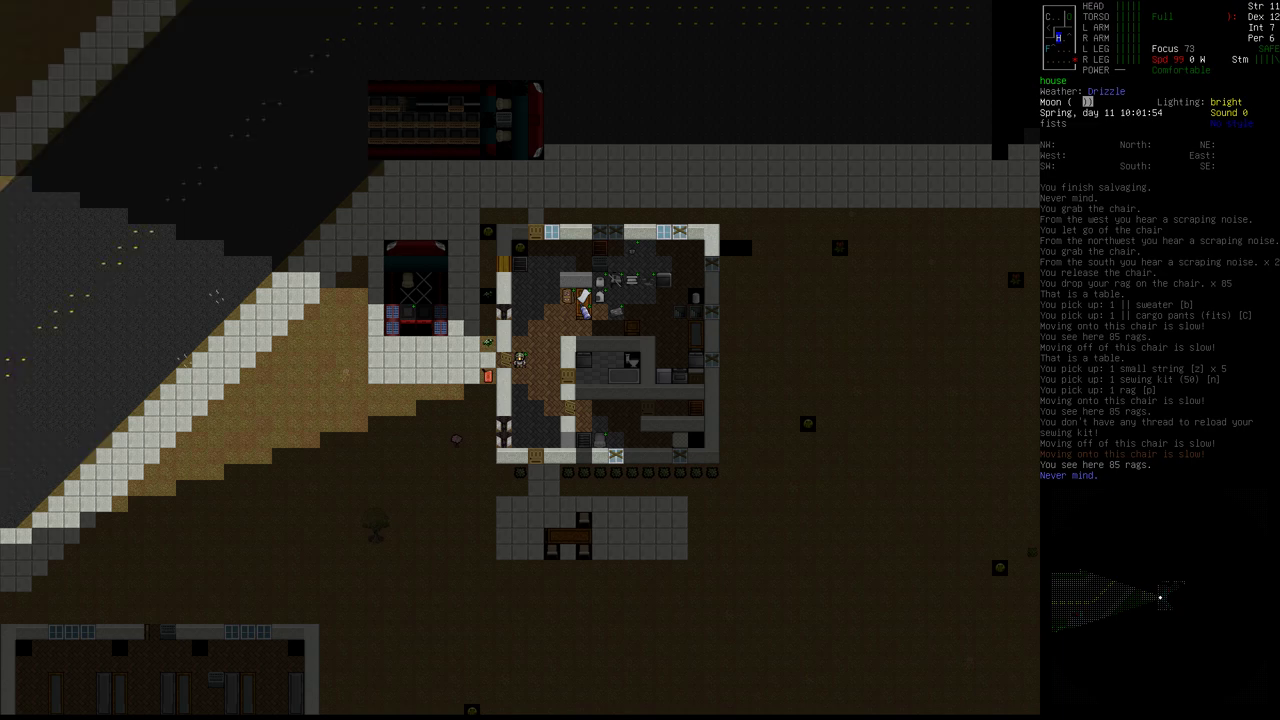
key(a)
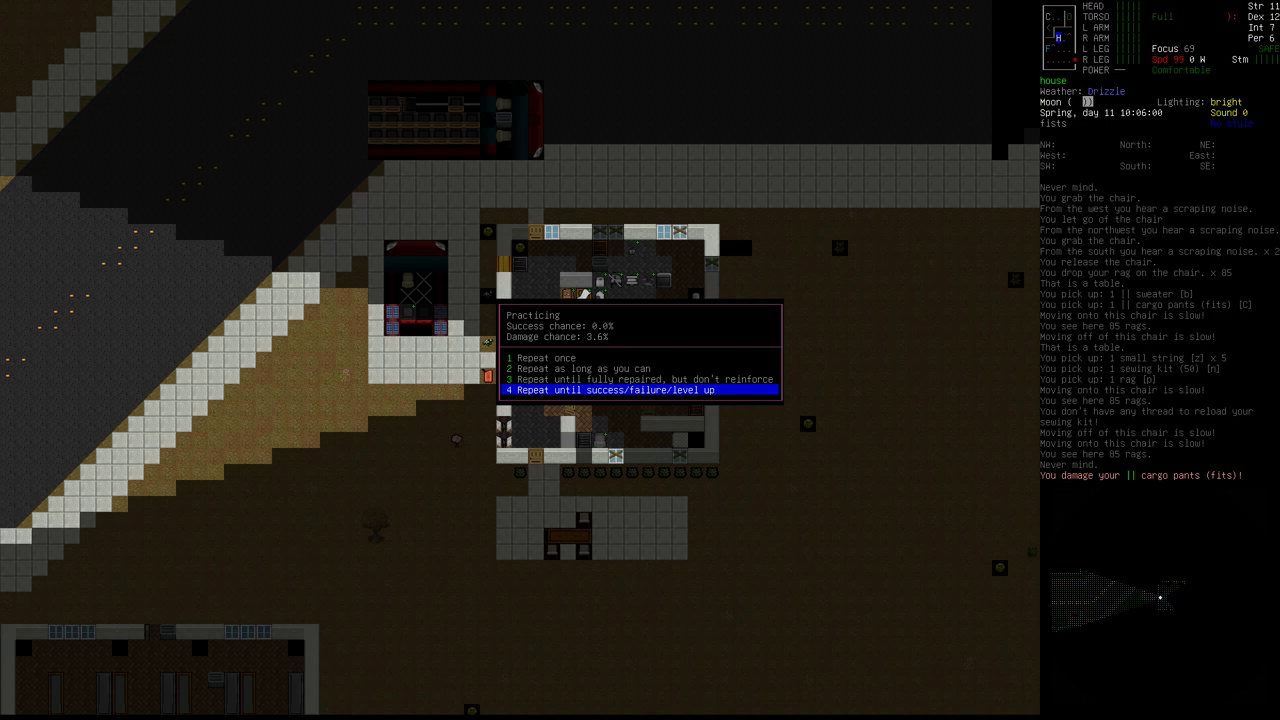
mouse_move(1078, 316)
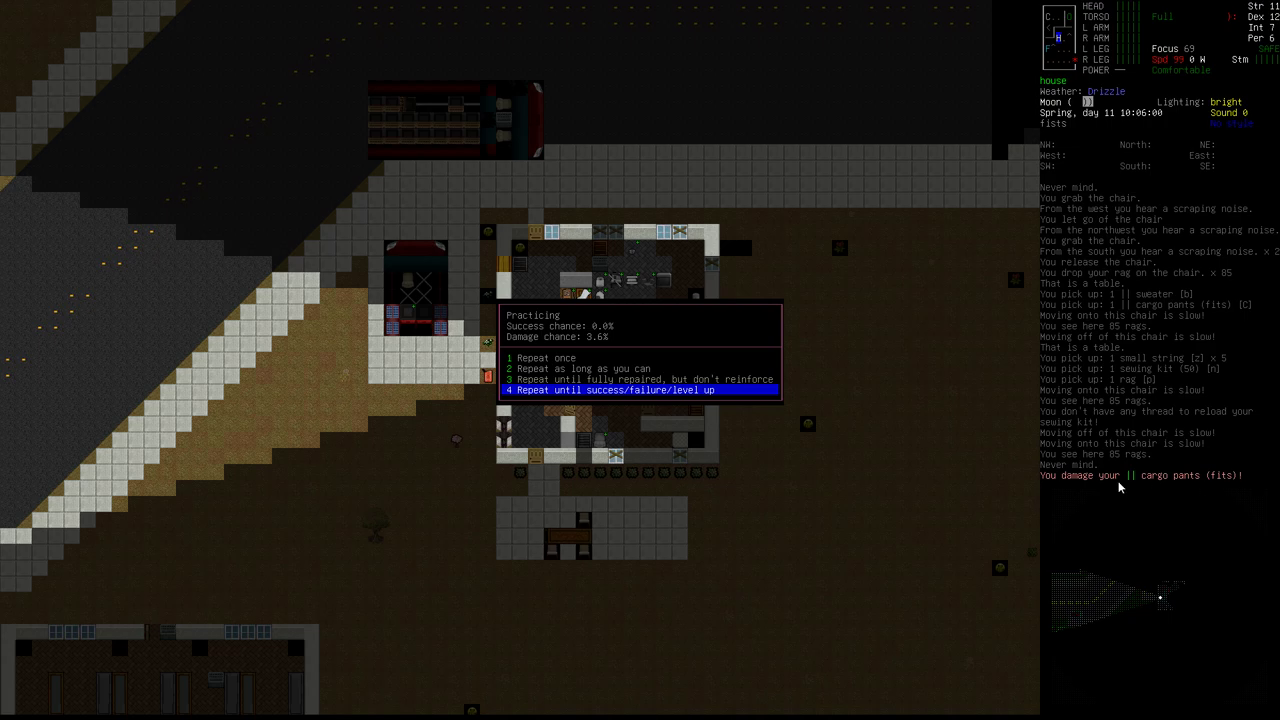
mouse_move(1138, 480)
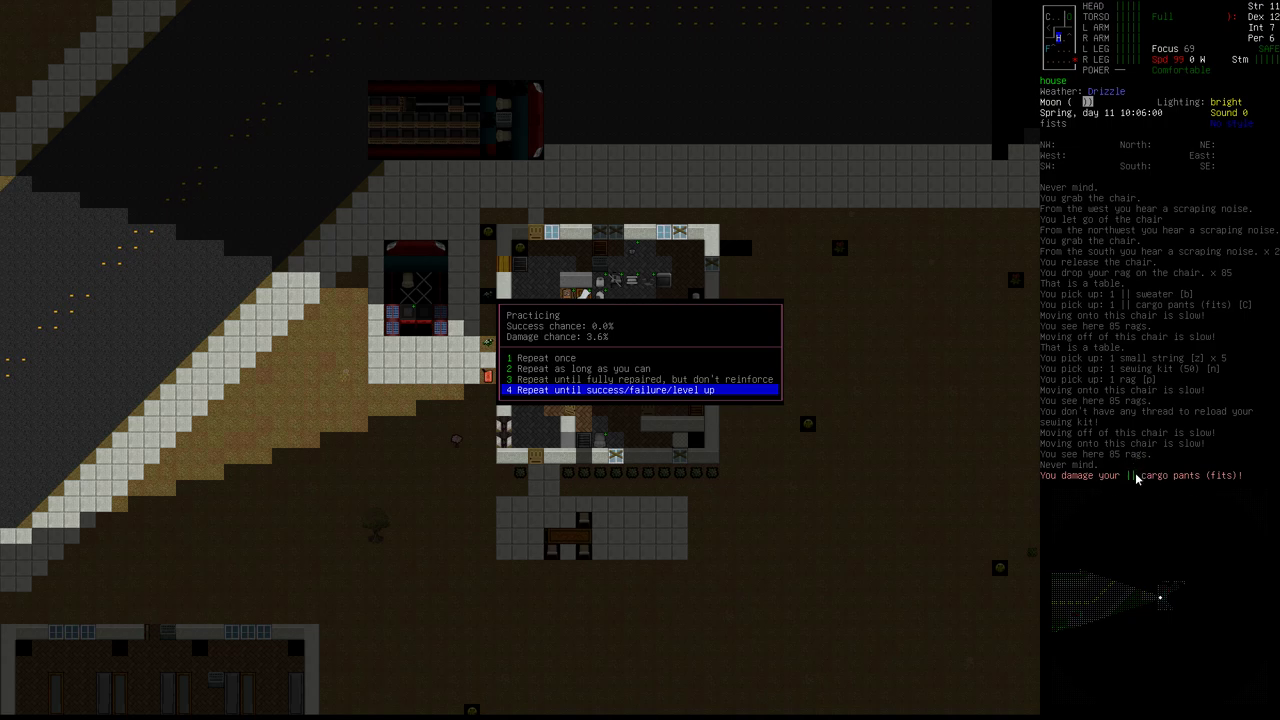
mouse_move(1136, 468)
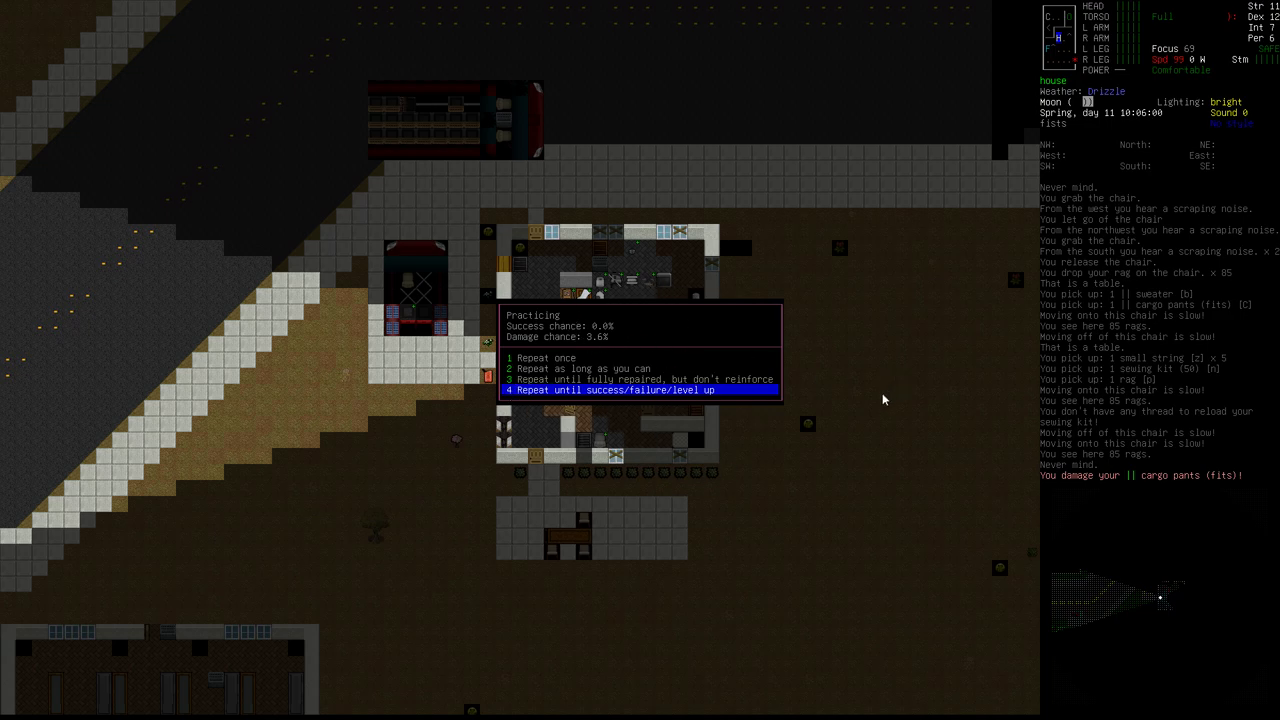
mouse_move(502, 338)
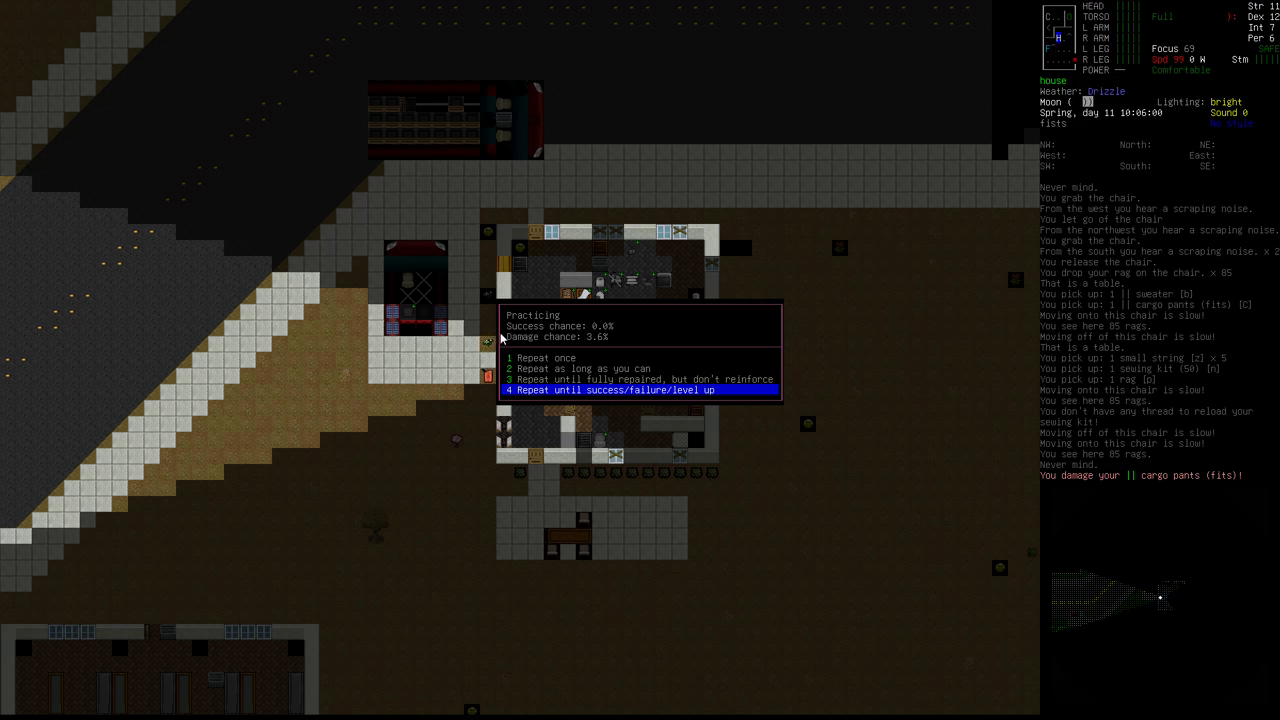
mouse_move(730, 356)
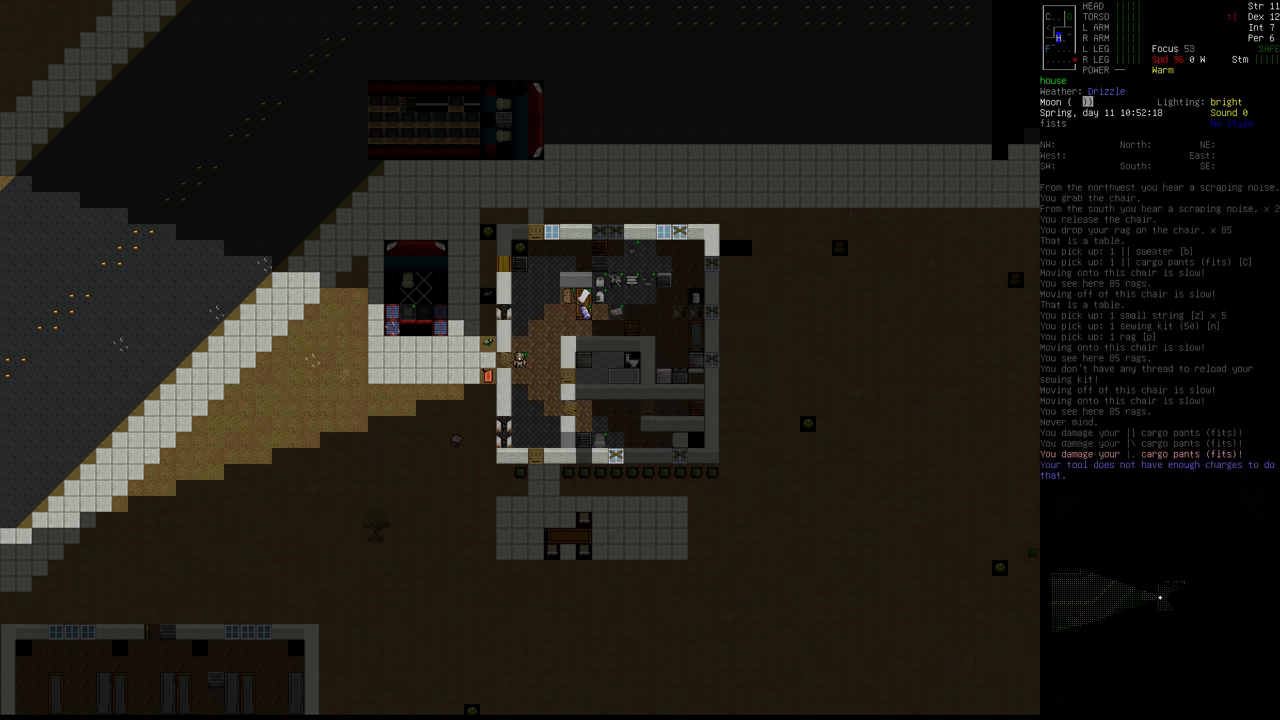
key(@)
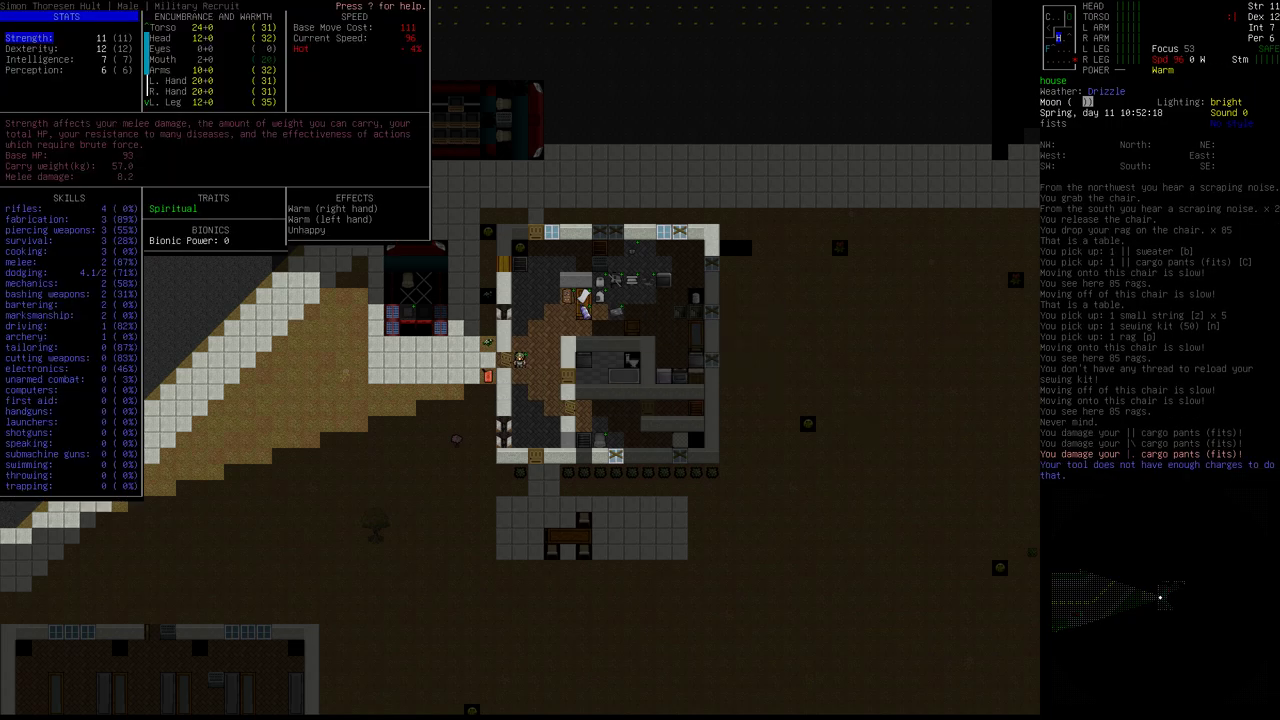
mouse_move(784, 368)
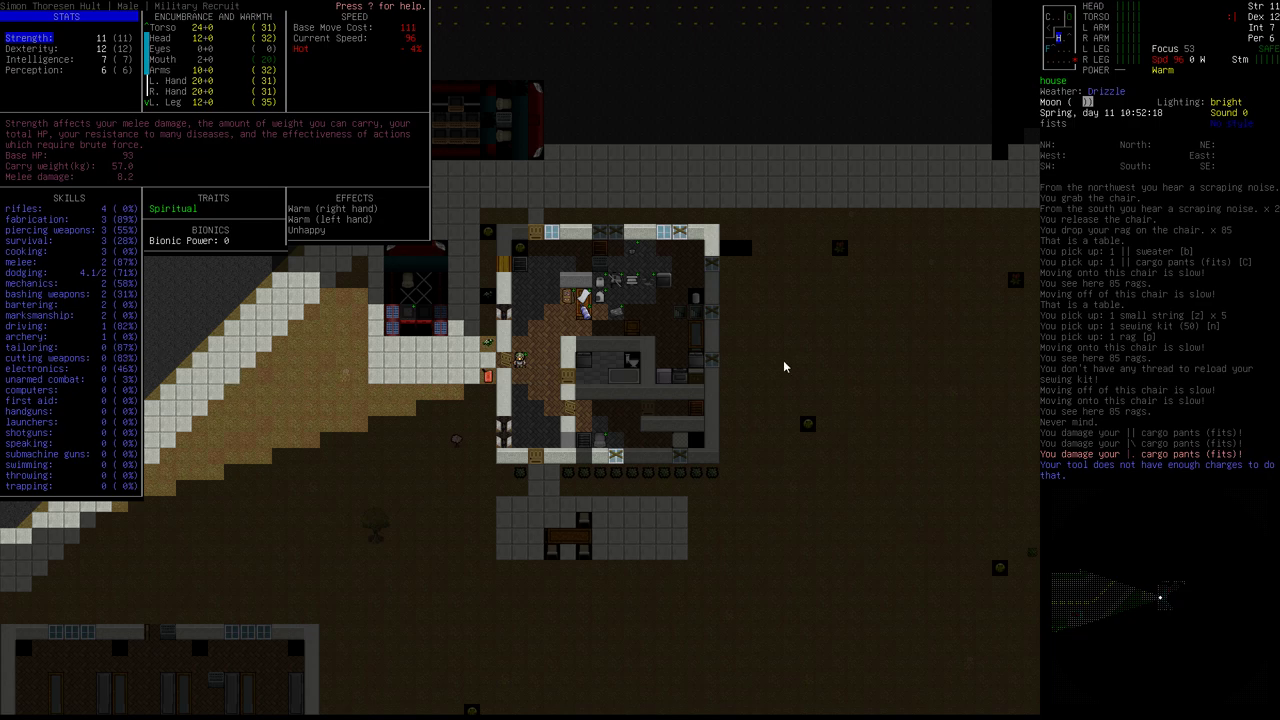
key(esc)
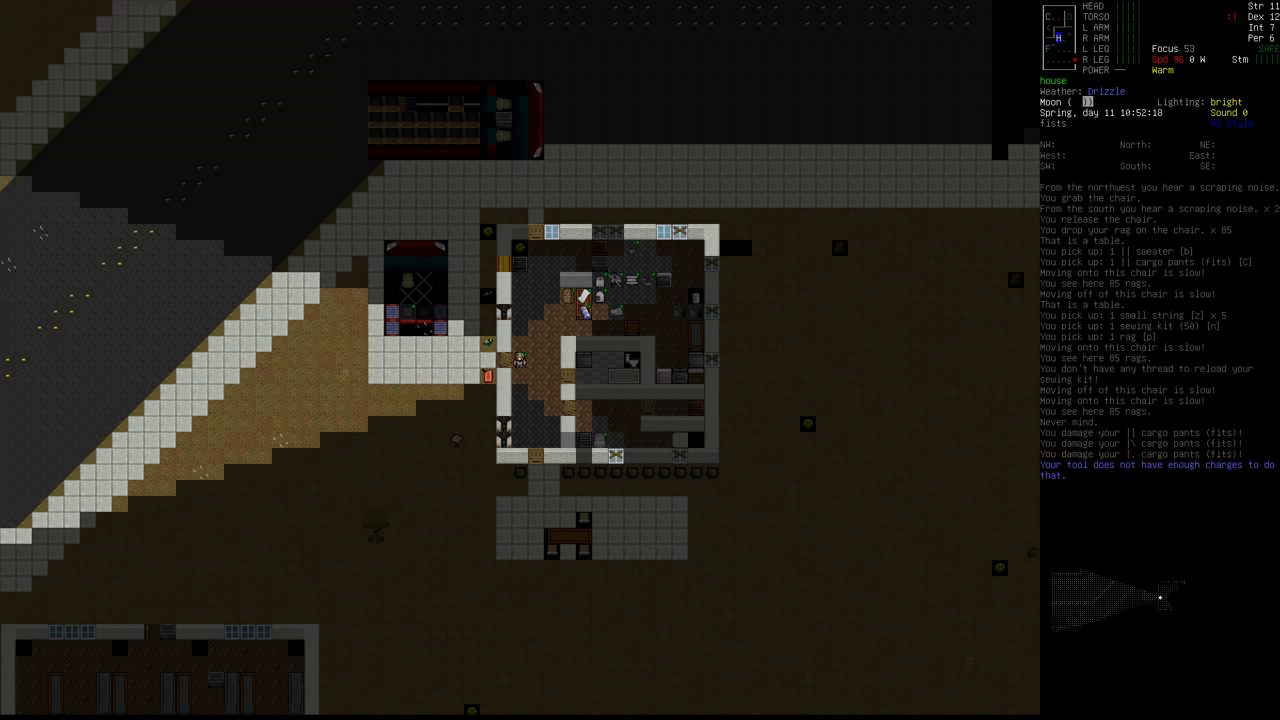
key(B)
text(strin)
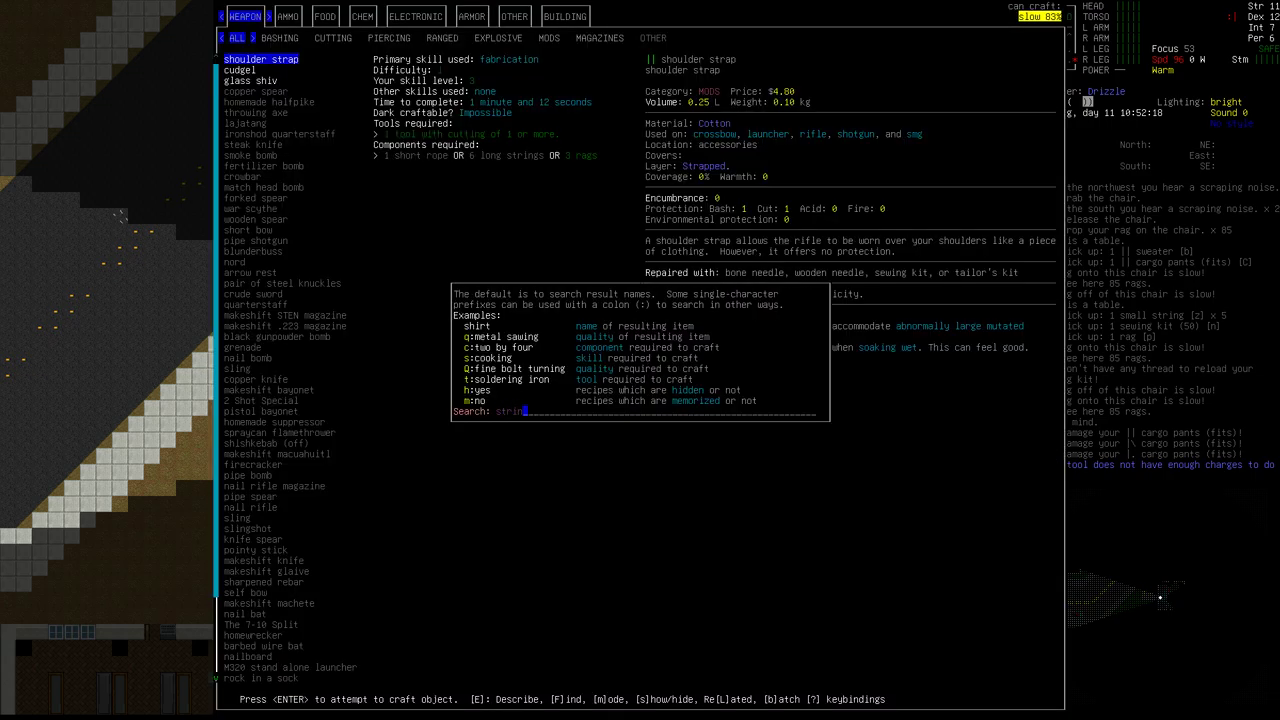
Leave the crafting search and bring up the small string's actions to disassemble it into thread
key(enter)
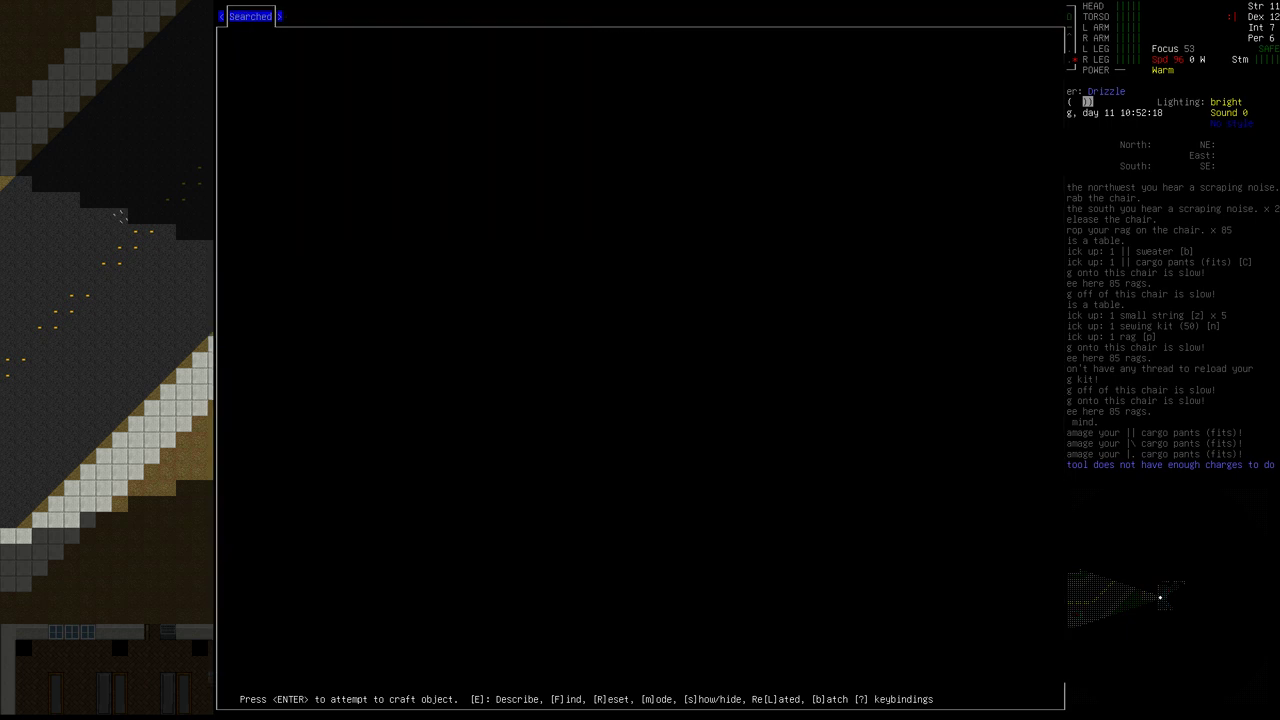
key(i)
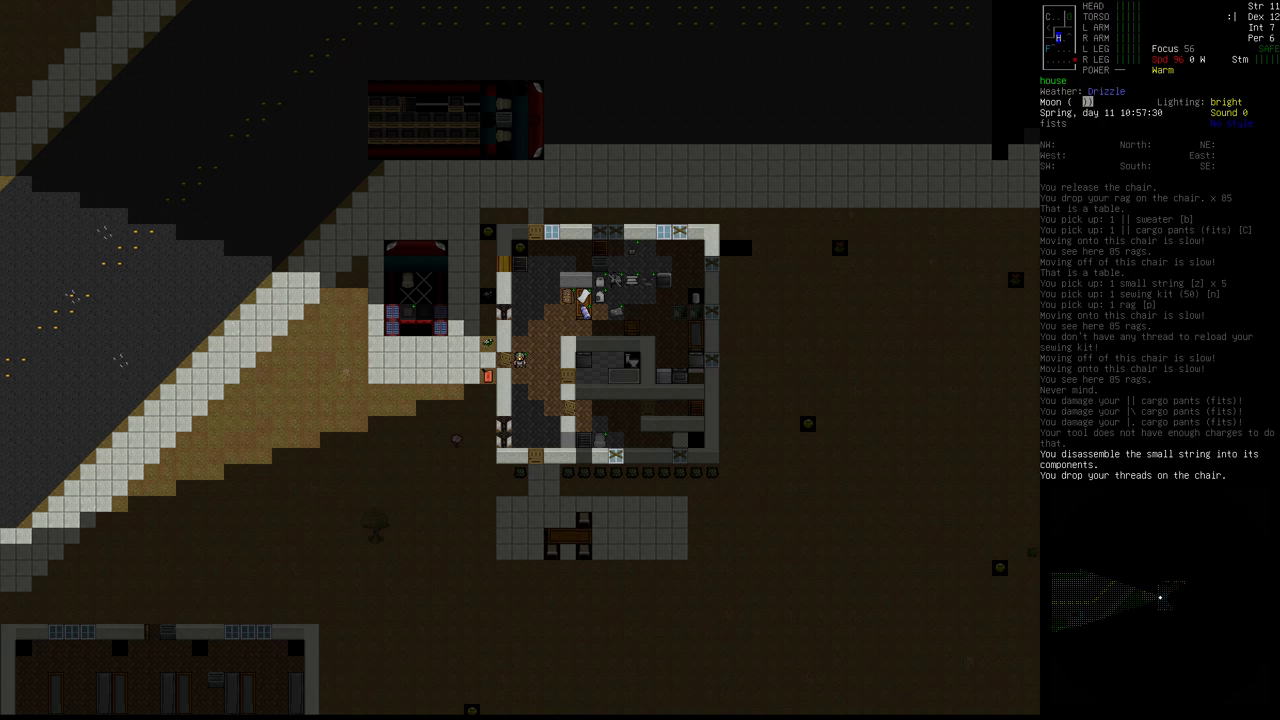
key(i)
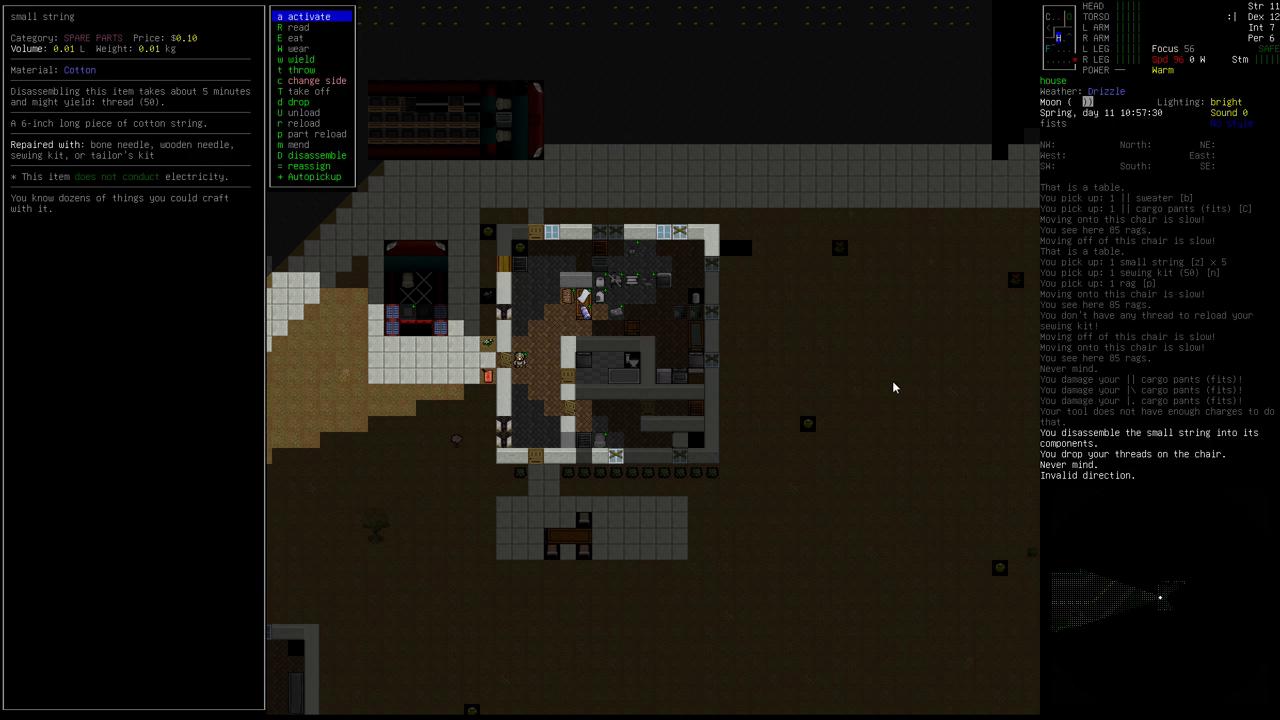
Reload the sewing kit with thread and repeat the cargo pants repair once for tailoring practice
click(316, 156)
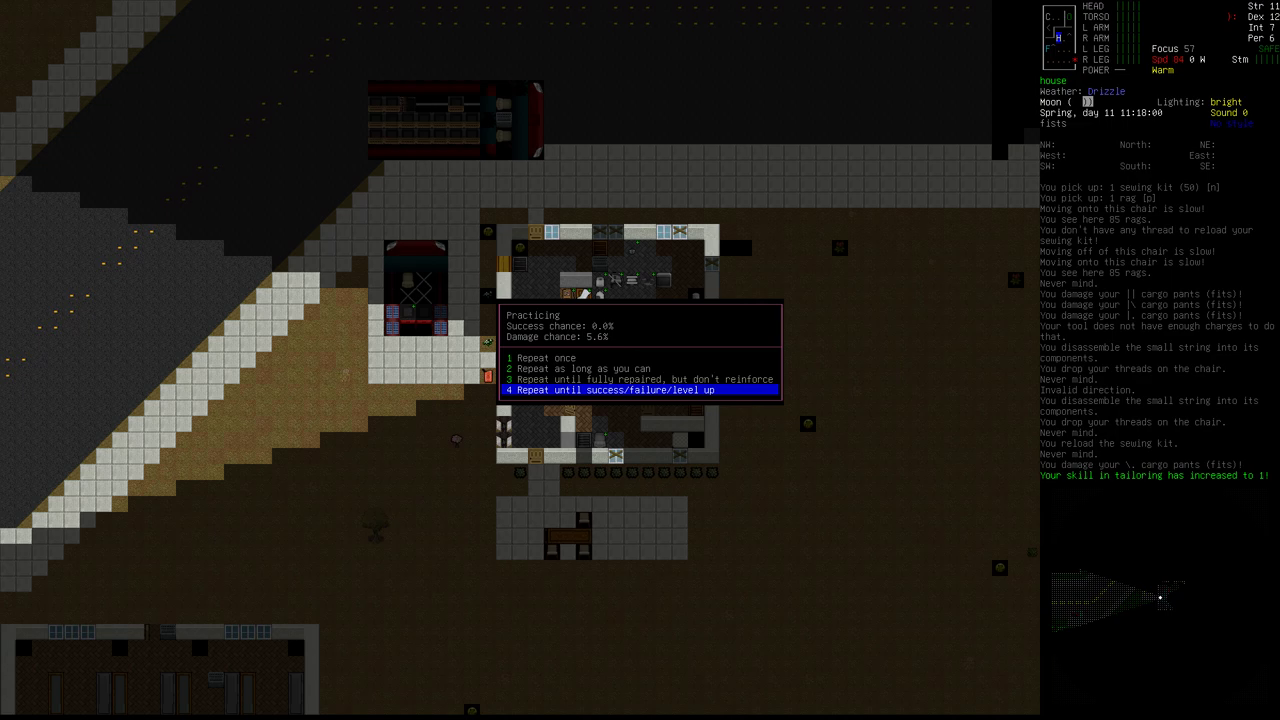
mouse_move(1120, 482)
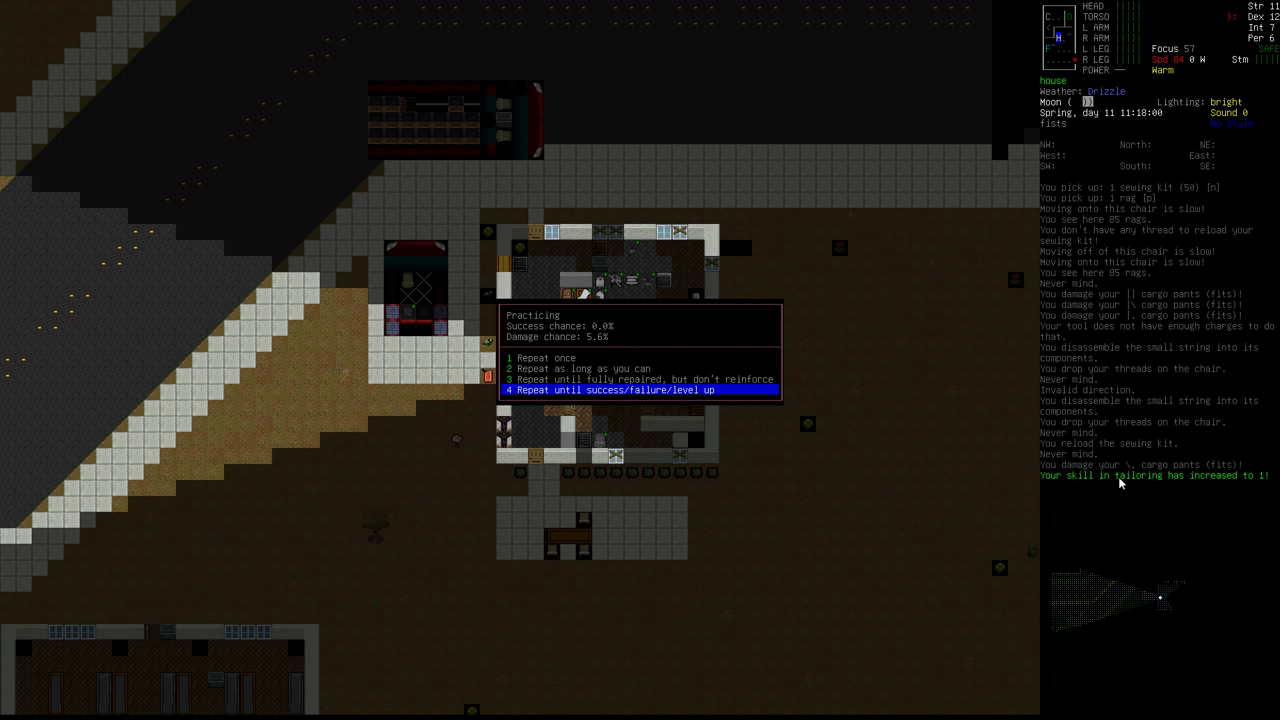
mouse_move(568, 328)
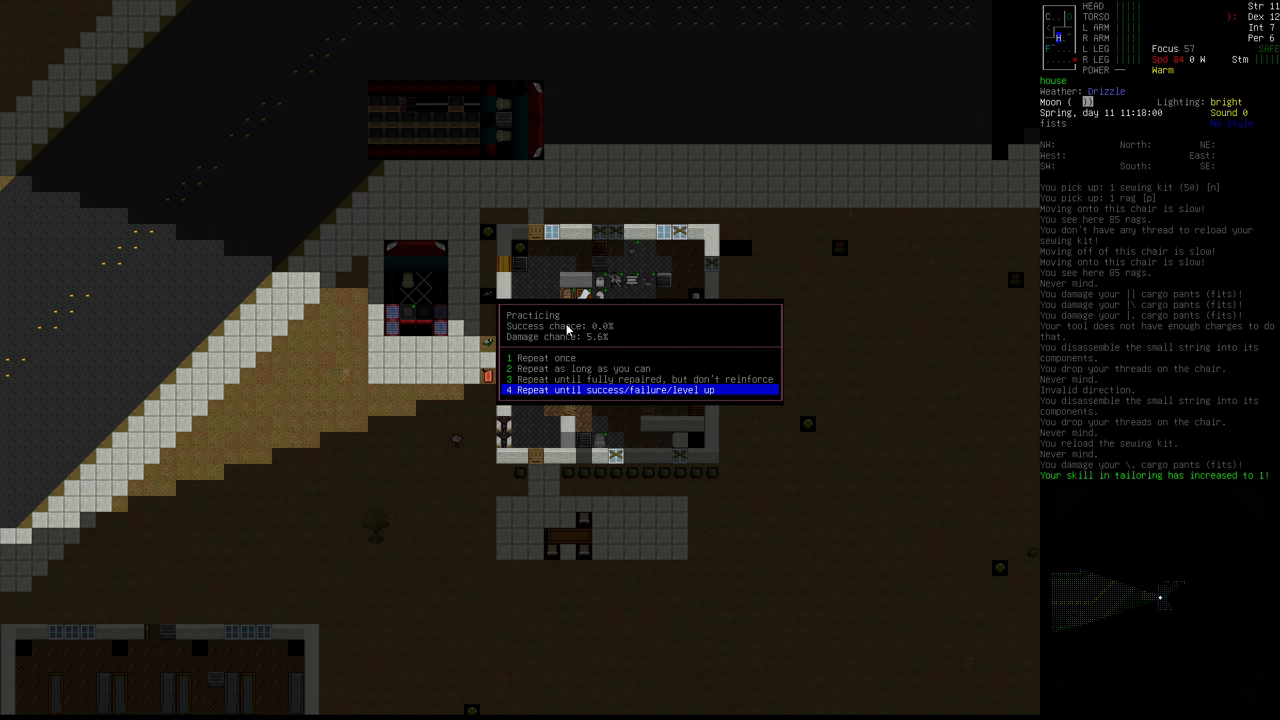
mouse_move(772, 360)
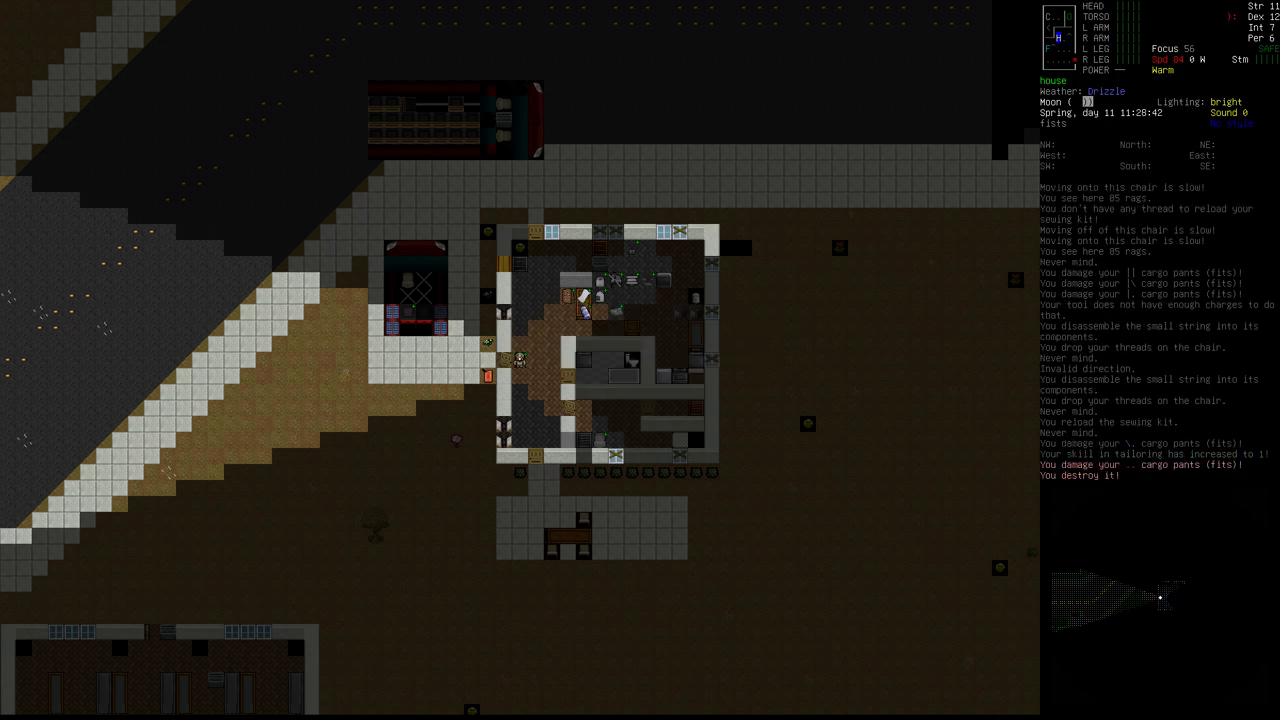
key(a)
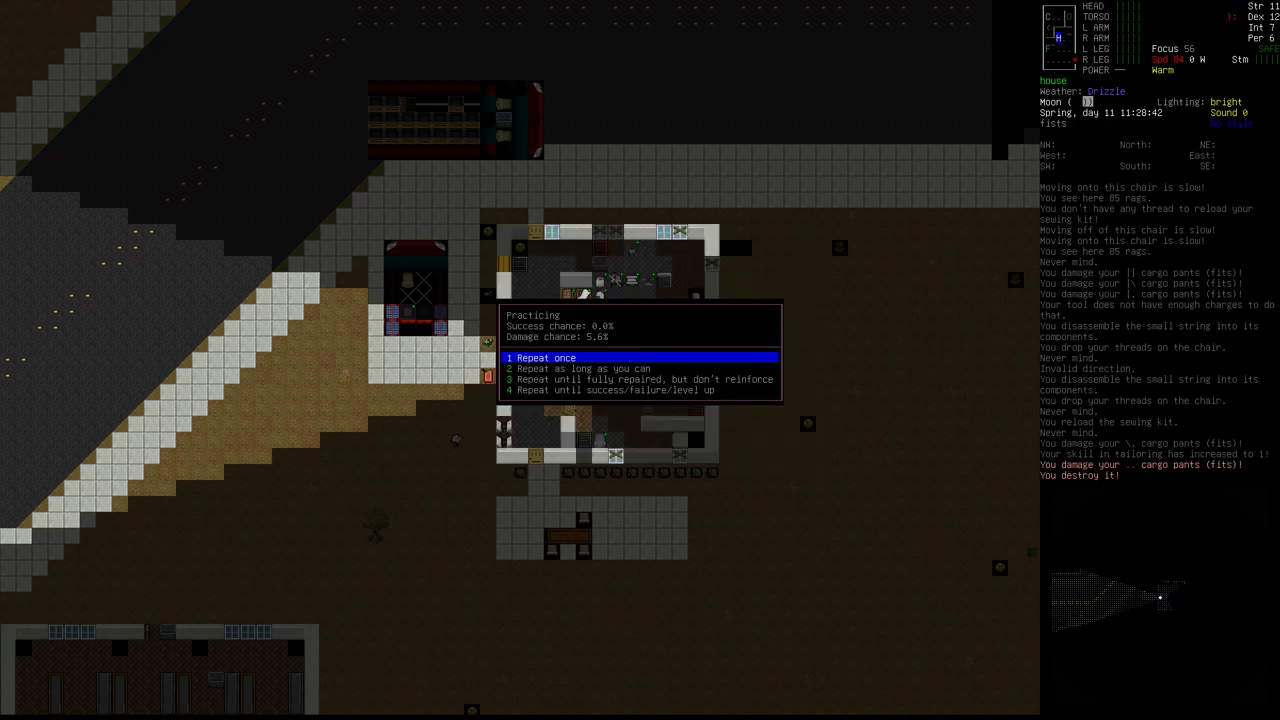
click(546, 356)
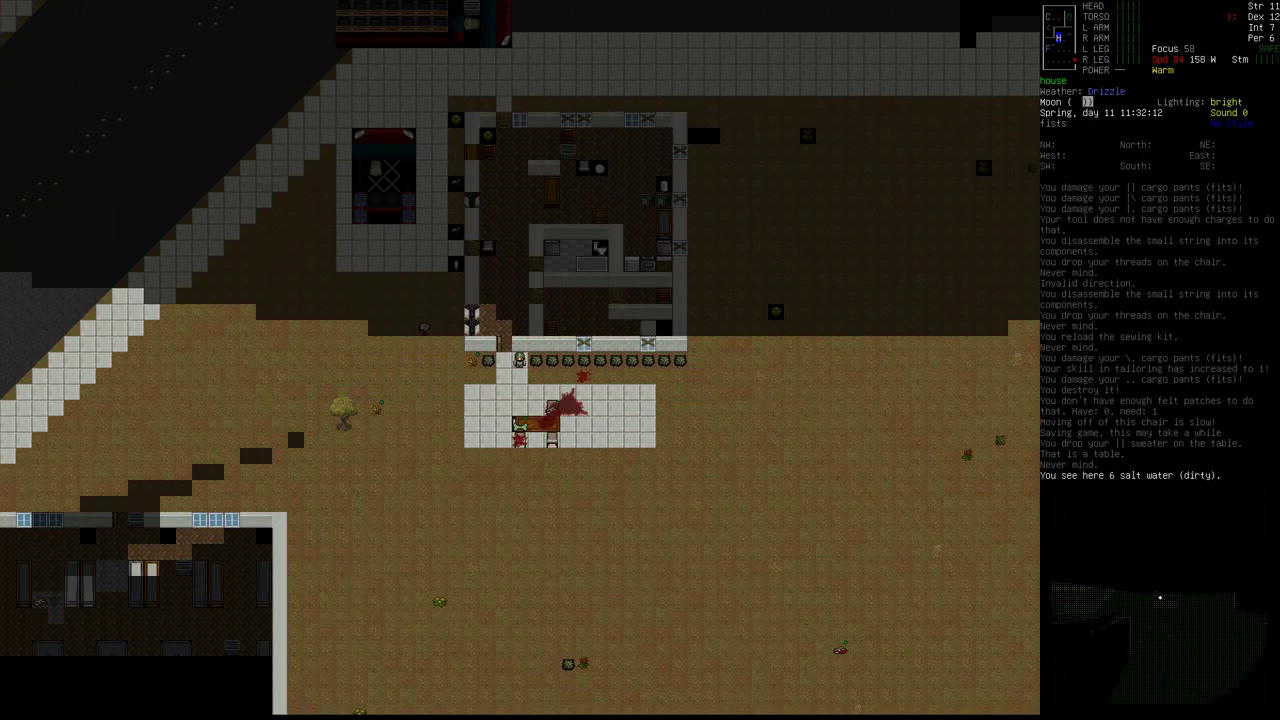
Pick up the t-shirt and begin taking off the winter jacket, pants, gloves and balaclava
key(g)
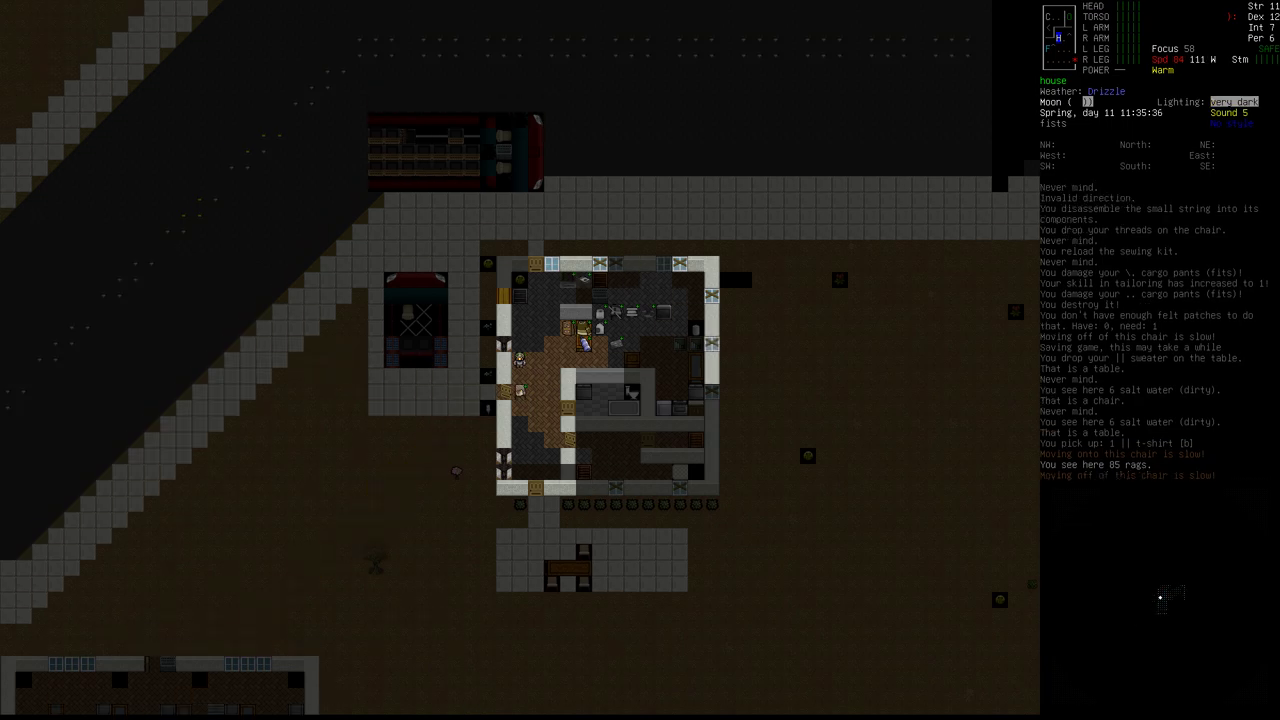
key(d)
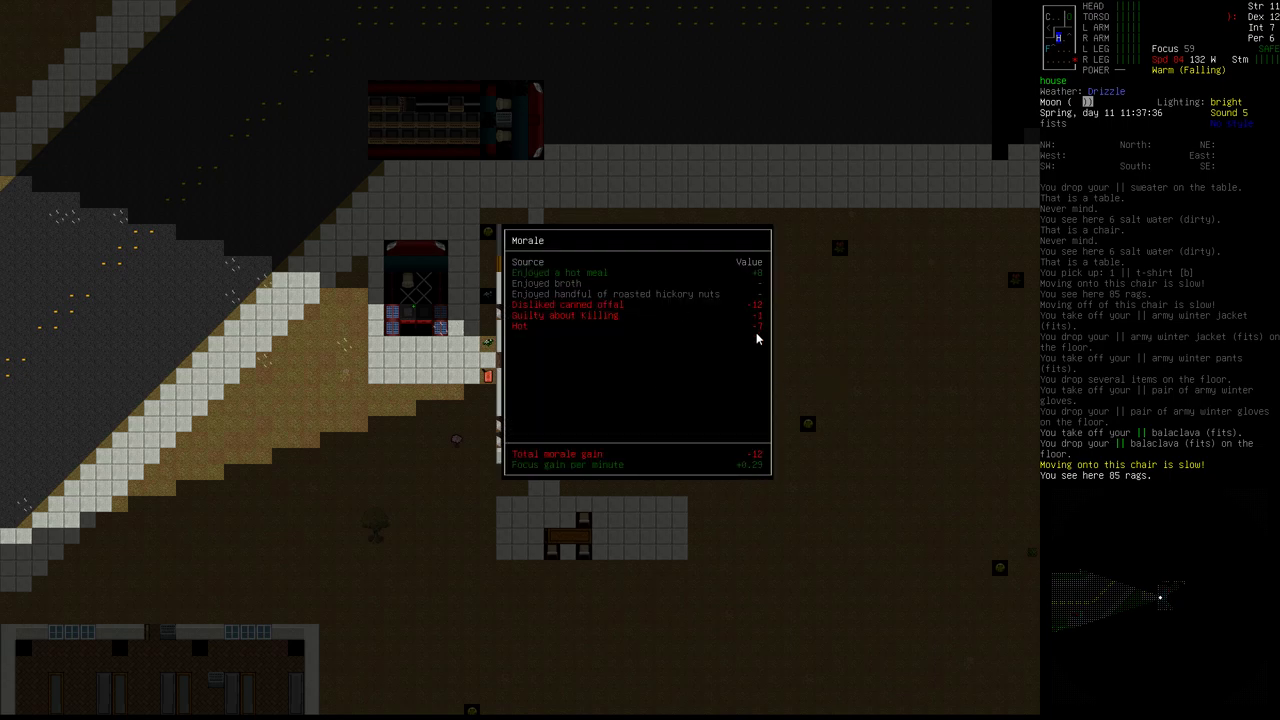
mouse_move(772, 332)
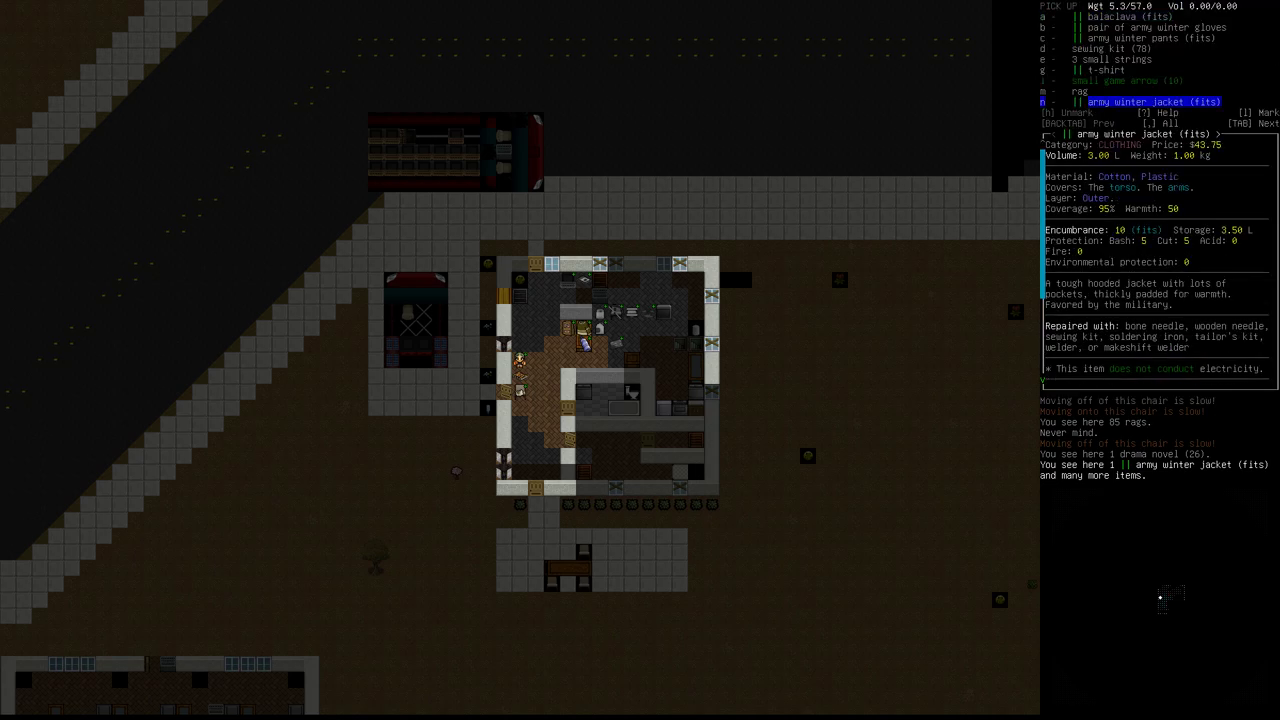
Check which worn items the wielded sewing kit can repair, then back out to the map
key(d)
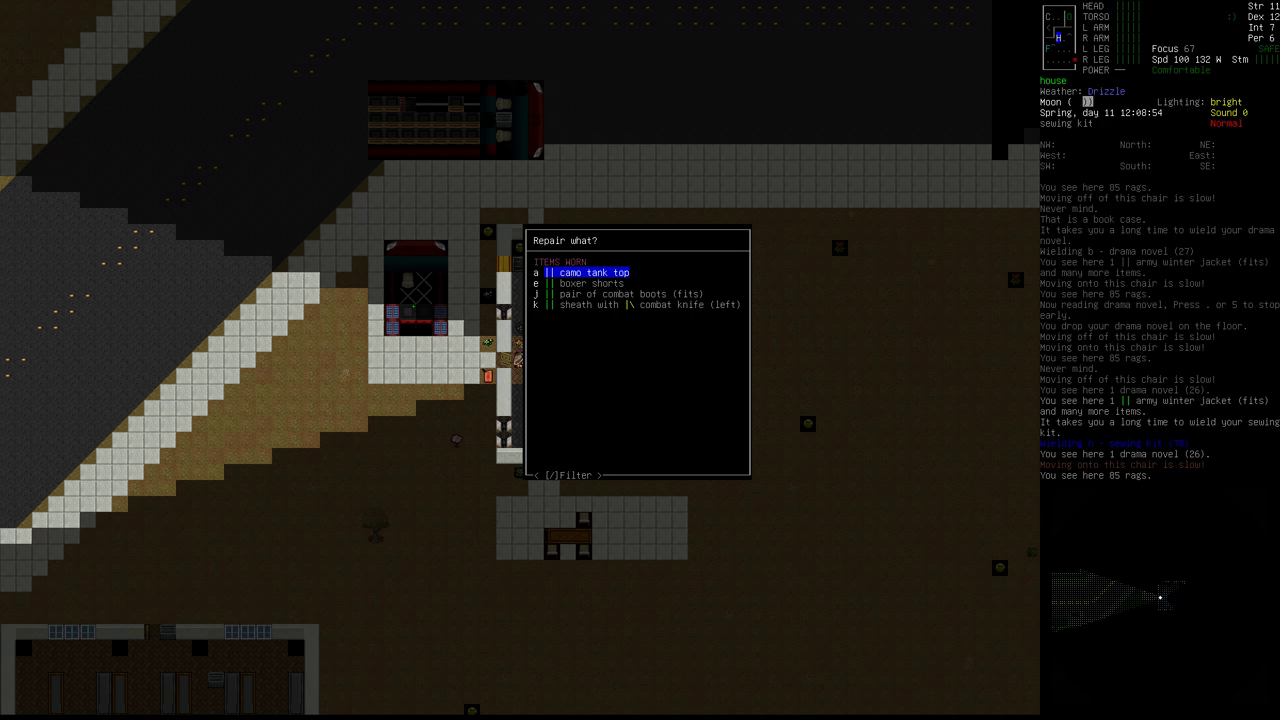
key(Escape)
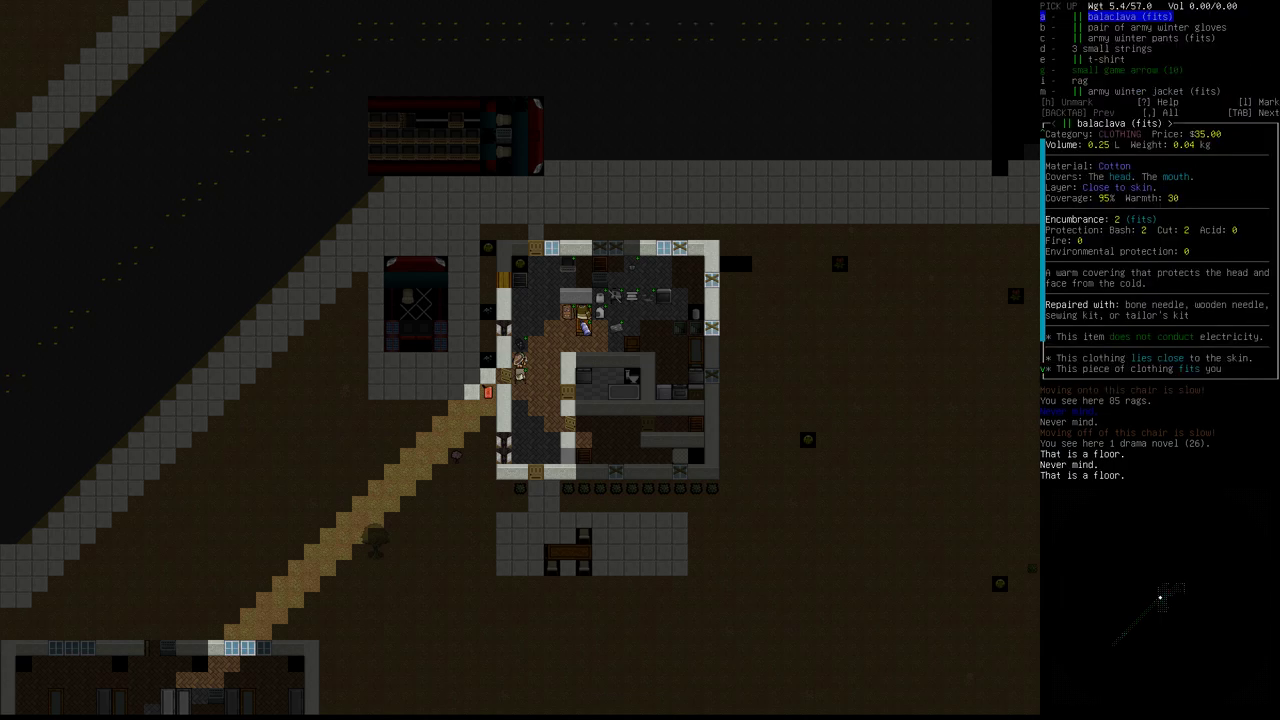
key(W)
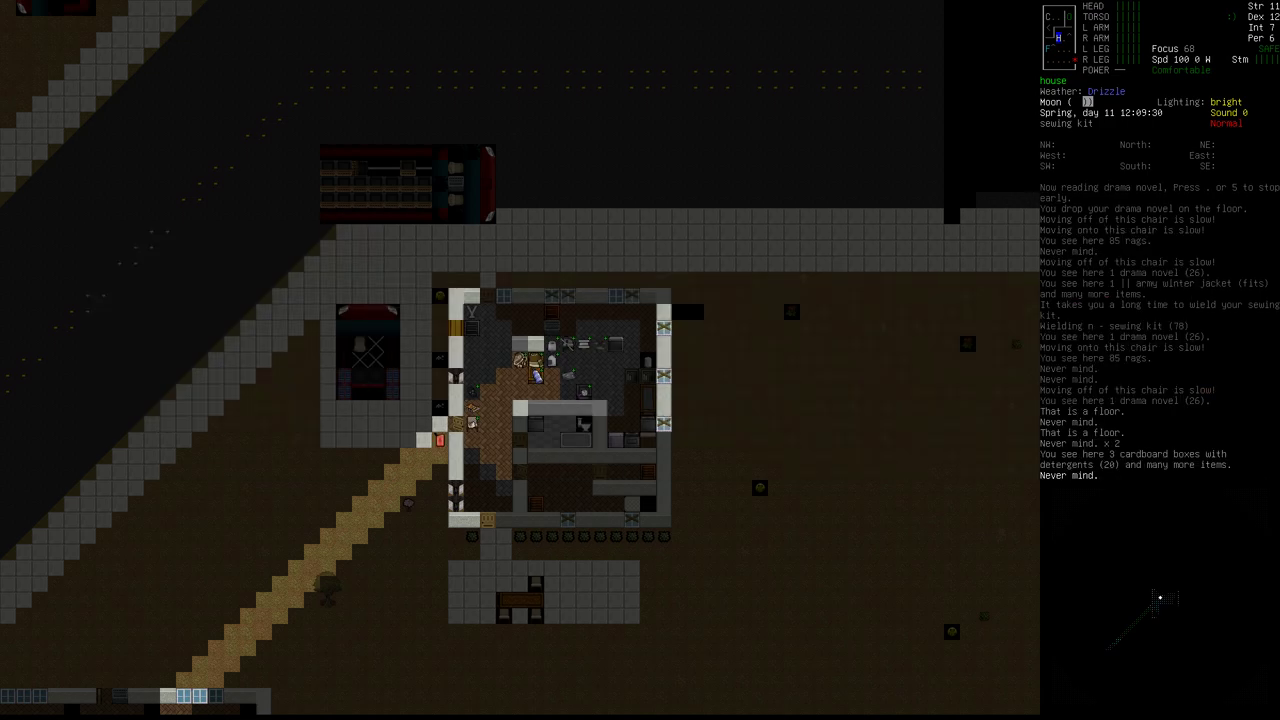
Put on the jeans from the Wear item list
key(W)
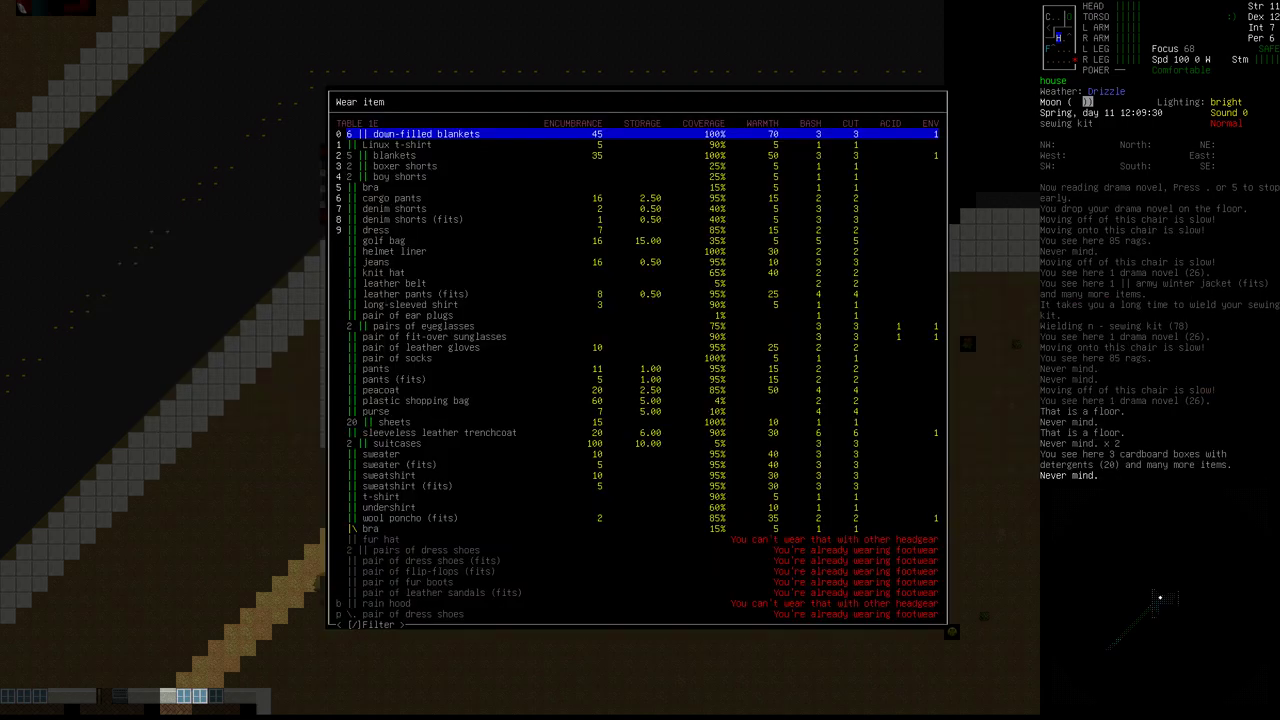
key(down)
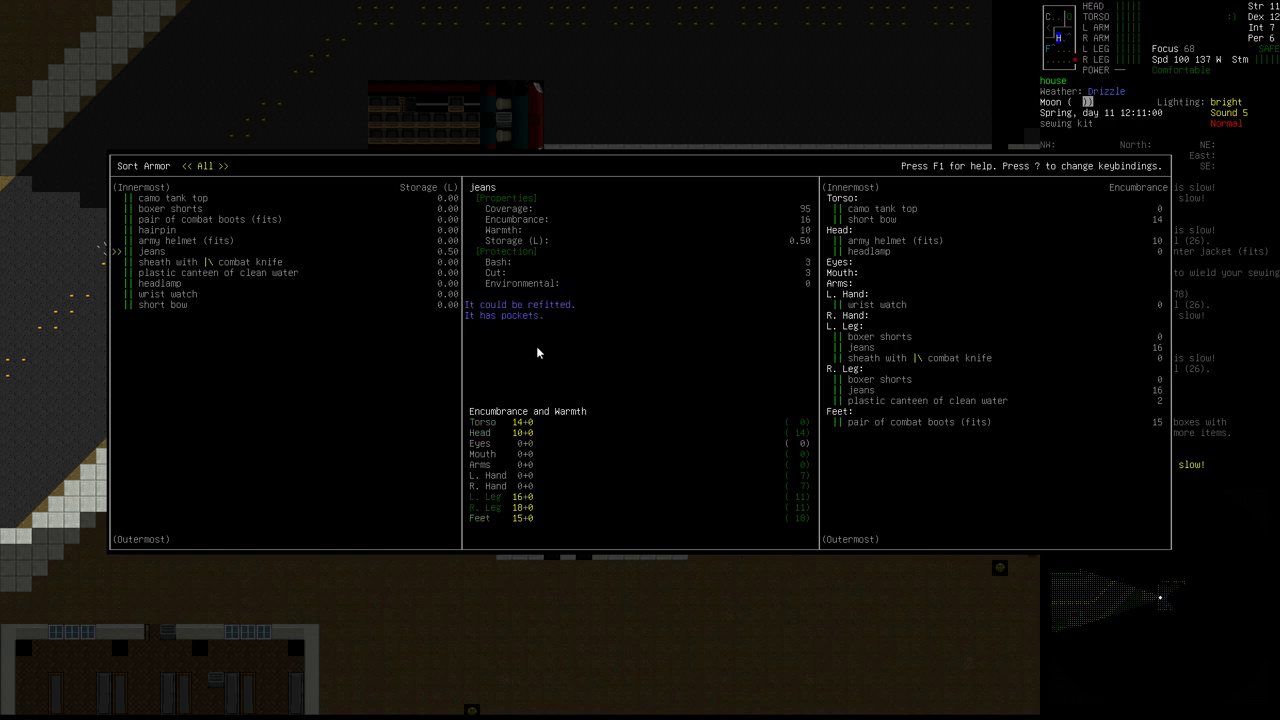
mouse_move(636, 228)
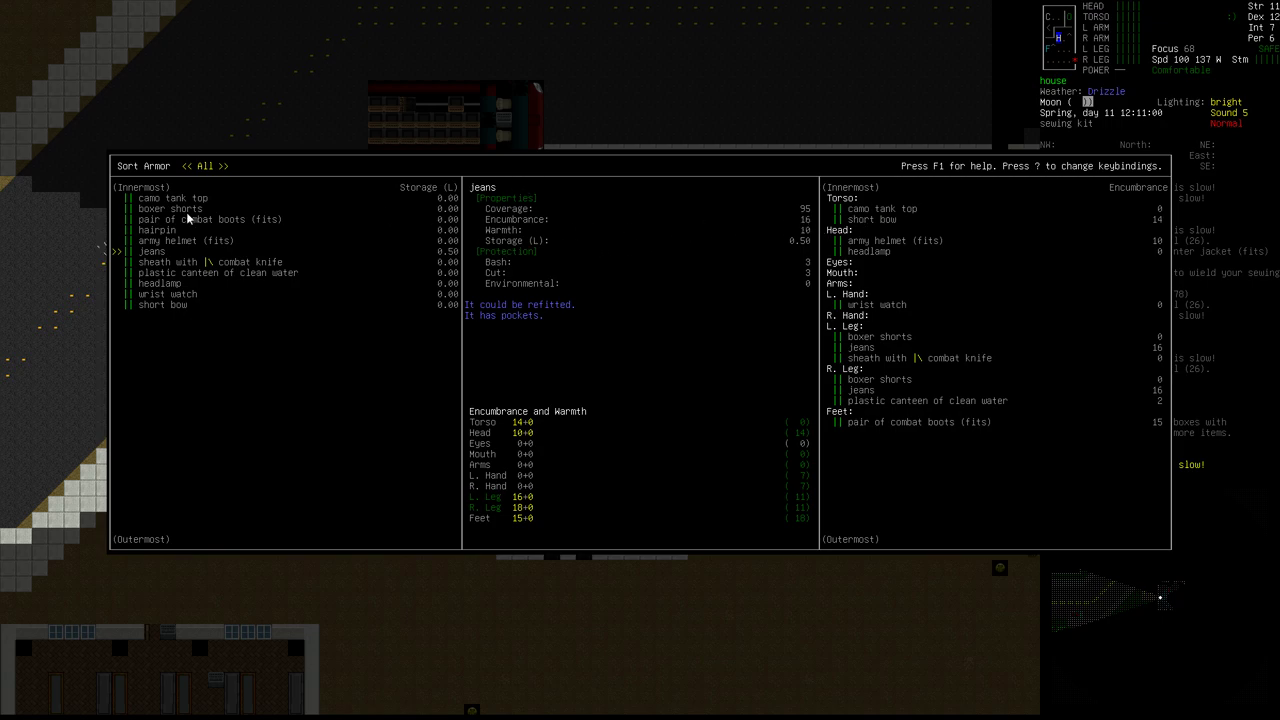
mouse_move(270, 220)
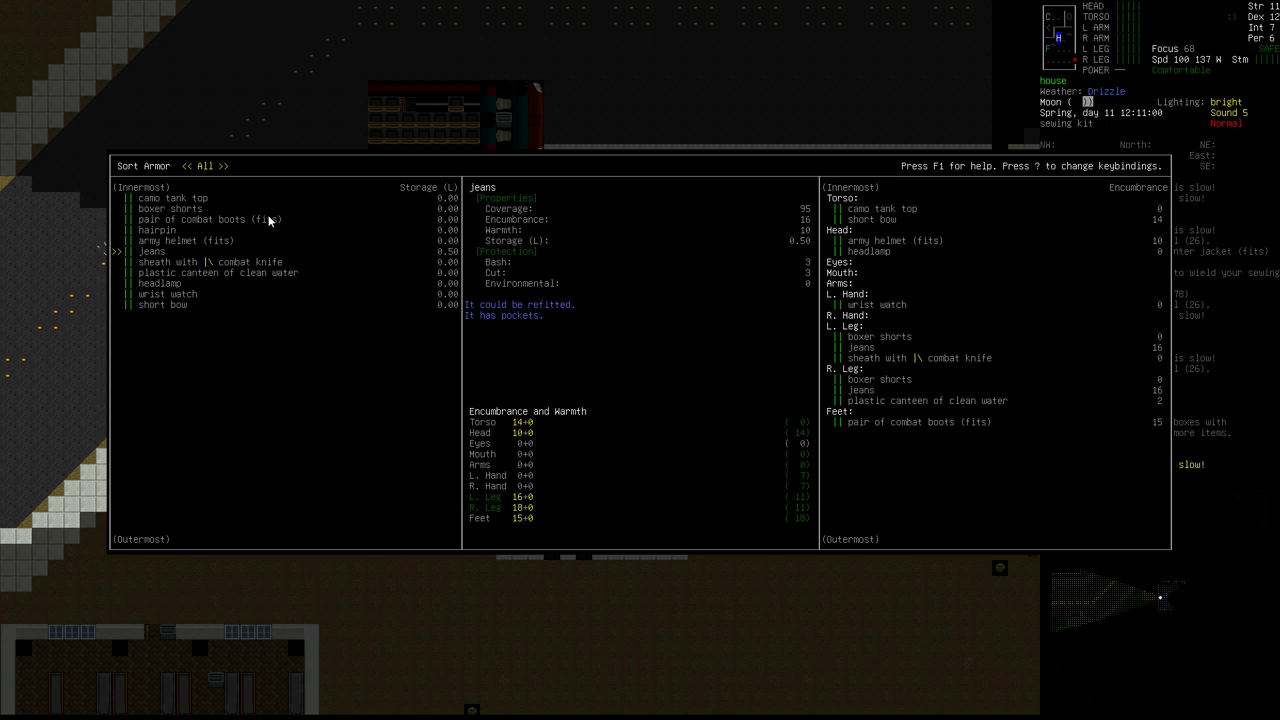
mouse_move(176, 200)
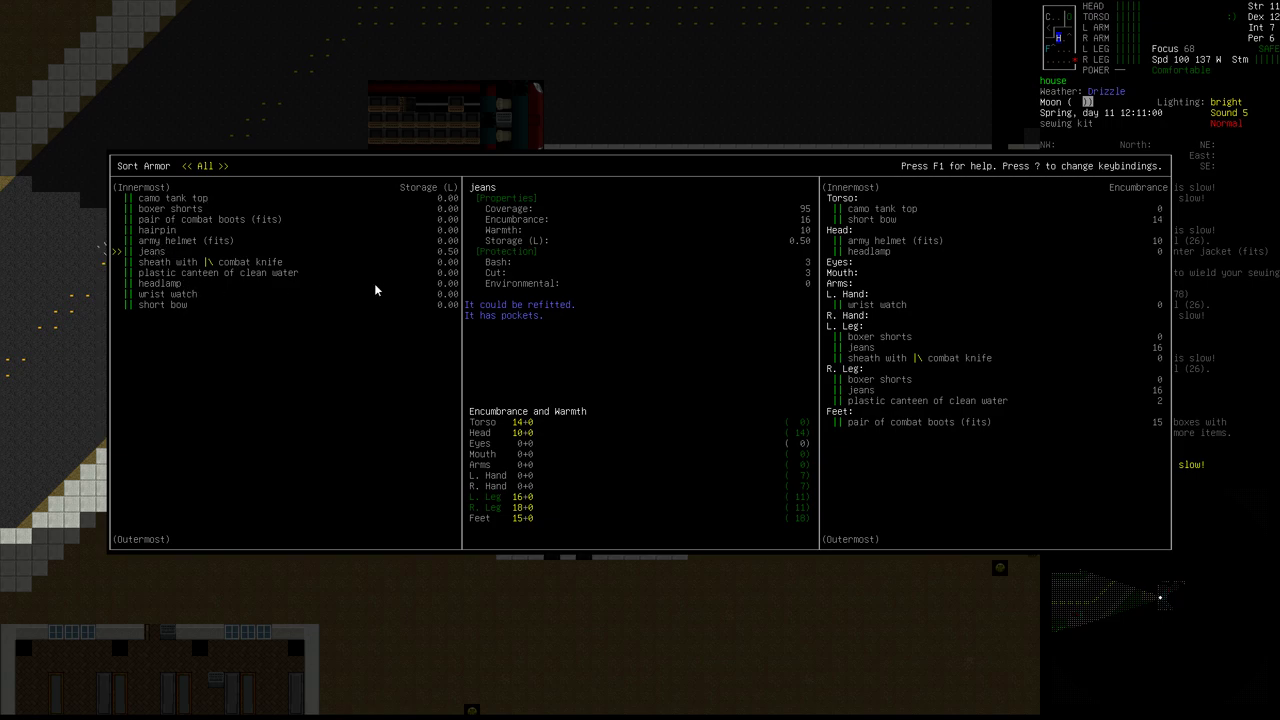
mouse_move(576, 236)
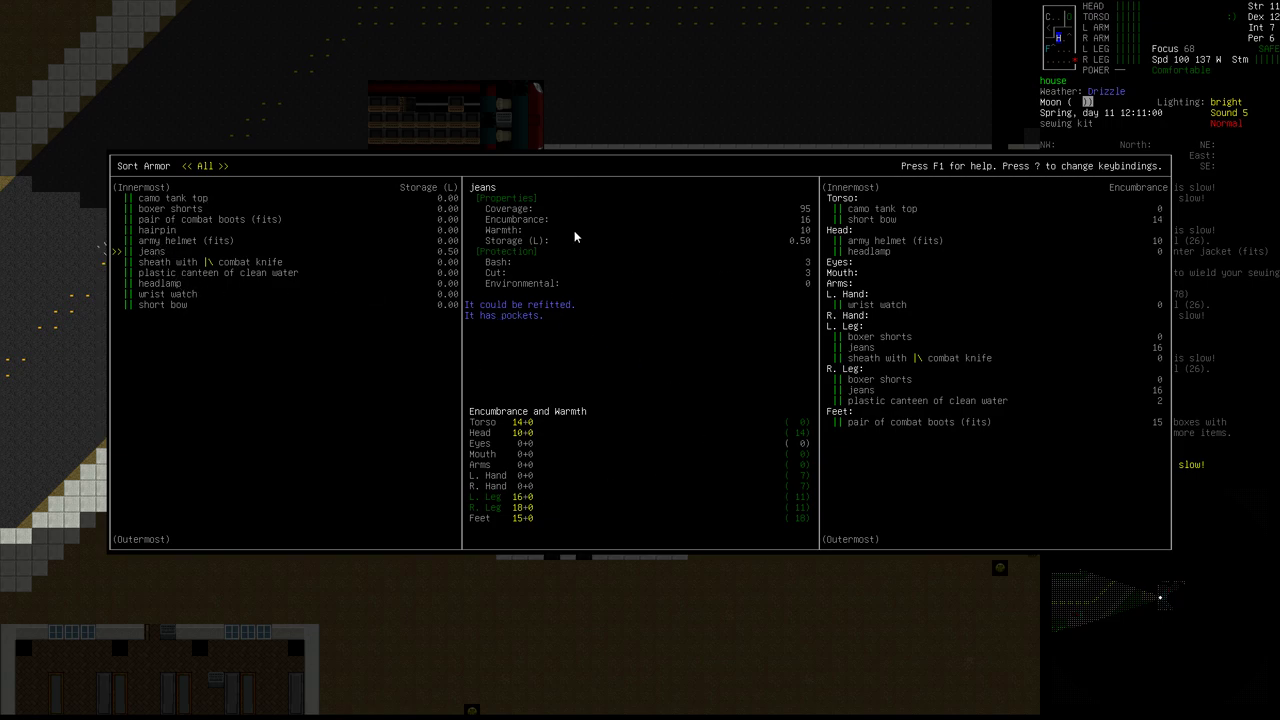
mouse_move(210, 218)
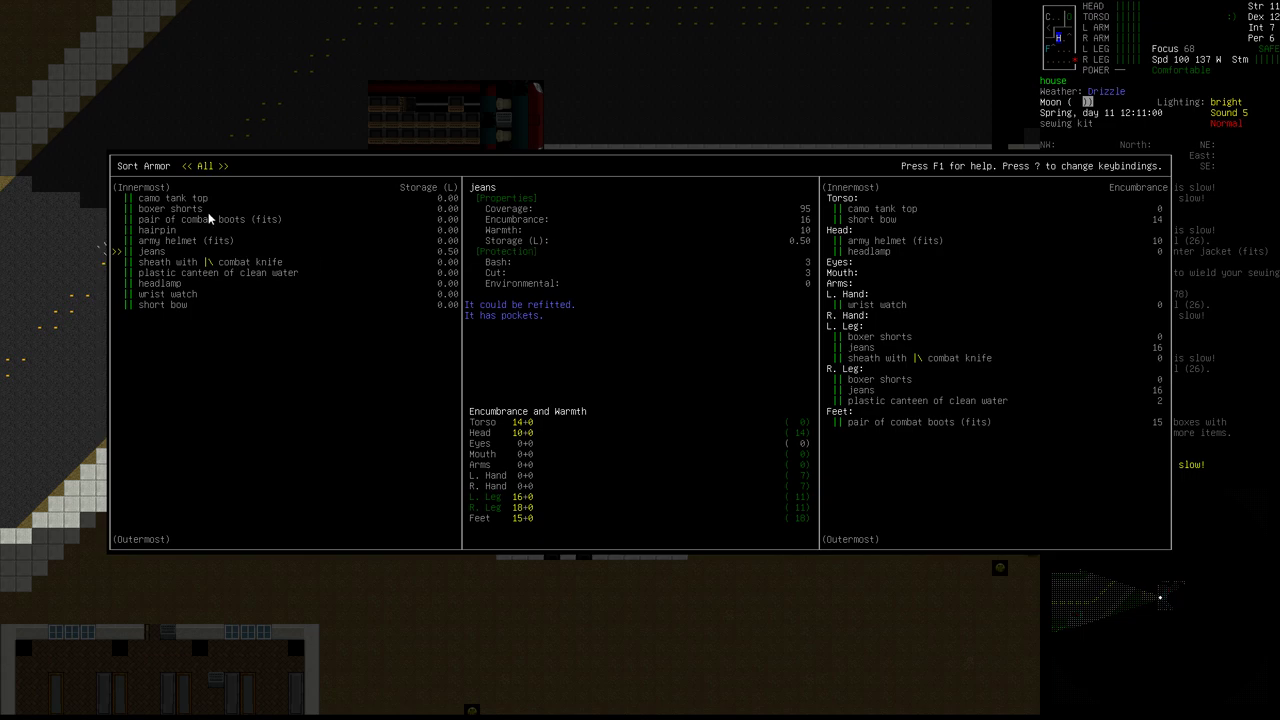
mouse_move(252, 256)
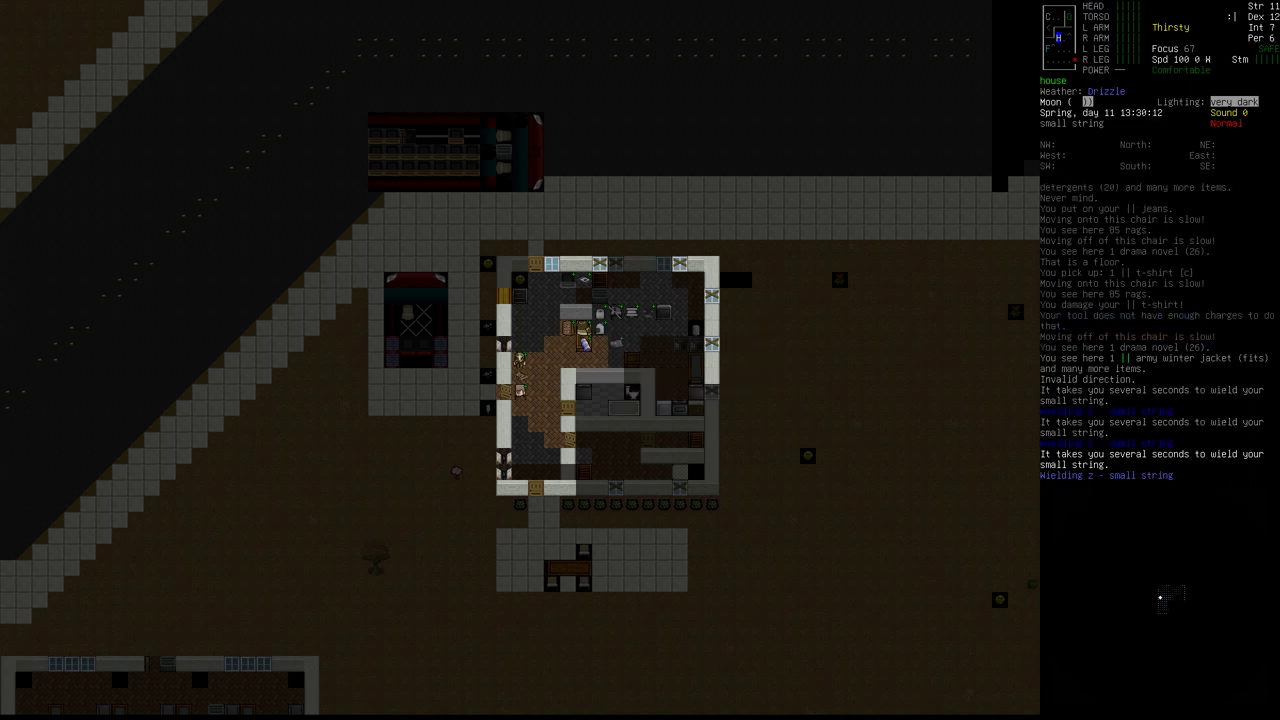
Wield the small string after the t-shirt repair attempt damages it
key(i)
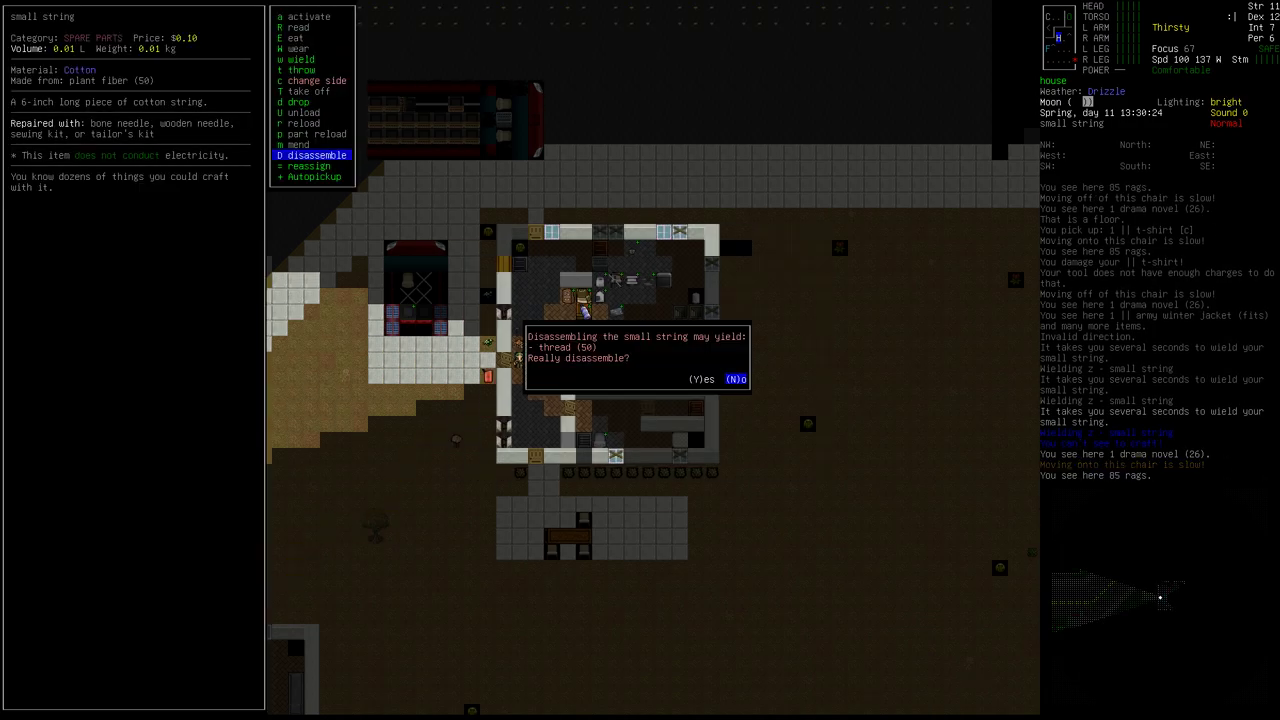
Disassemble the small string into plant fibers and start on another string
key(y)
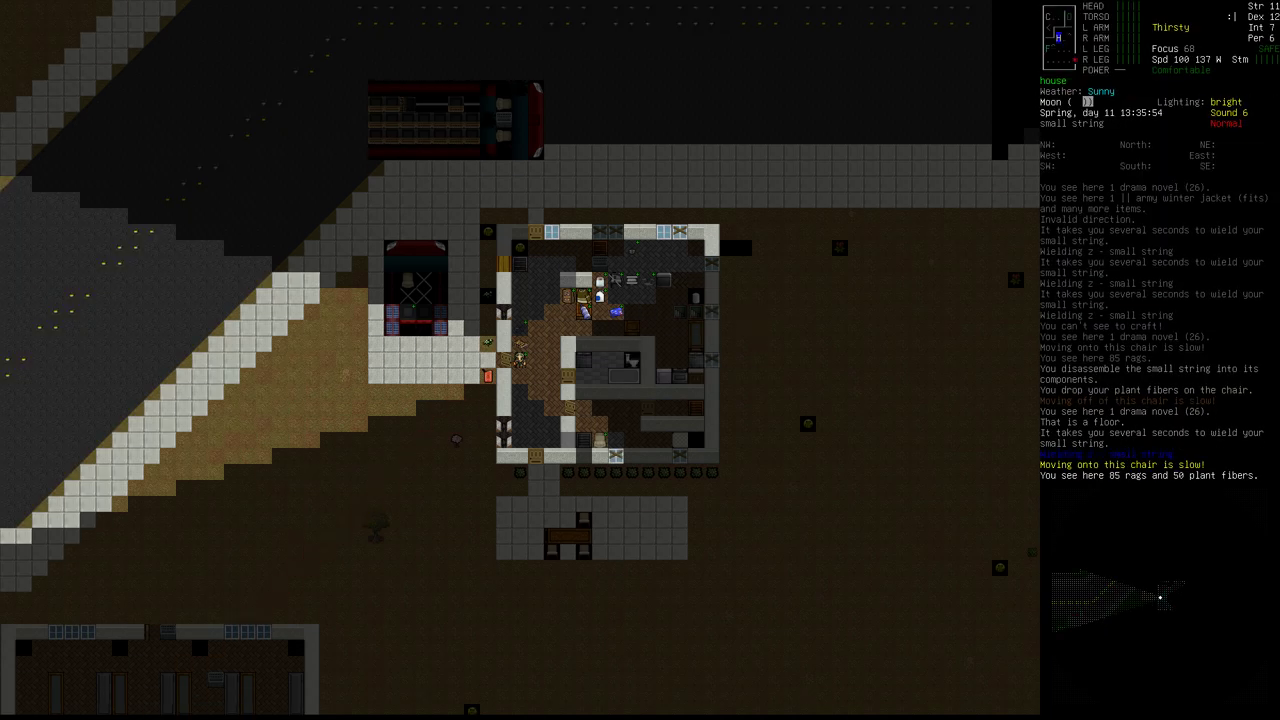
key(i)
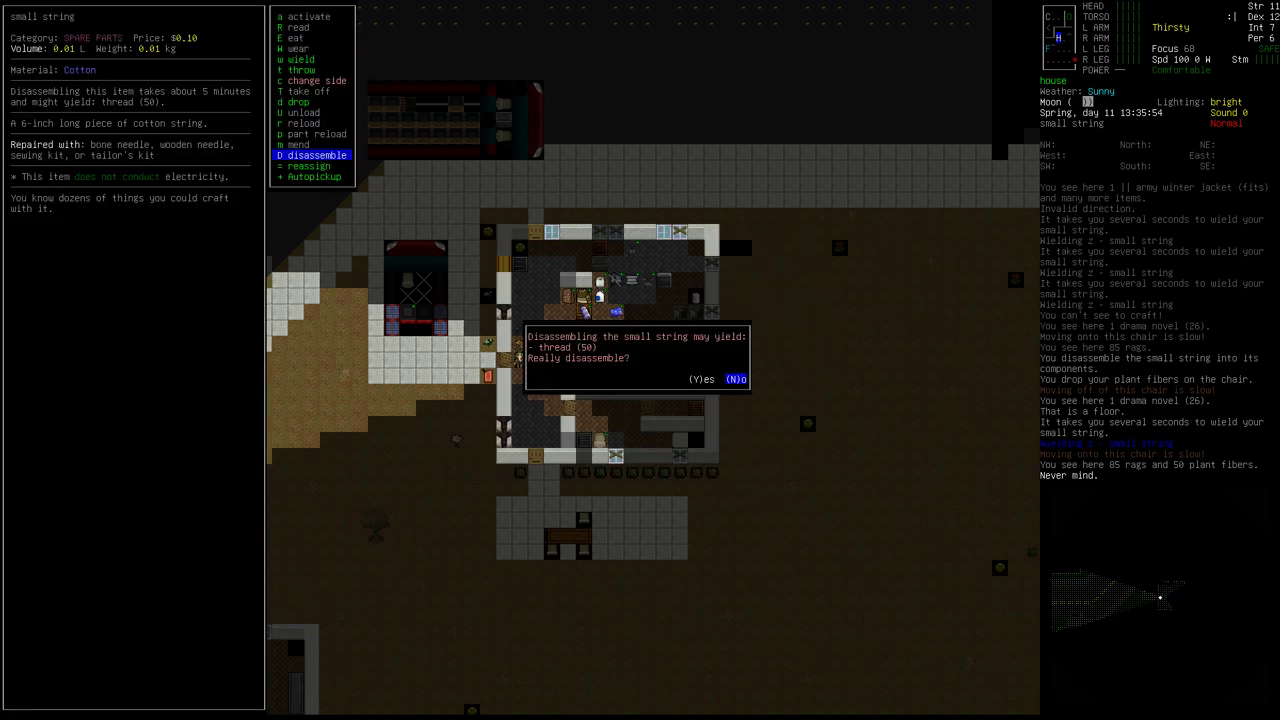
key(y)
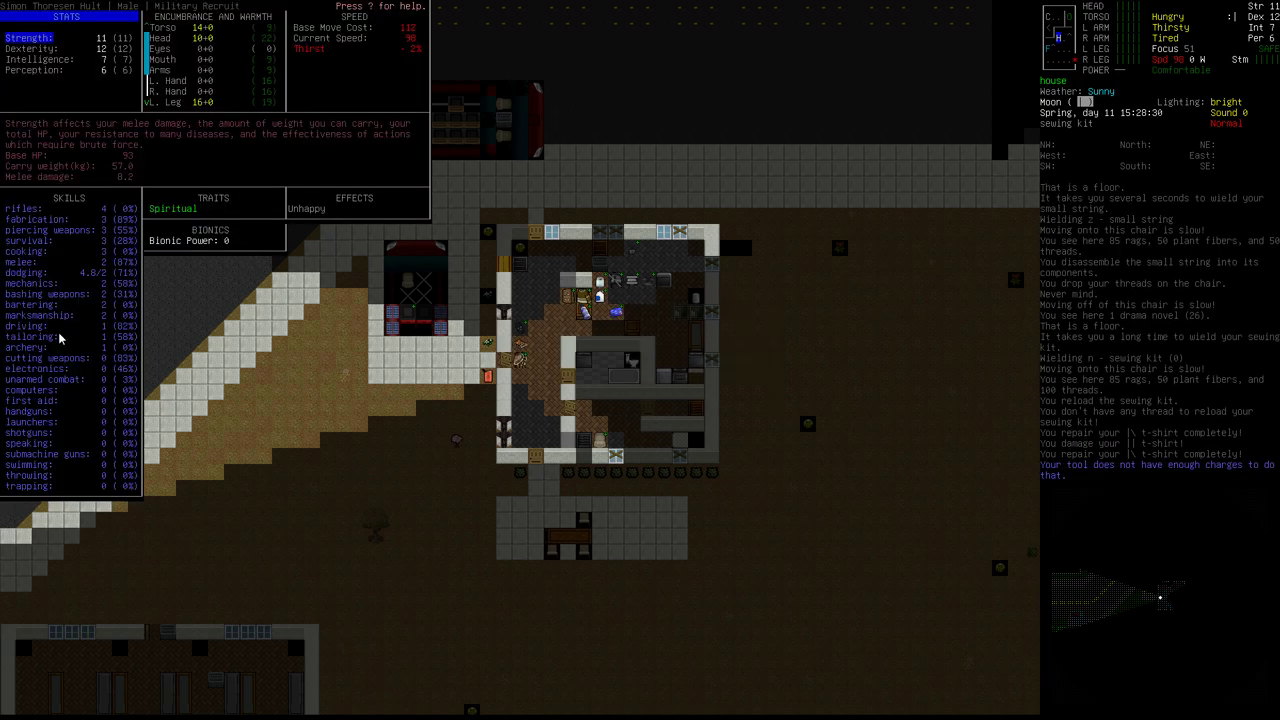
mouse_move(680, 354)
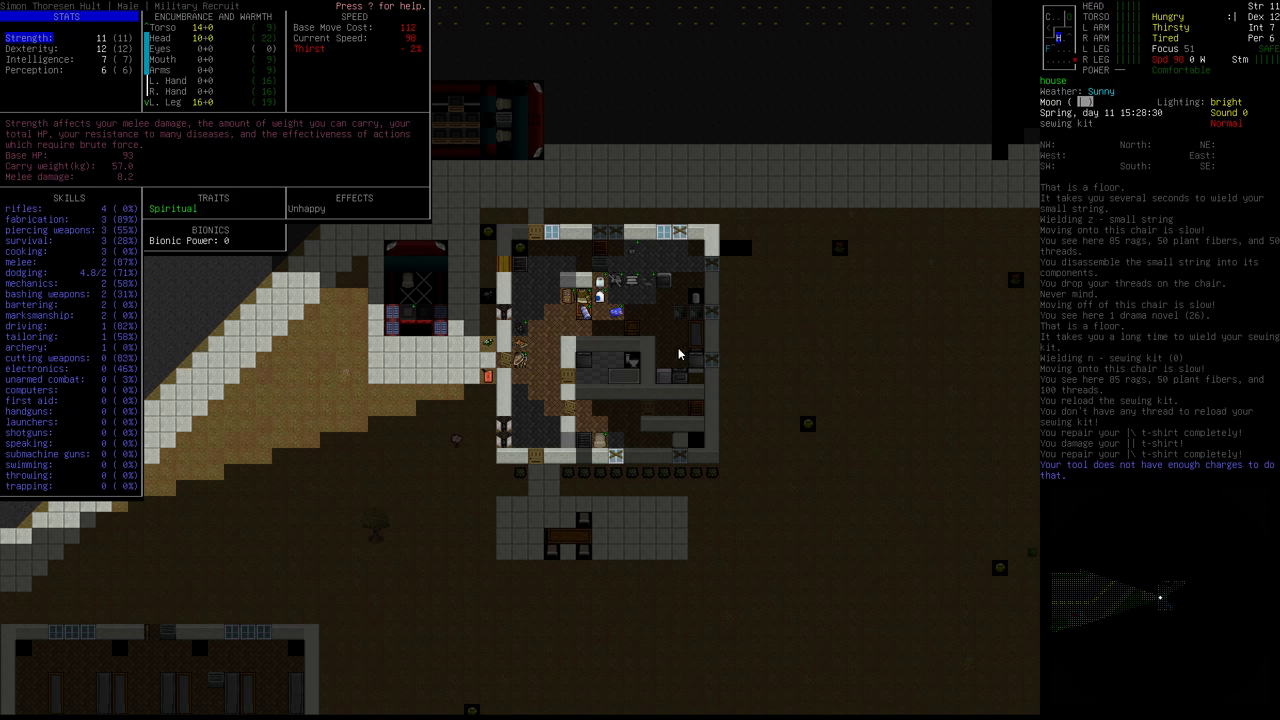
mouse_move(724, 98)
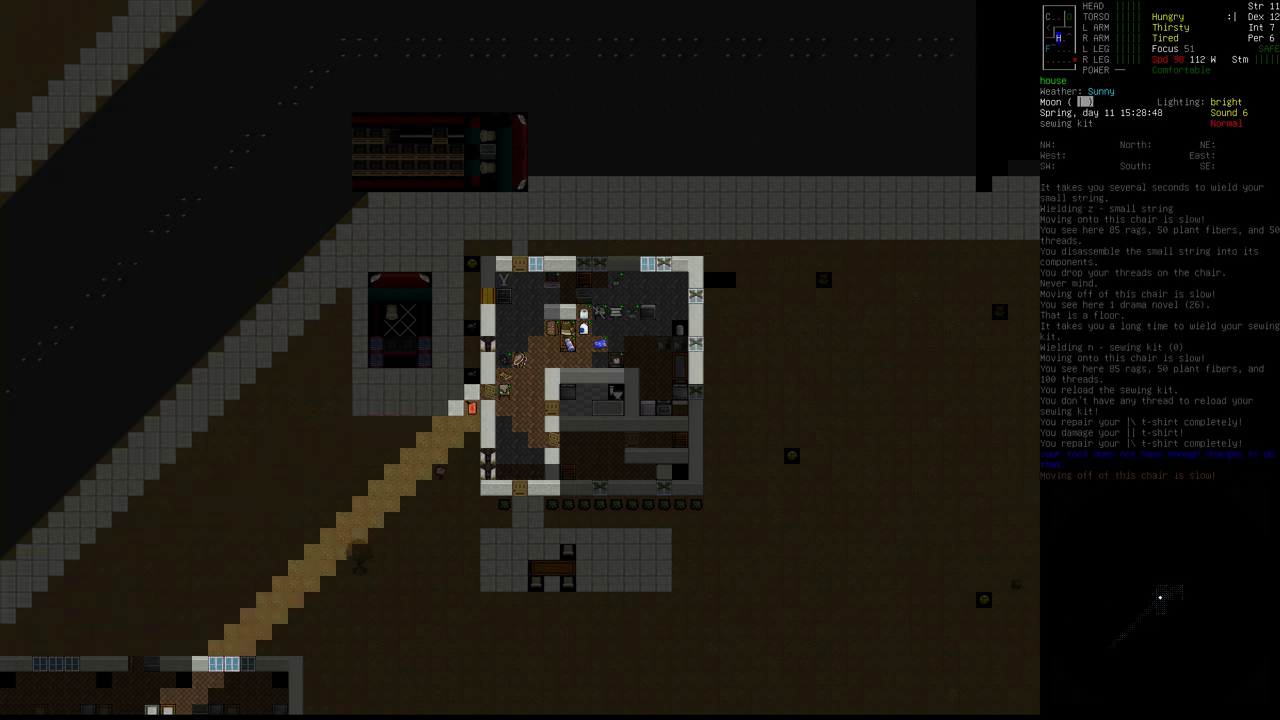
Bring up the survivor's book list showing What's a Transistor?
key(x)
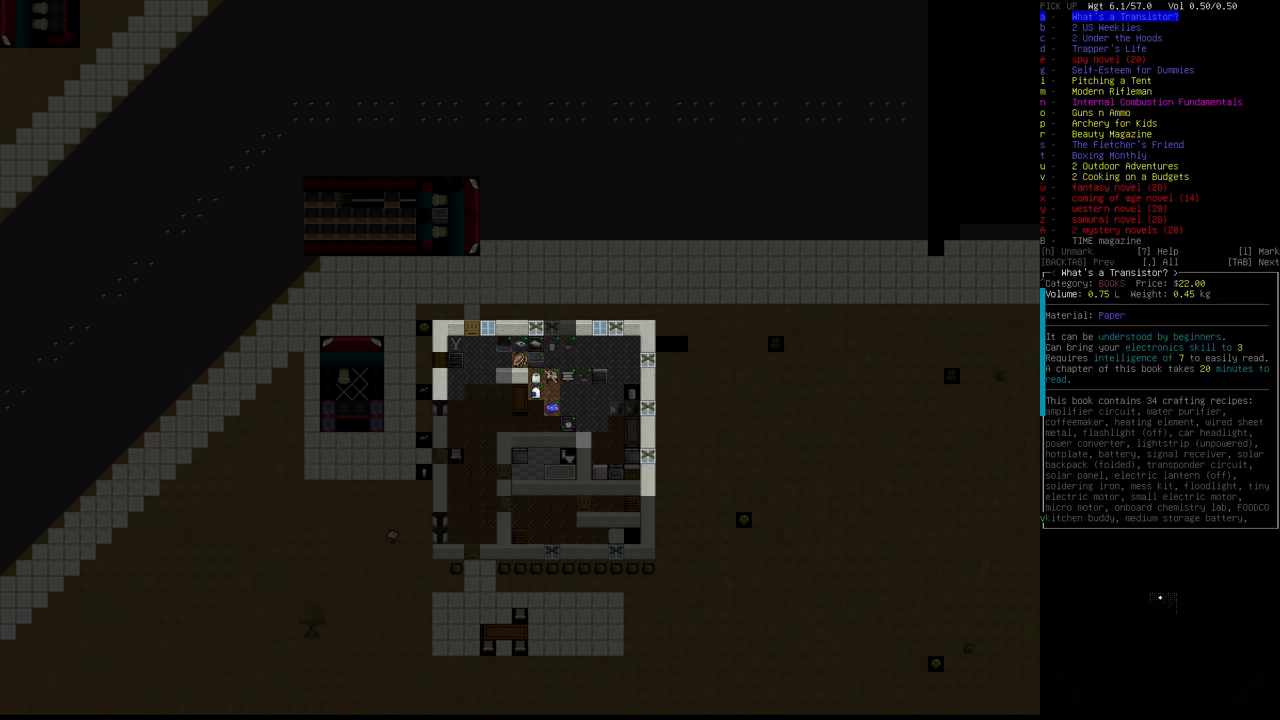
Show the details of Archery for Kids with its seven bow and arrow recipes
key(m)
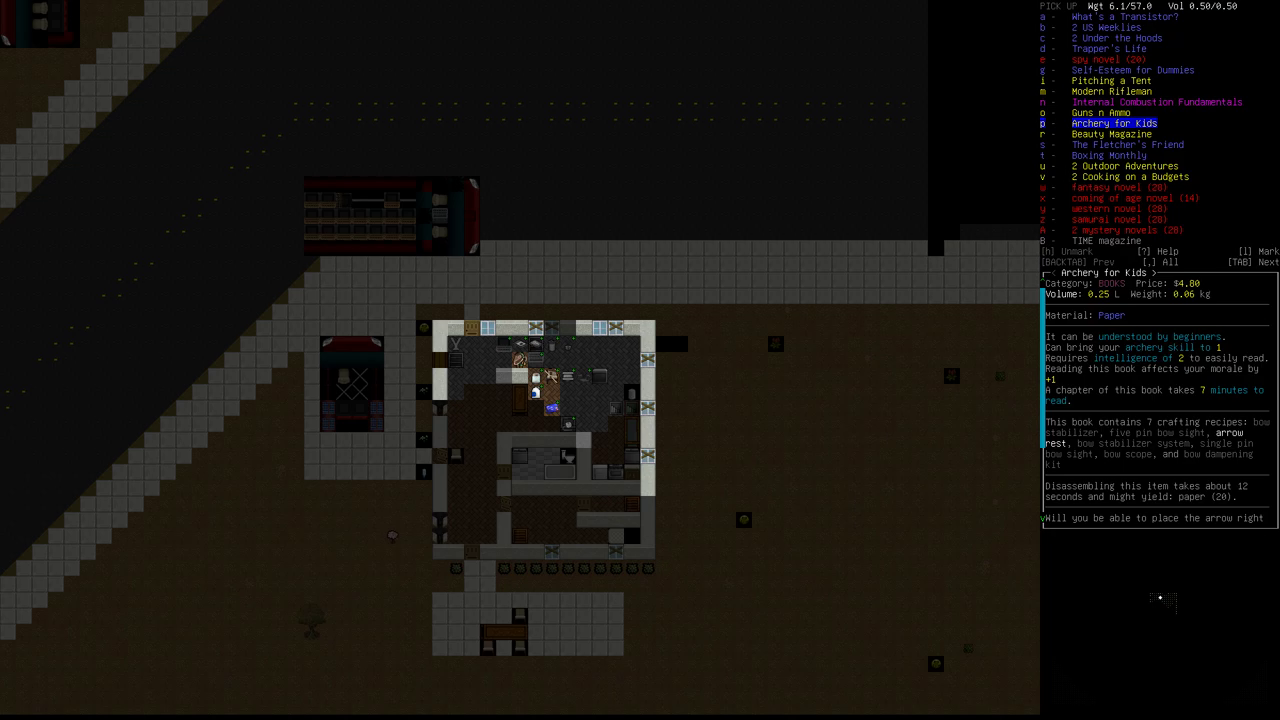
mouse_move(350, 396)
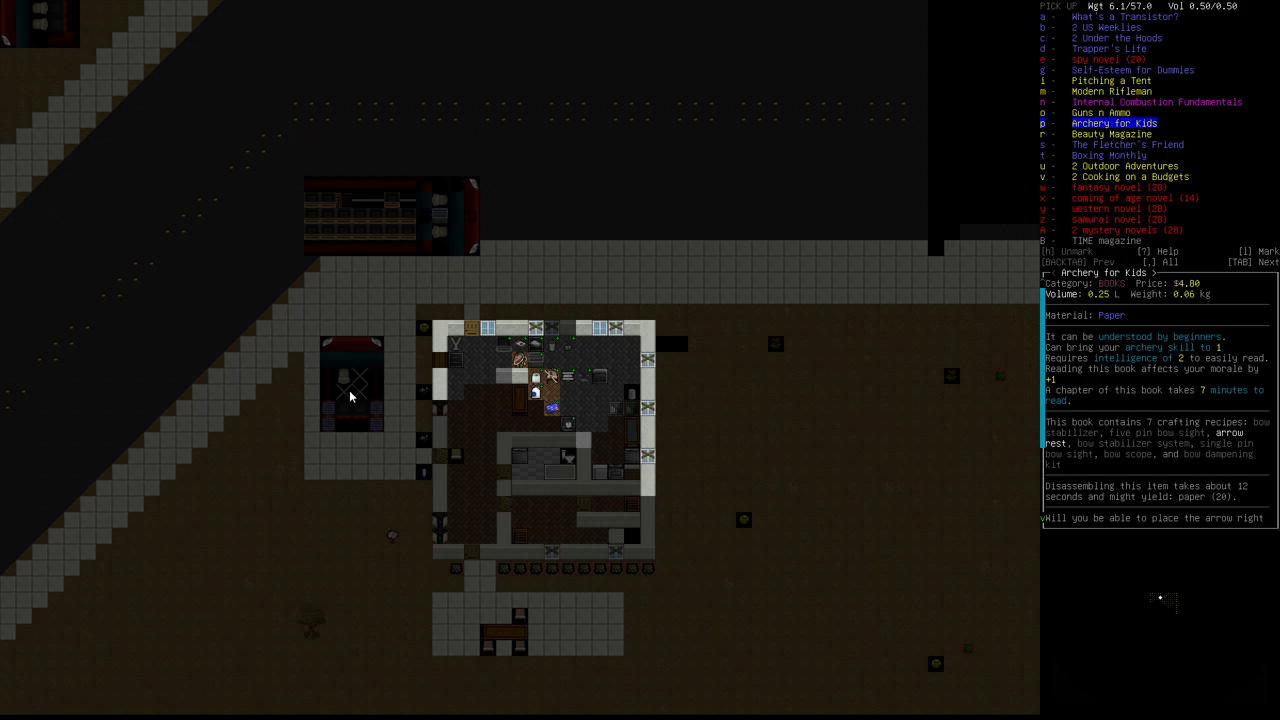
mouse_move(408, 392)
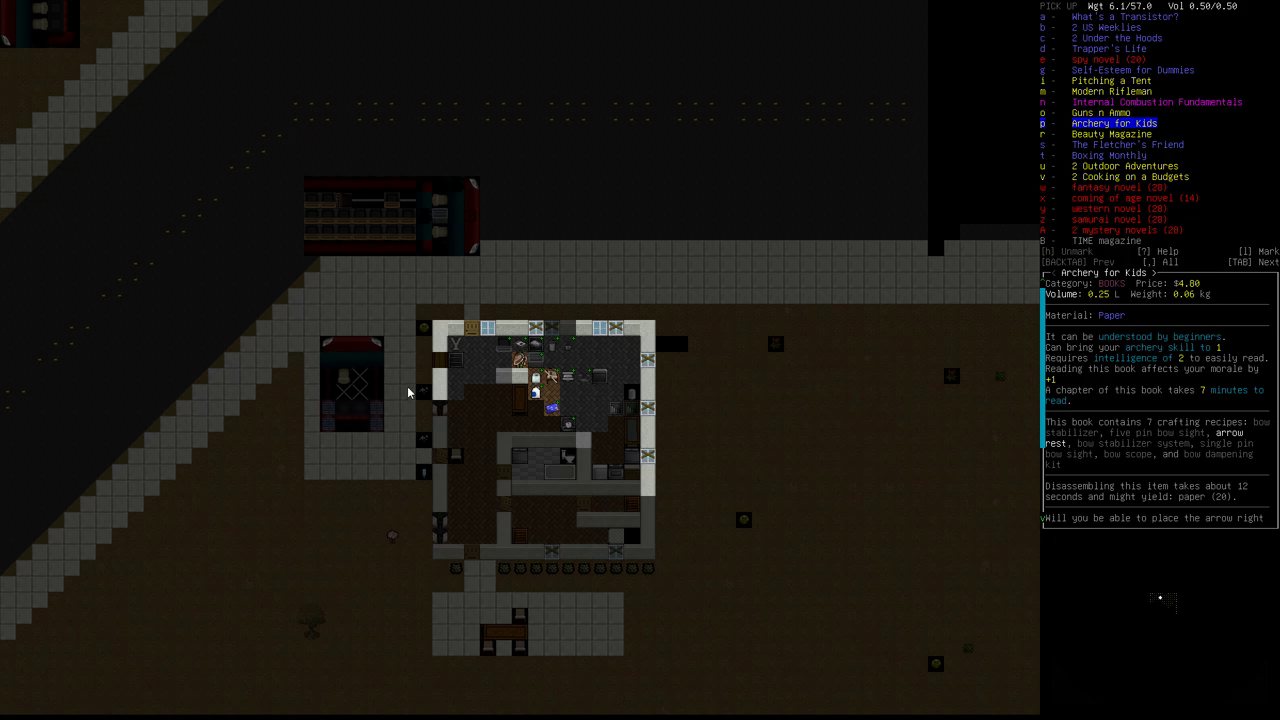
mouse_move(360, 396)
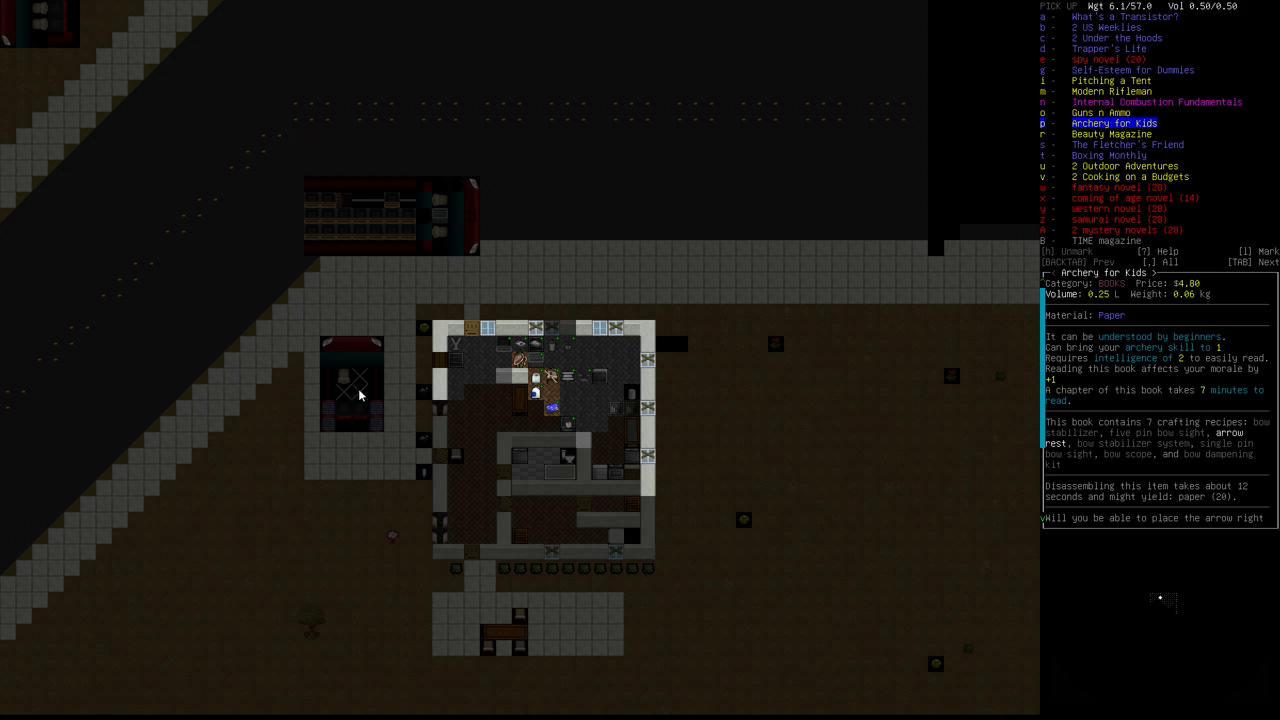
mouse_move(336, 396)
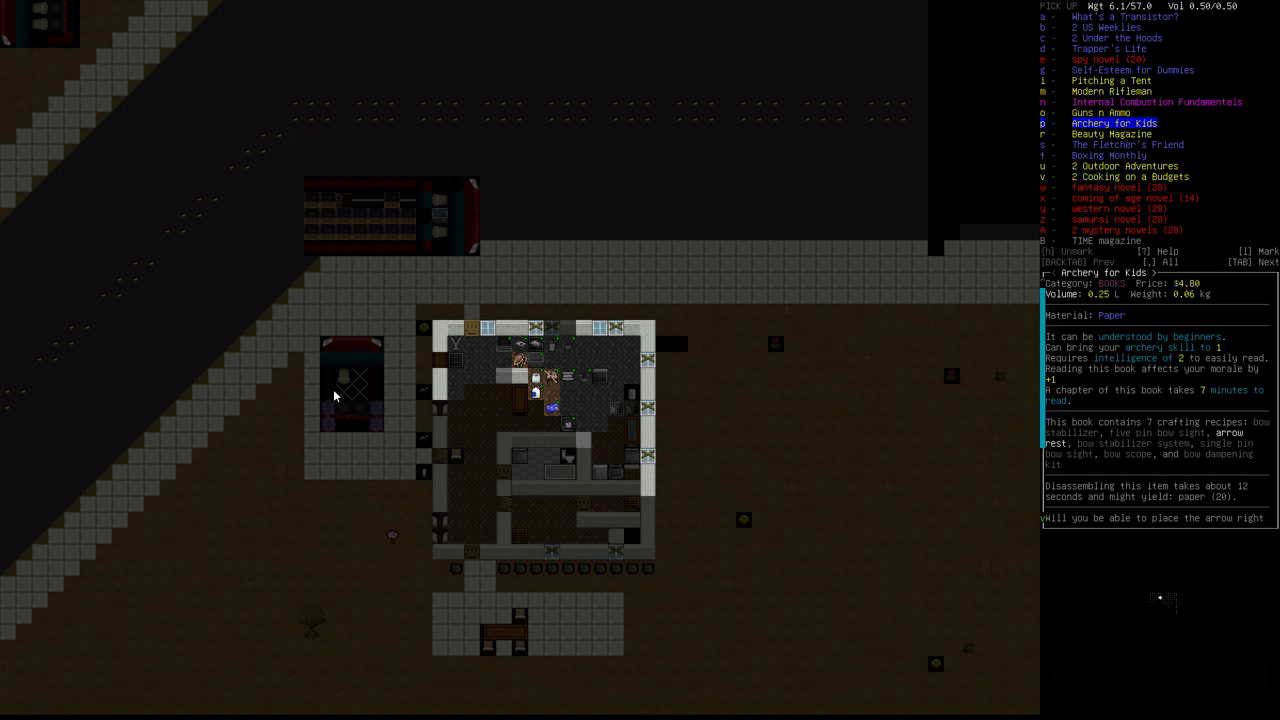
mouse_move(364, 370)
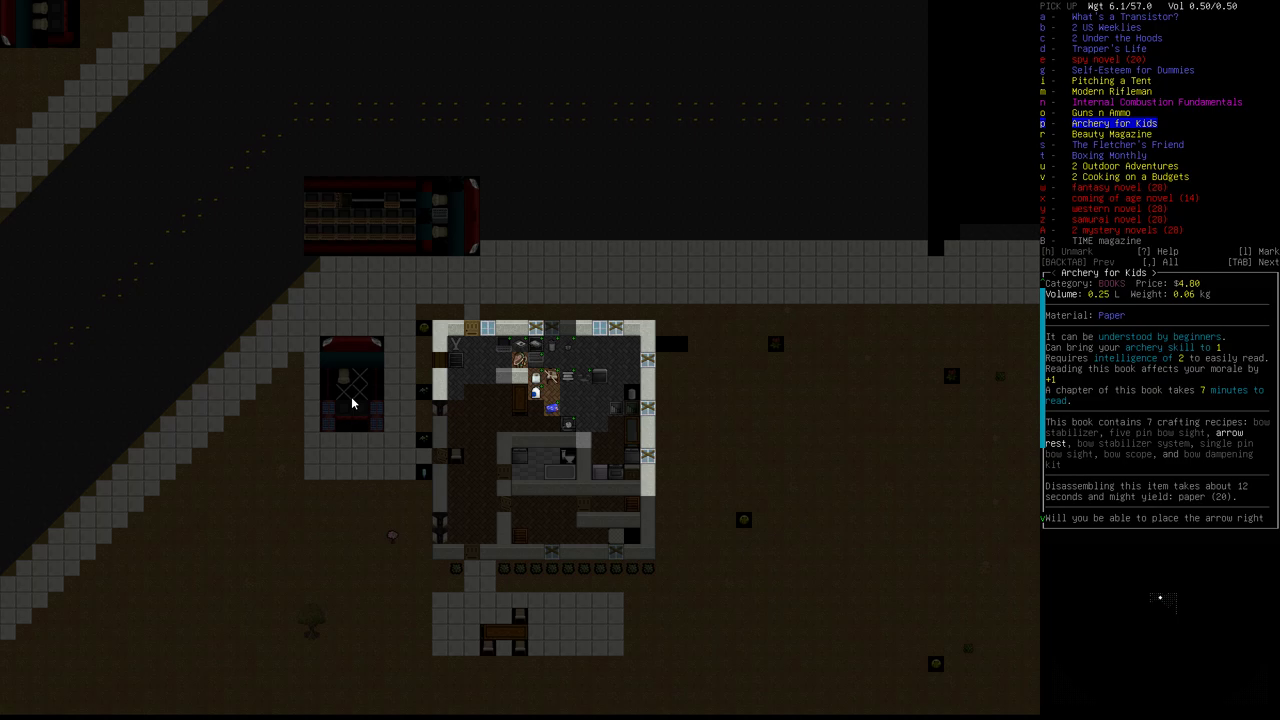
mouse_move(474, 446)
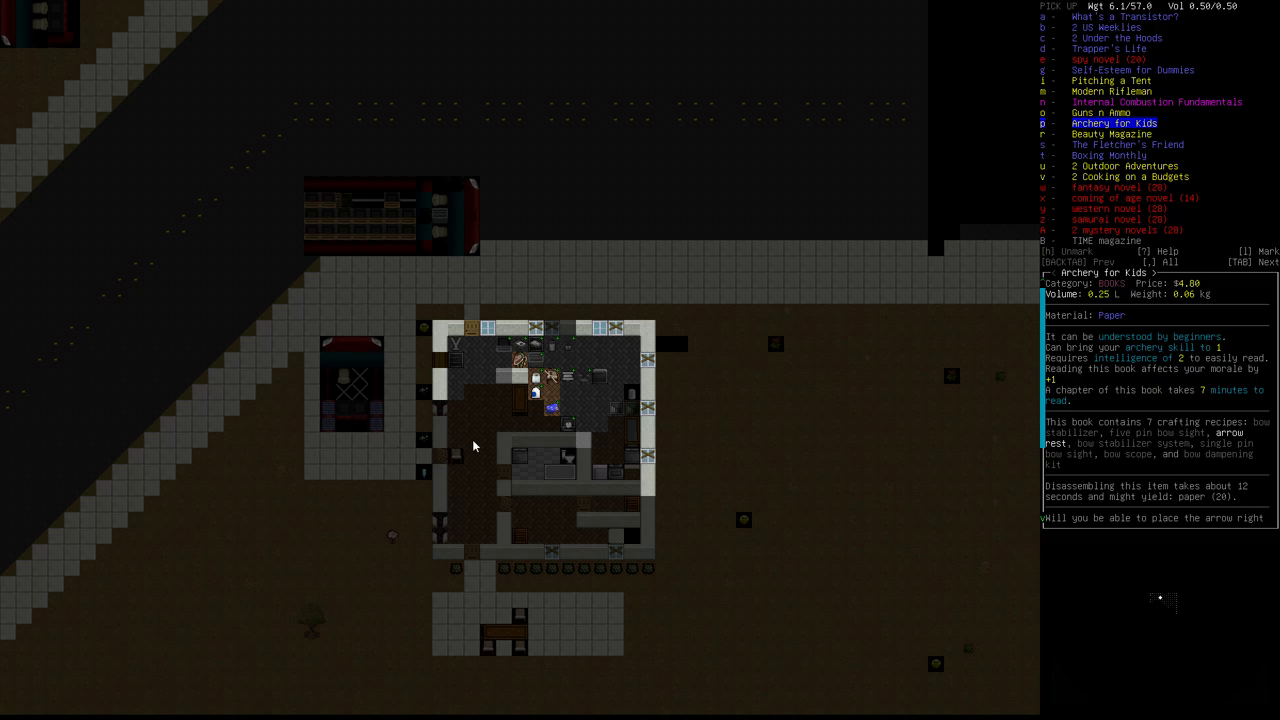
mouse_move(364, 390)
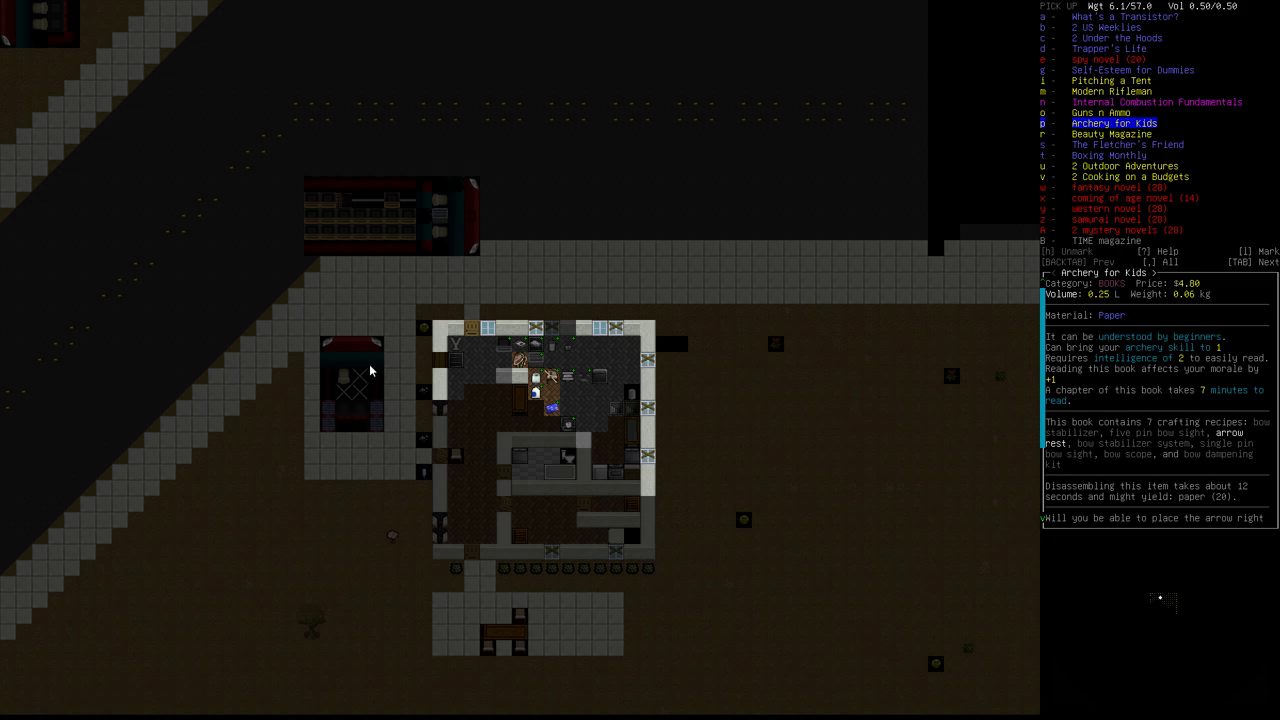
mouse_move(344, 458)
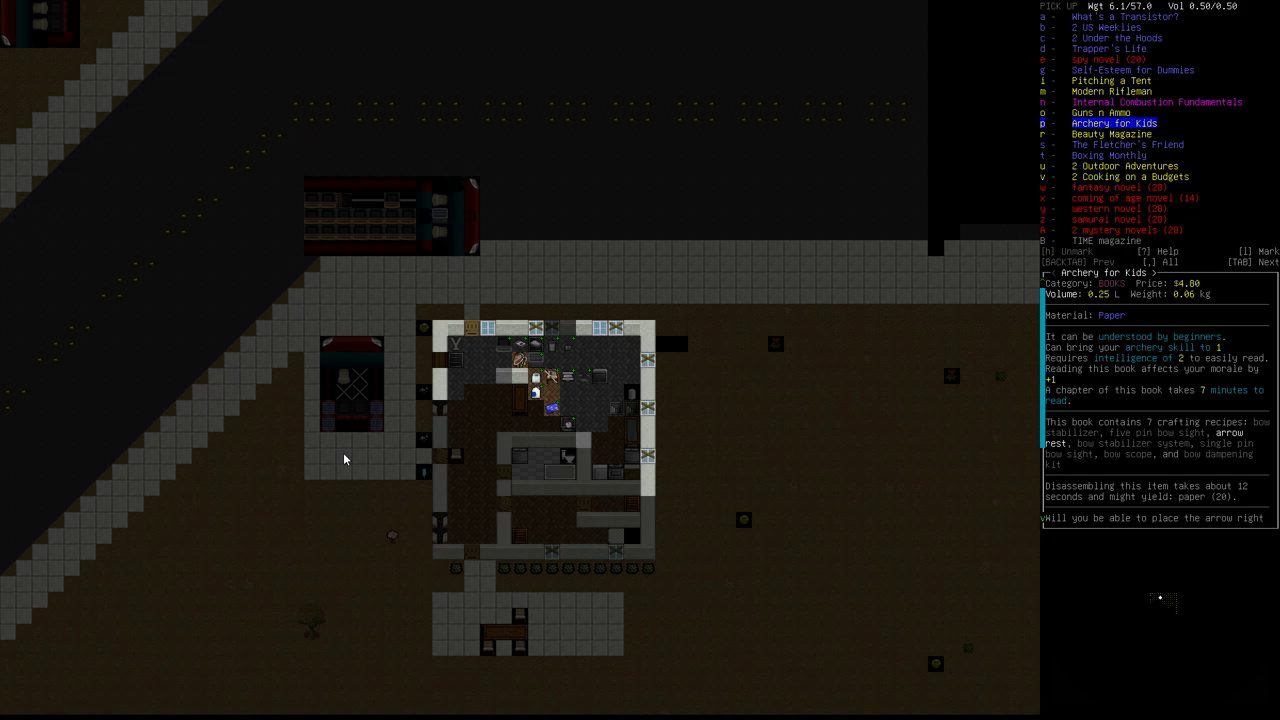
mouse_move(400, 446)
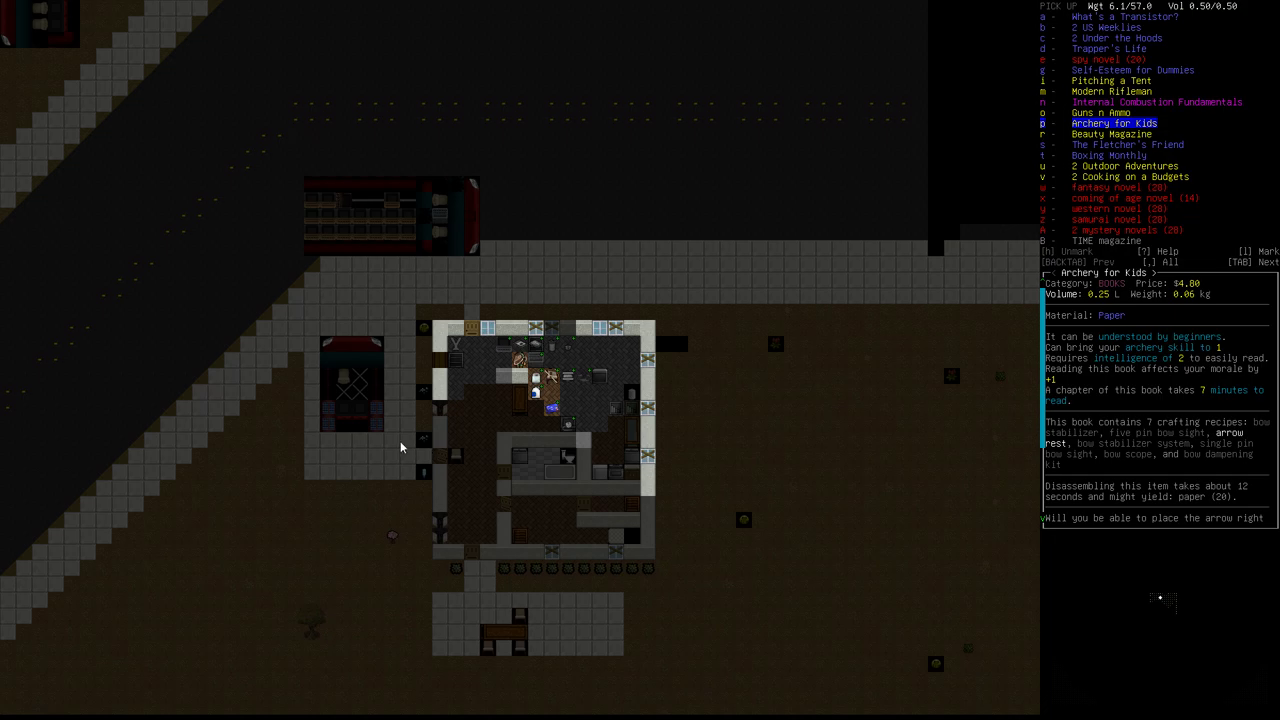
mouse_move(432, 352)
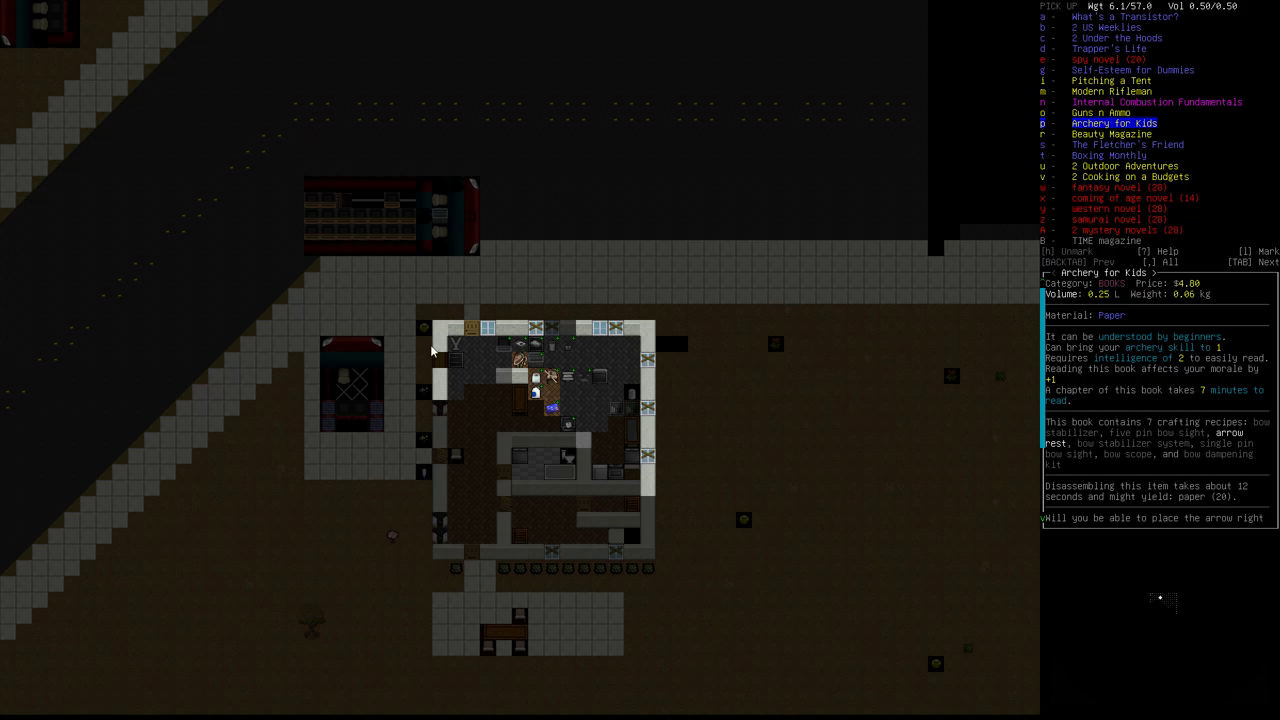
mouse_move(436, 388)
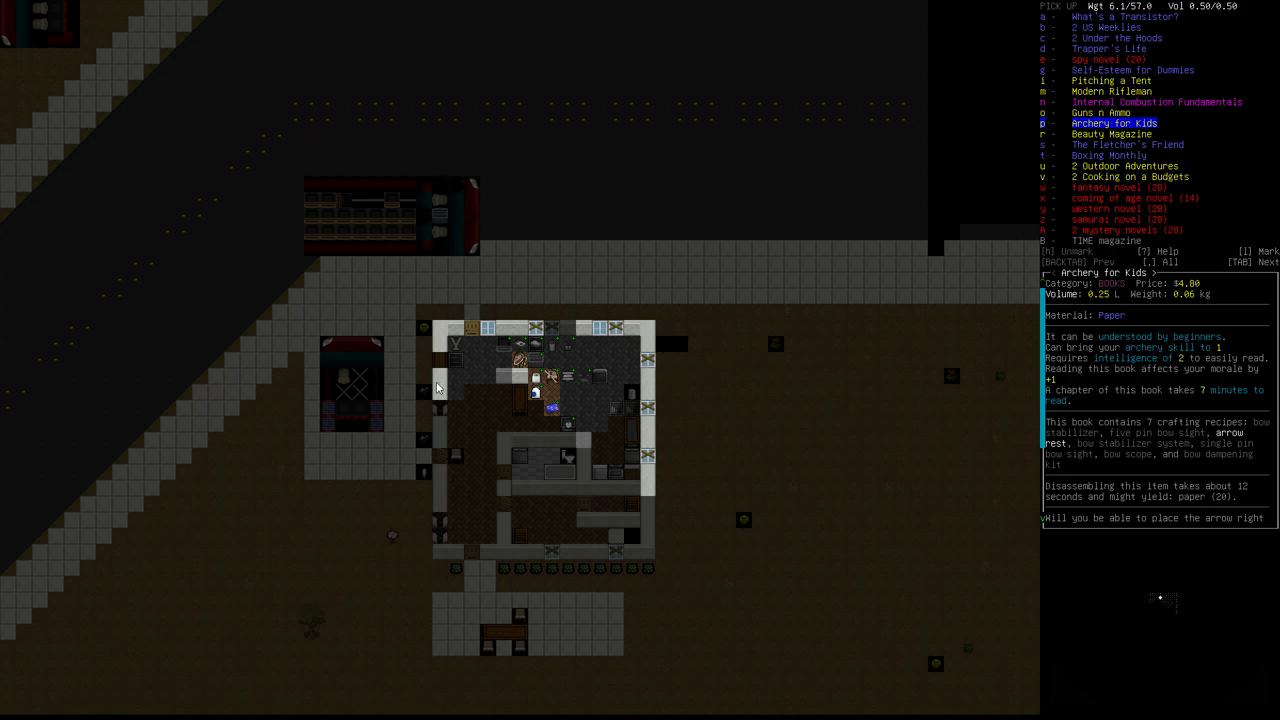
mouse_move(612, 388)
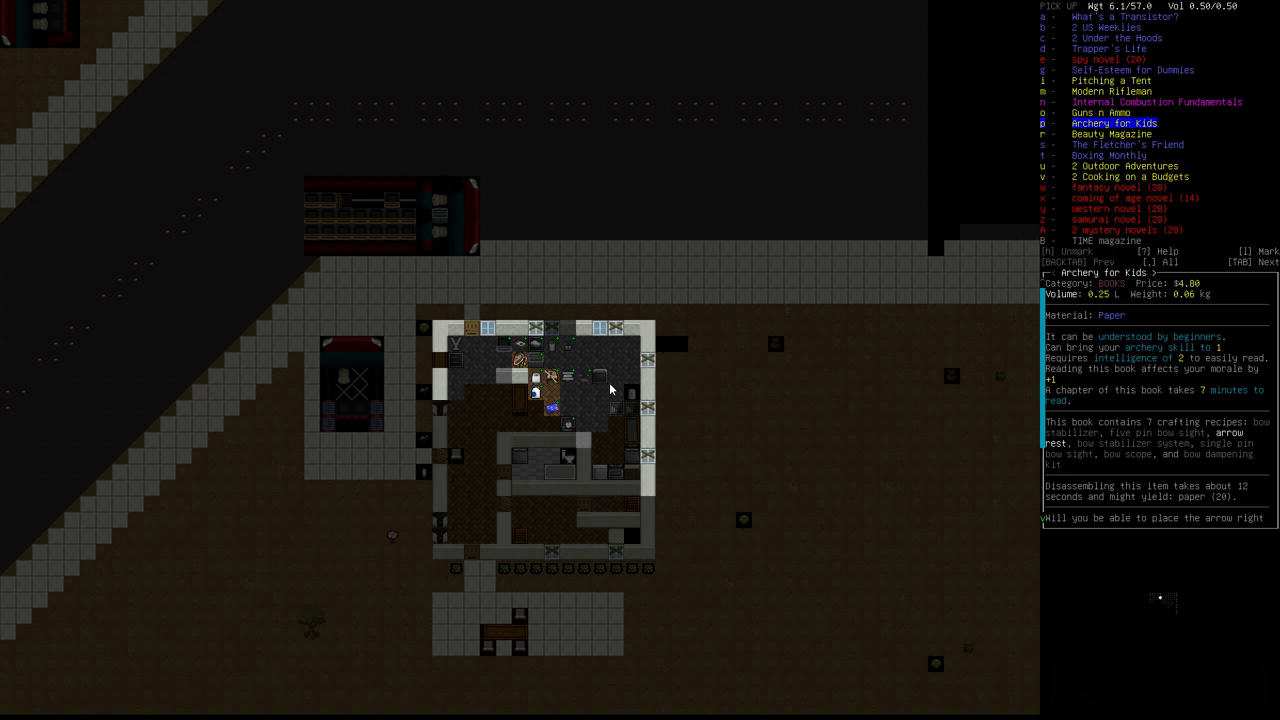